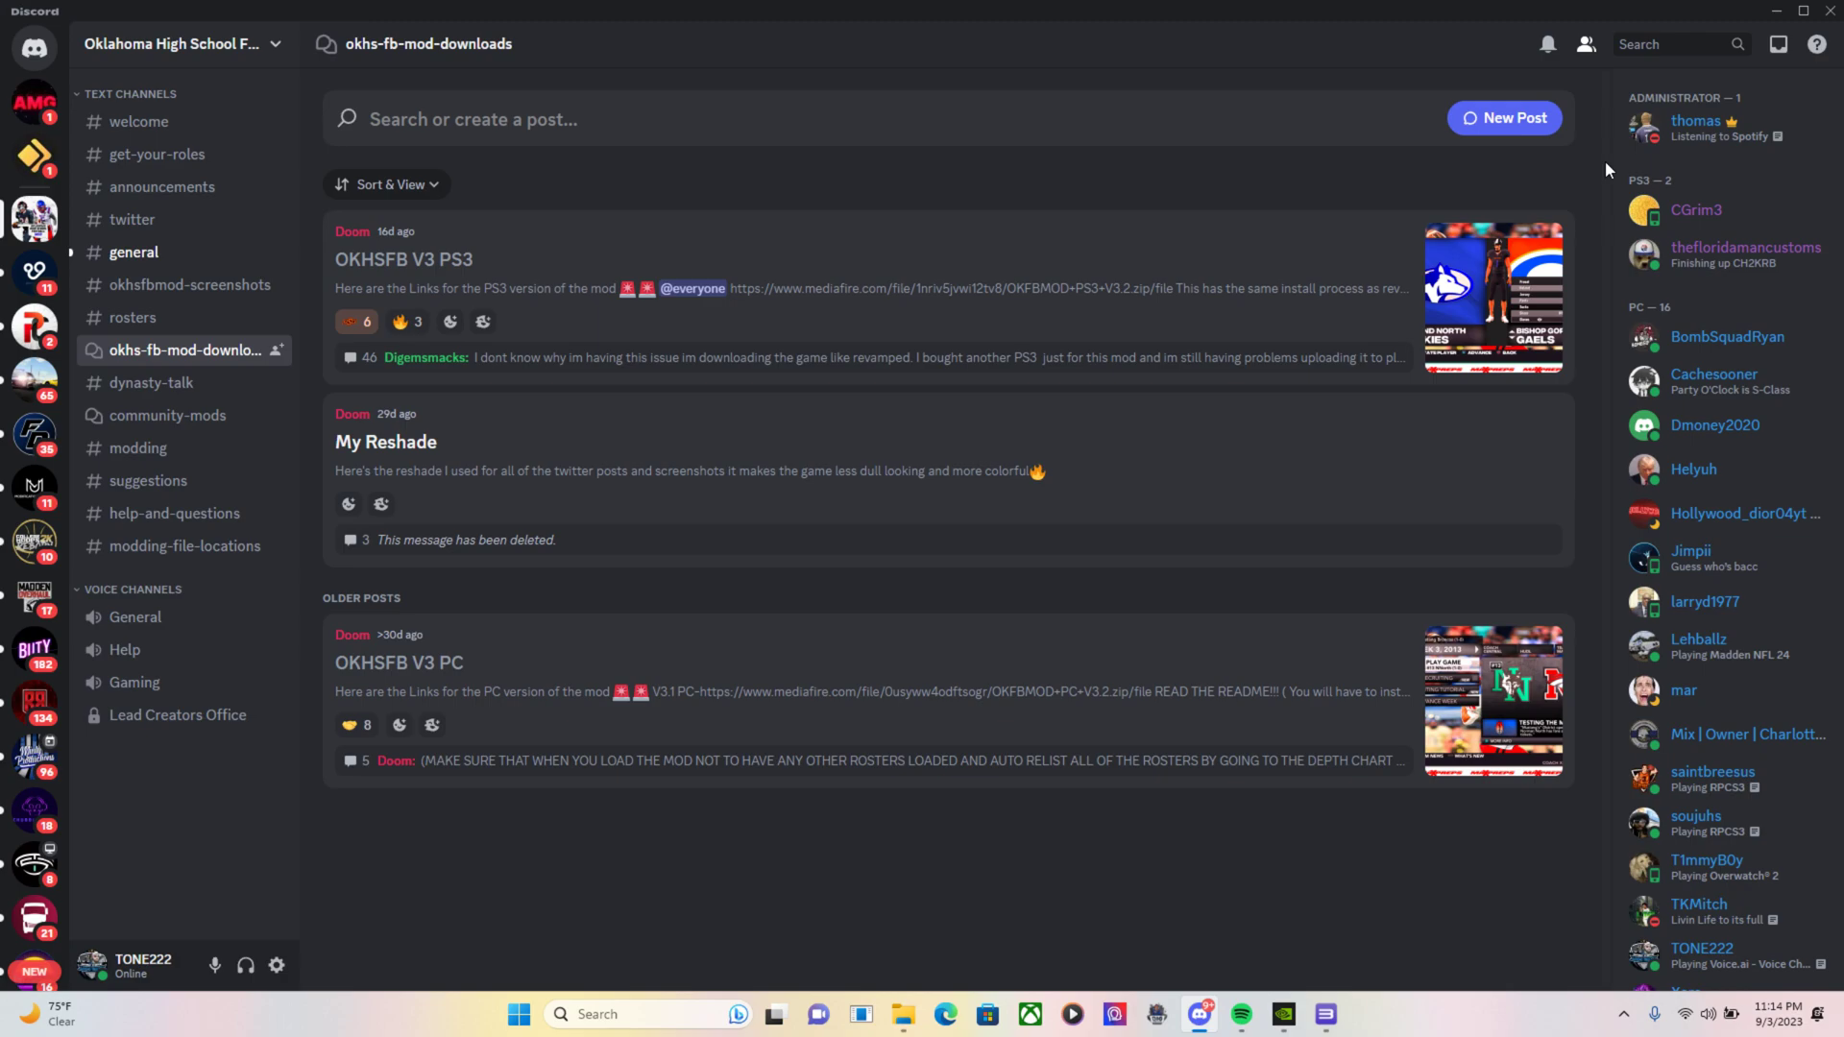
mouse_move(1523, 77)
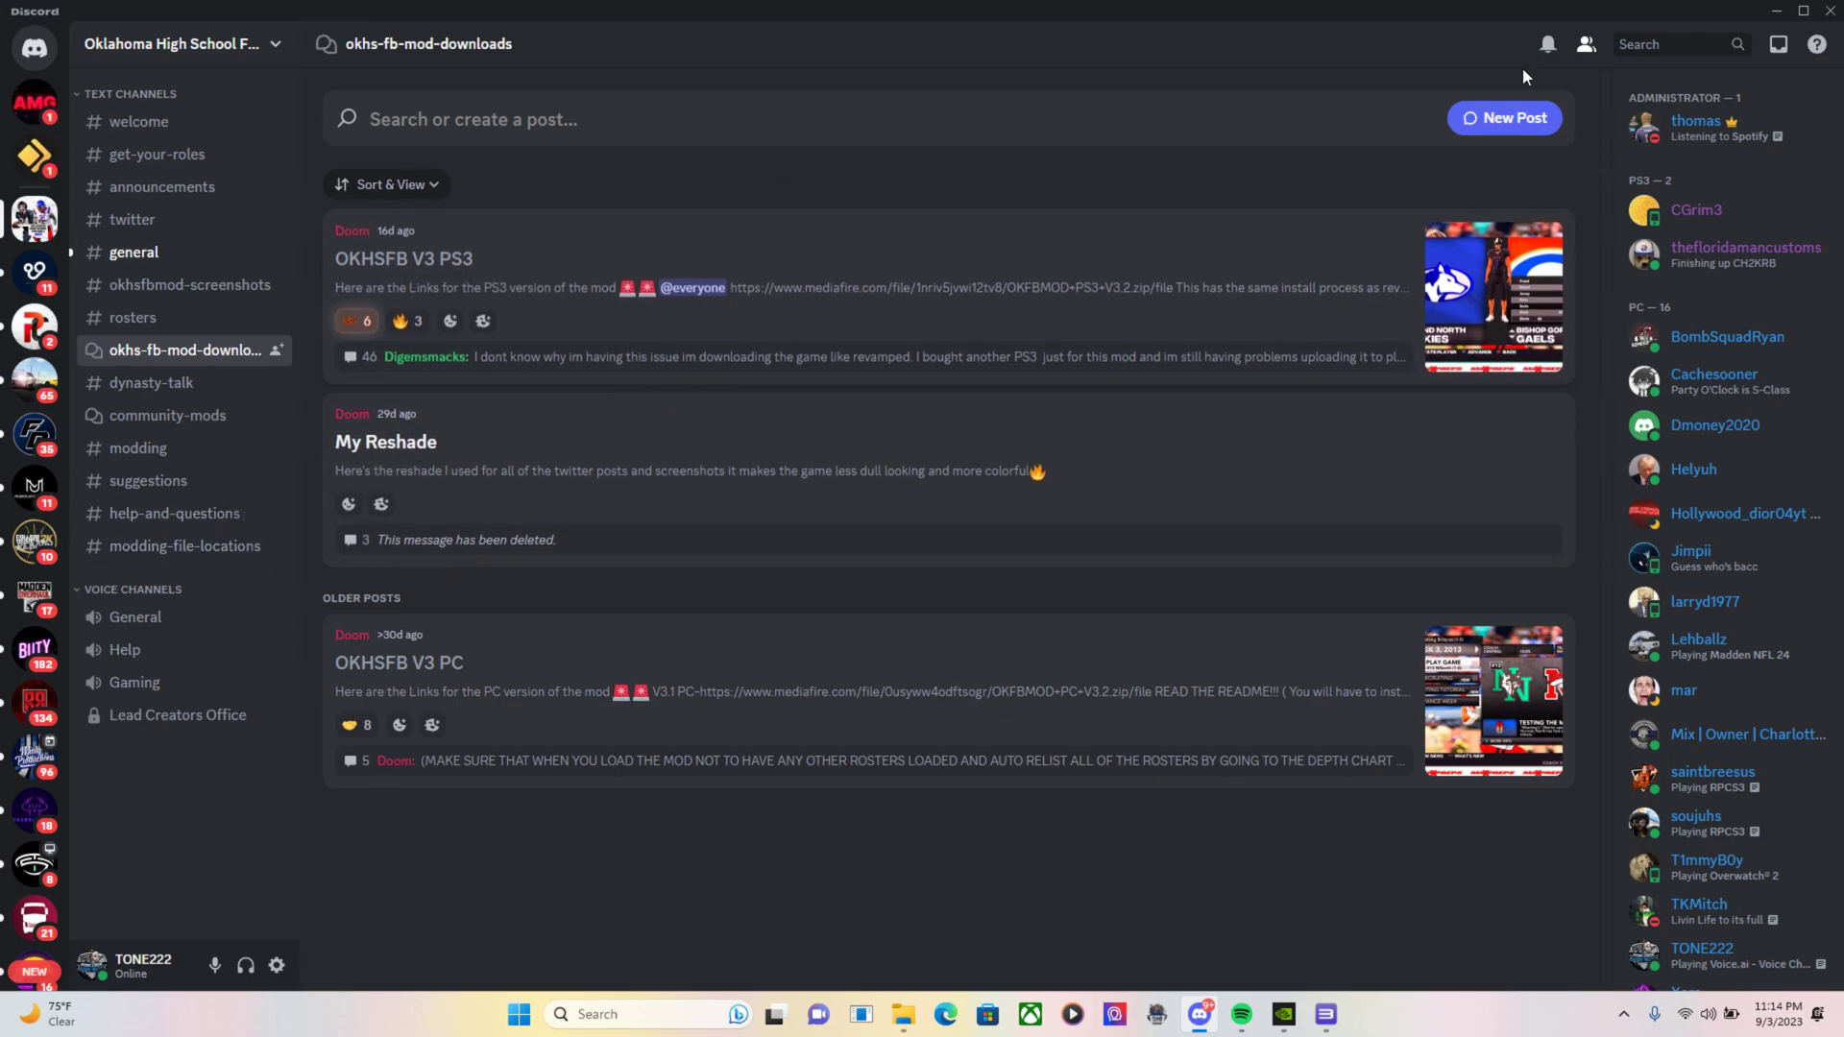
mouse_move(691, 288)
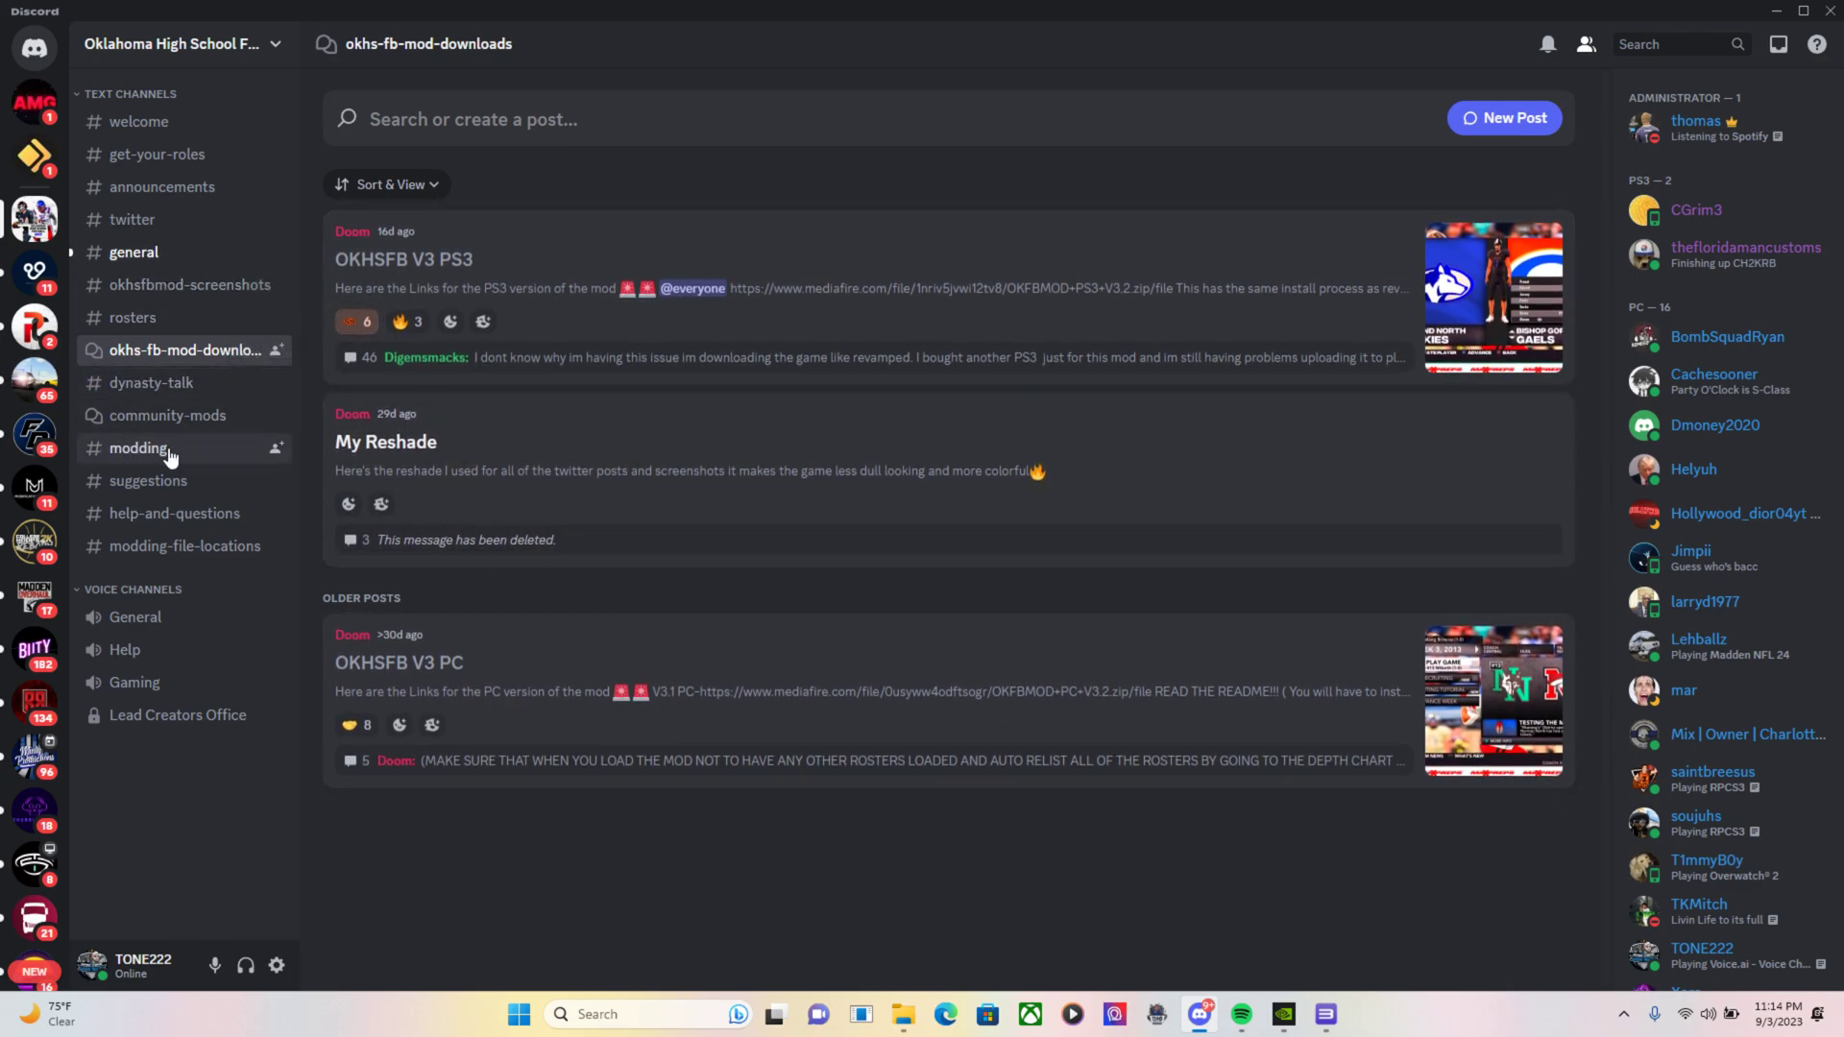
mouse_move(188, 350)
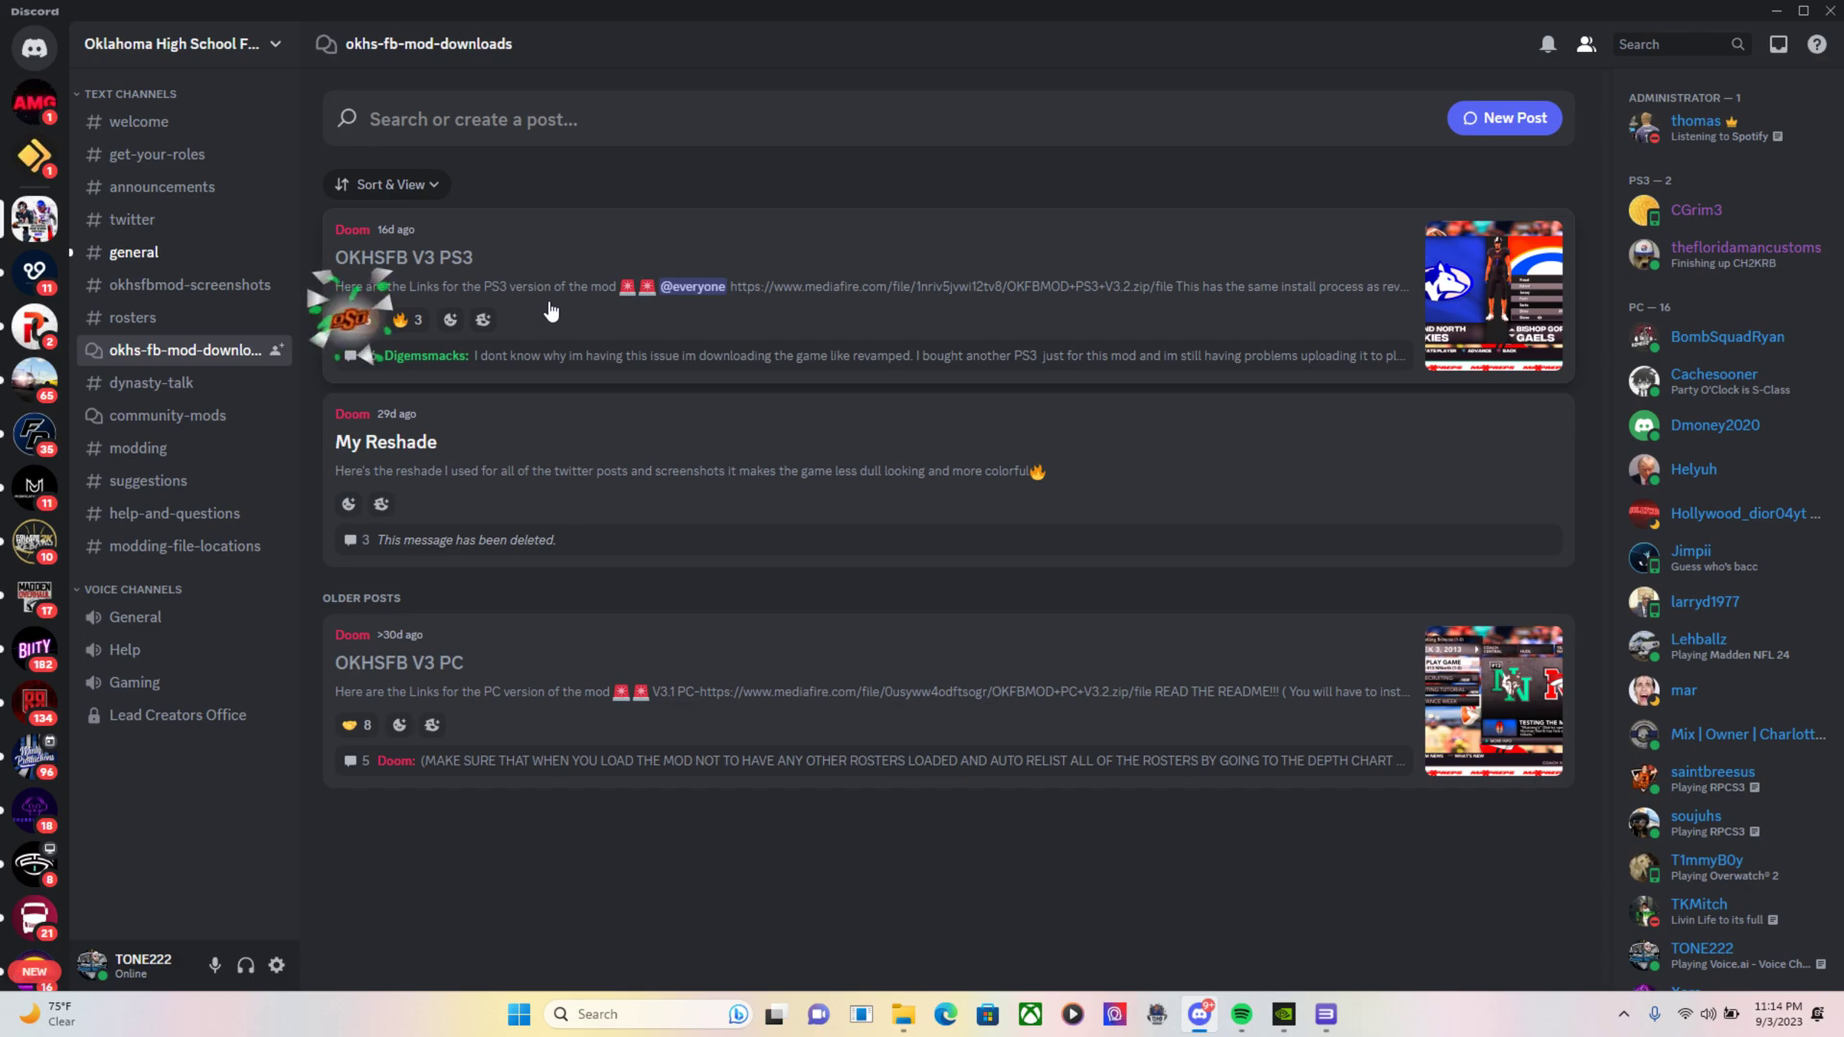
Open the OKHSFB V3 PC post with its V3.2 patch notes and MediaFire download link
left_click(353, 321)
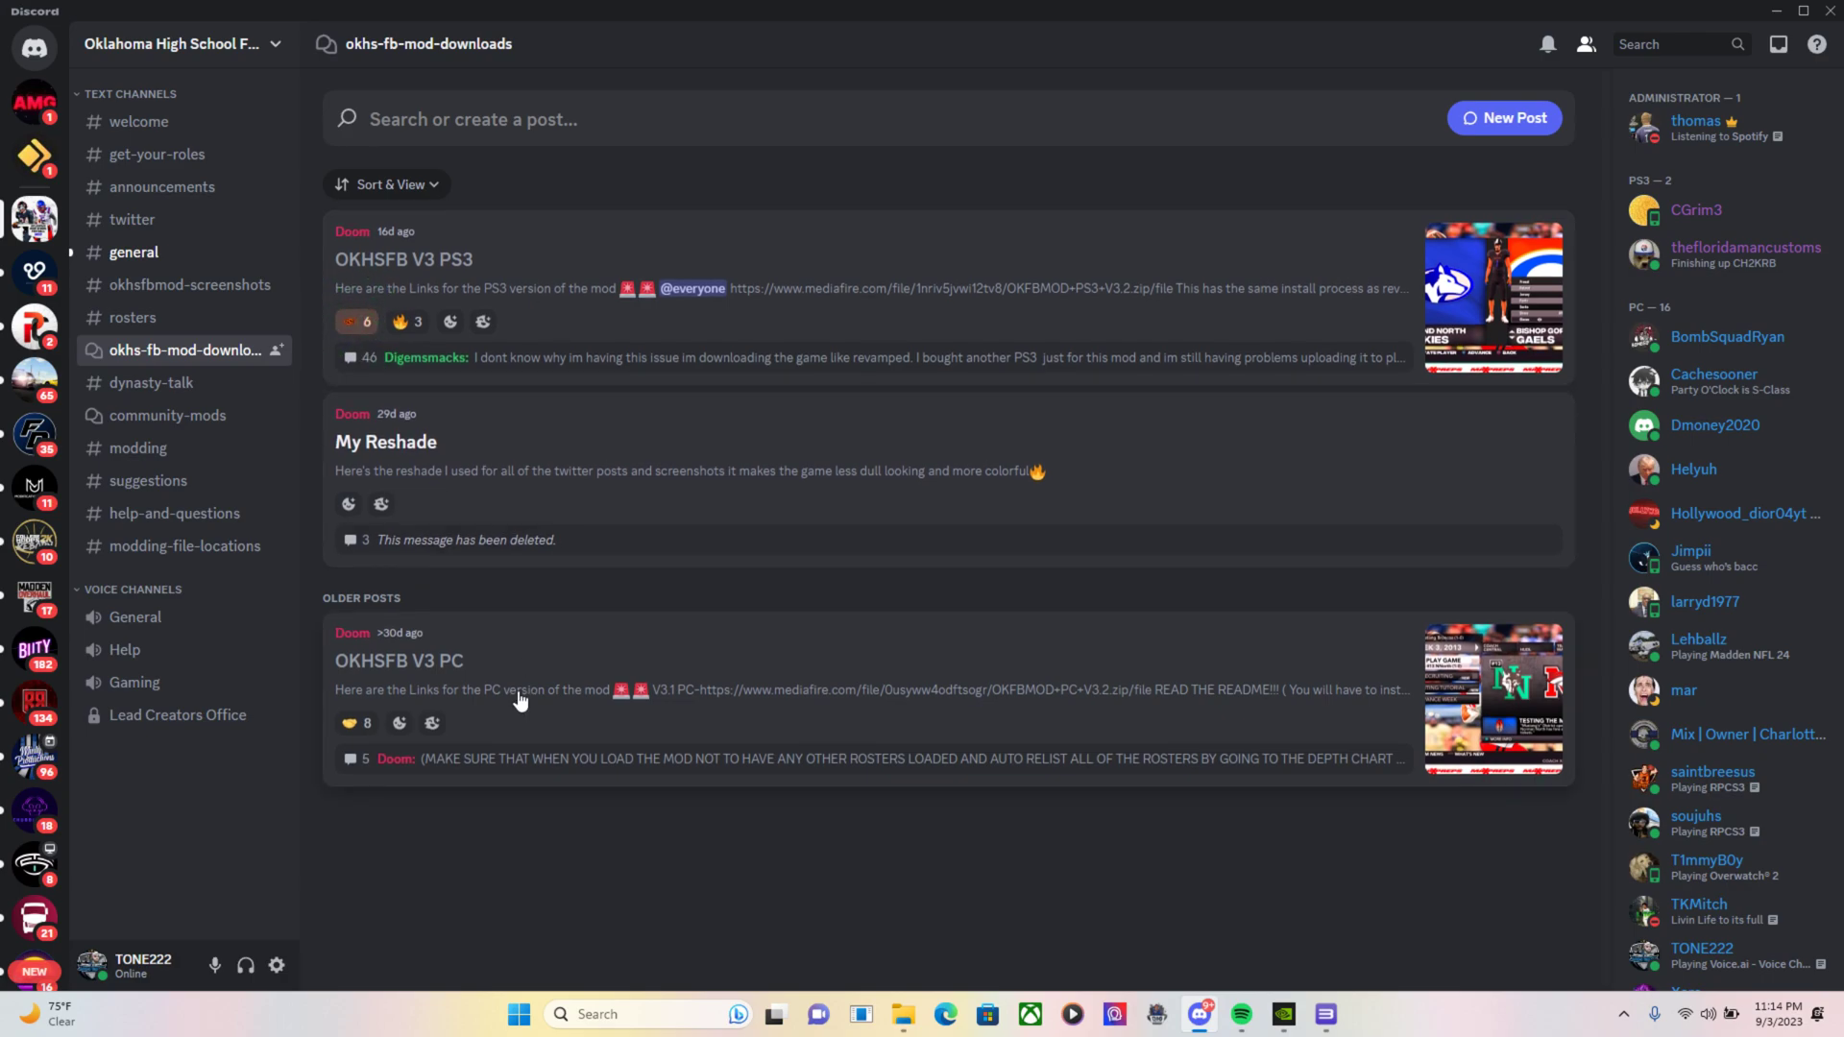
left_click(398, 659)
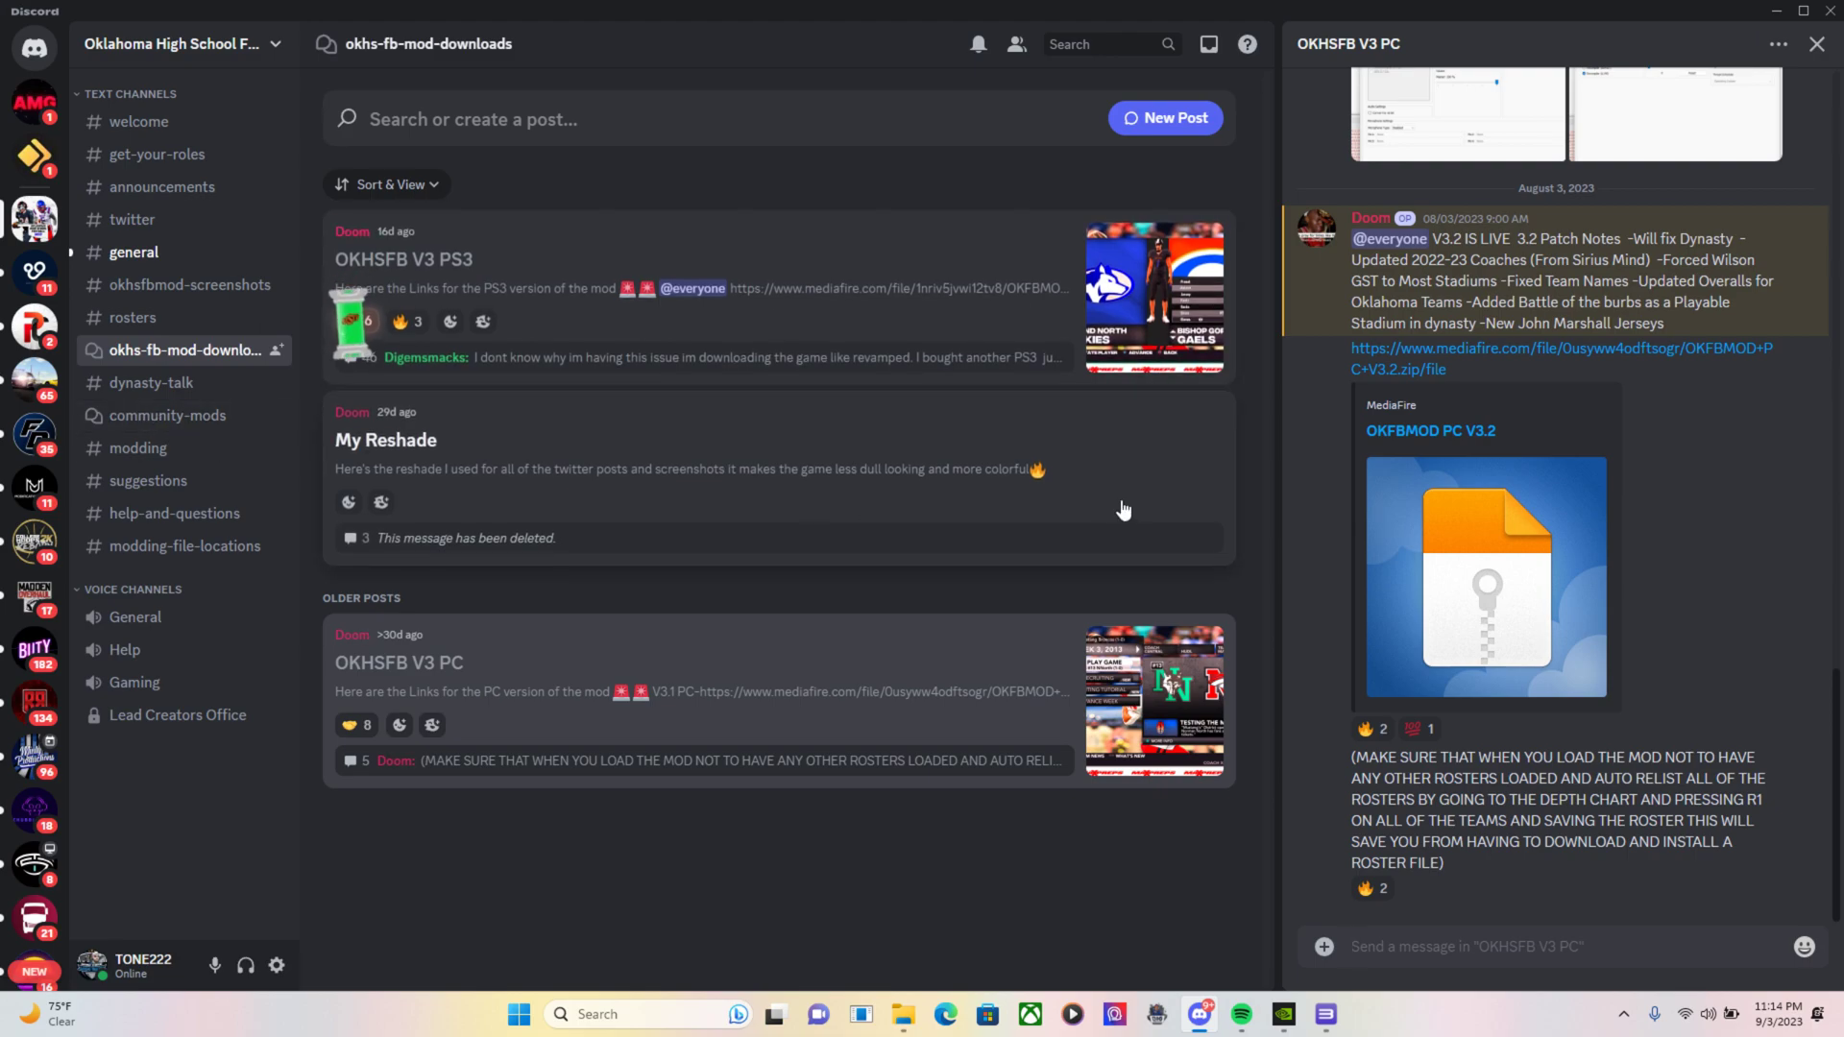
mouse_move(1285, 402)
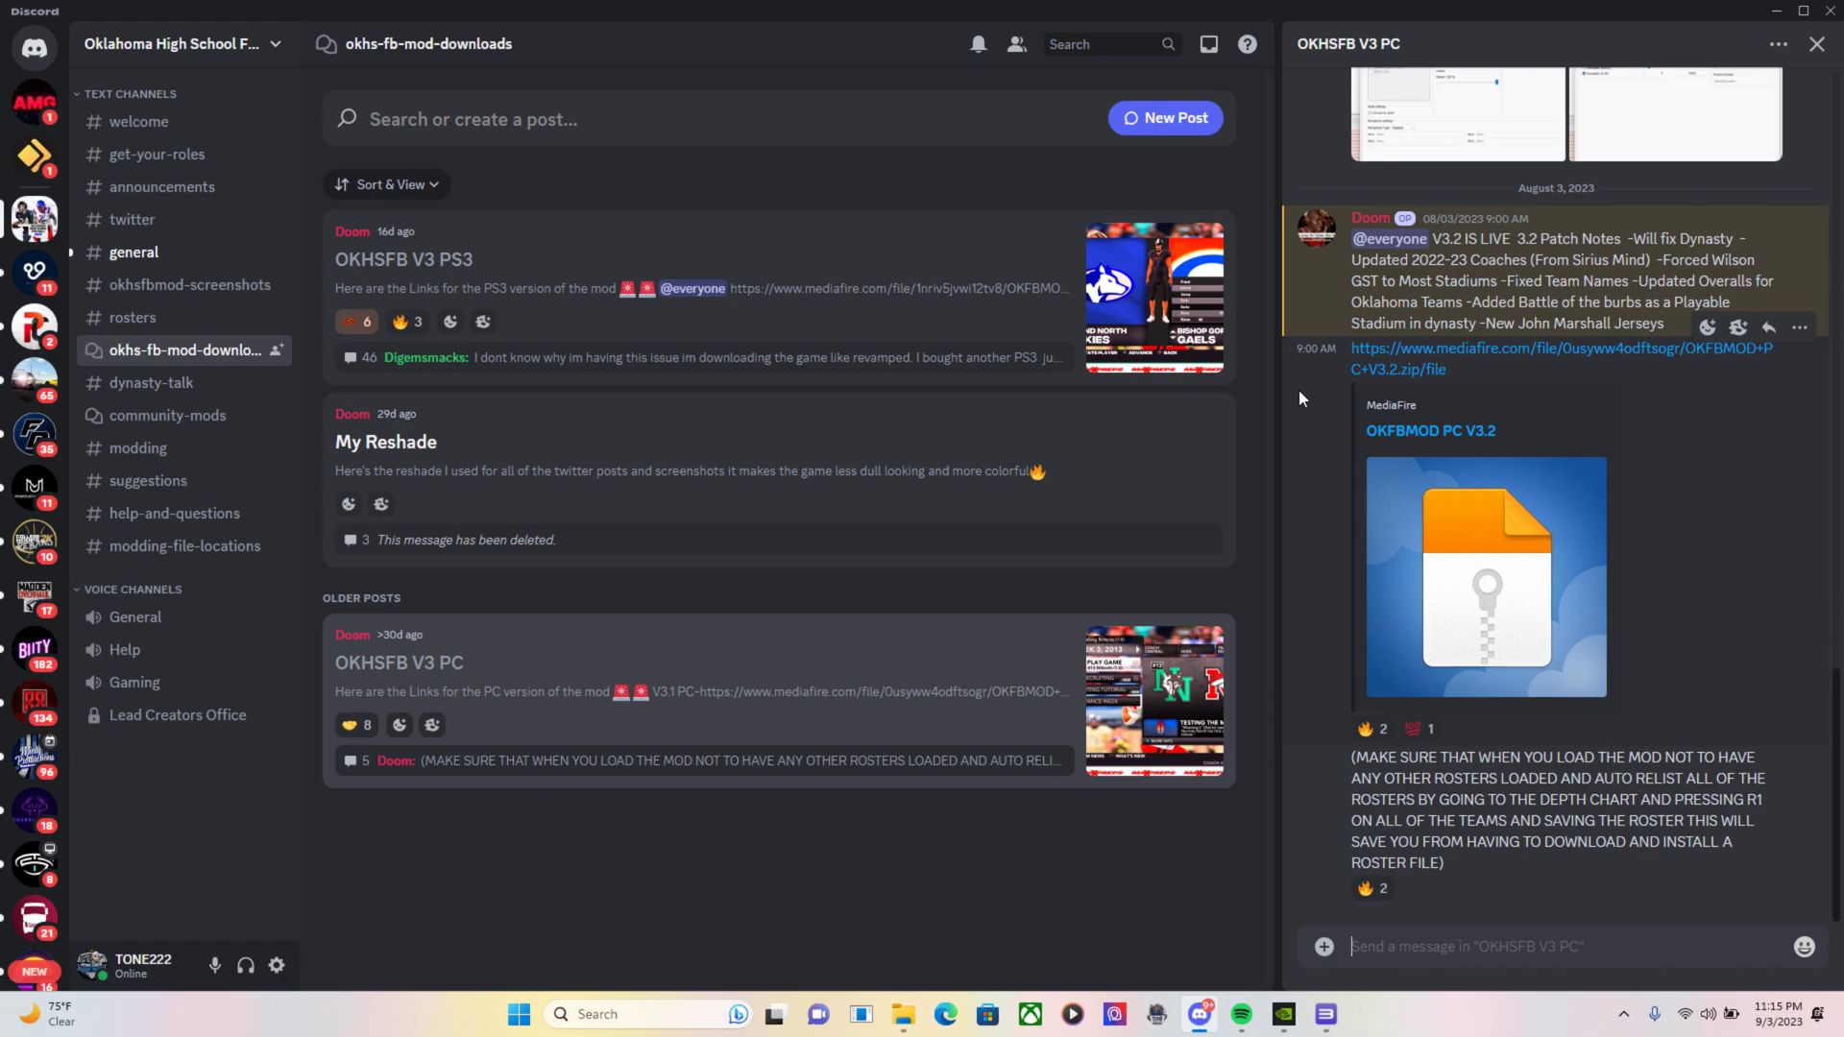
mouse_move(388, 413)
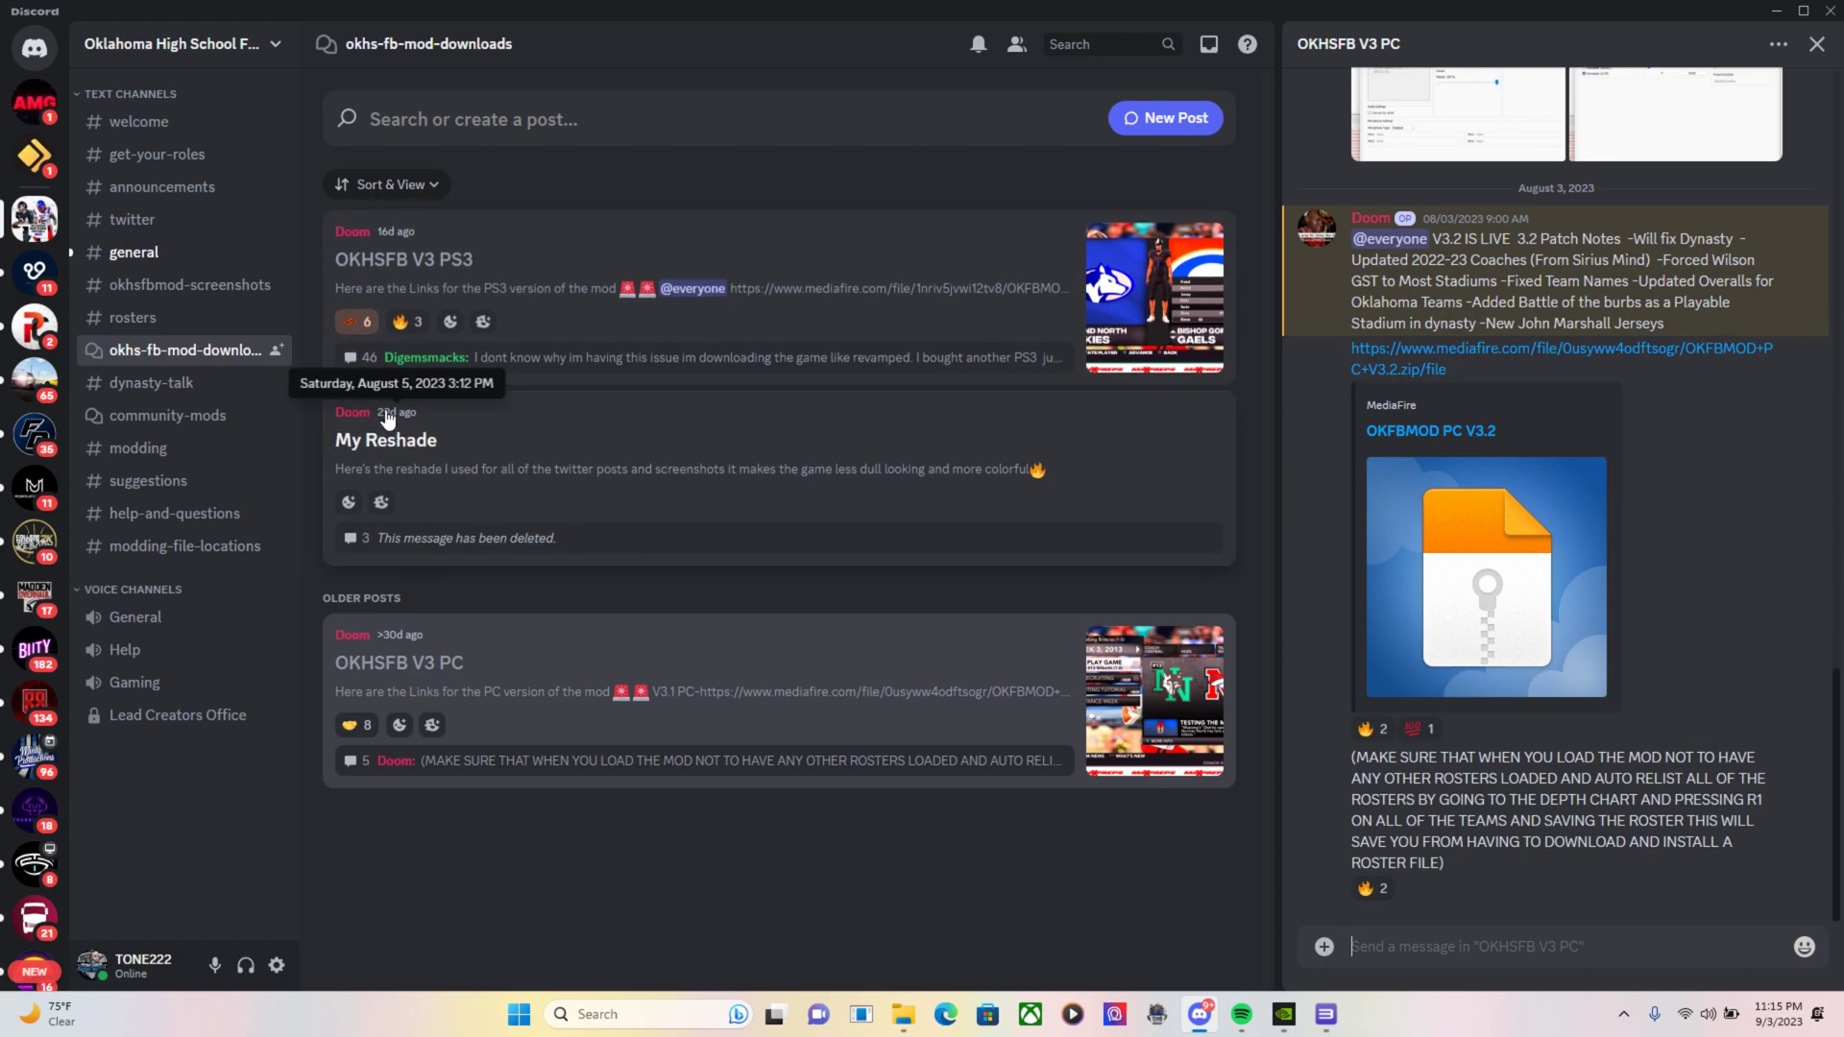
mouse_move(1514, 365)
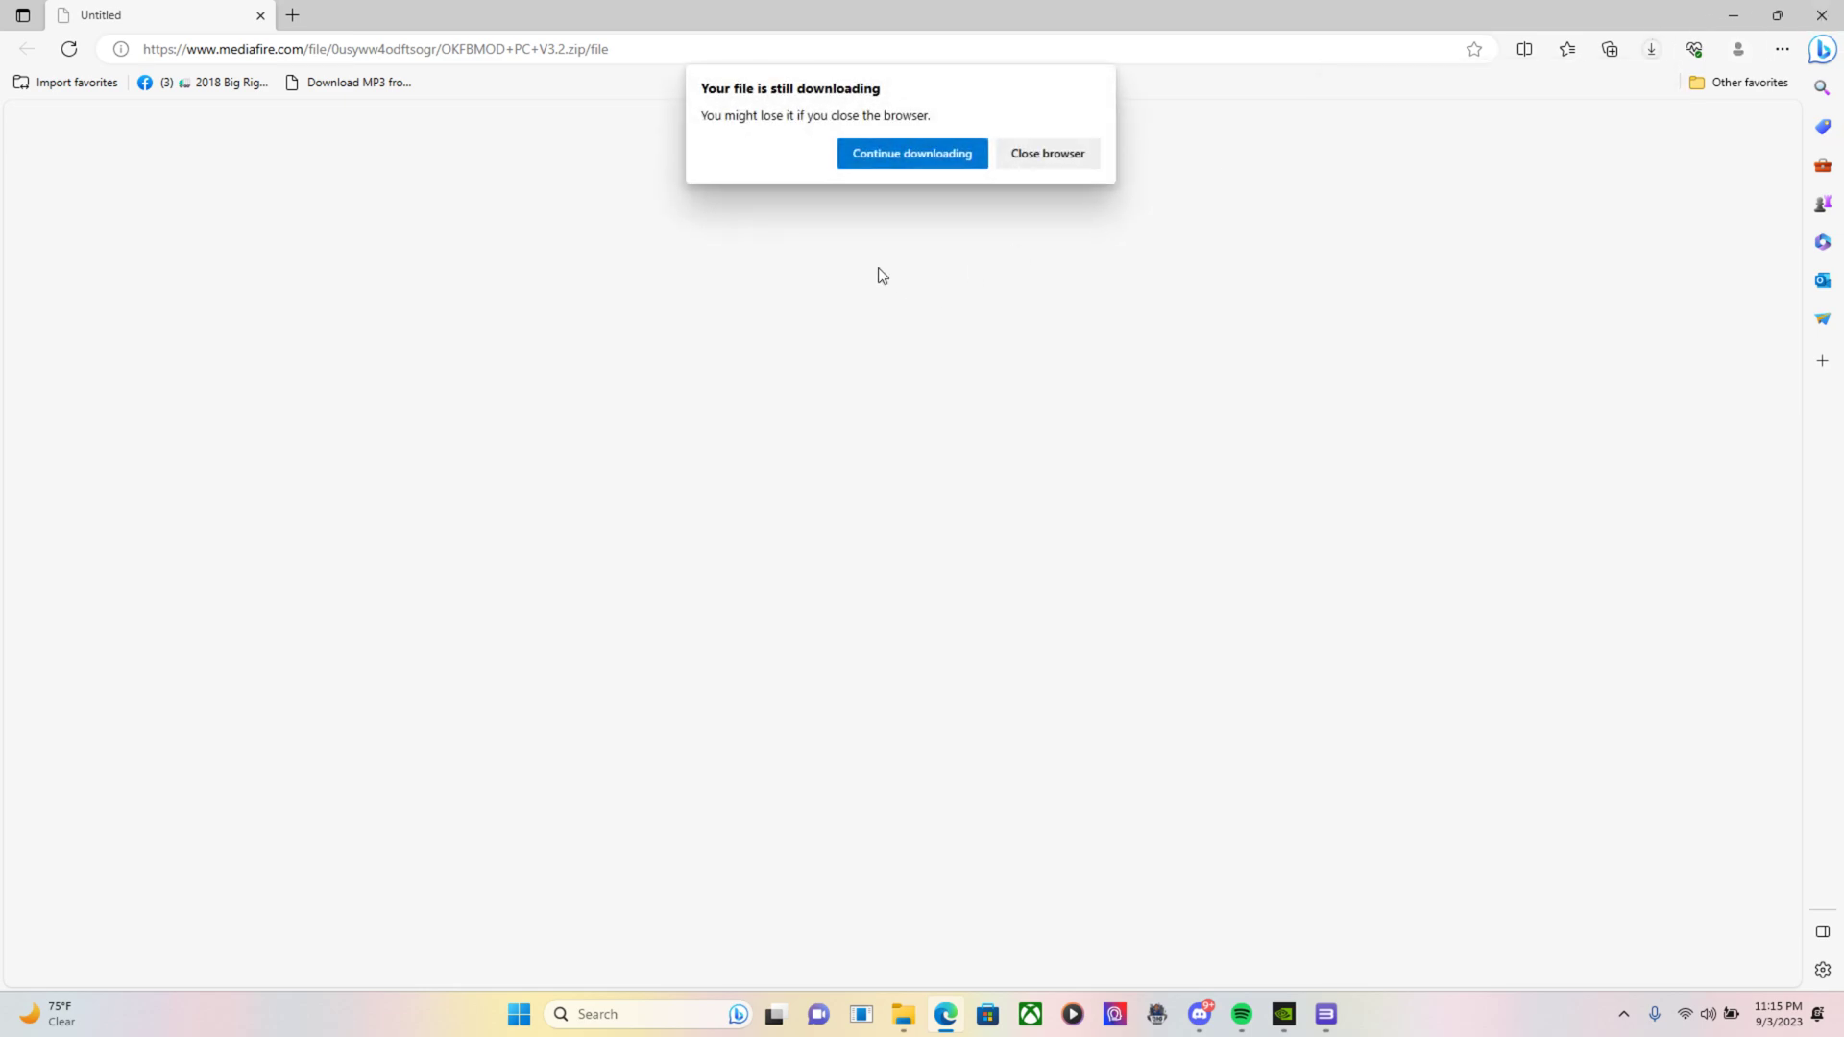
mouse_move(967, 154)
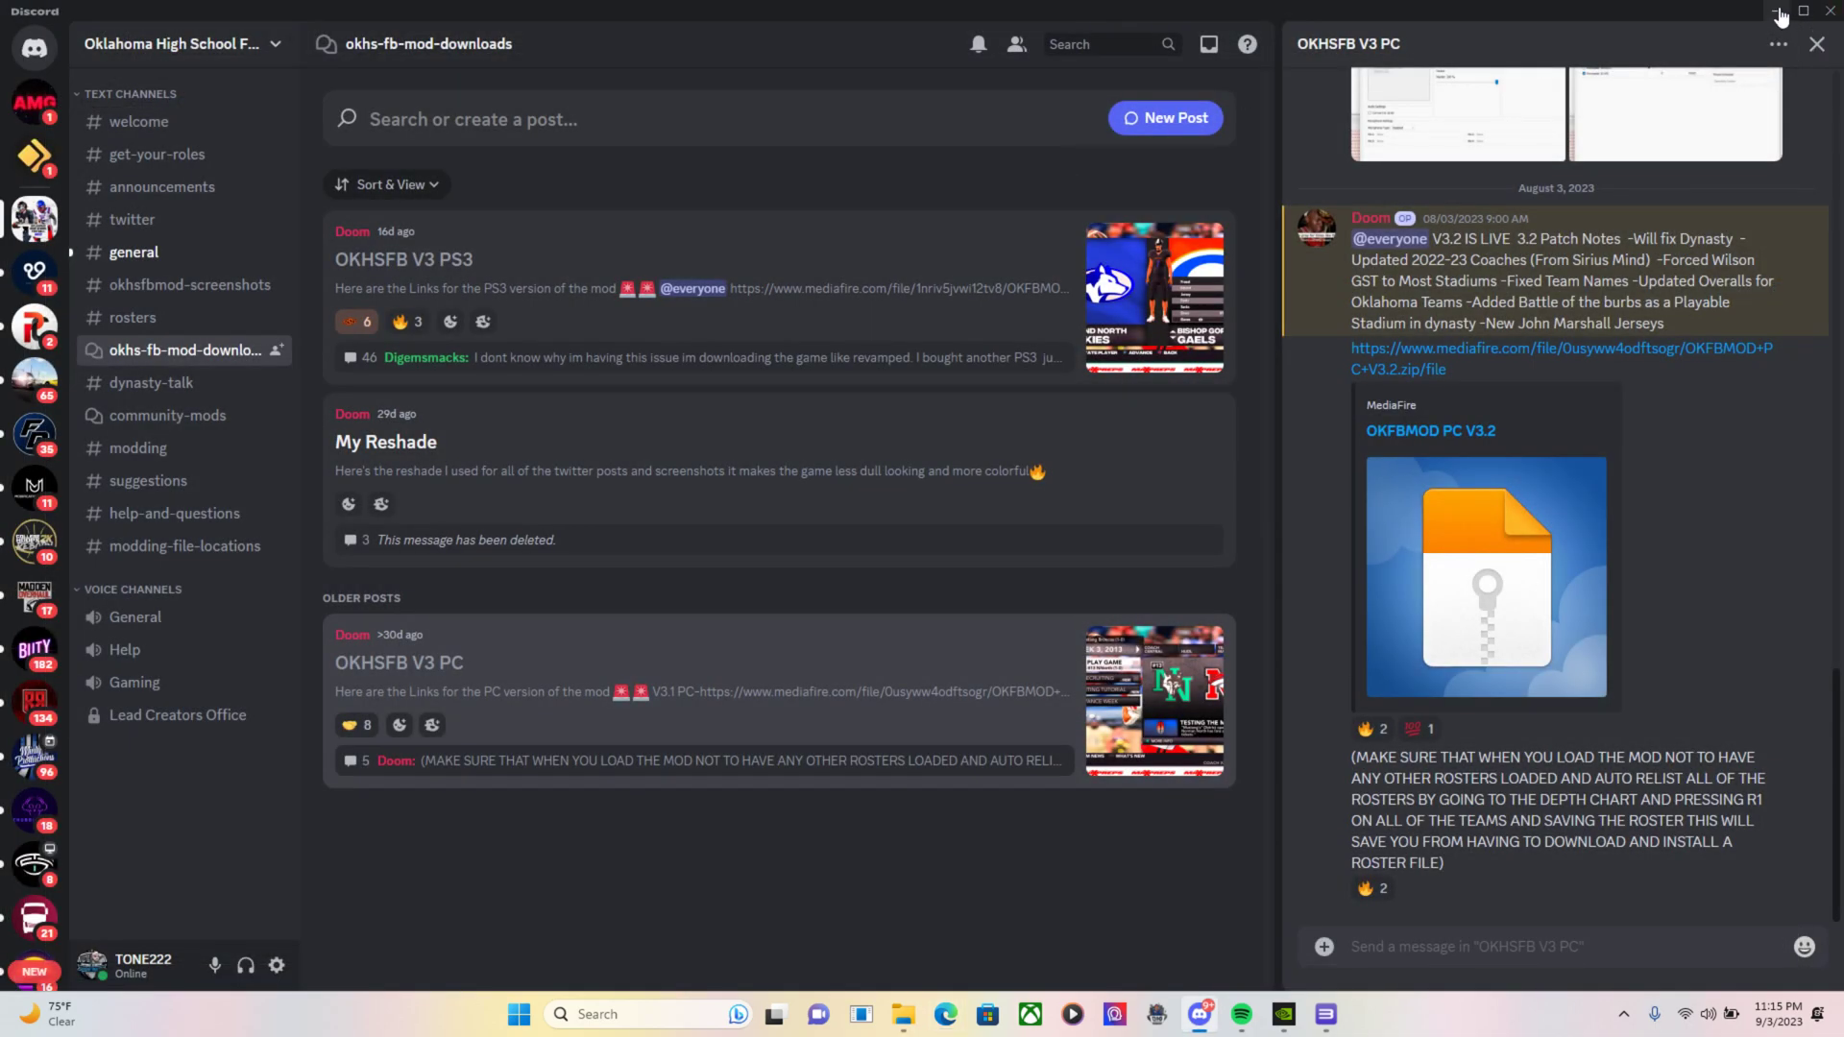
Minimize Discord and launch RPCS3 to its game list with NCAA Football 14 (BLUS31159)
left_click(1779, 13)
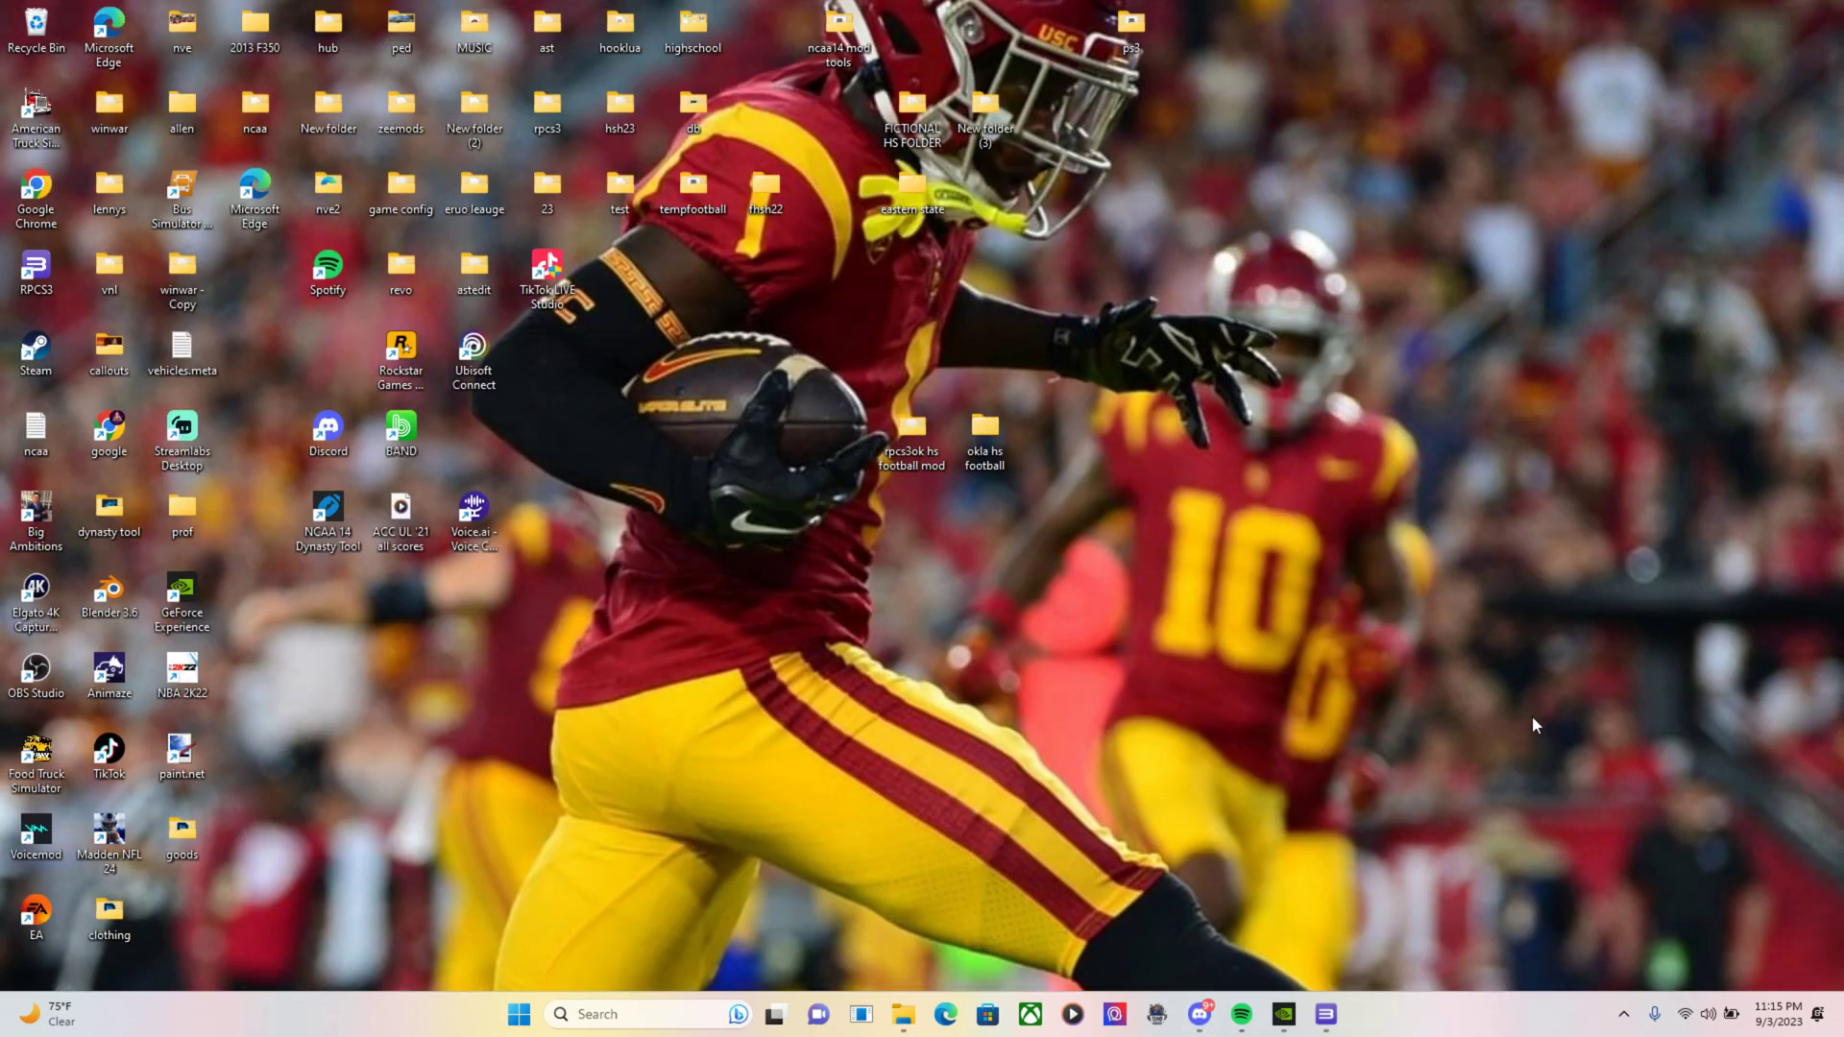
mouse_move(1335, 643)
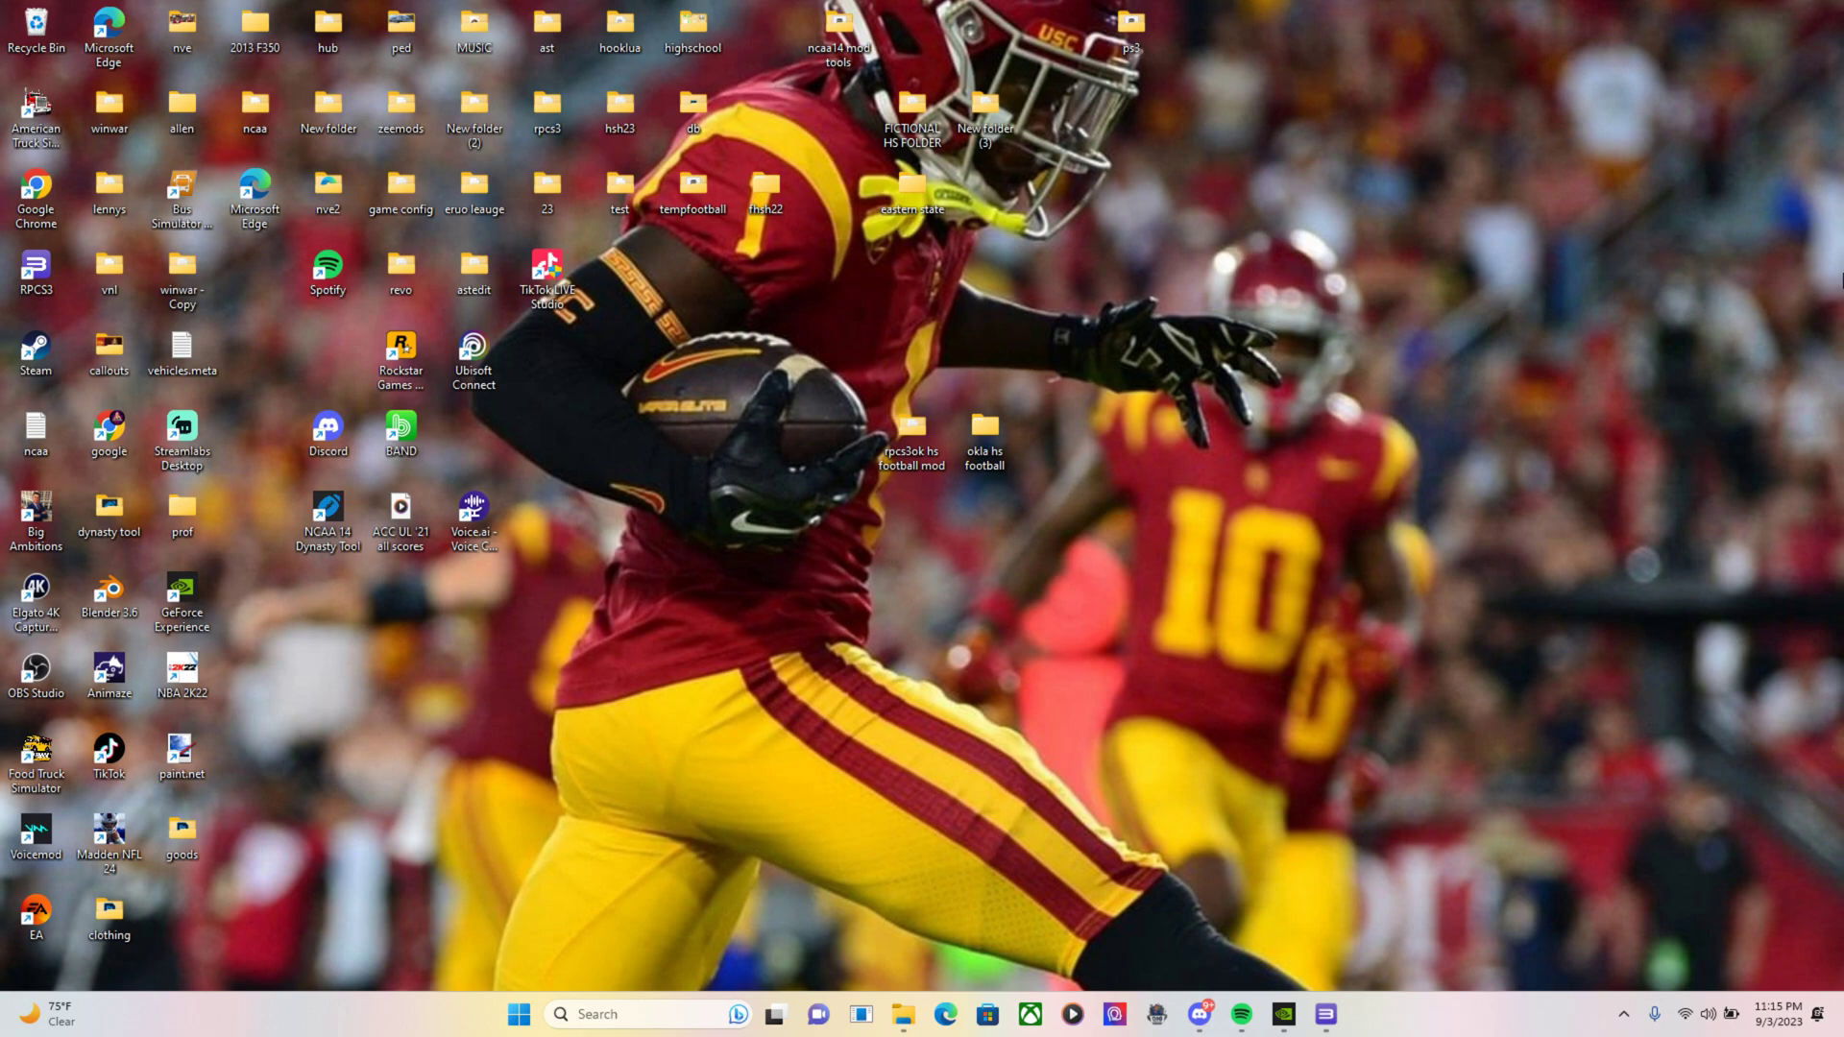
mouse_move(1324, 1014)
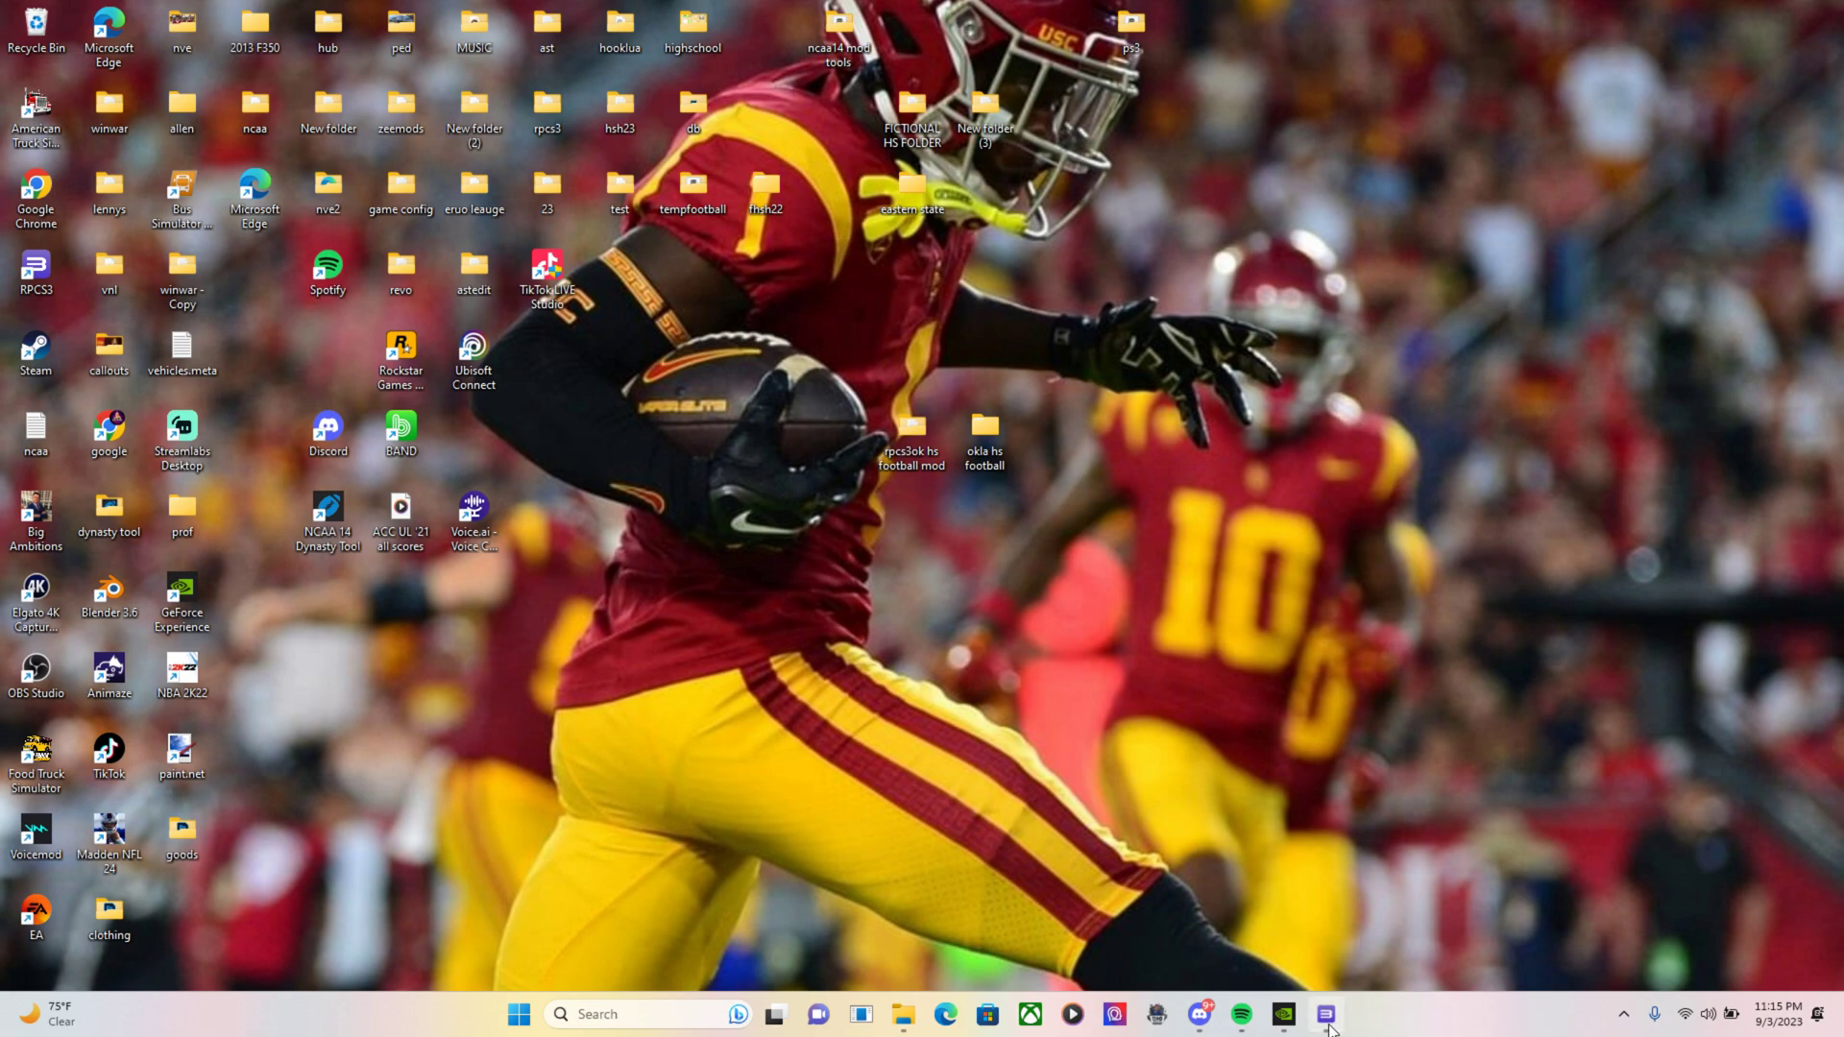
left_click(1323, 1015)
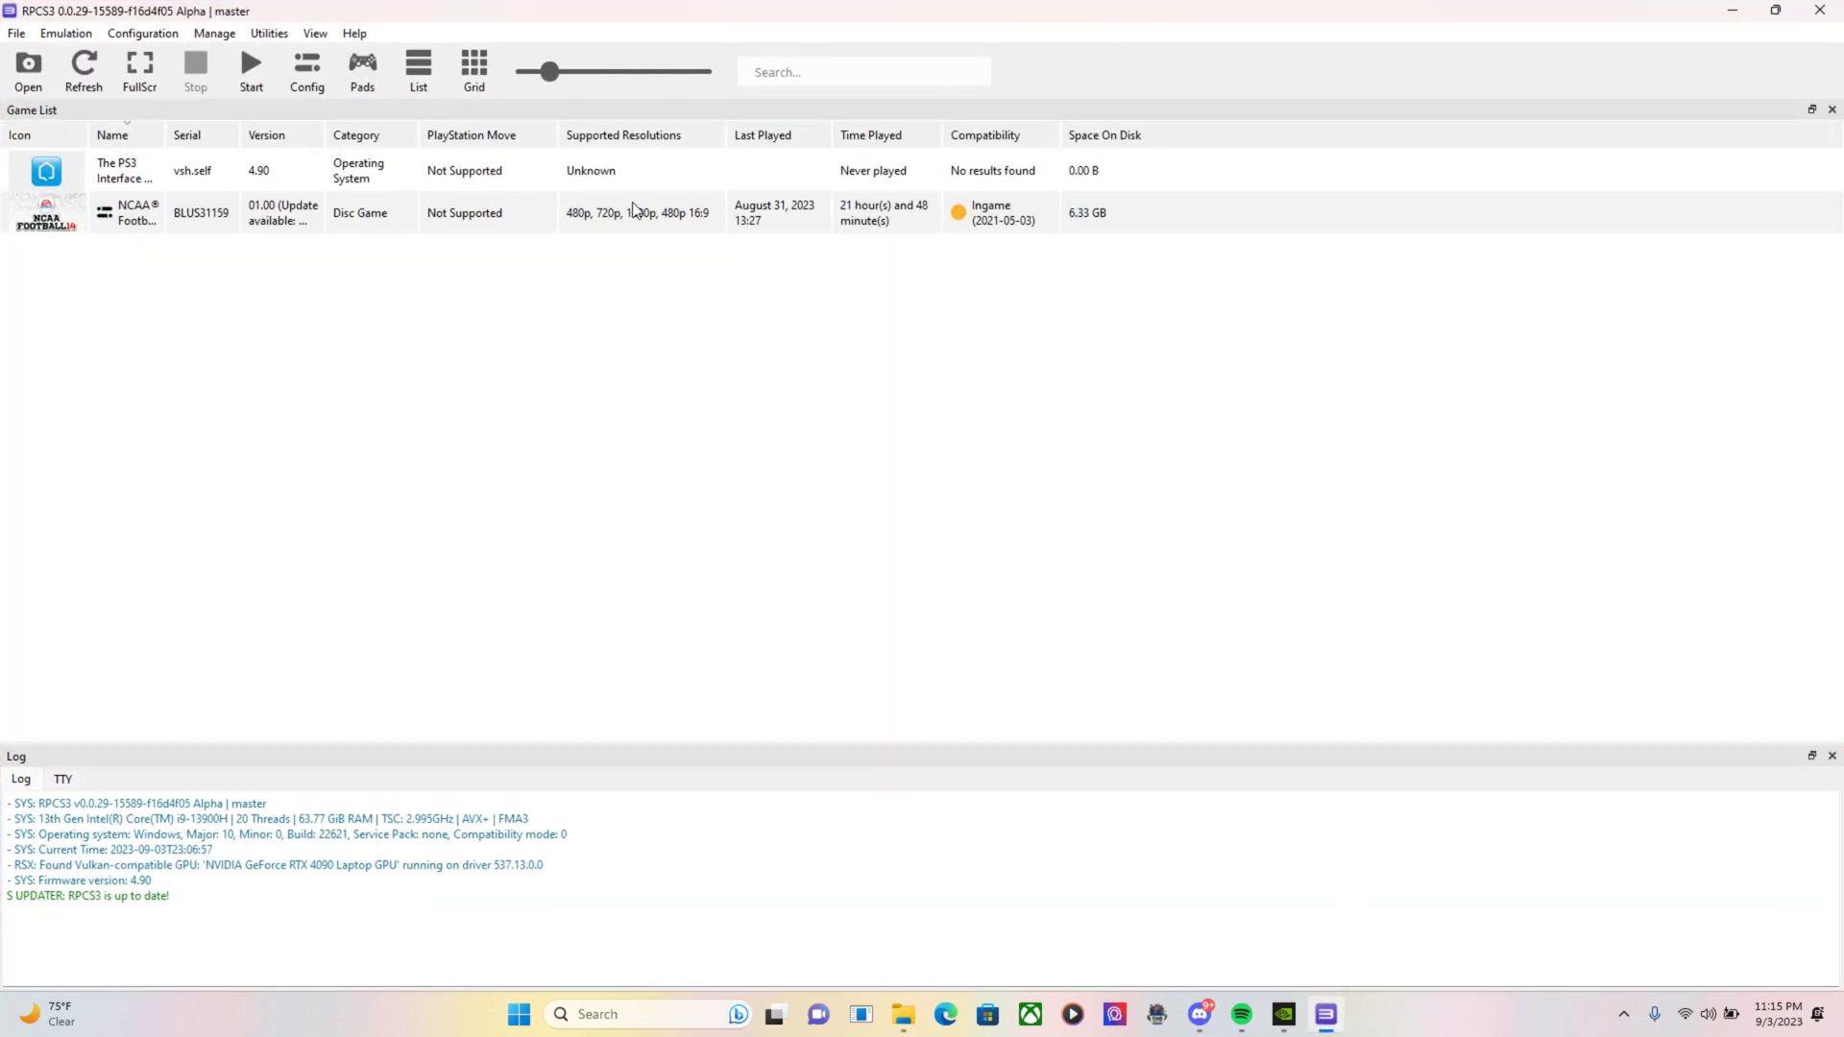
mouse_move(161, 233)
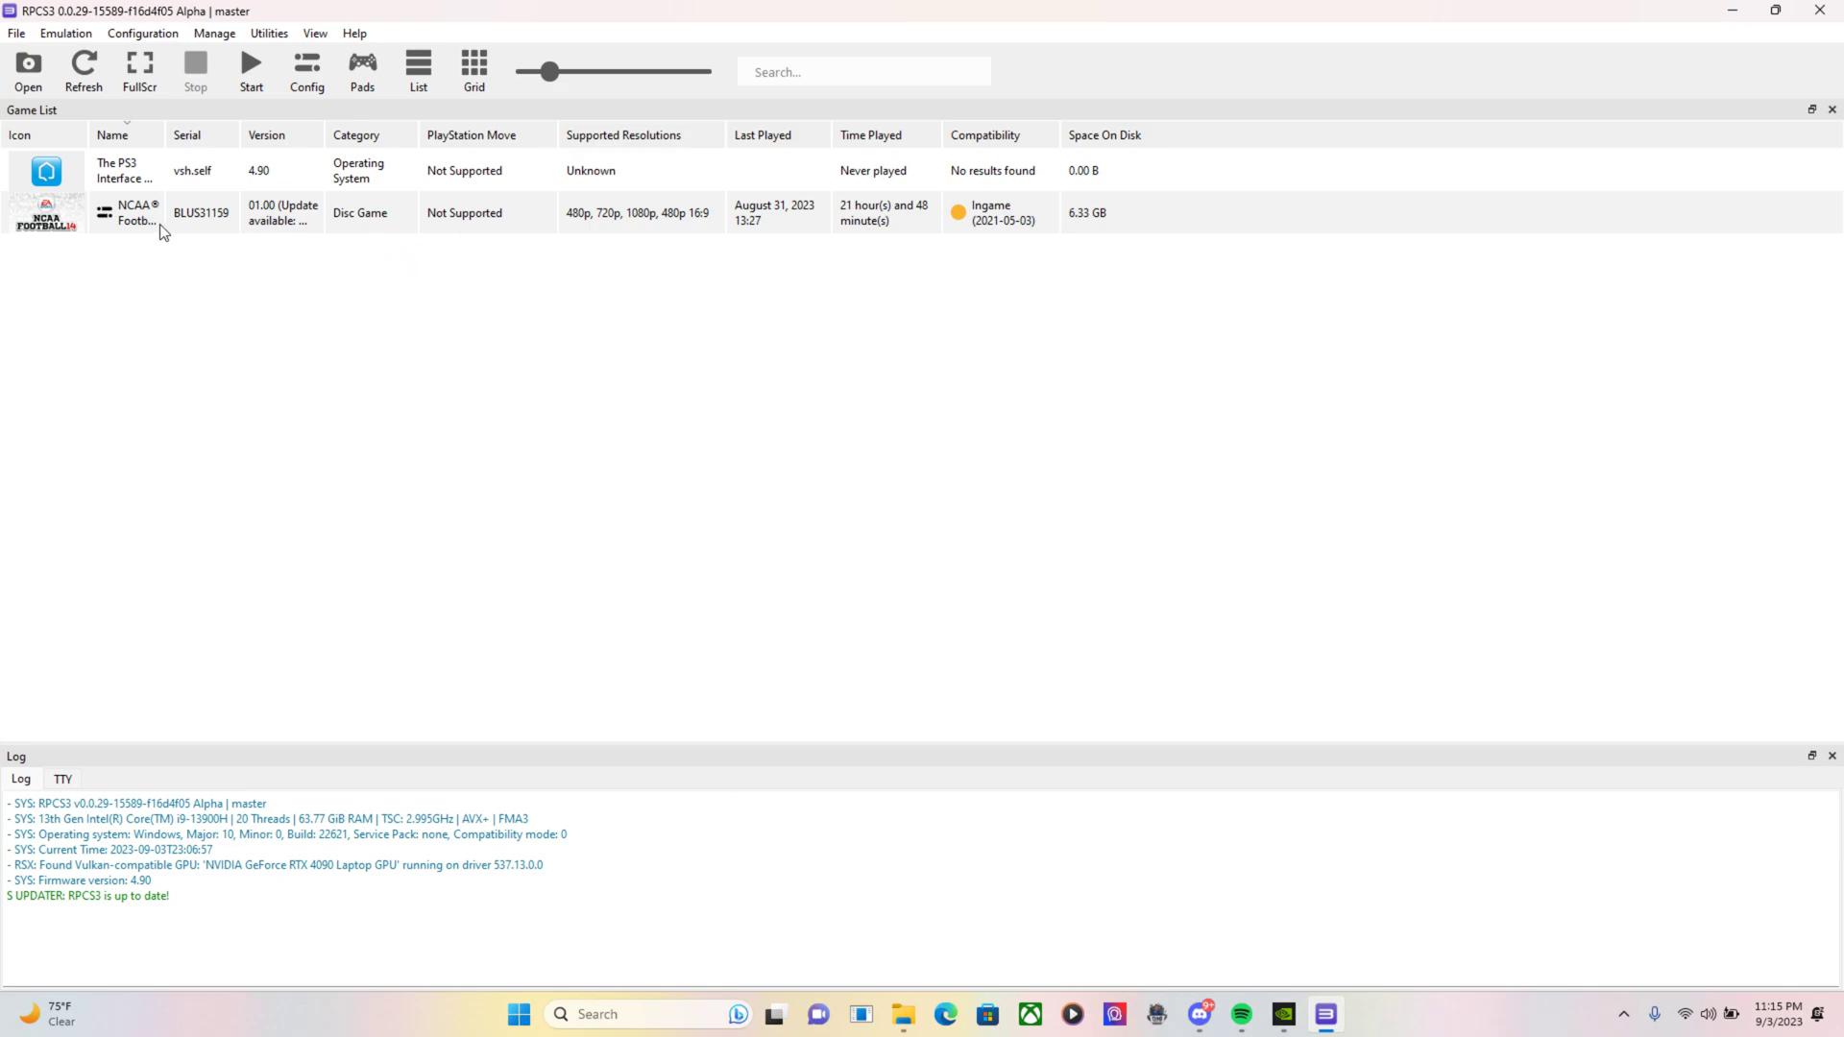
mouse_move(388, 223)
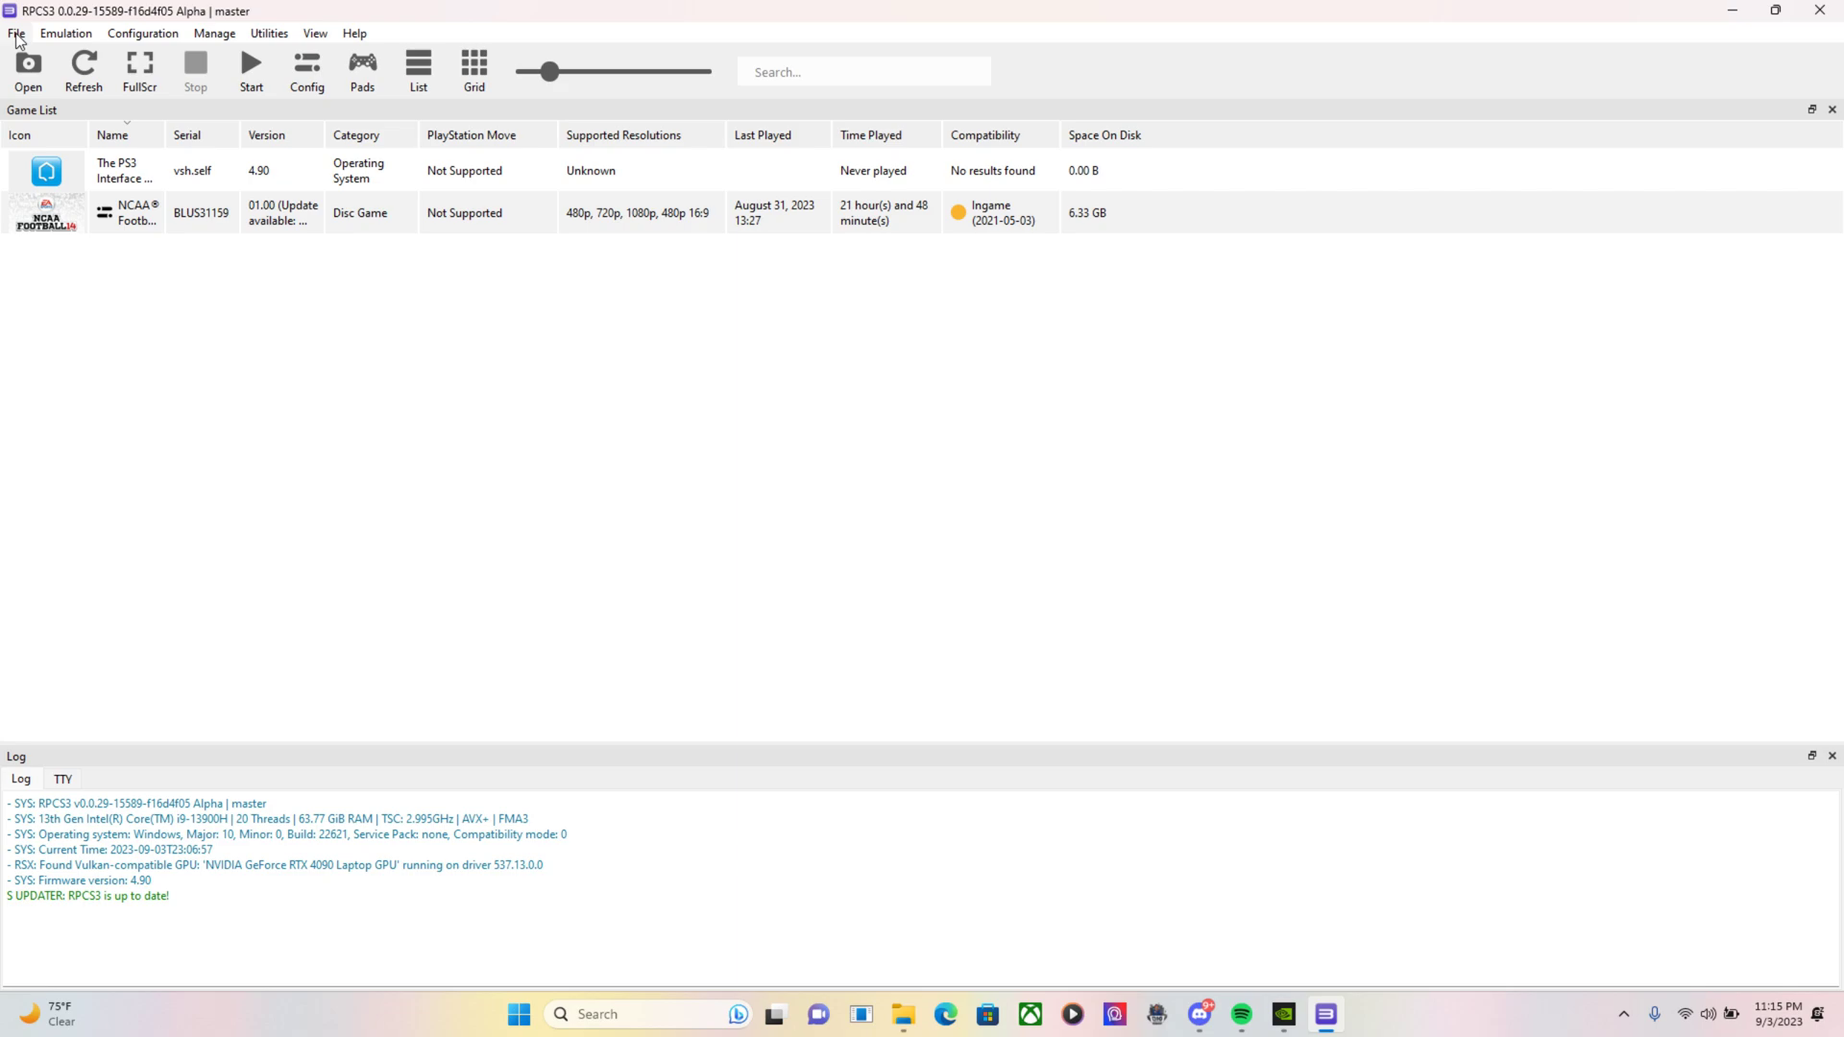
mouse_move(494, 184)
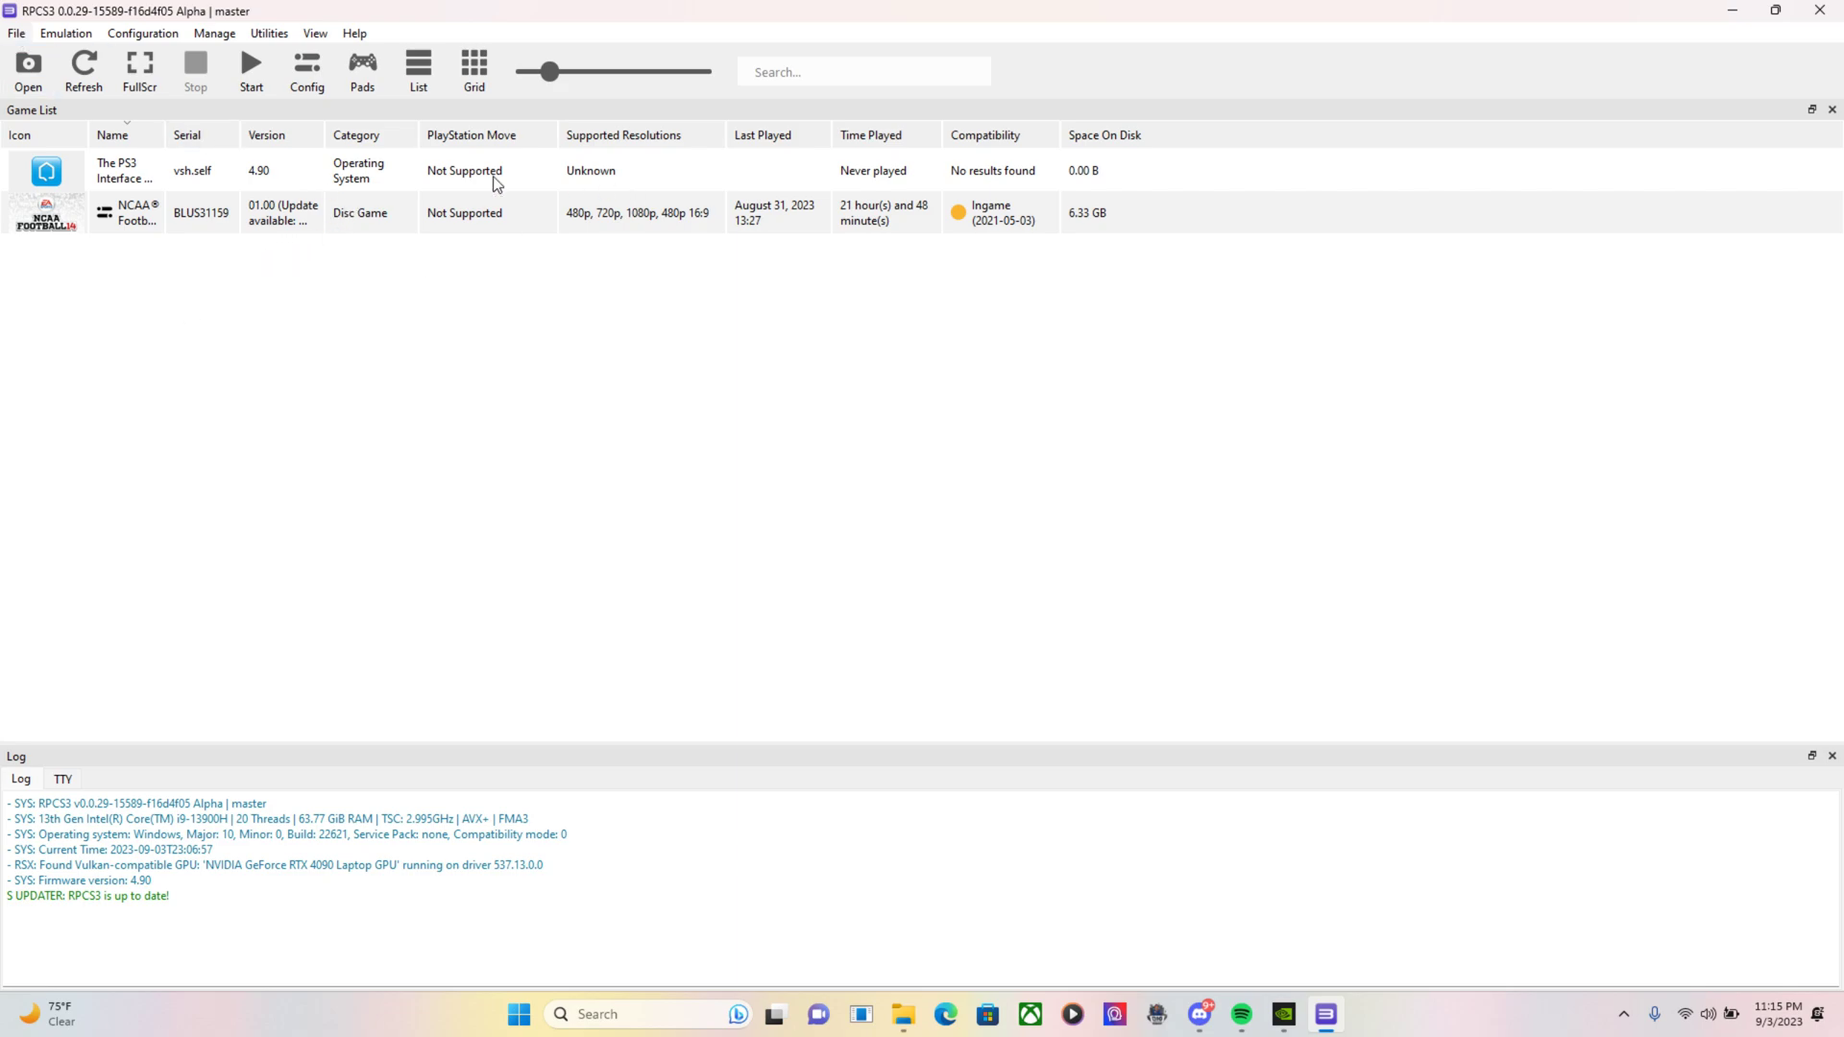
mouse_move(590, 513)
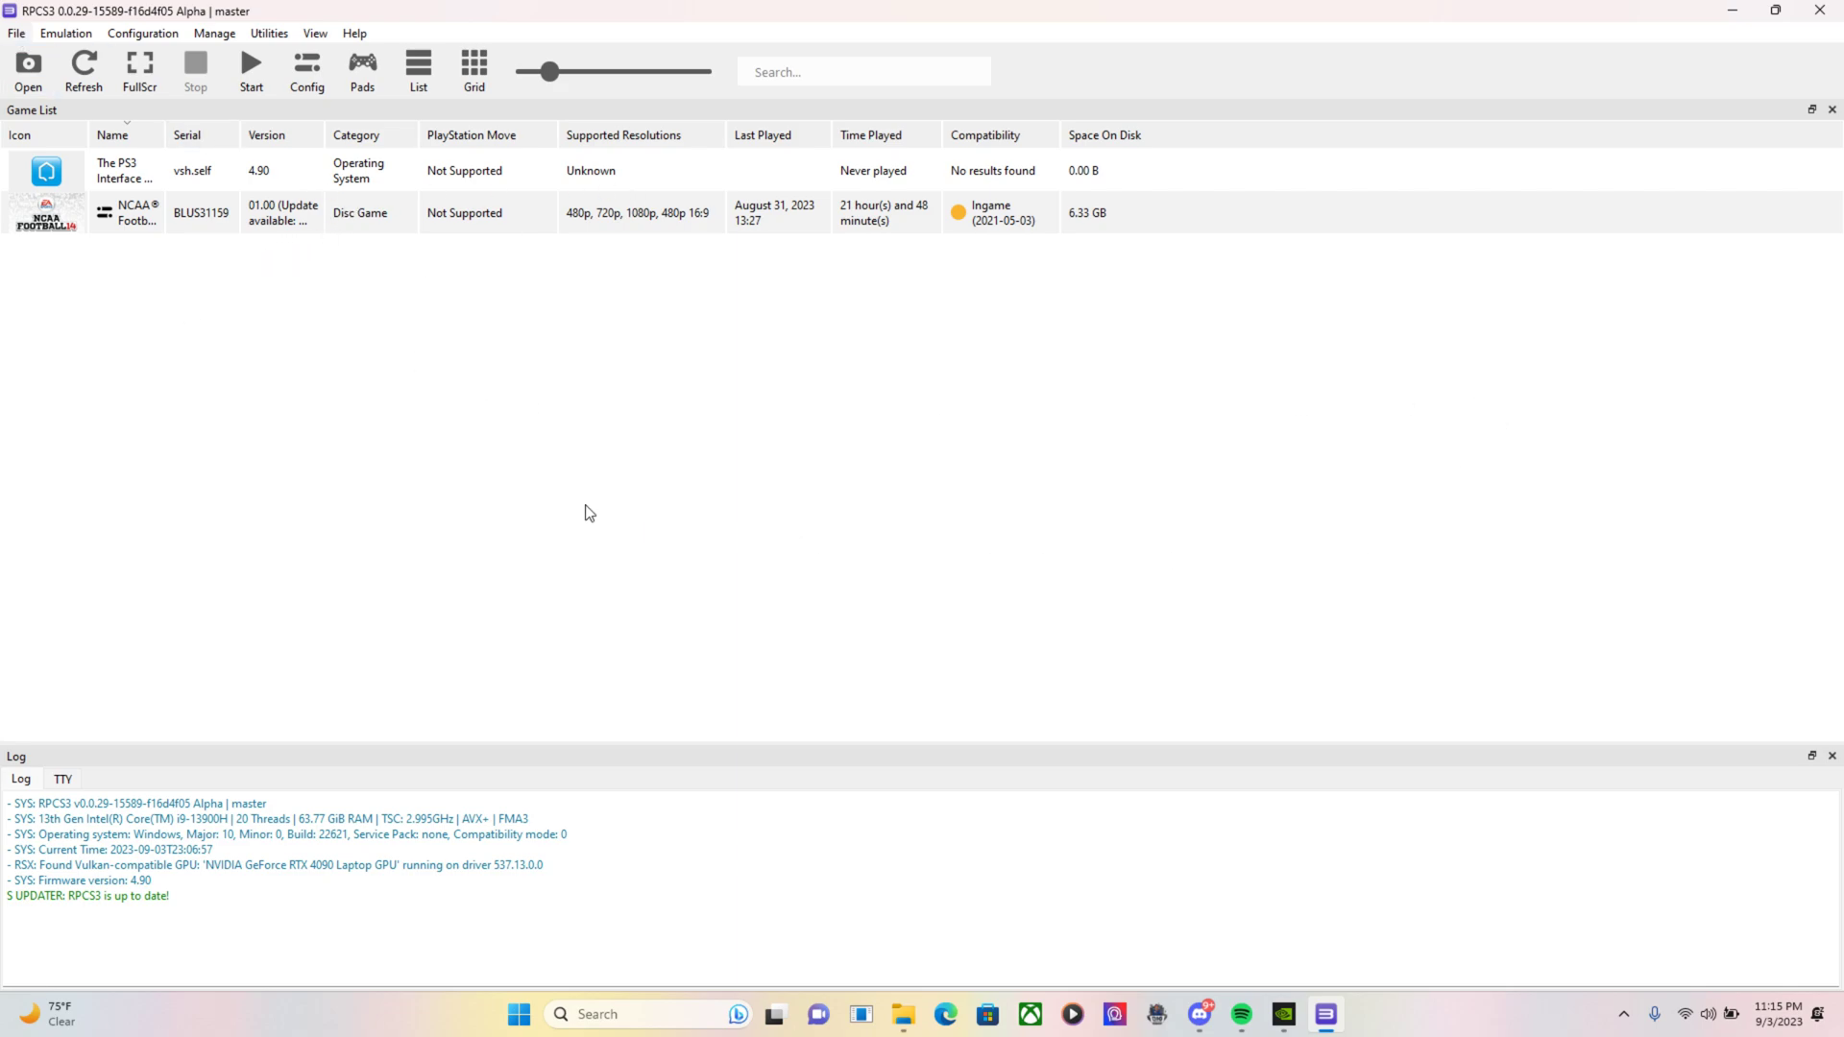
mouse_move(196, 246)
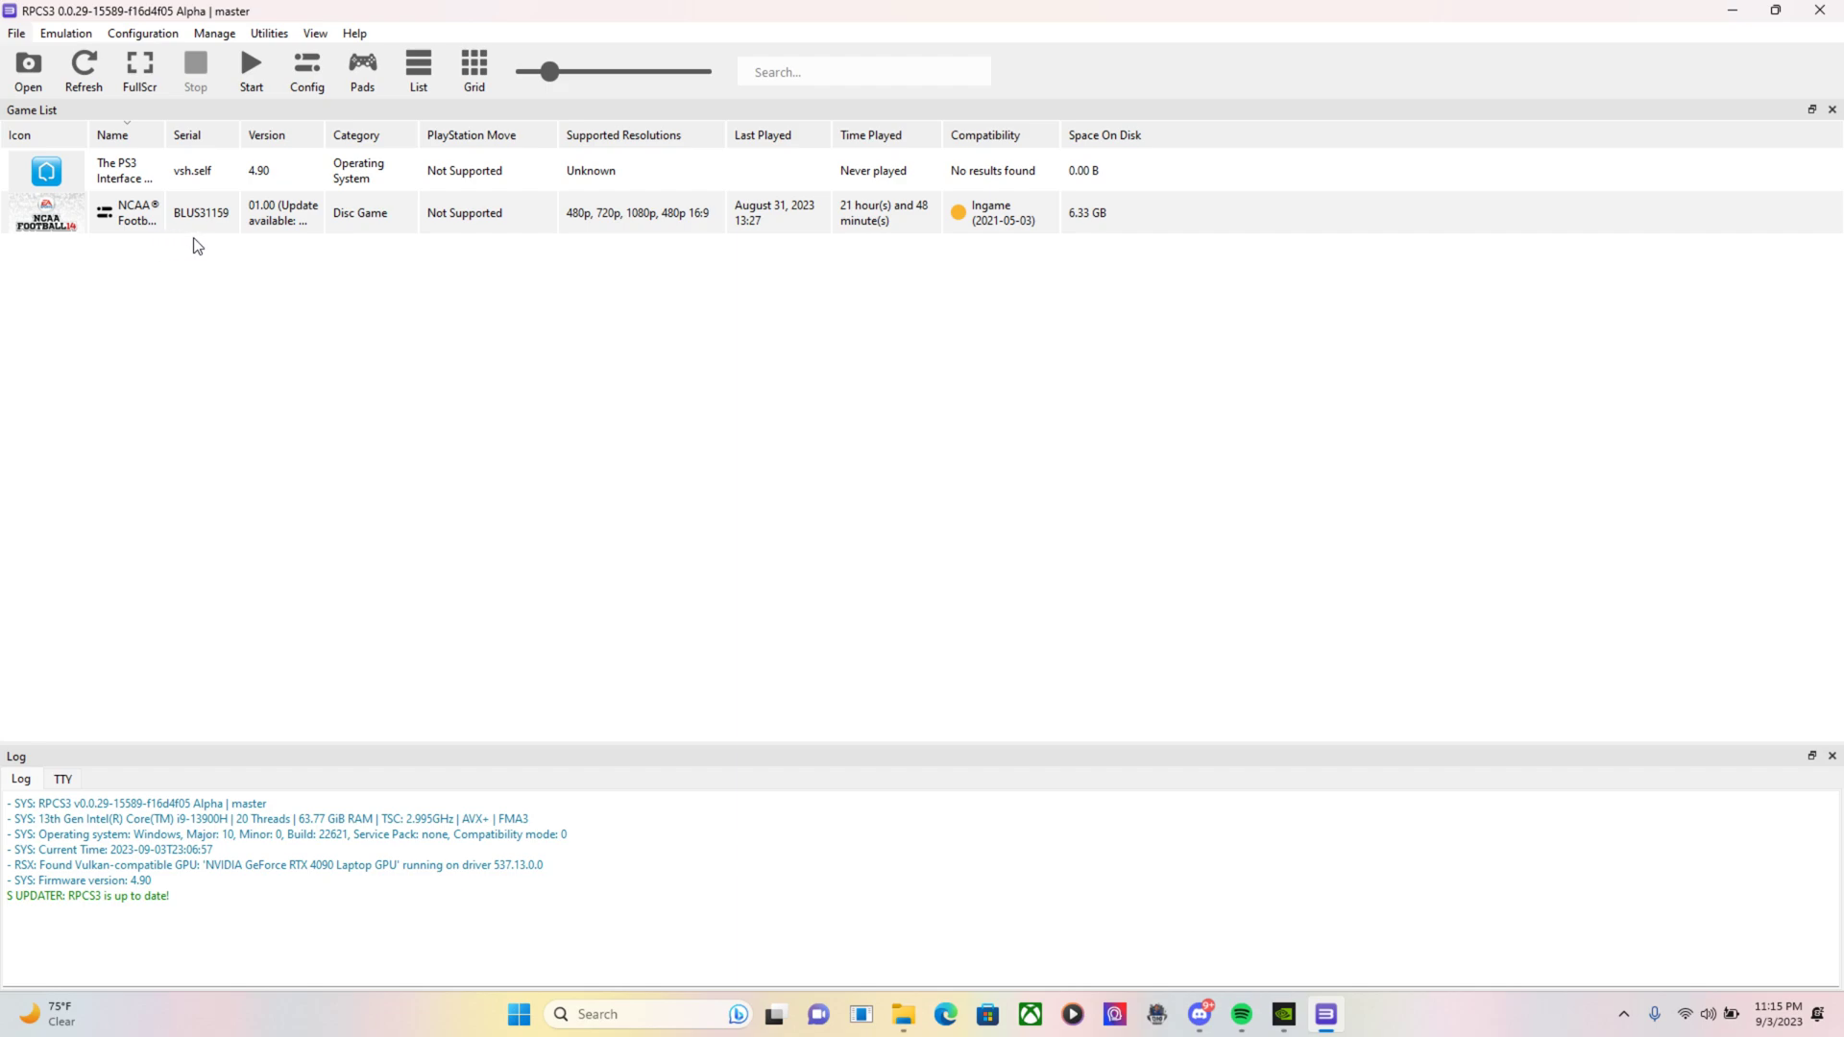
mouse_move(243, 221)
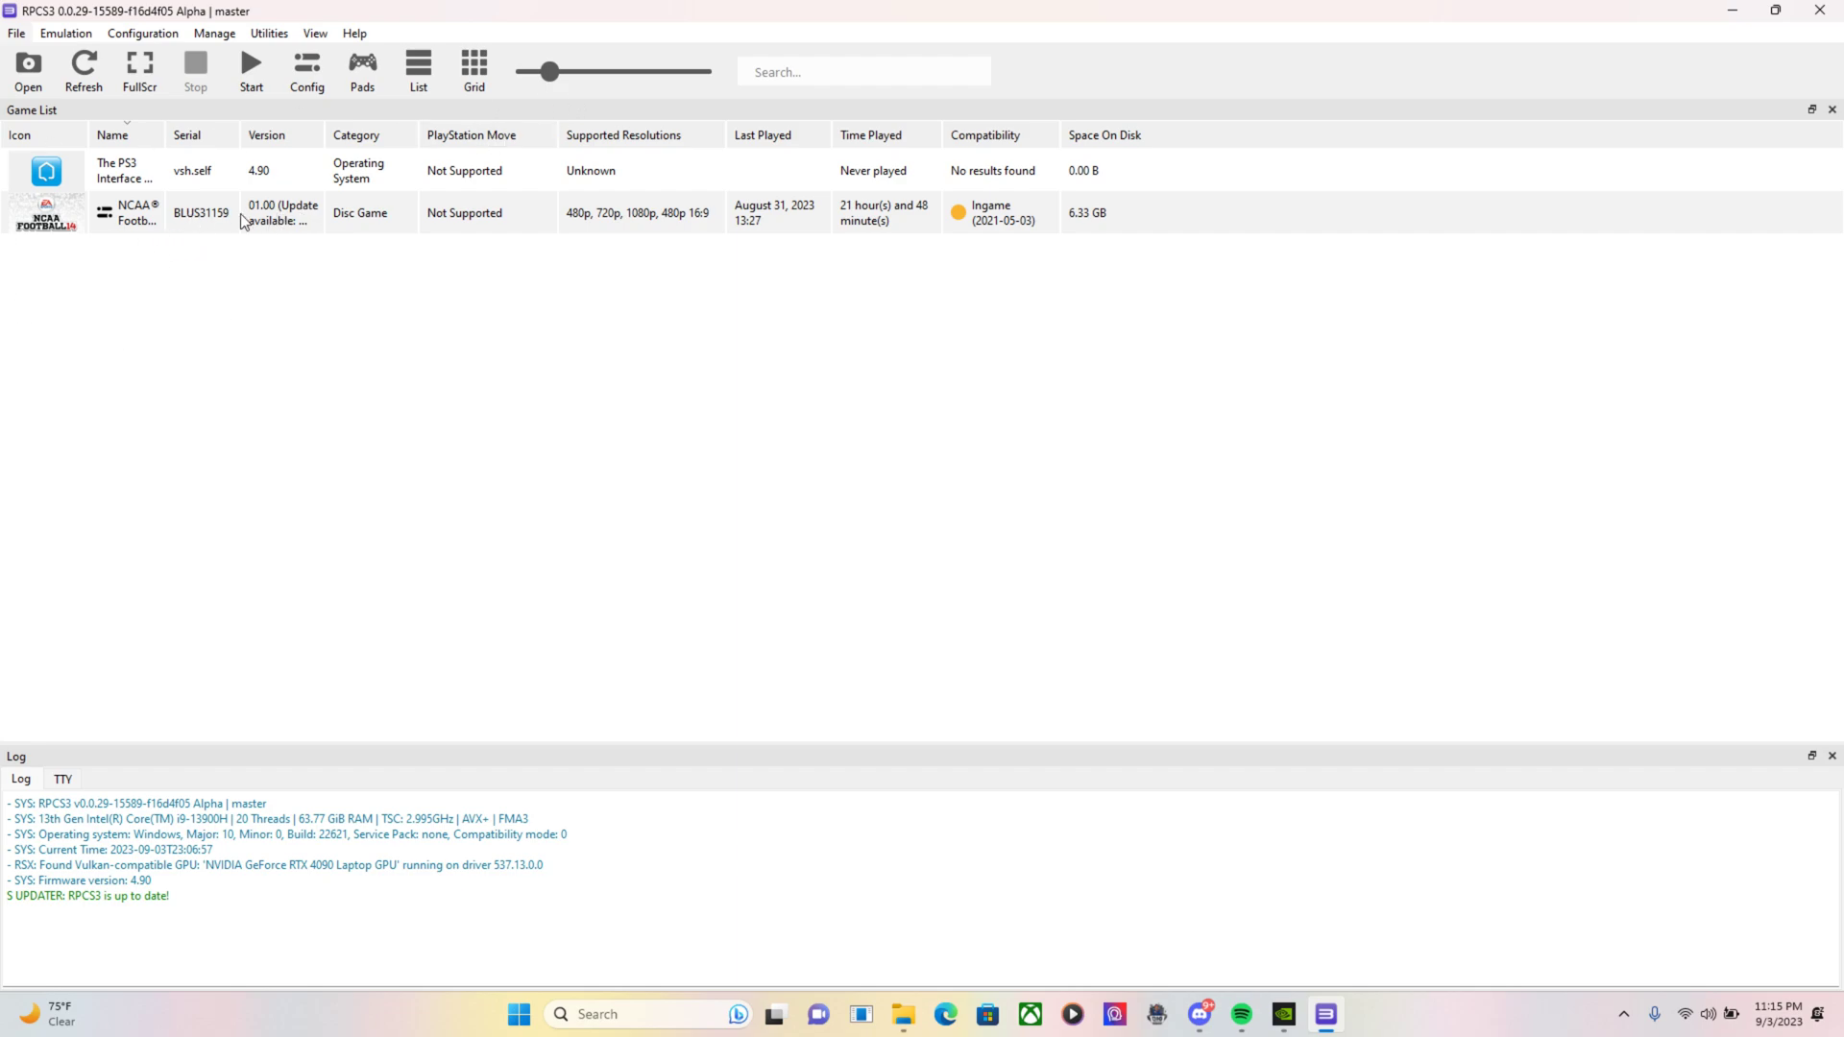
mouse_move(832, 234)
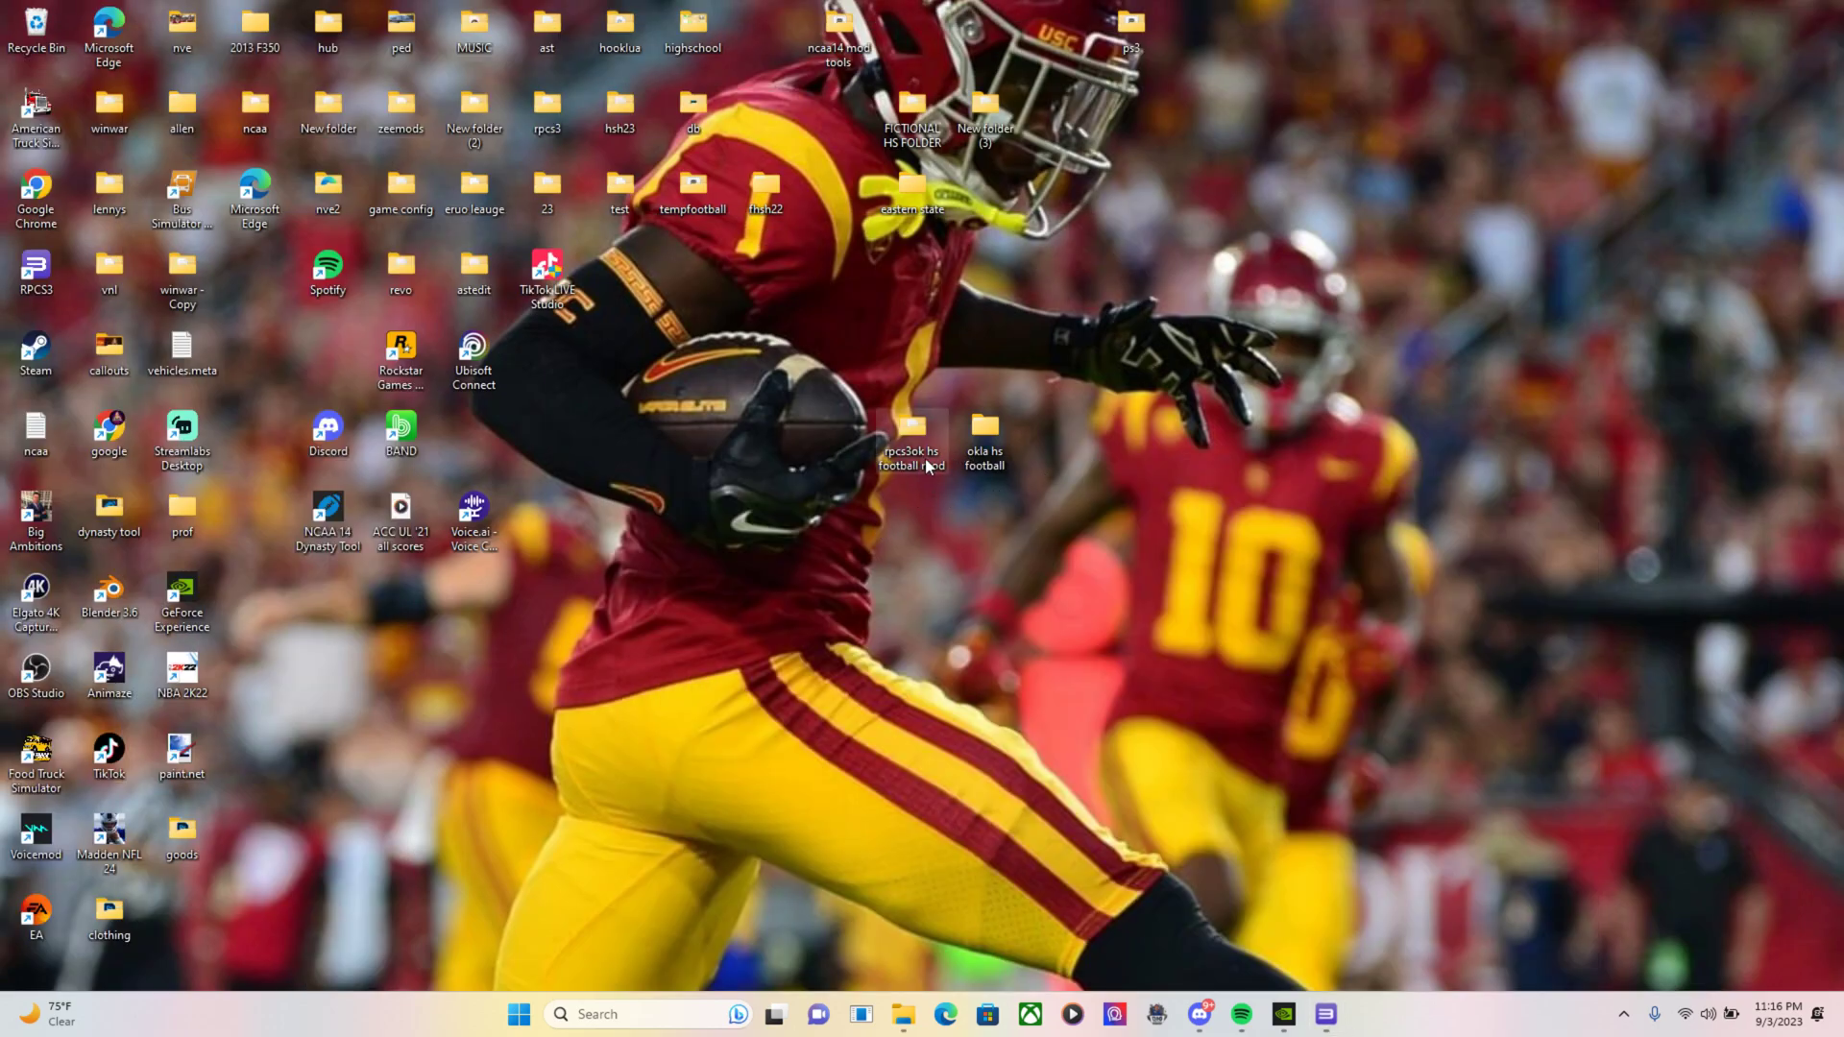
Browse the rpcs3ok hs football mod folder into dev_hdd0 > disc holding BLUS31159
double_click(911, 428)
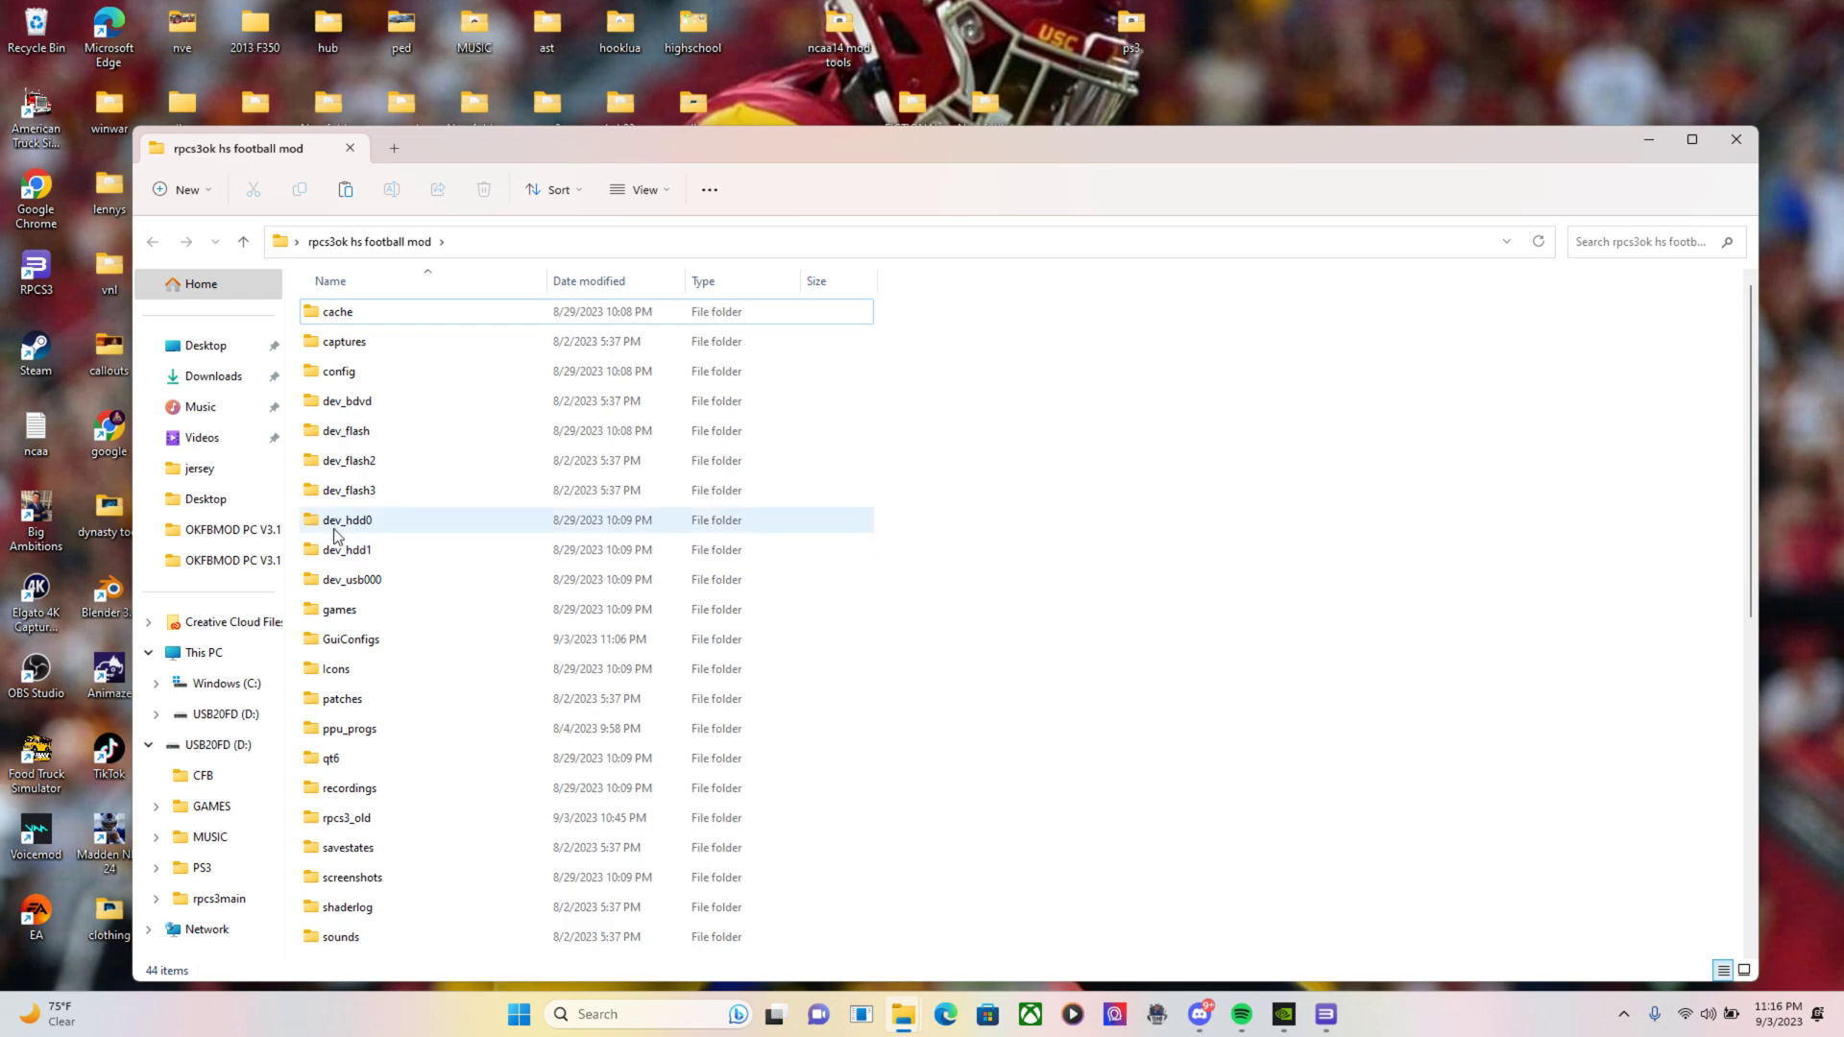
mouse_move(347, 530)
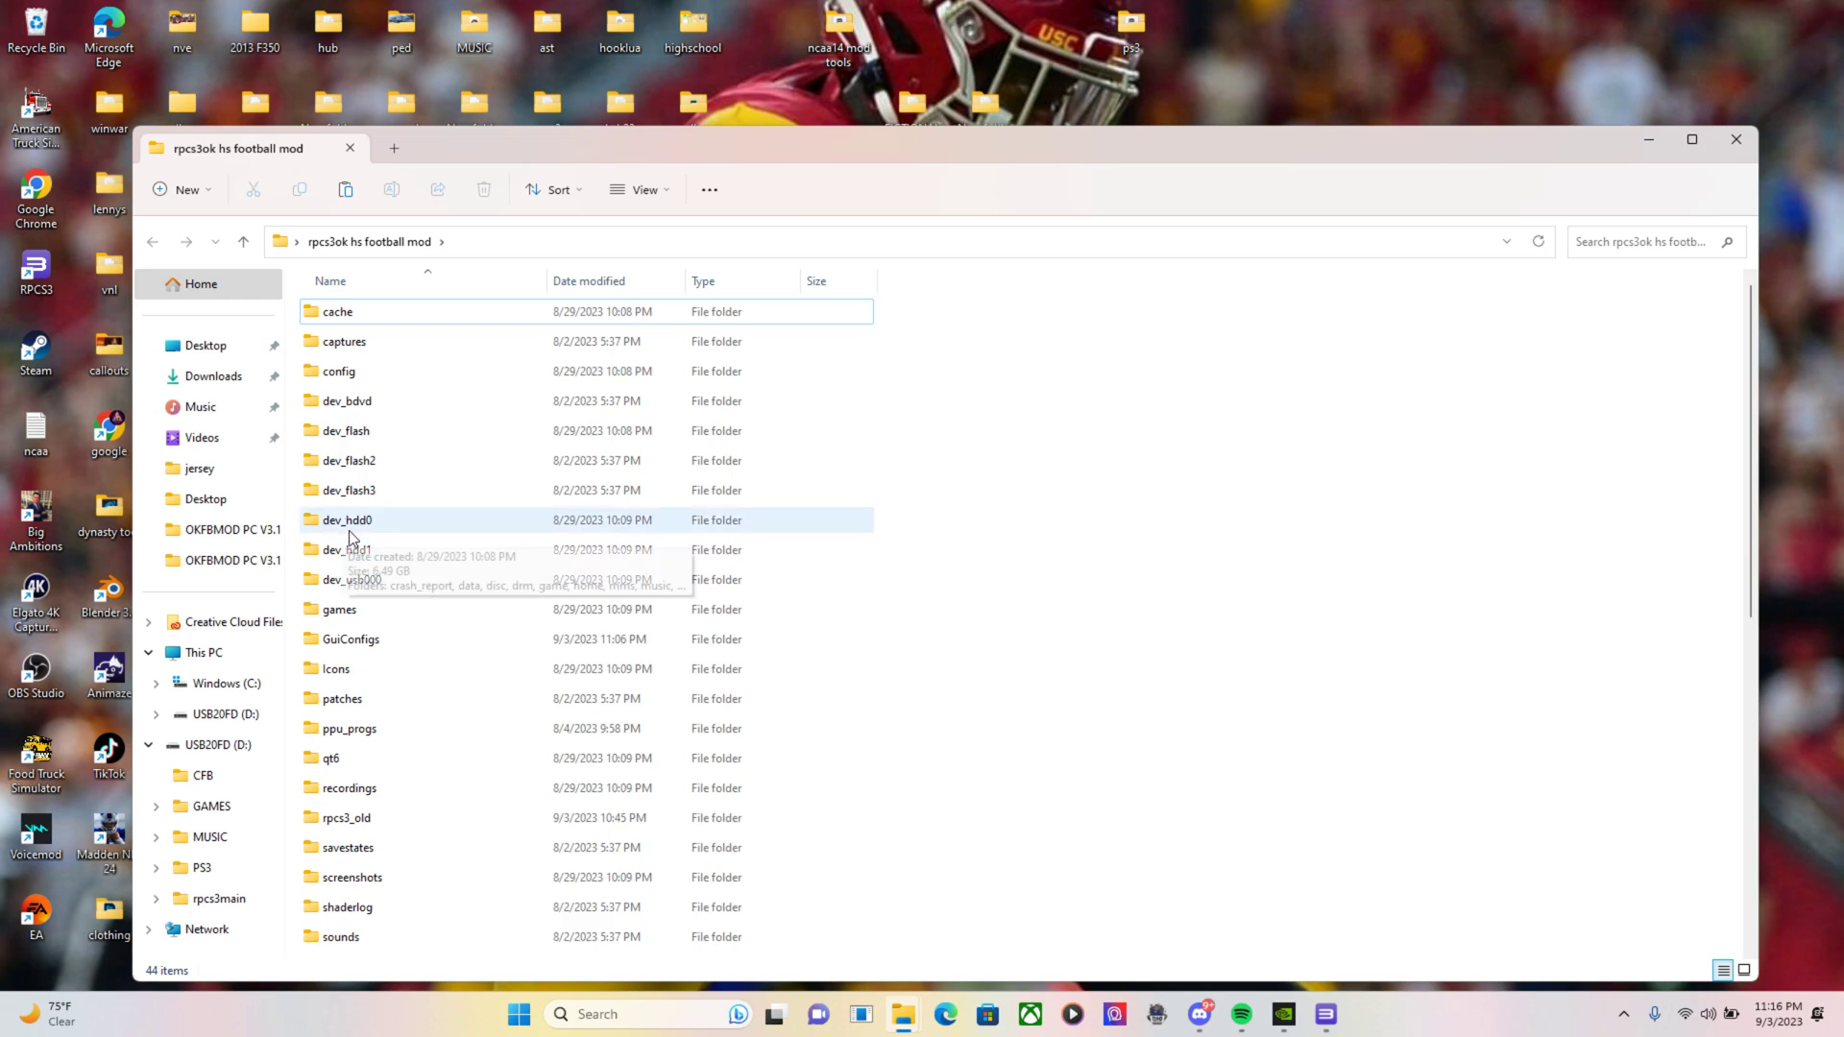
double_click(348, 521)
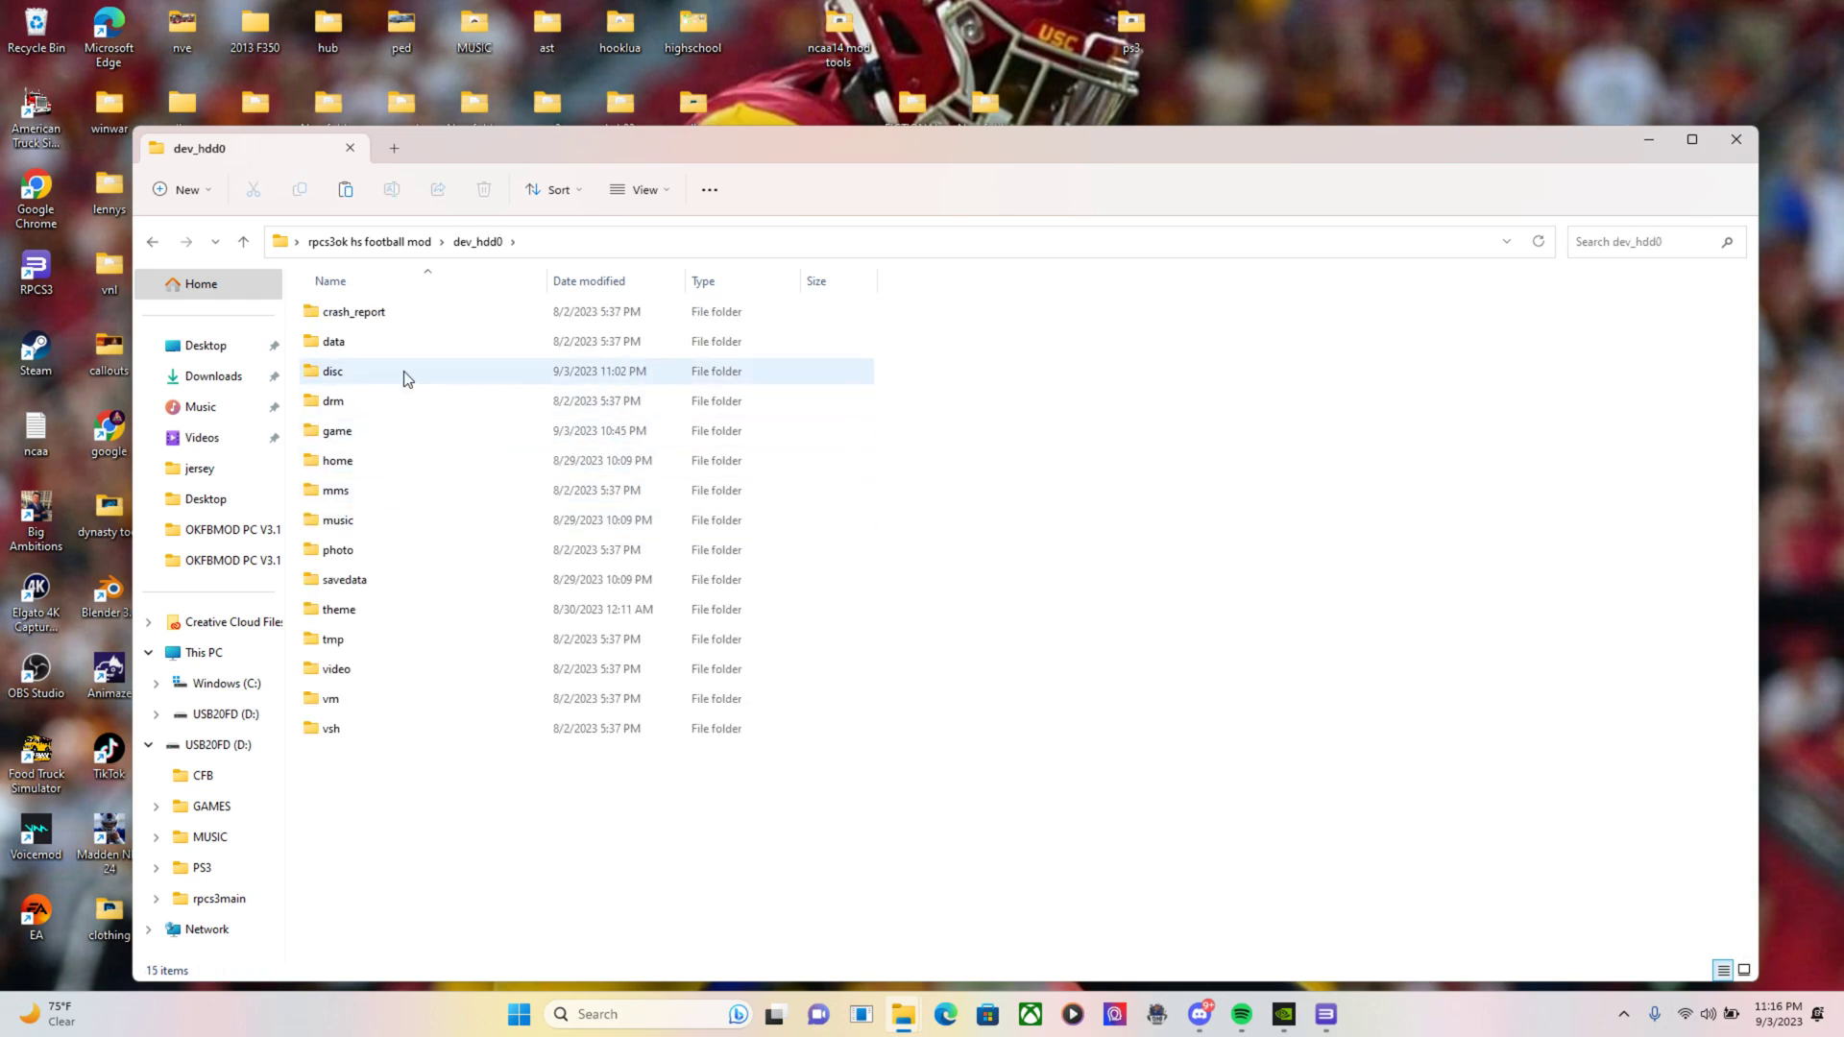
double_click(332, 371)
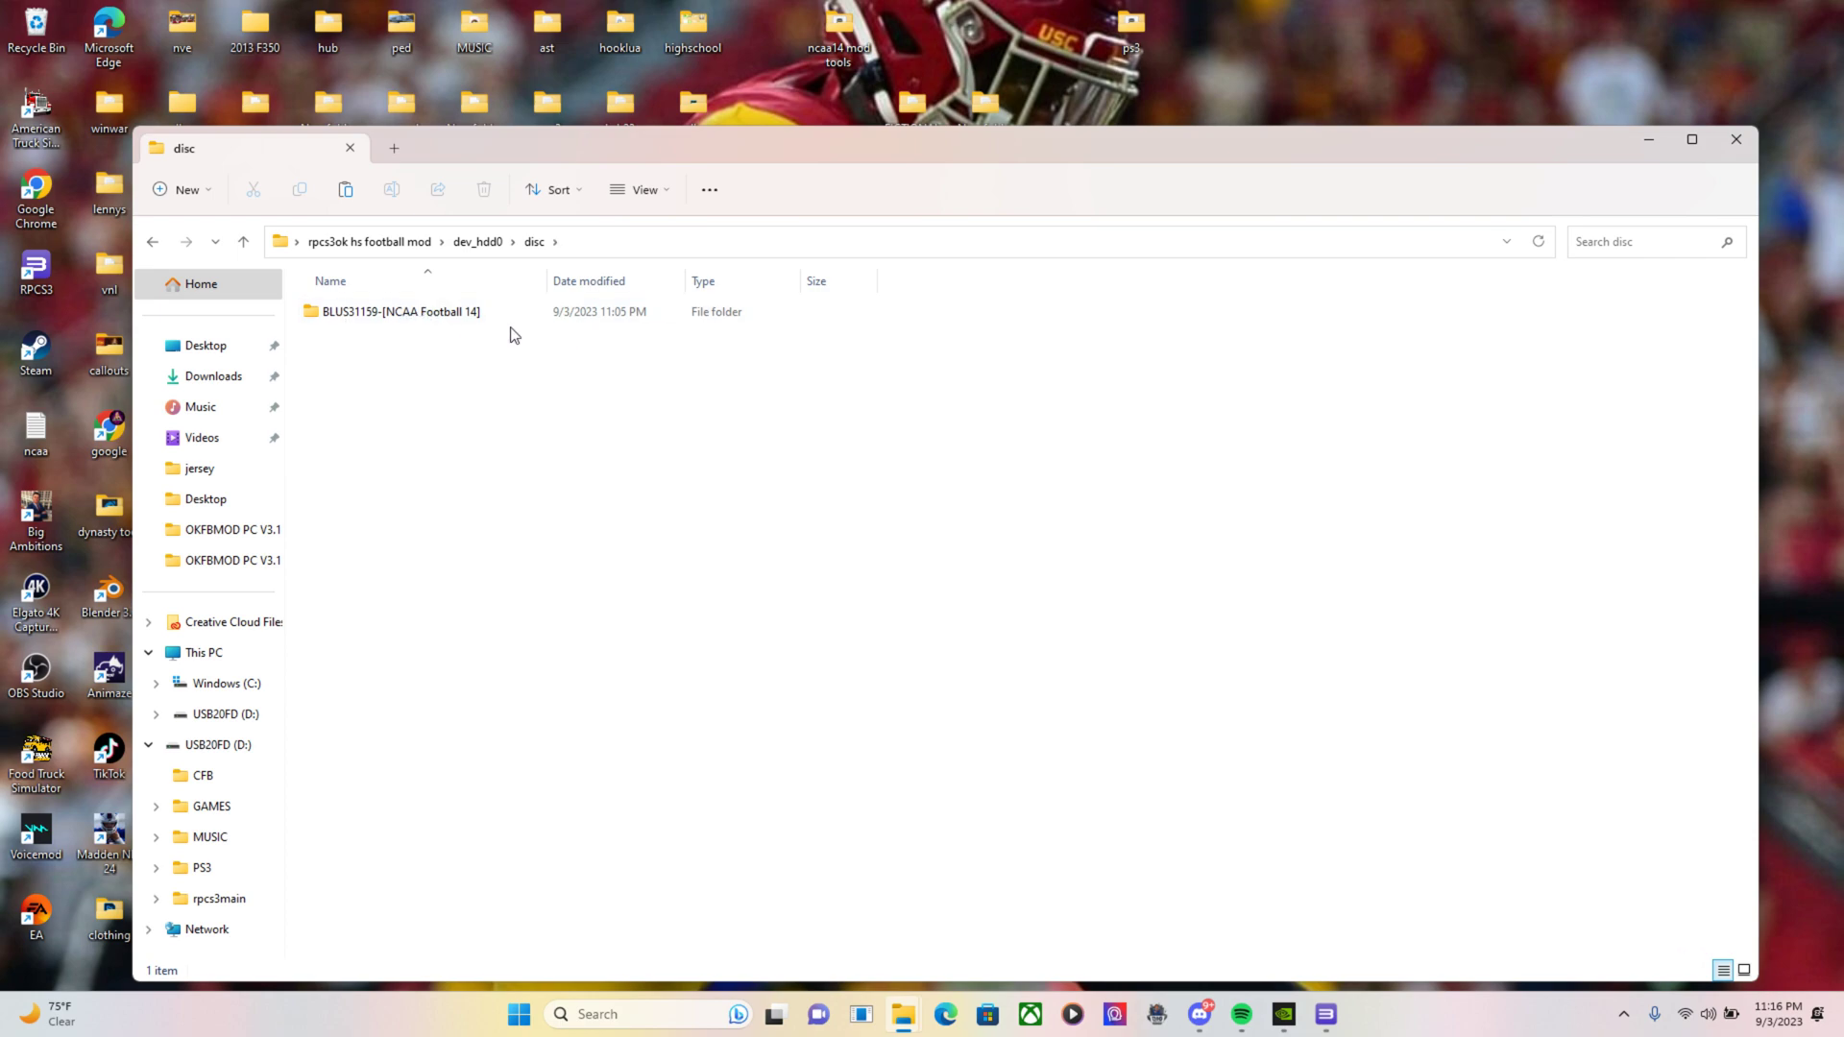
mouse_move(542, 312)
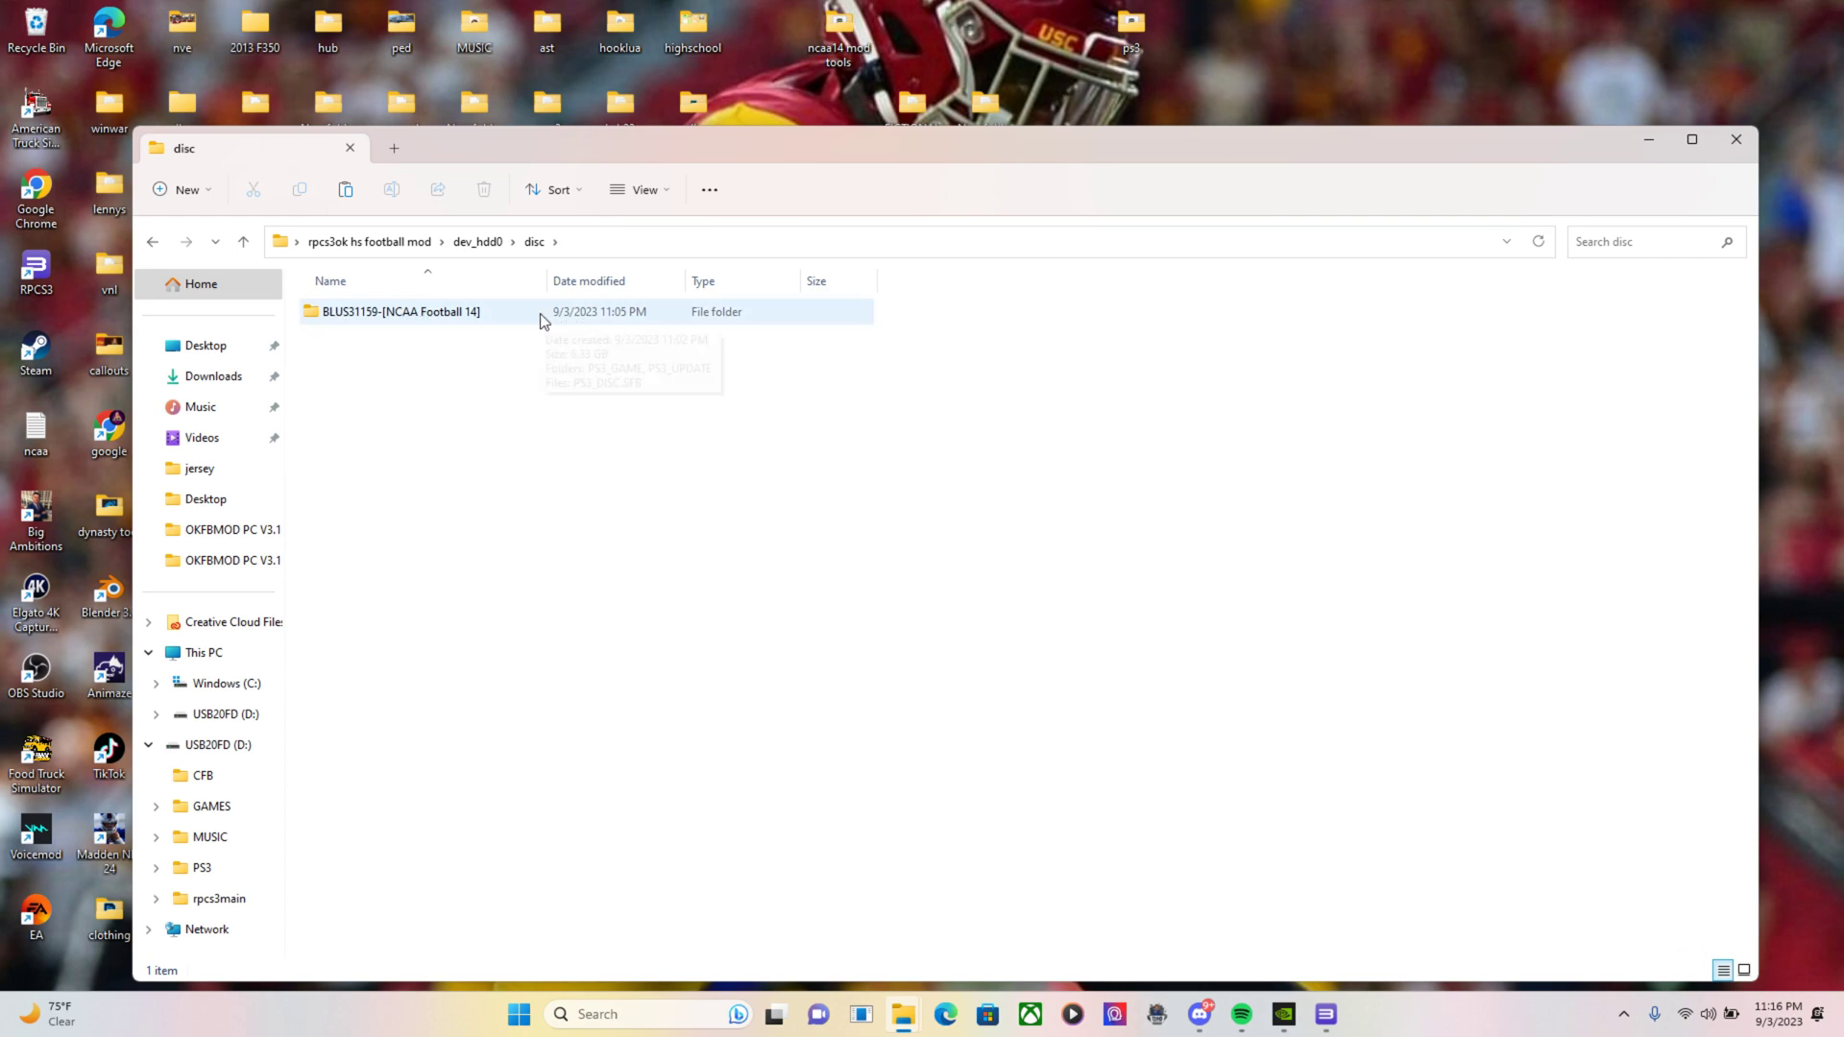
mouse_move(469, 326)
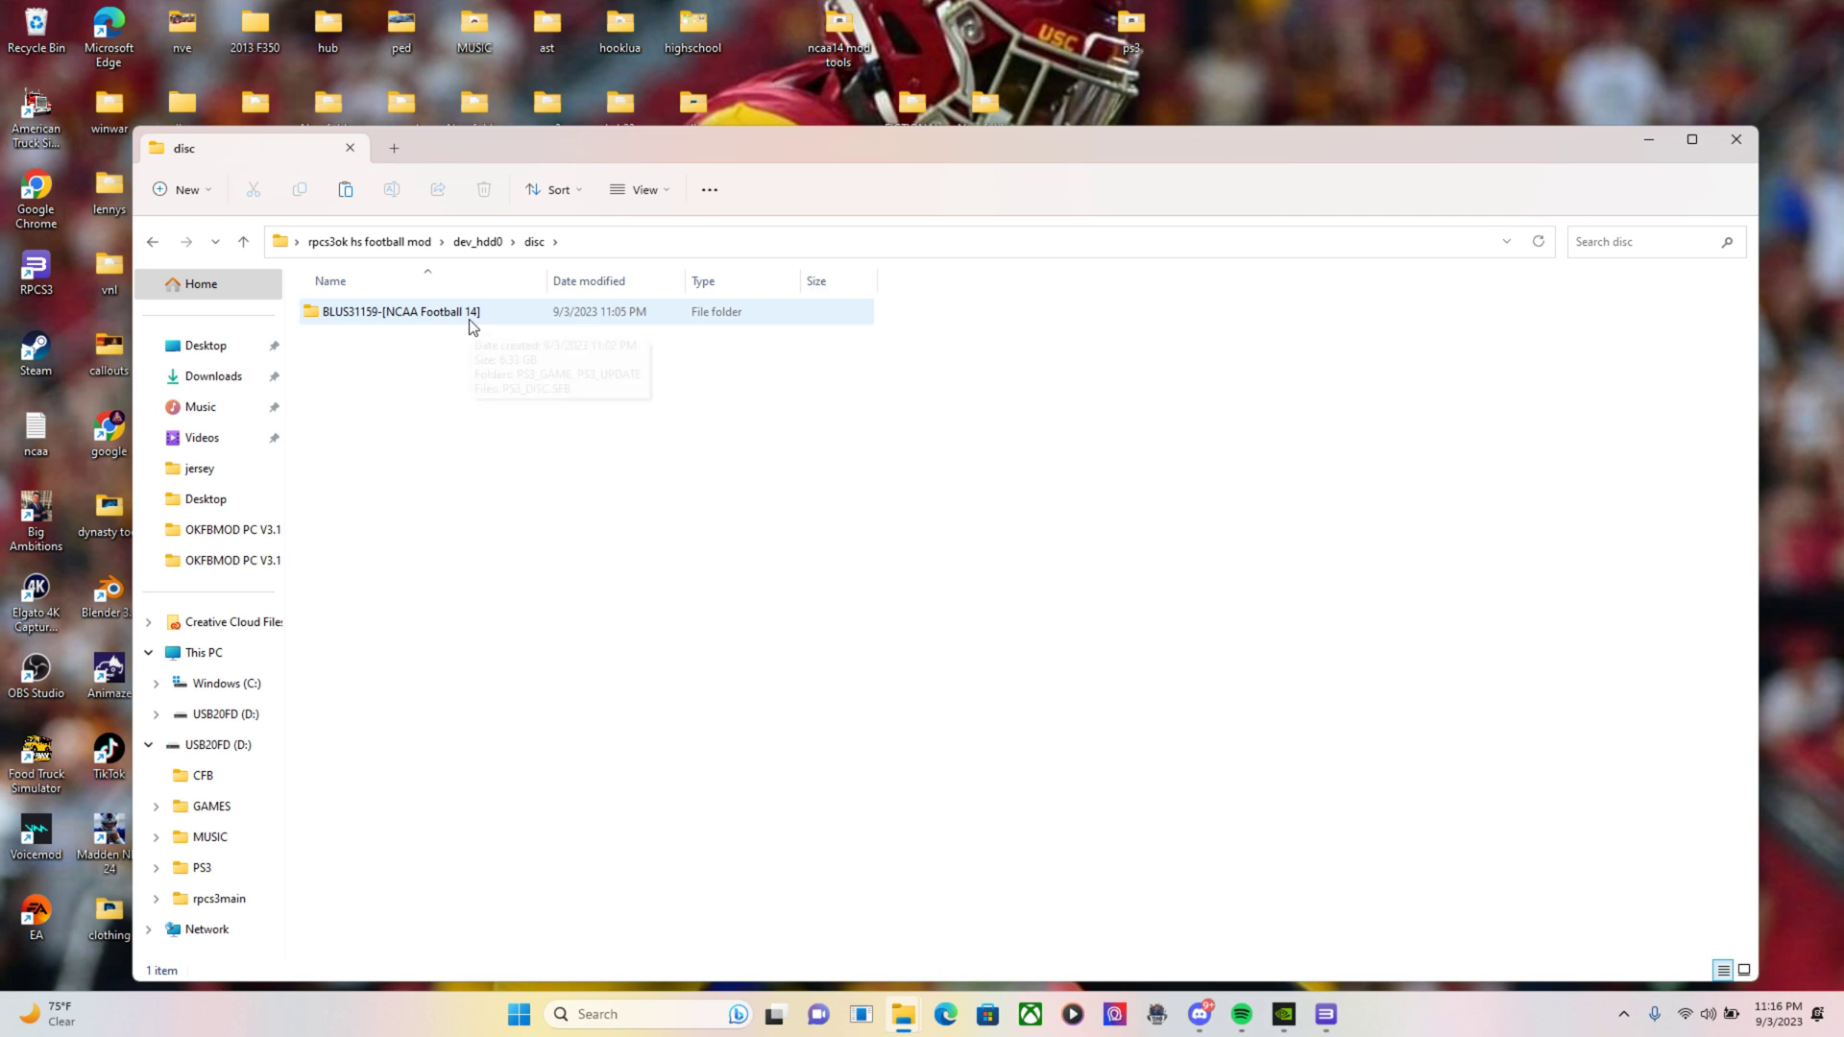
mouse_move(685, 311)
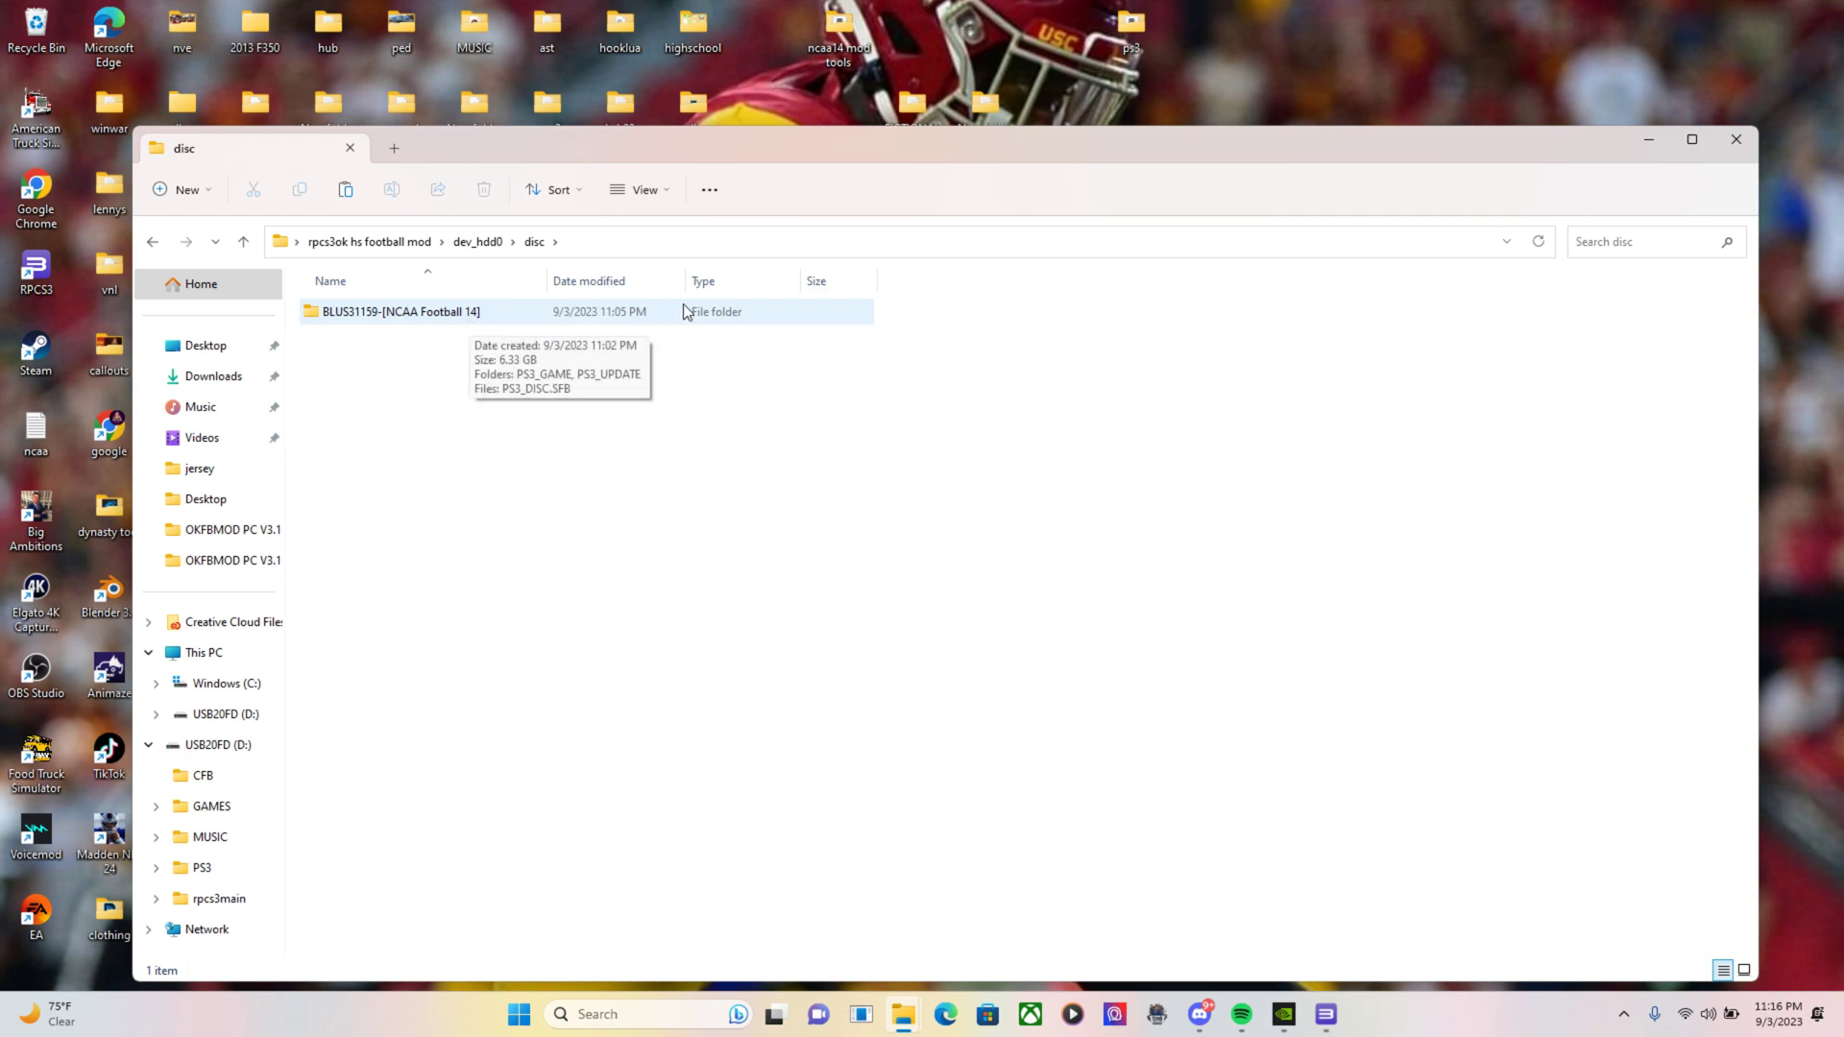
mouse_move(665, 321)
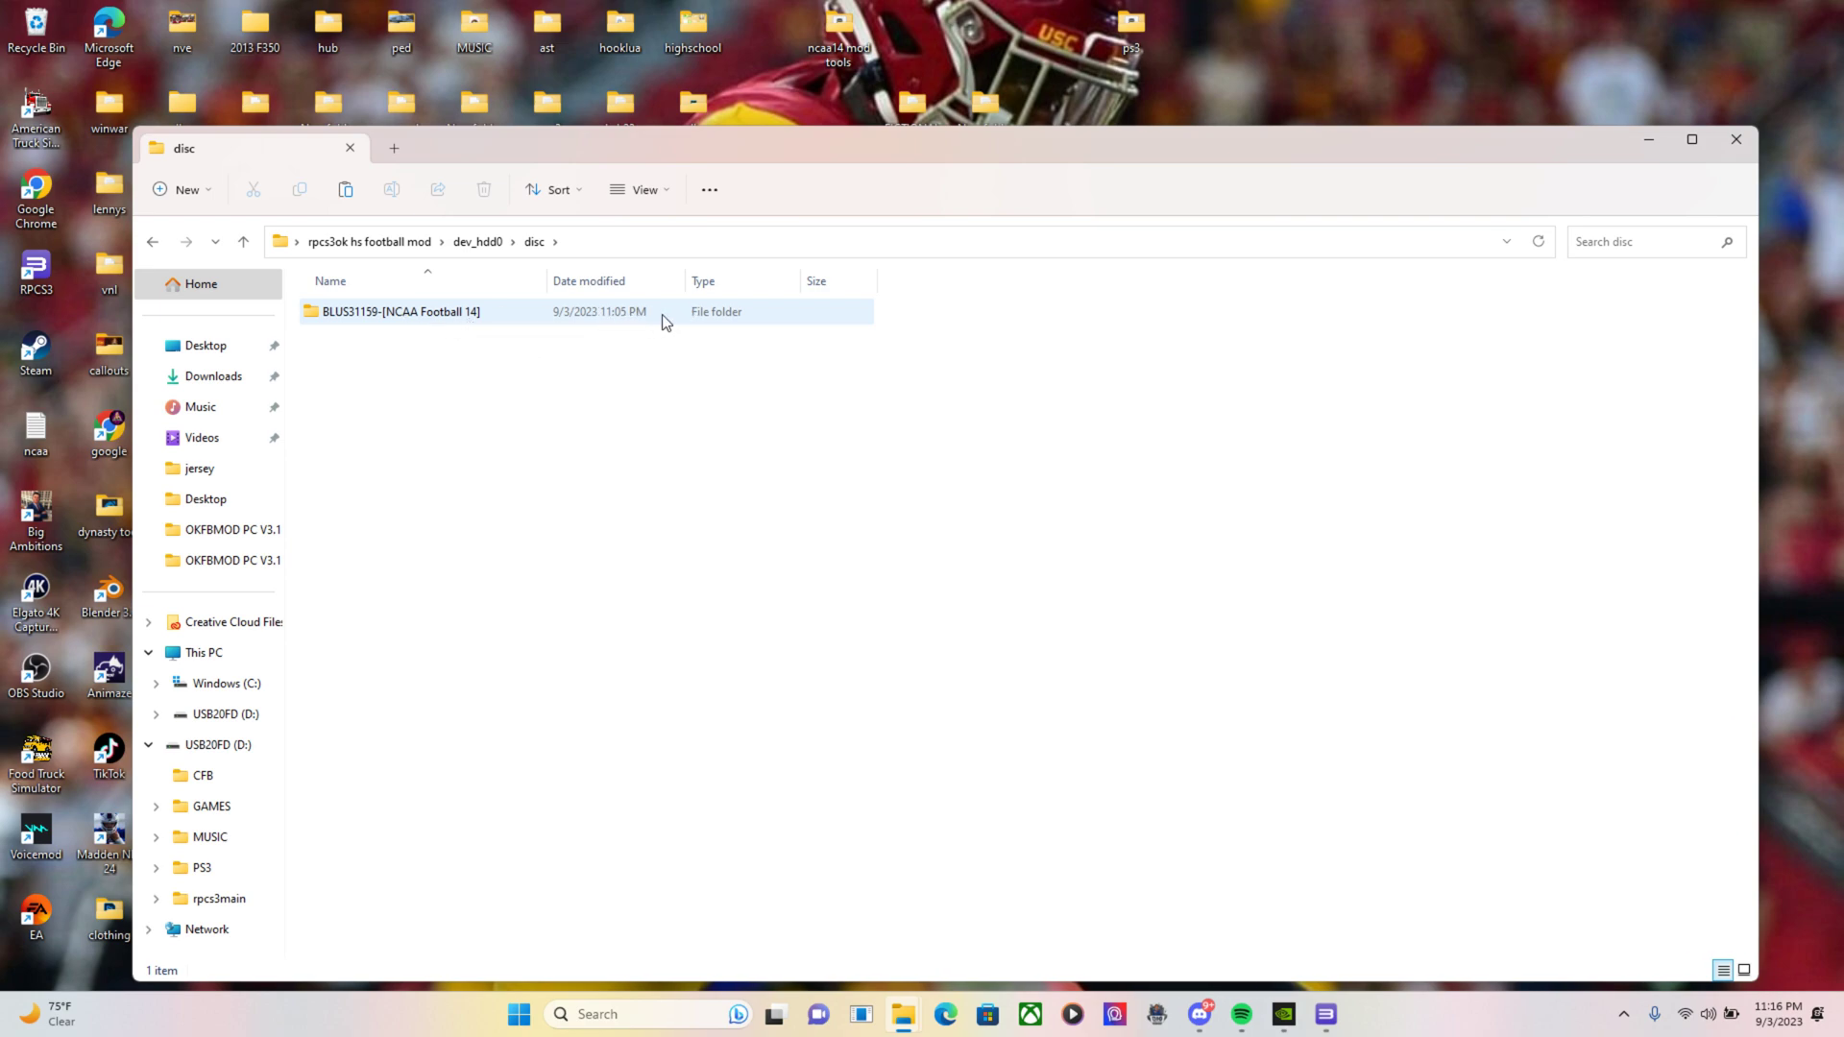
mouse_move(569, 321)
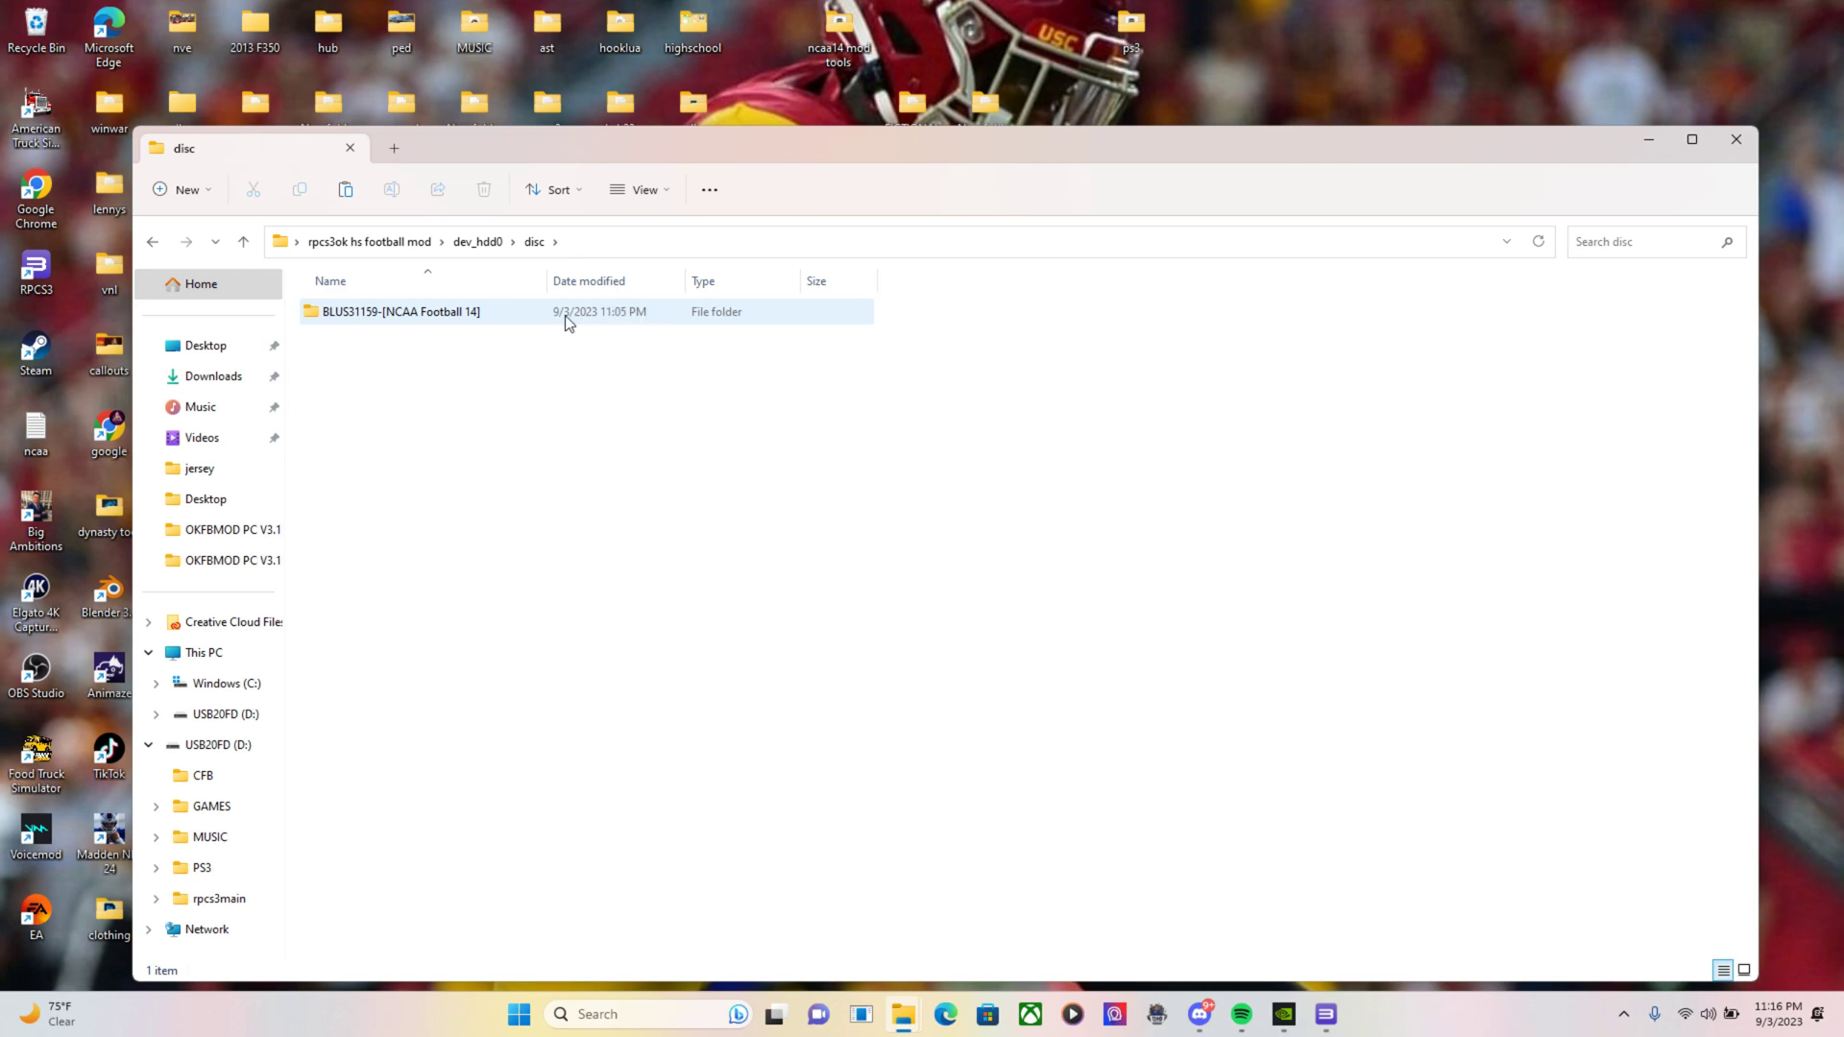
mouse_move(154, 242)
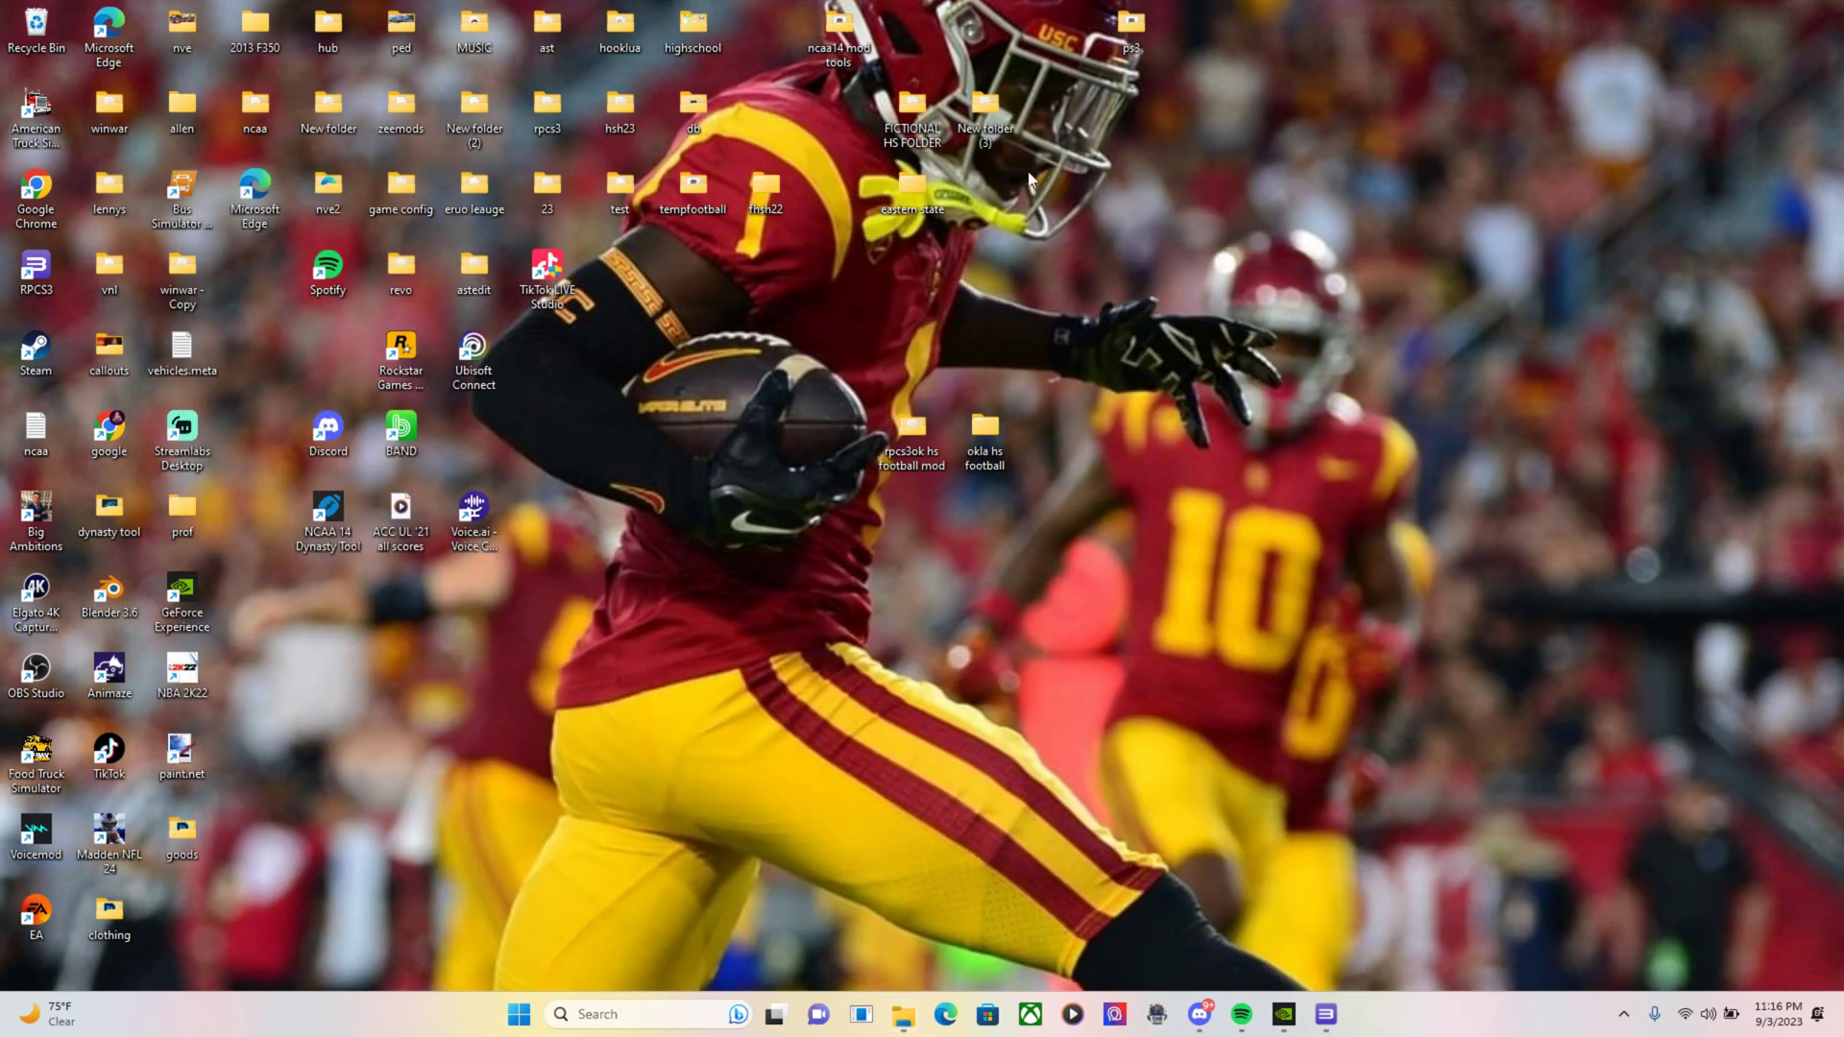
mouse_move(964, 507)
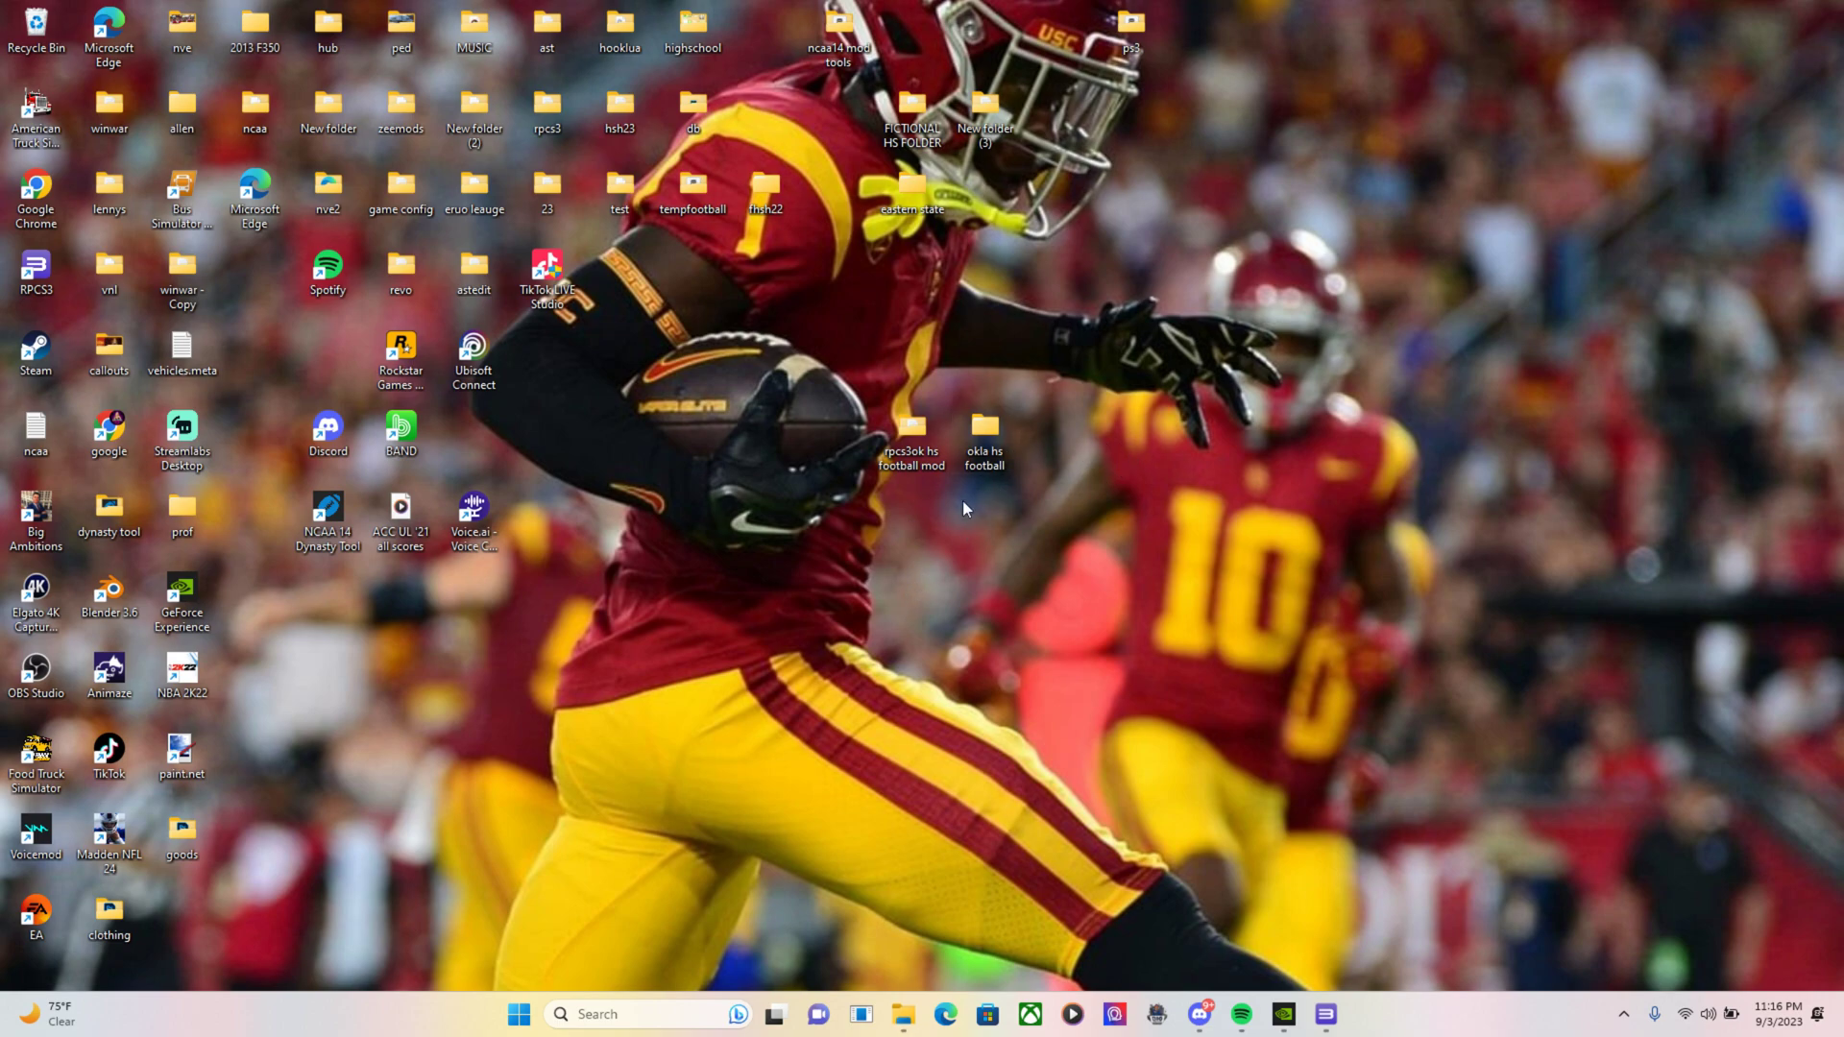
Open okla hs football > OKFBMOD PC V3.1 and select the PCOKMOD3.2 package
double_click(984, 423)
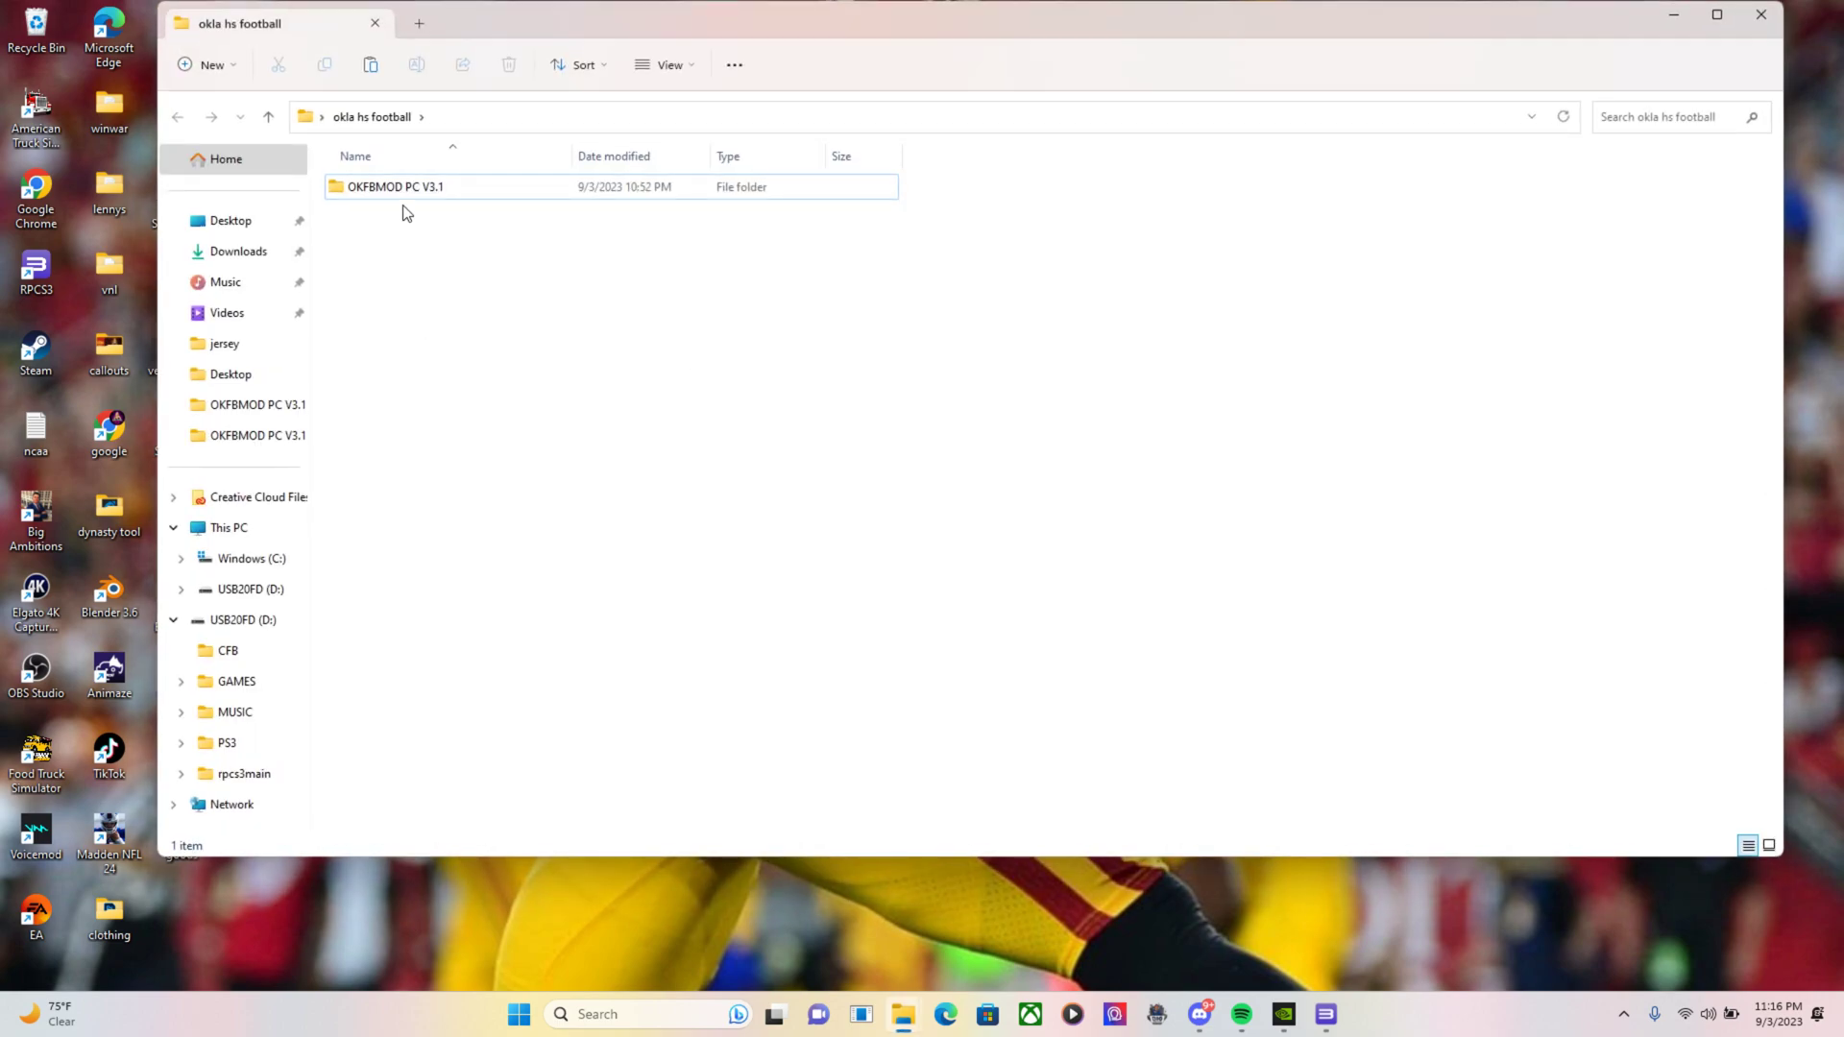
mouse_move(396, 187)
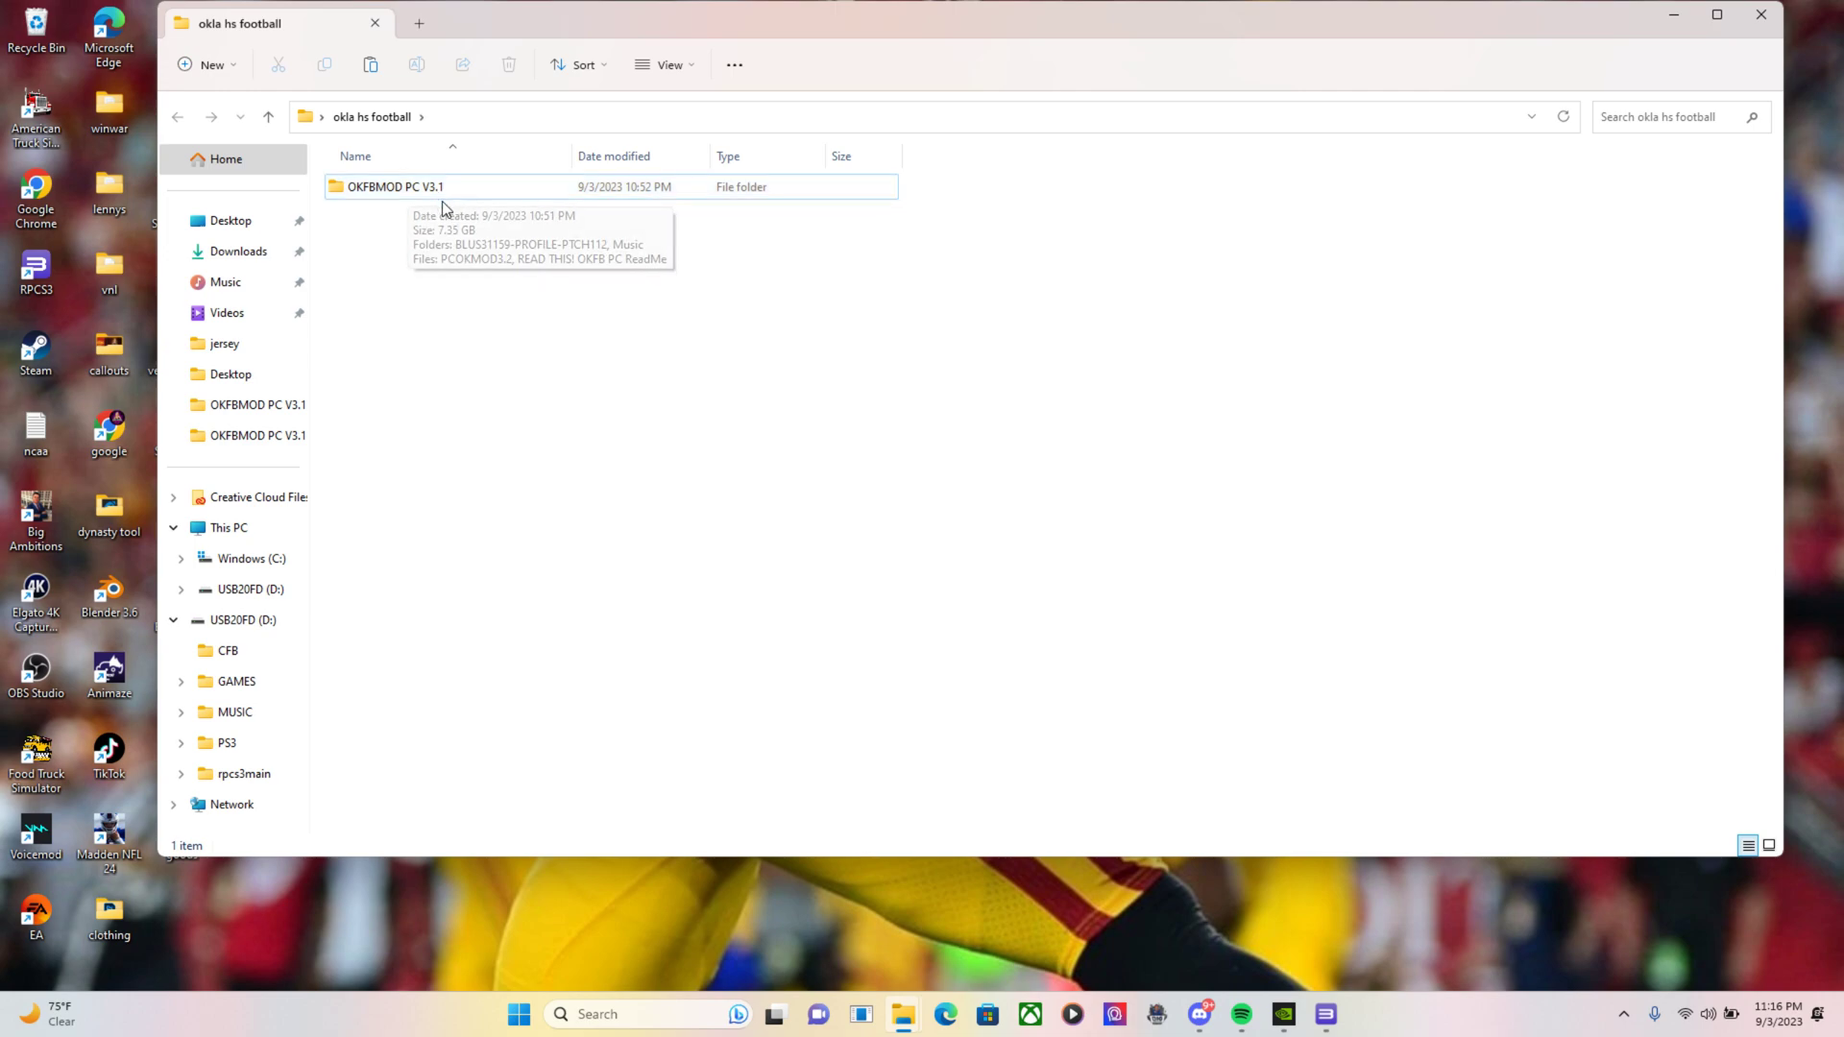
double_click(396, 186)
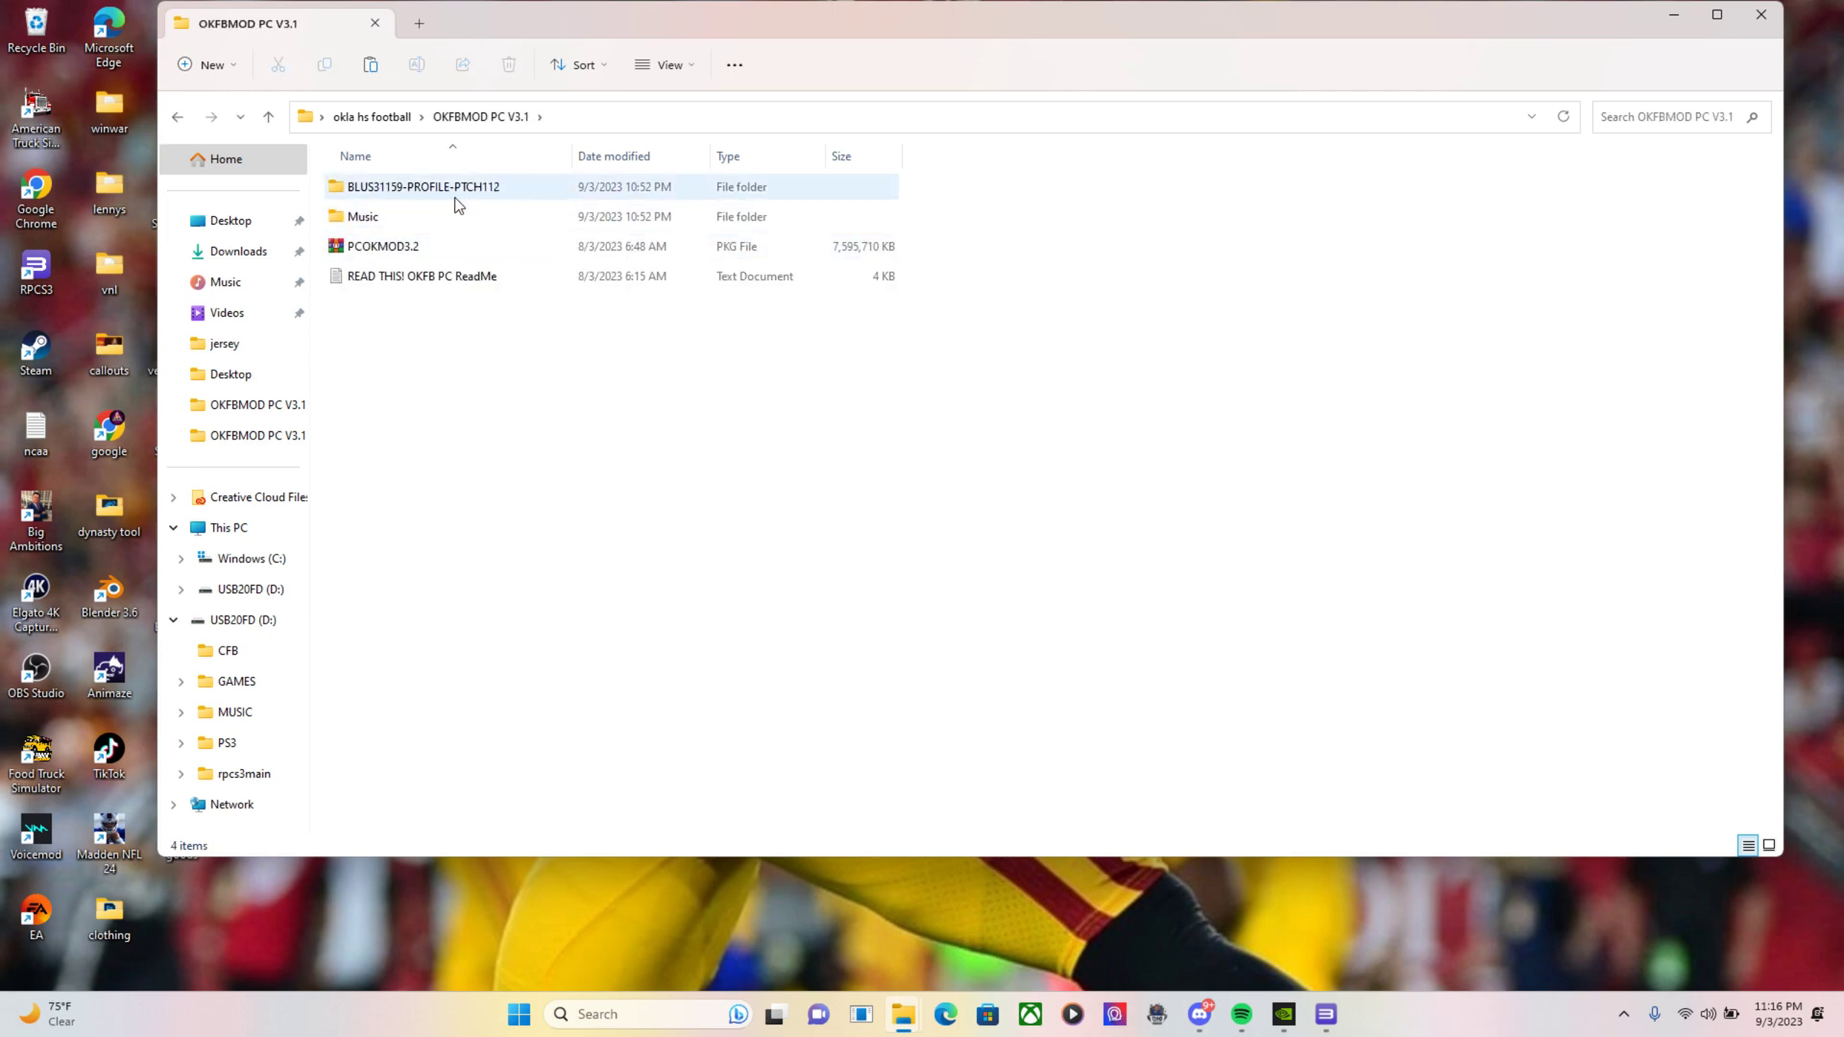
mouse_move(459, 194)
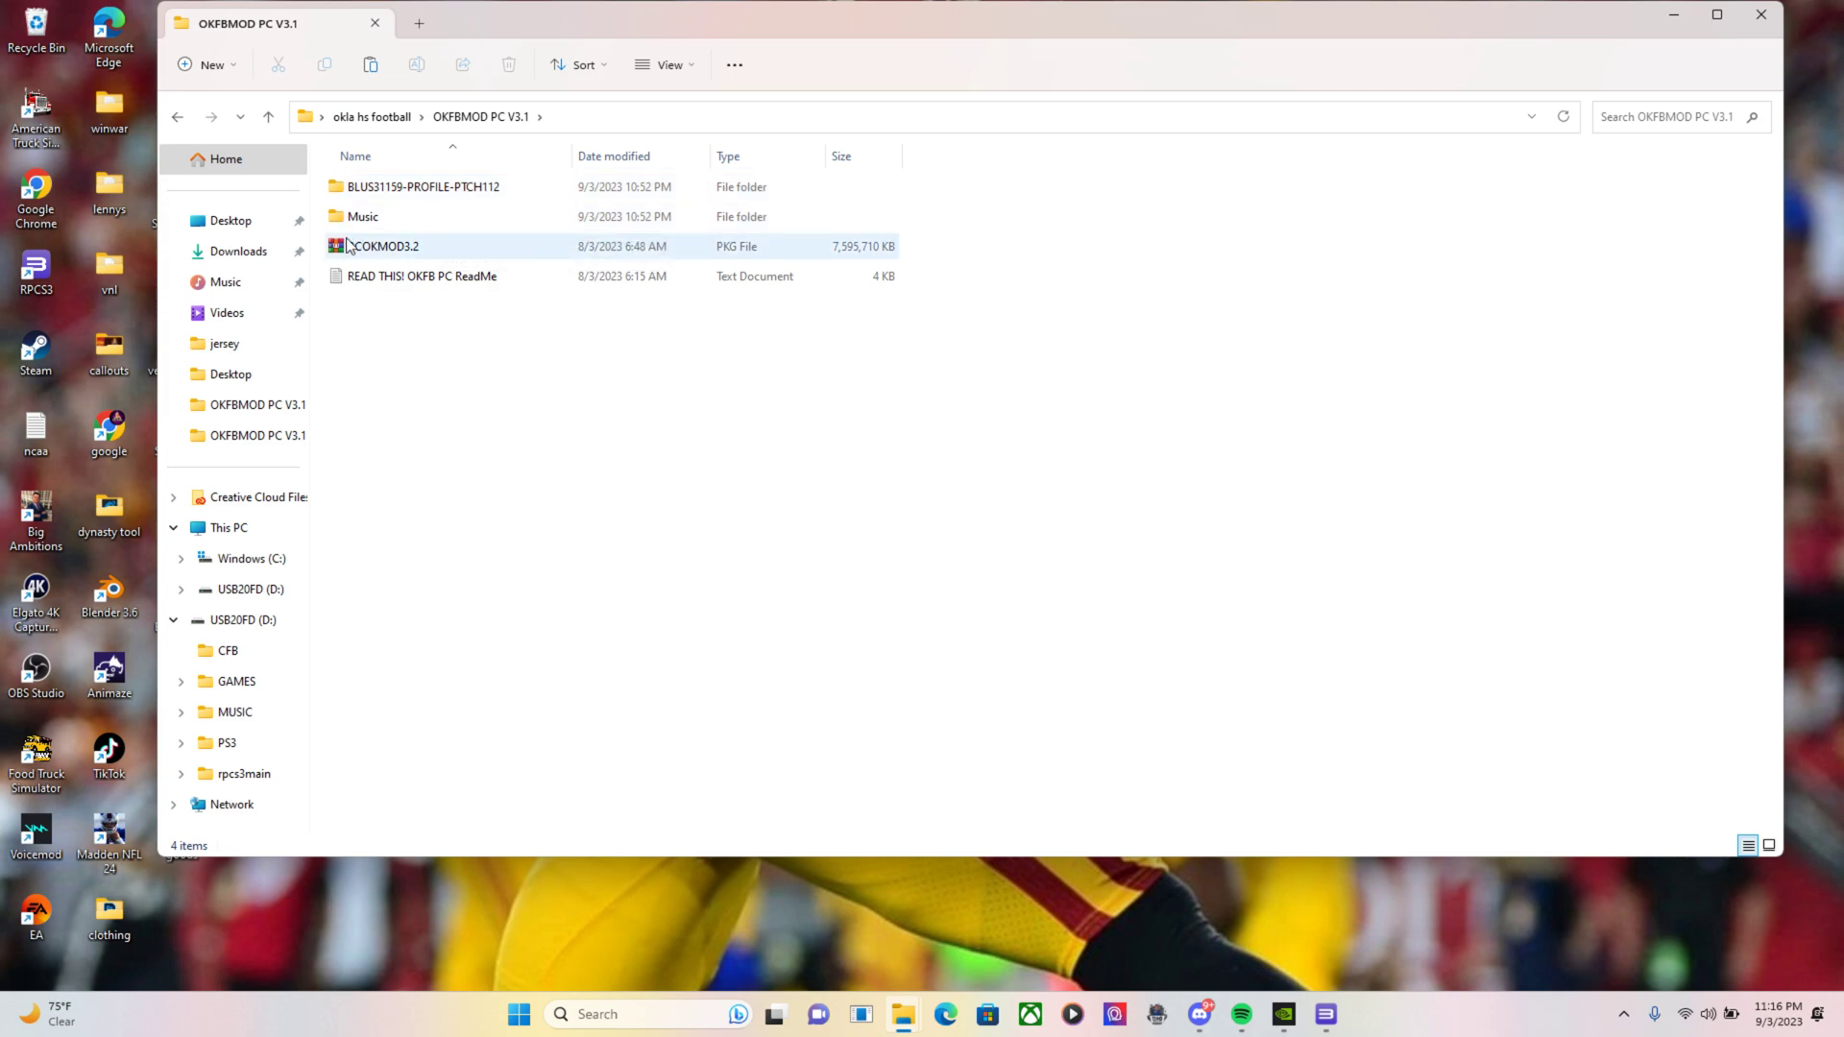
left_click(794, 239)
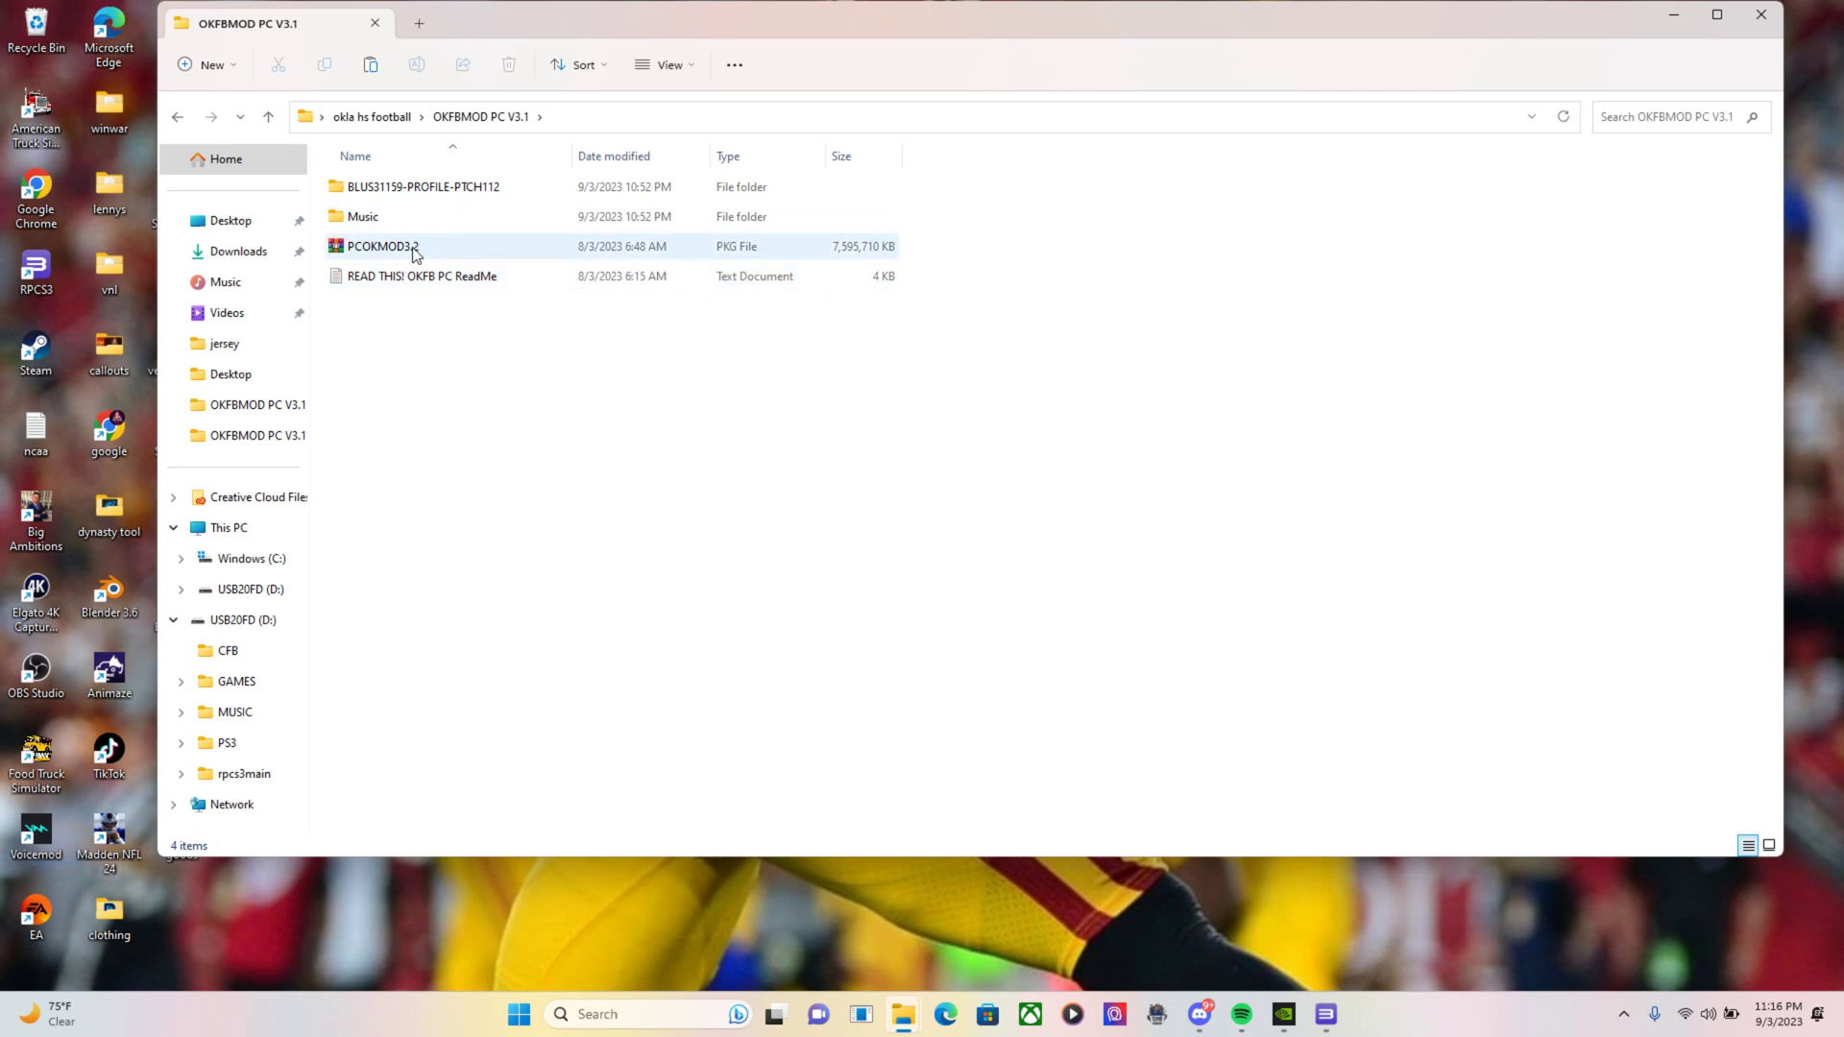
mouse_move(382, 246)
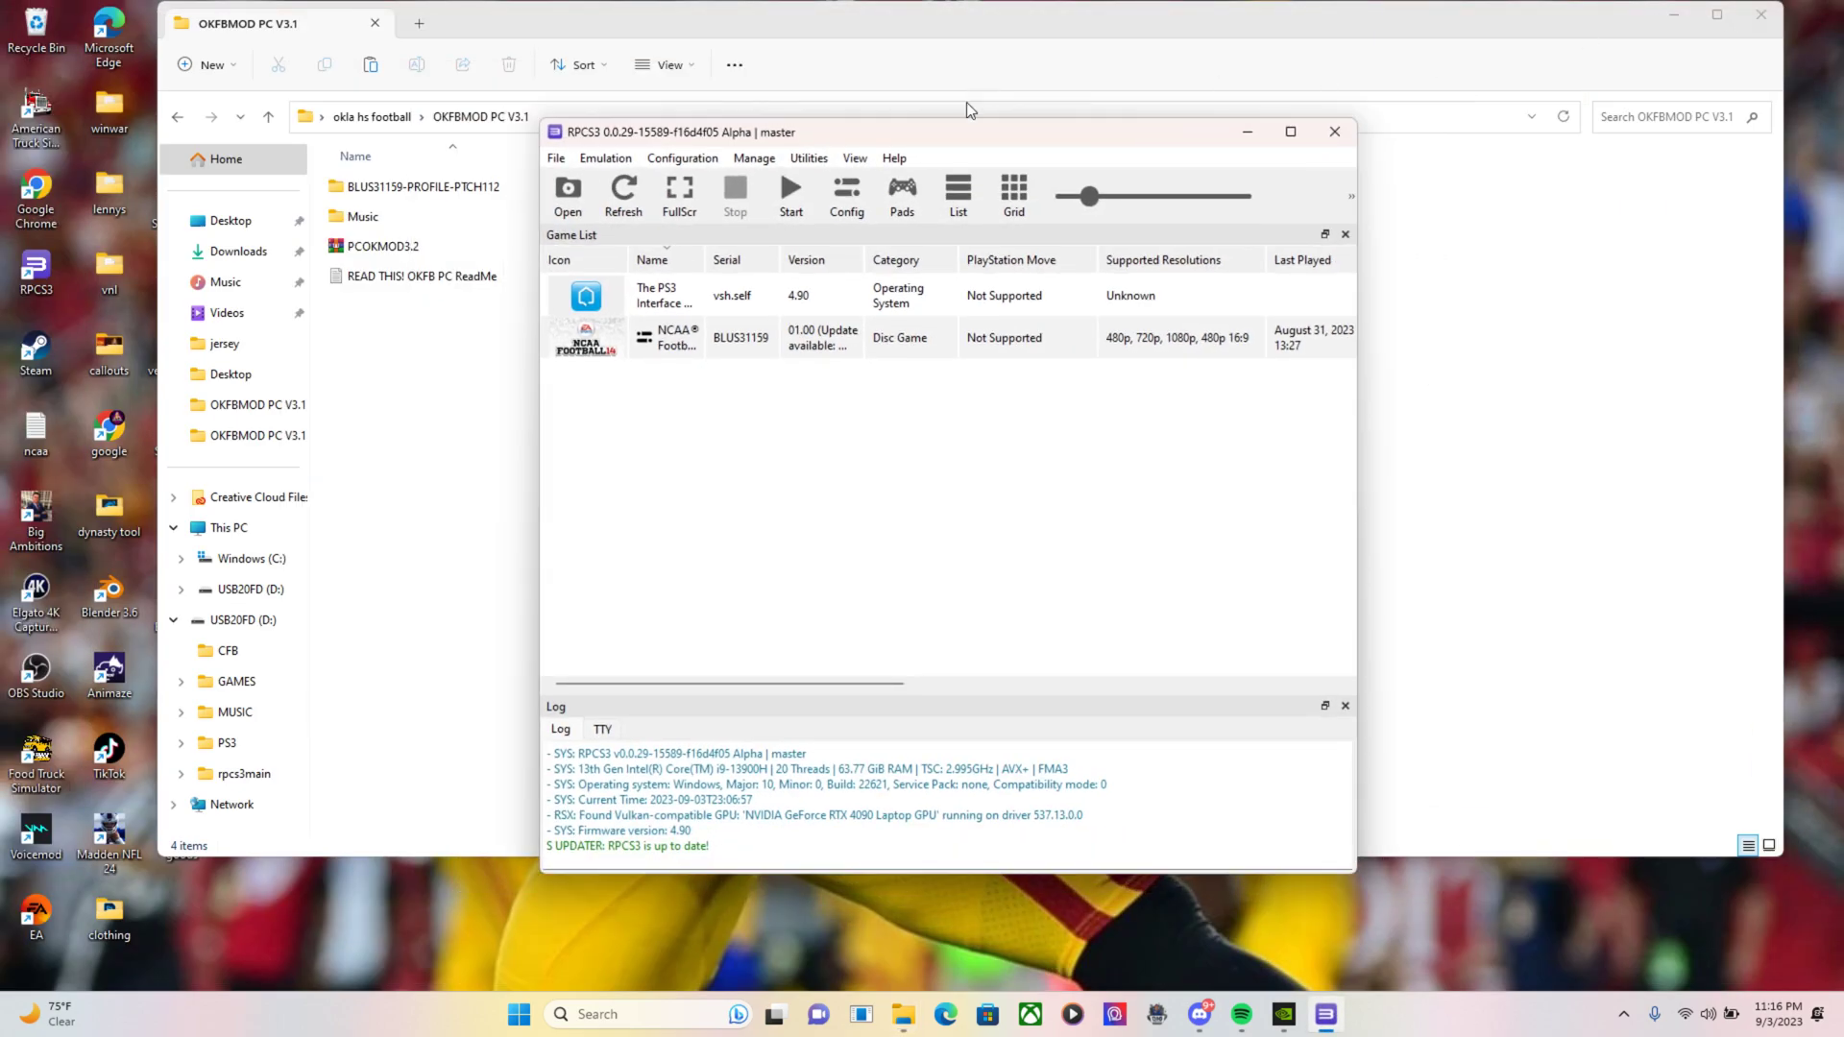
Install the PCOKMOD3.2 package in RPCS3, adding OKHS Football beside NCAA Football
left_click(365, 246)
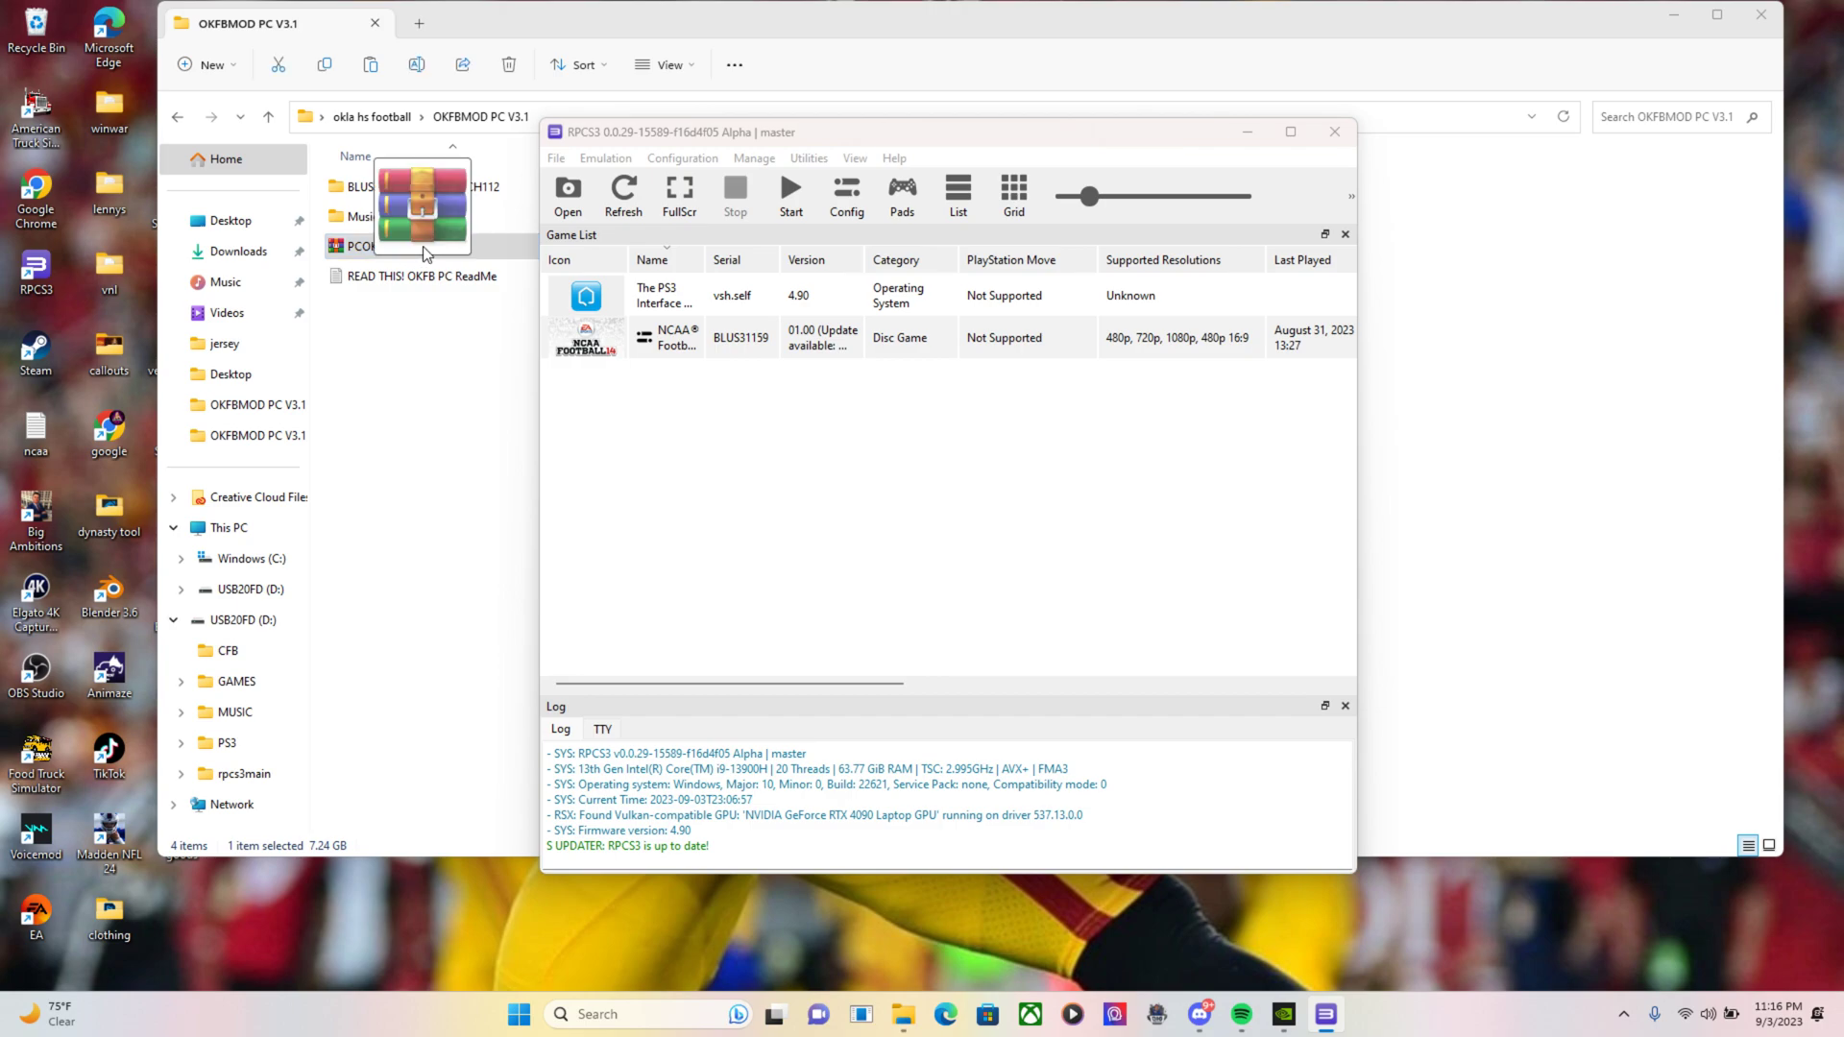
double_click(361, 246)
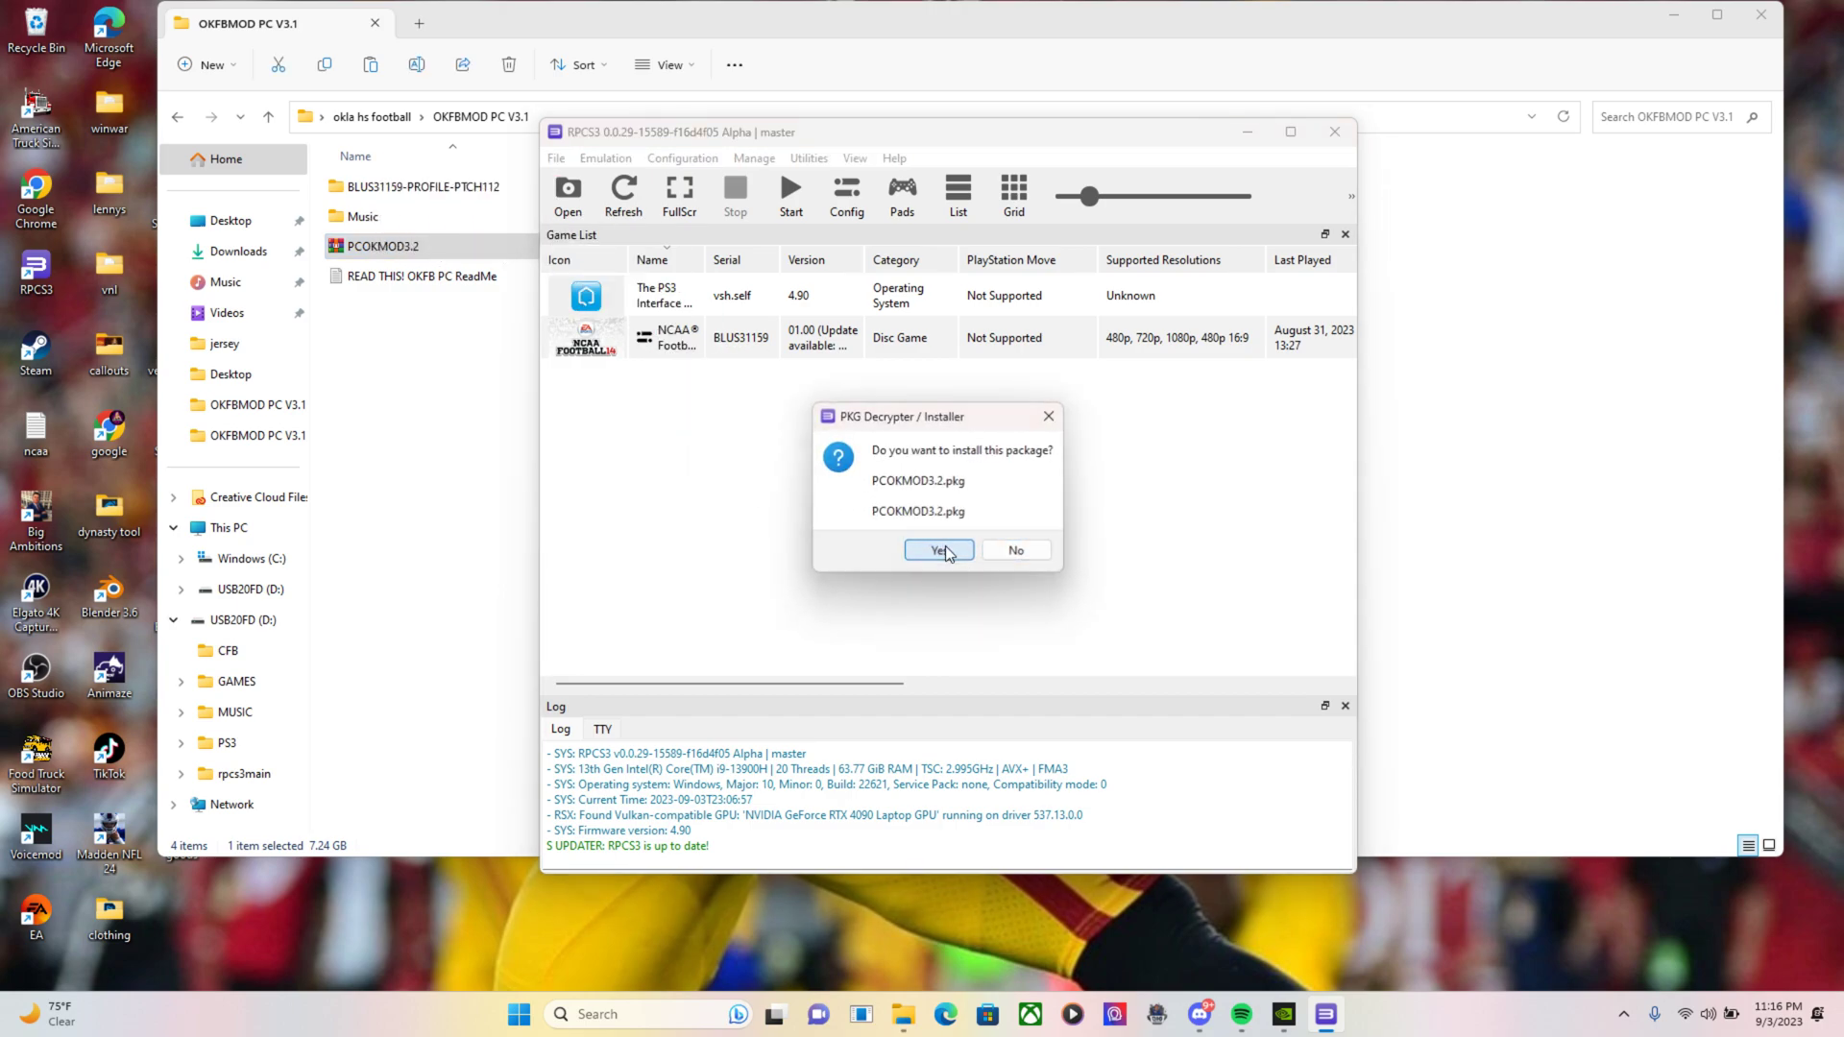
left_click(938, 552)
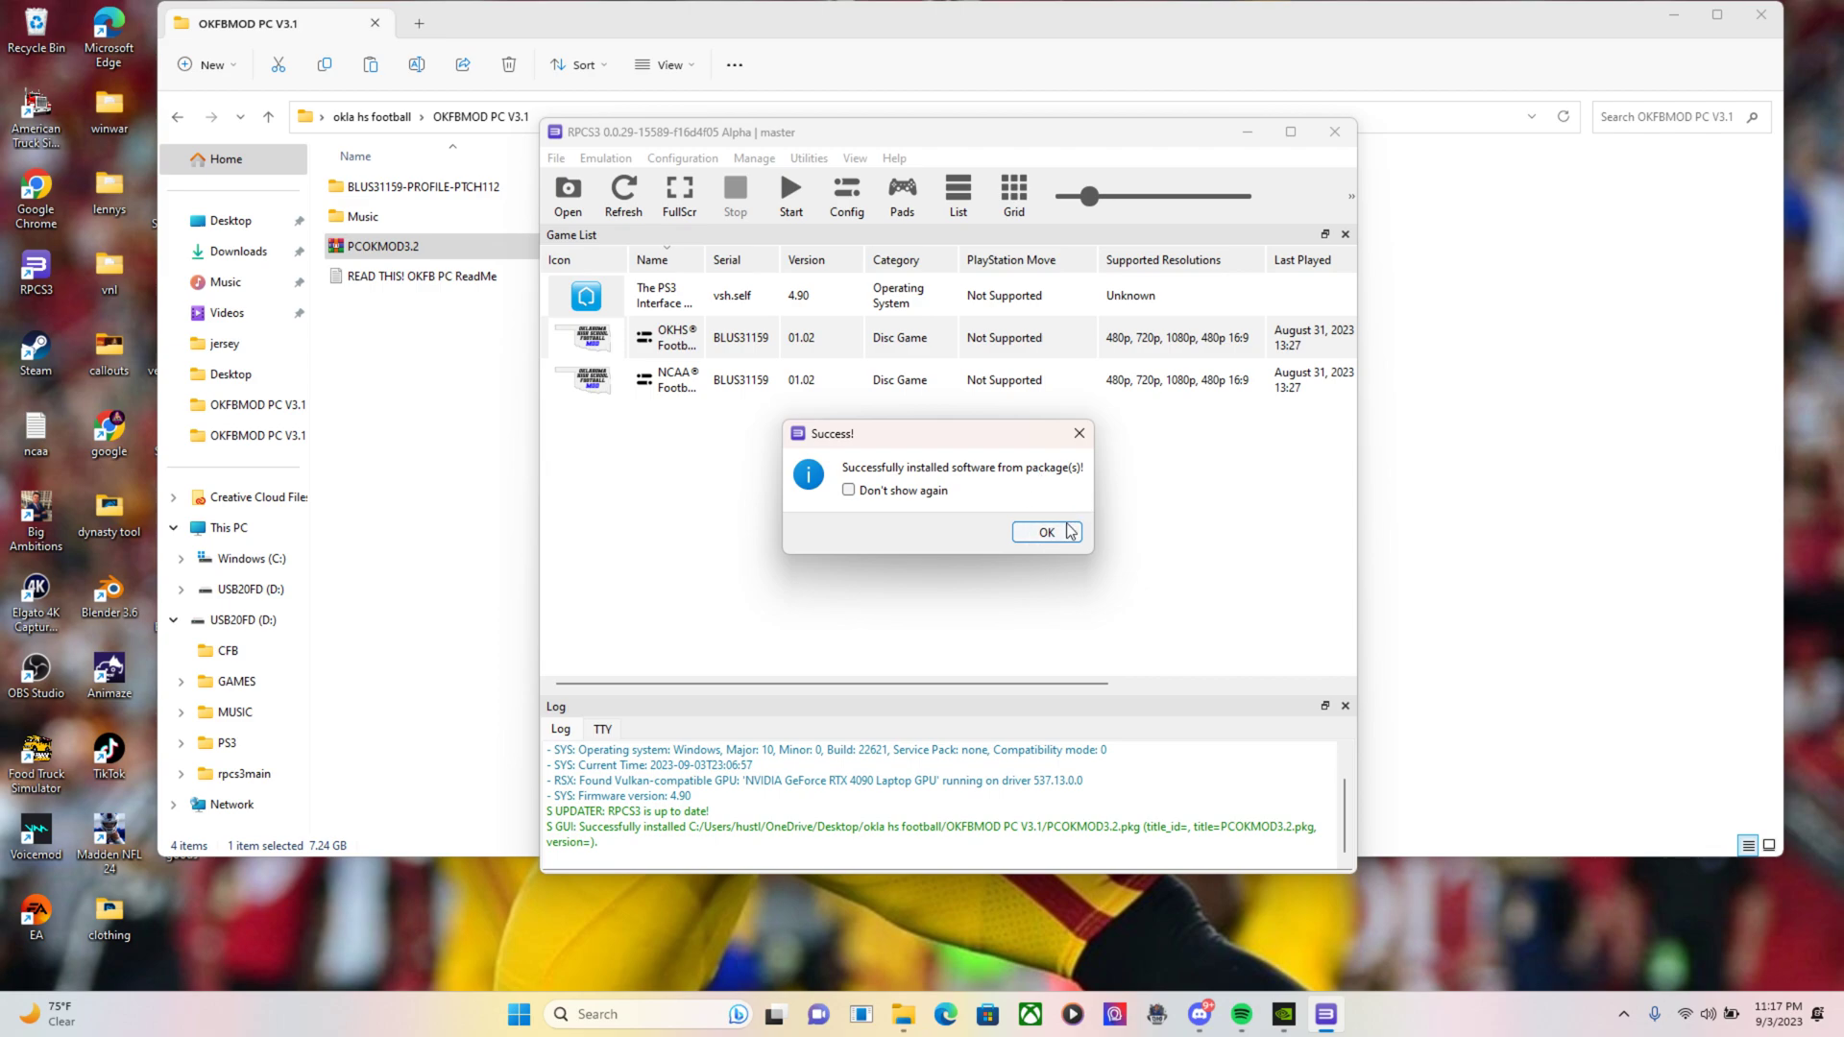
left_click(1046, 533)
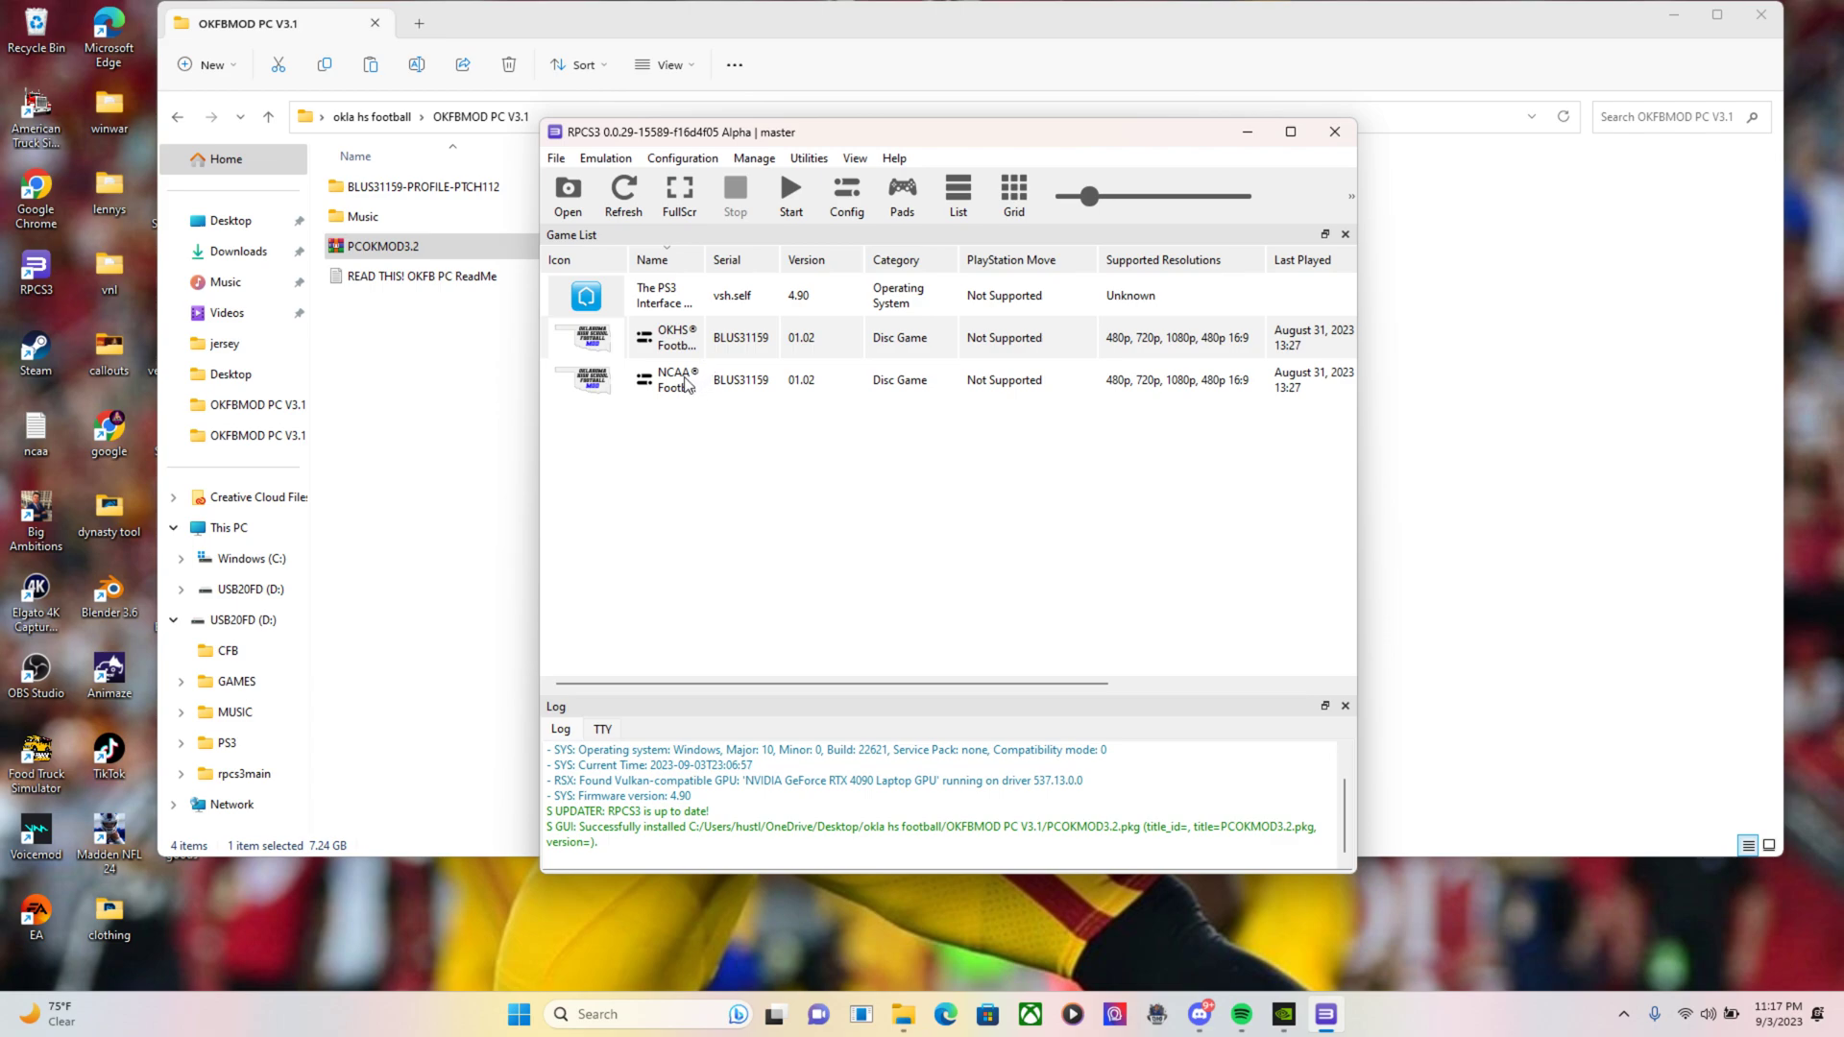
mouse_move(749, 387)
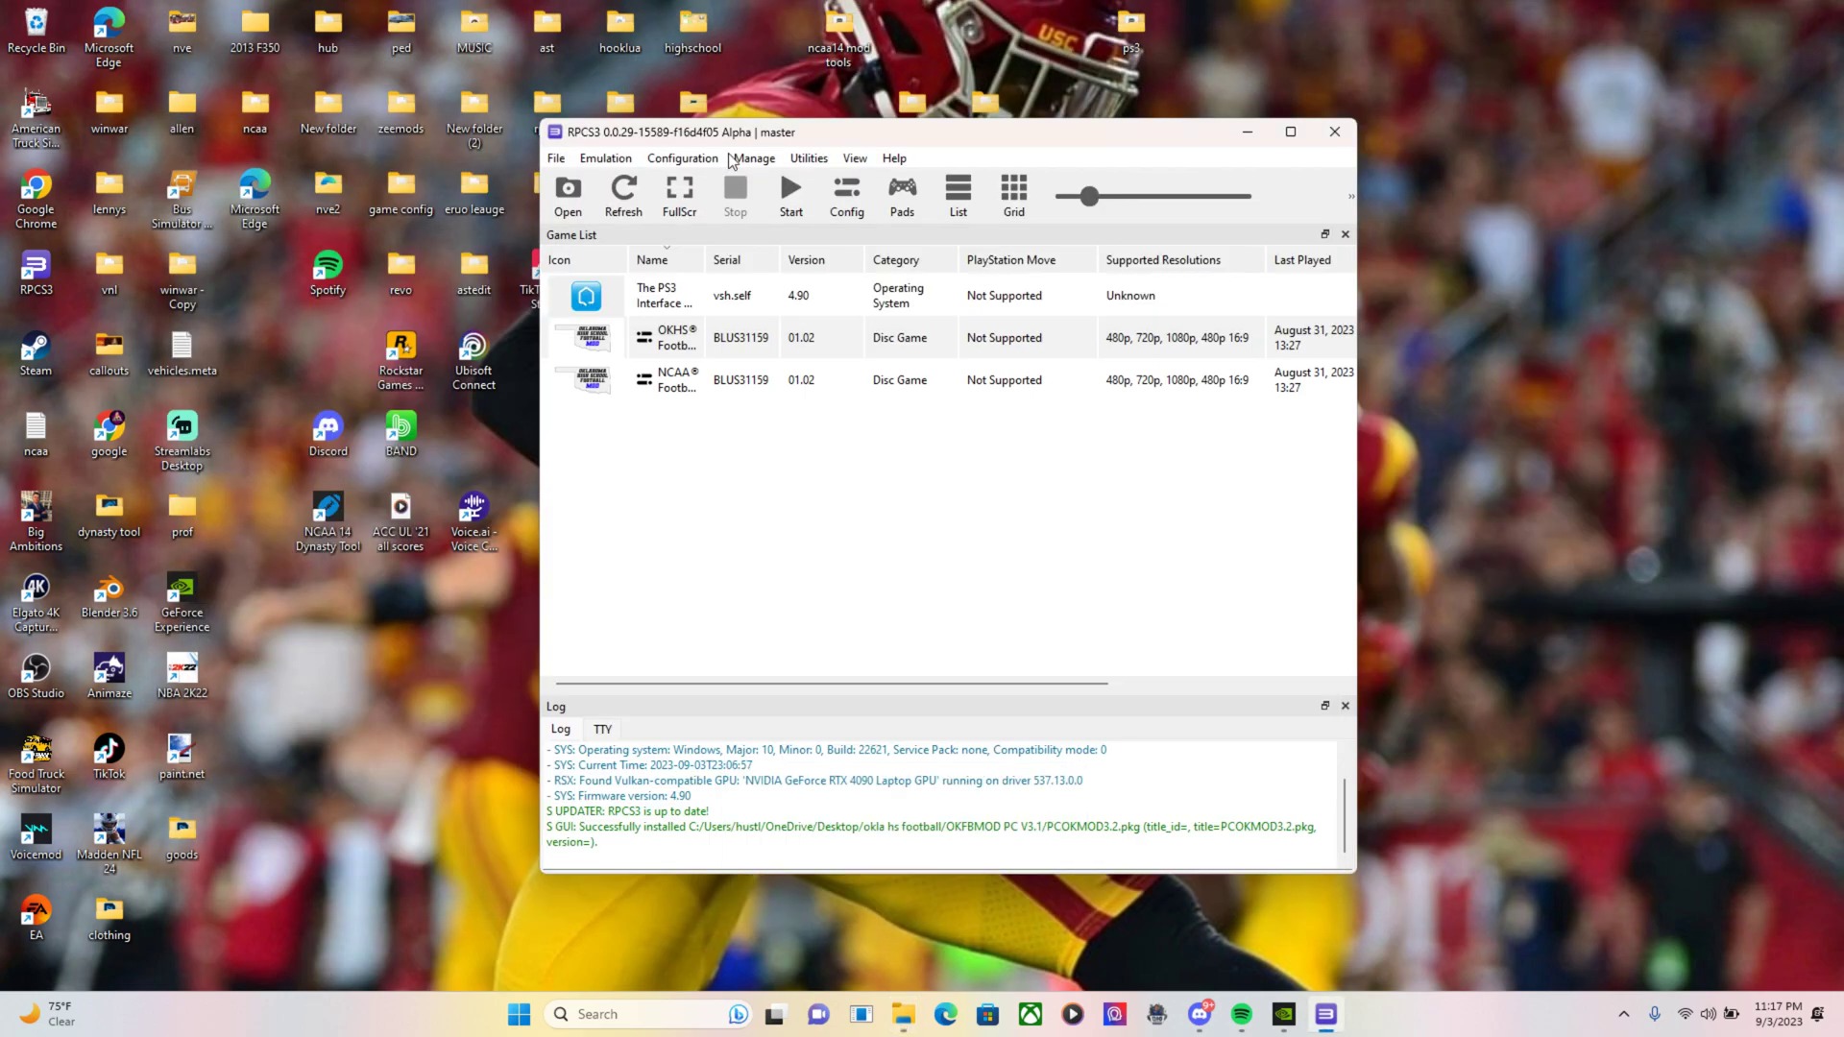
mouse_move(903, 1014)
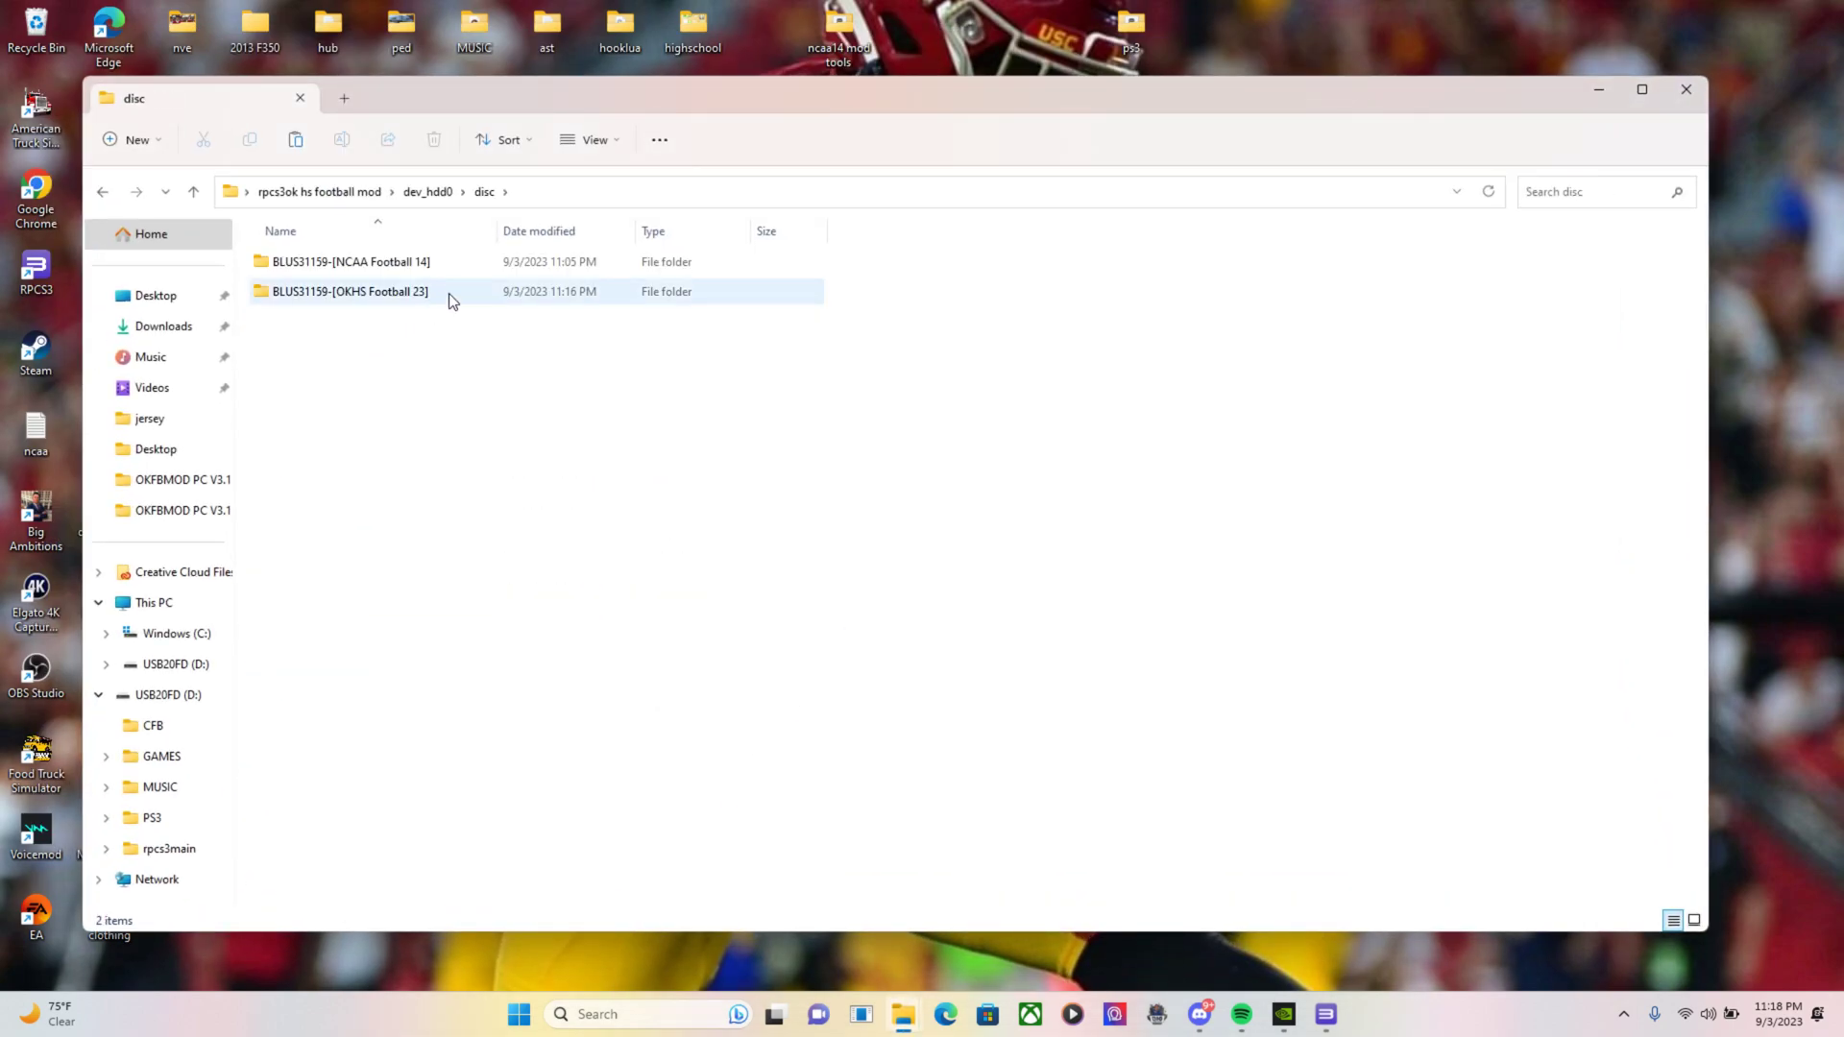
Open the BLUS31159 OKHS Football 23 PS3_GAME folder and select all its contents
left_click(350, 261)
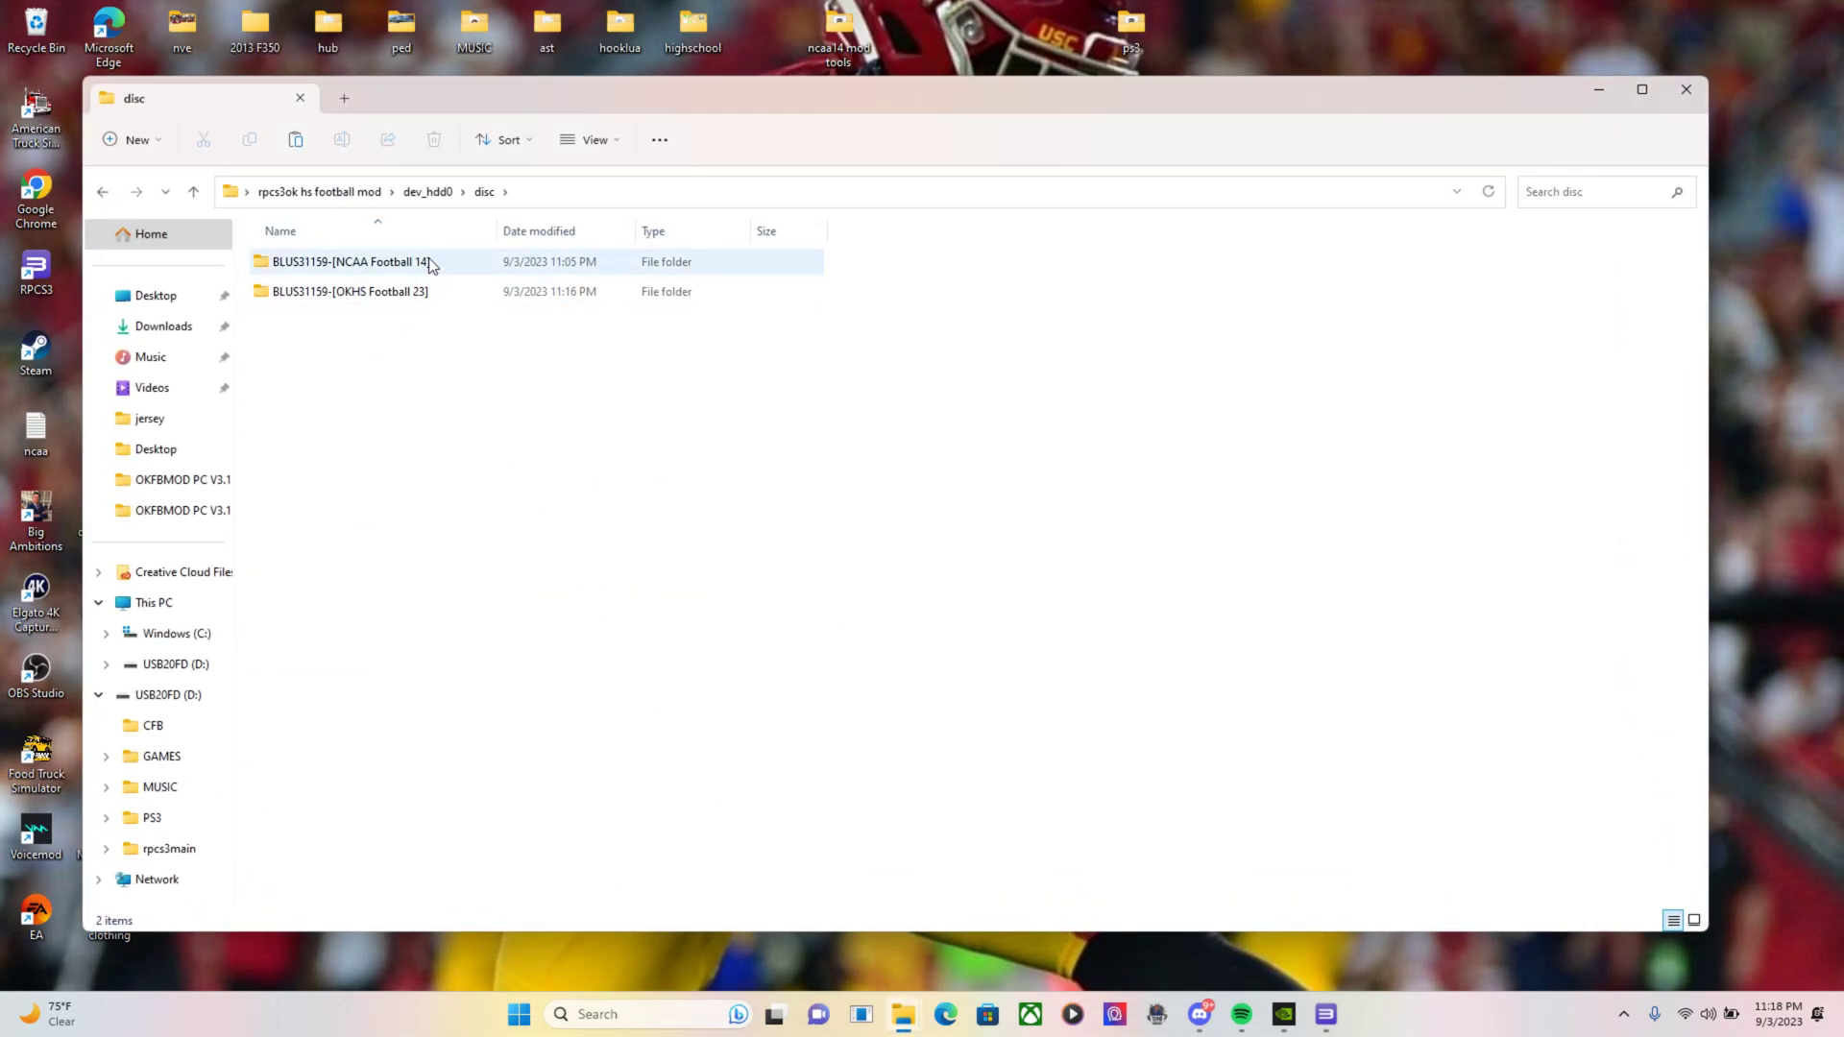
left_click(350, 290)
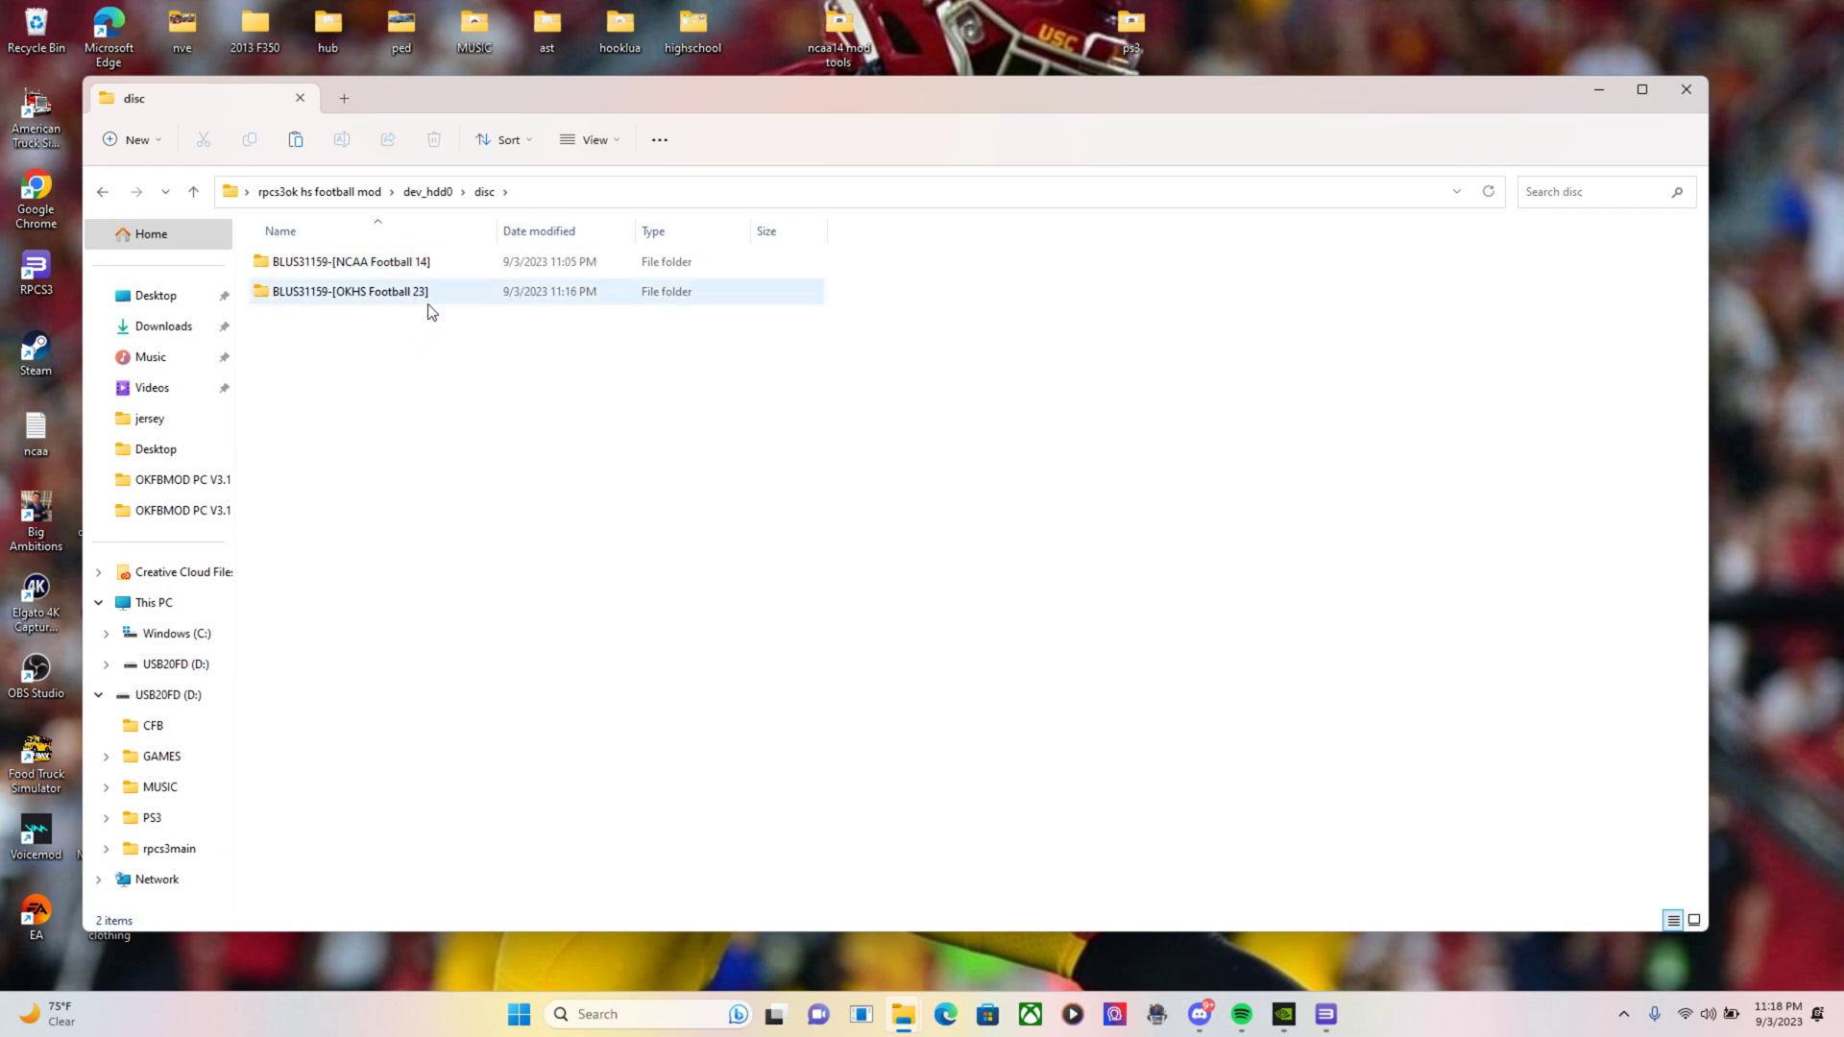
left_click(417, 357)
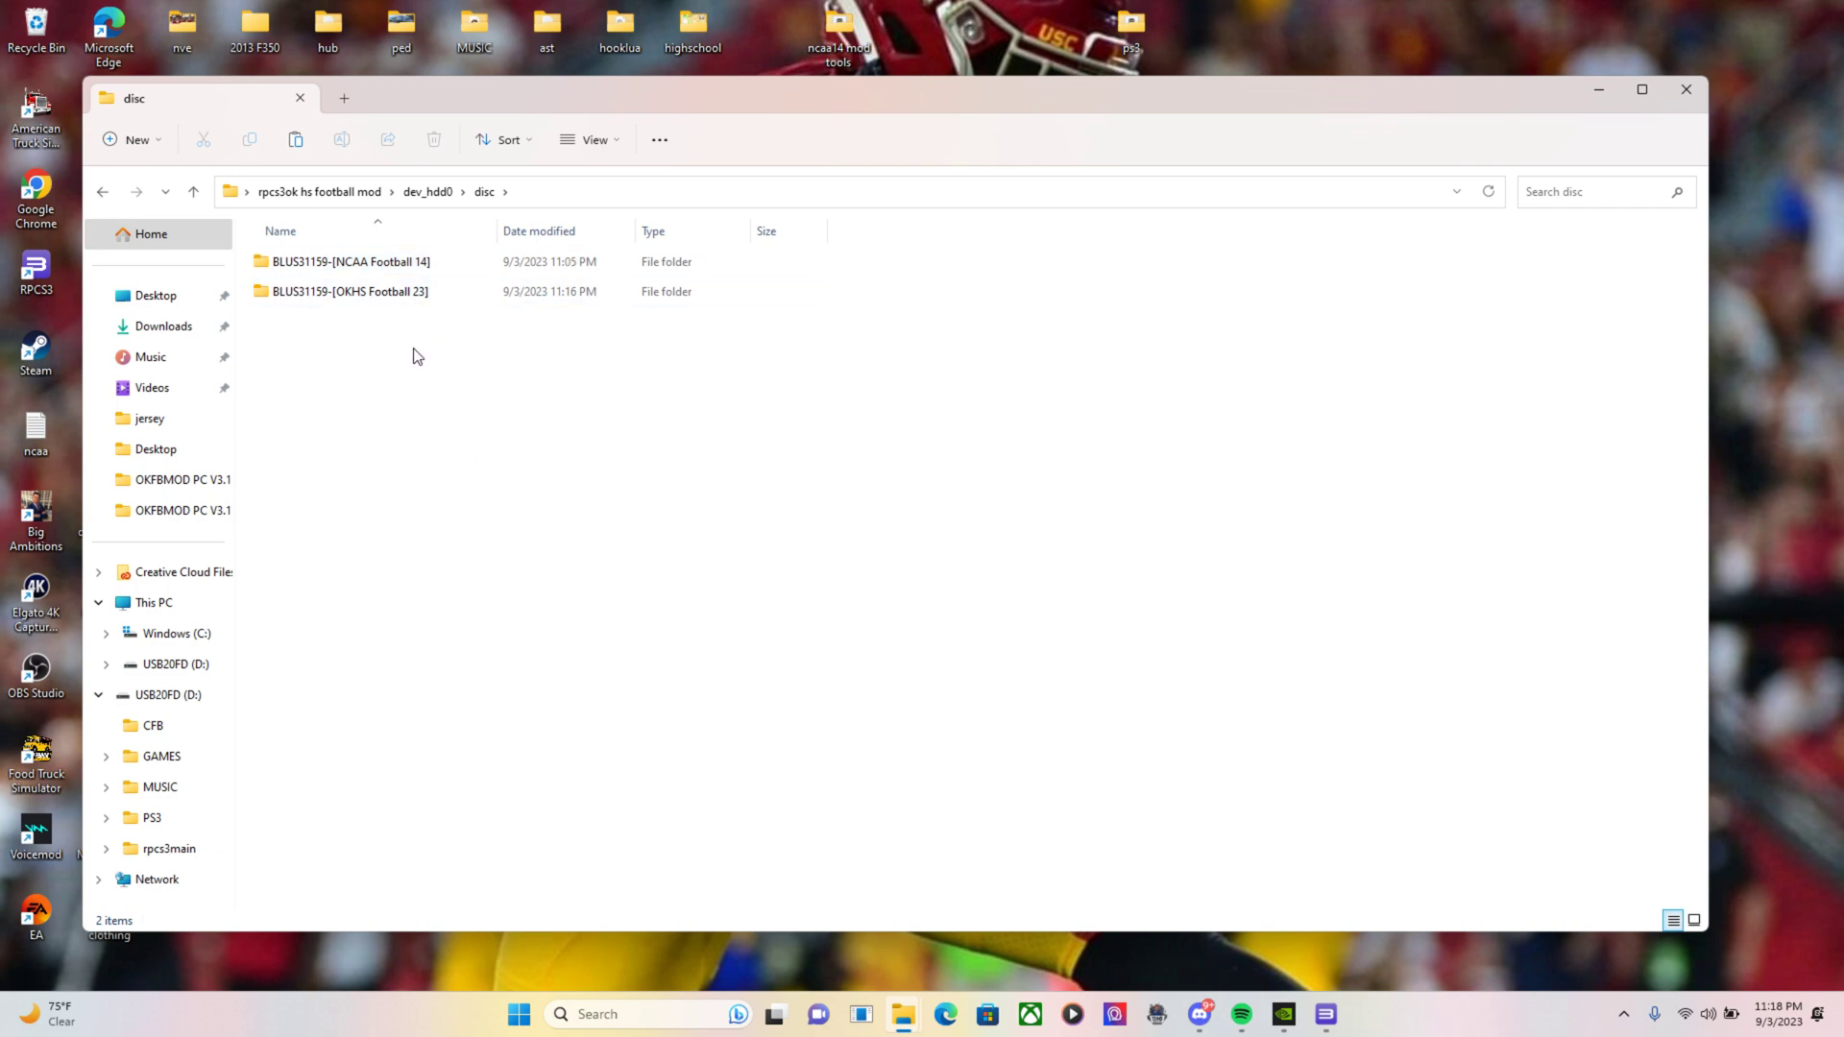
mouse_move(520, 313)
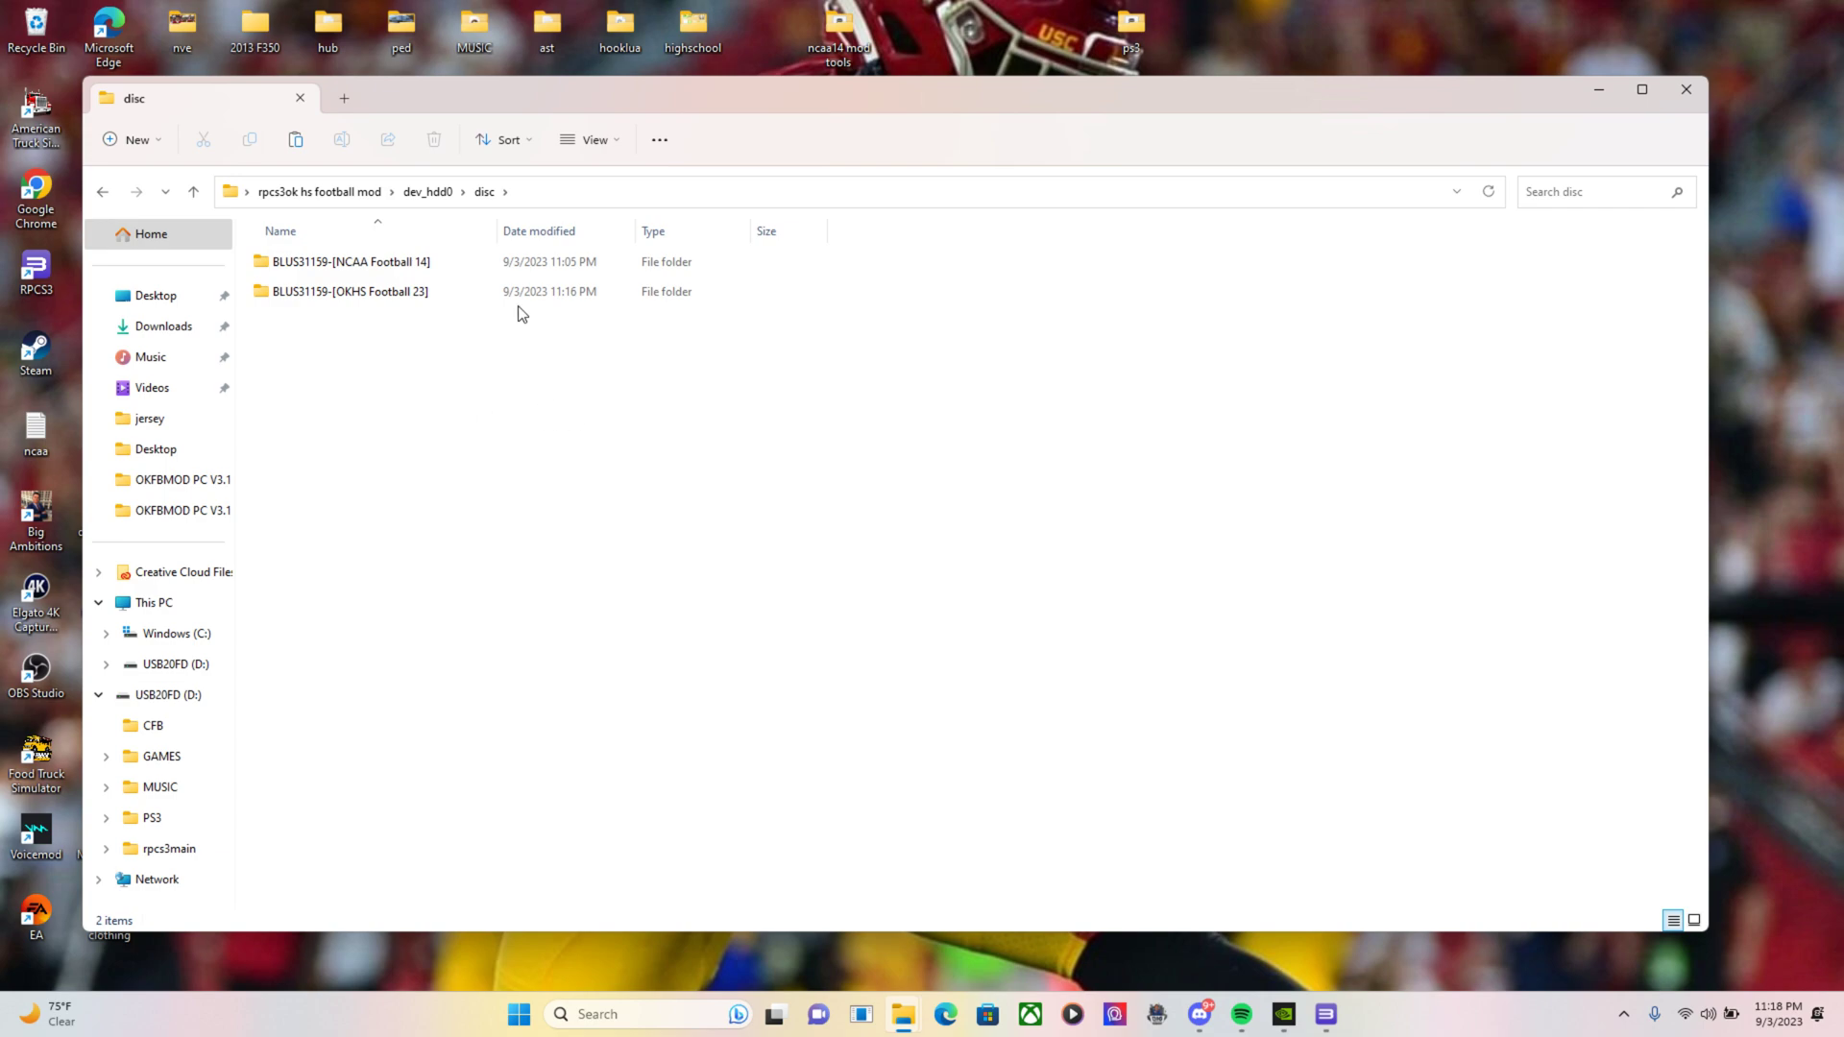
double_click(348, 291)
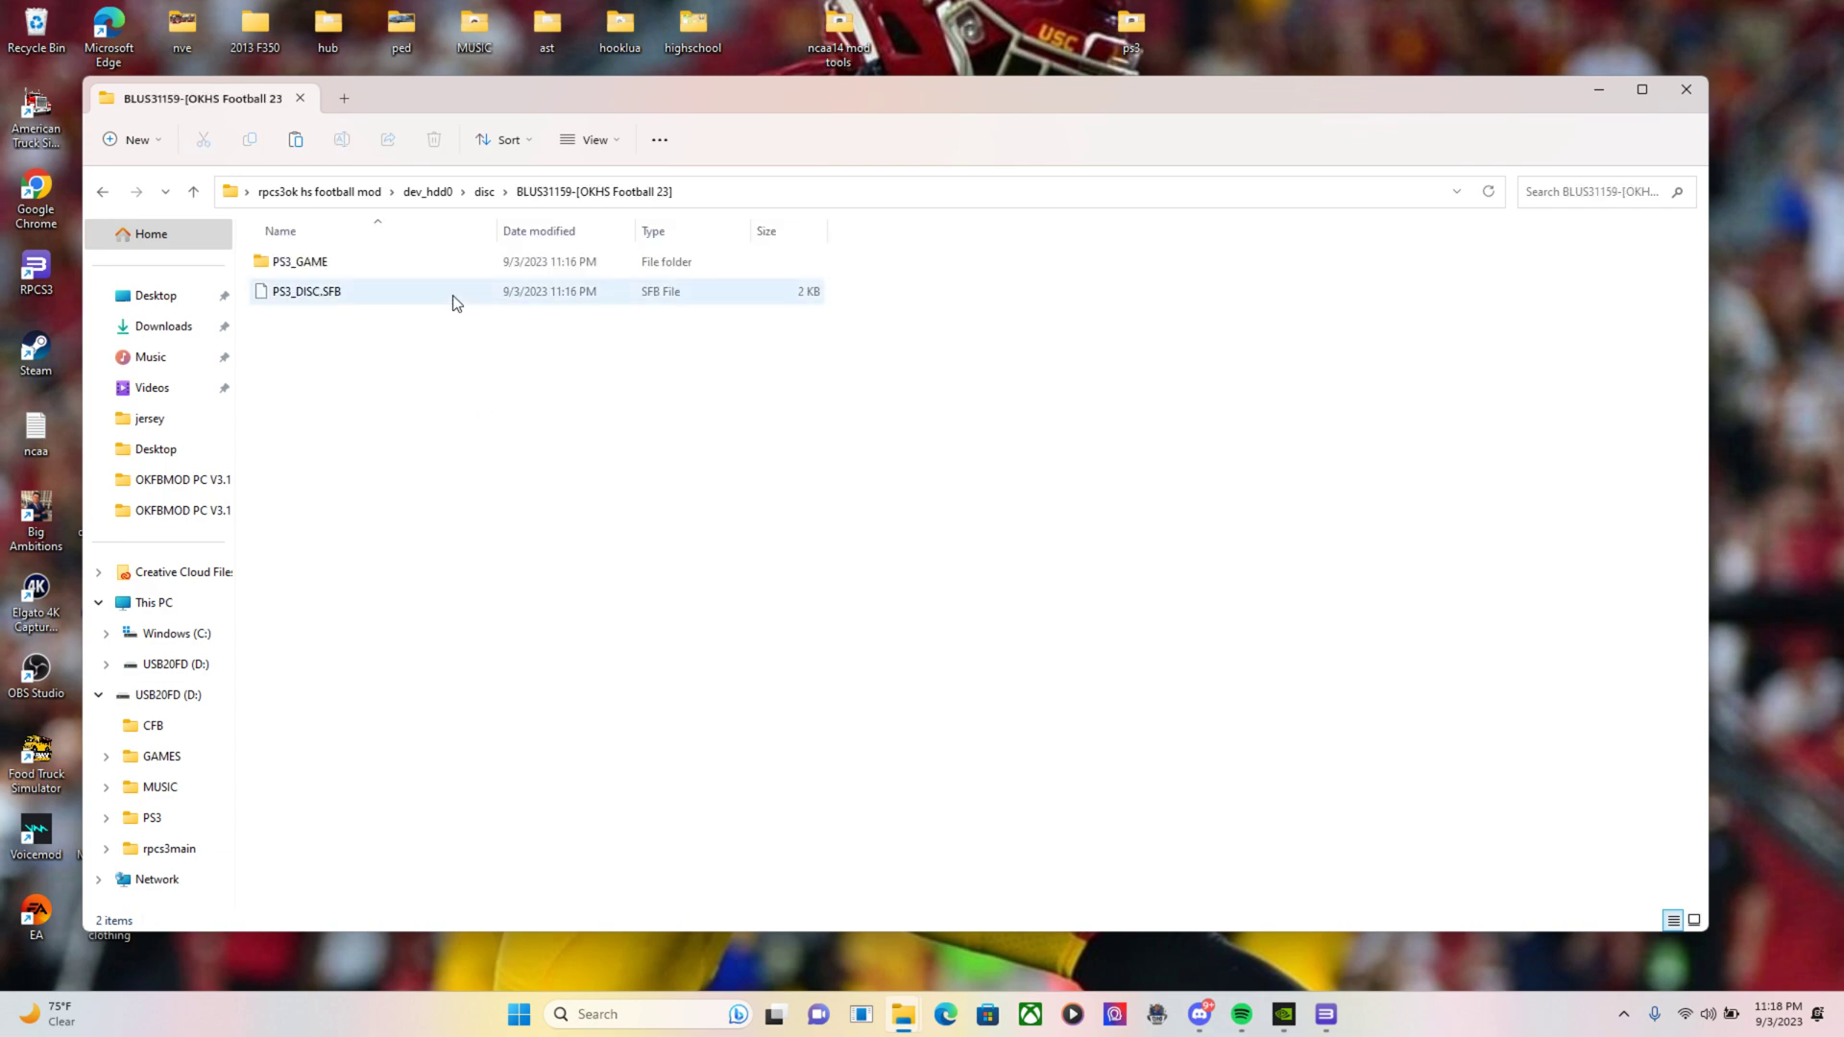
left_click(299, 261)
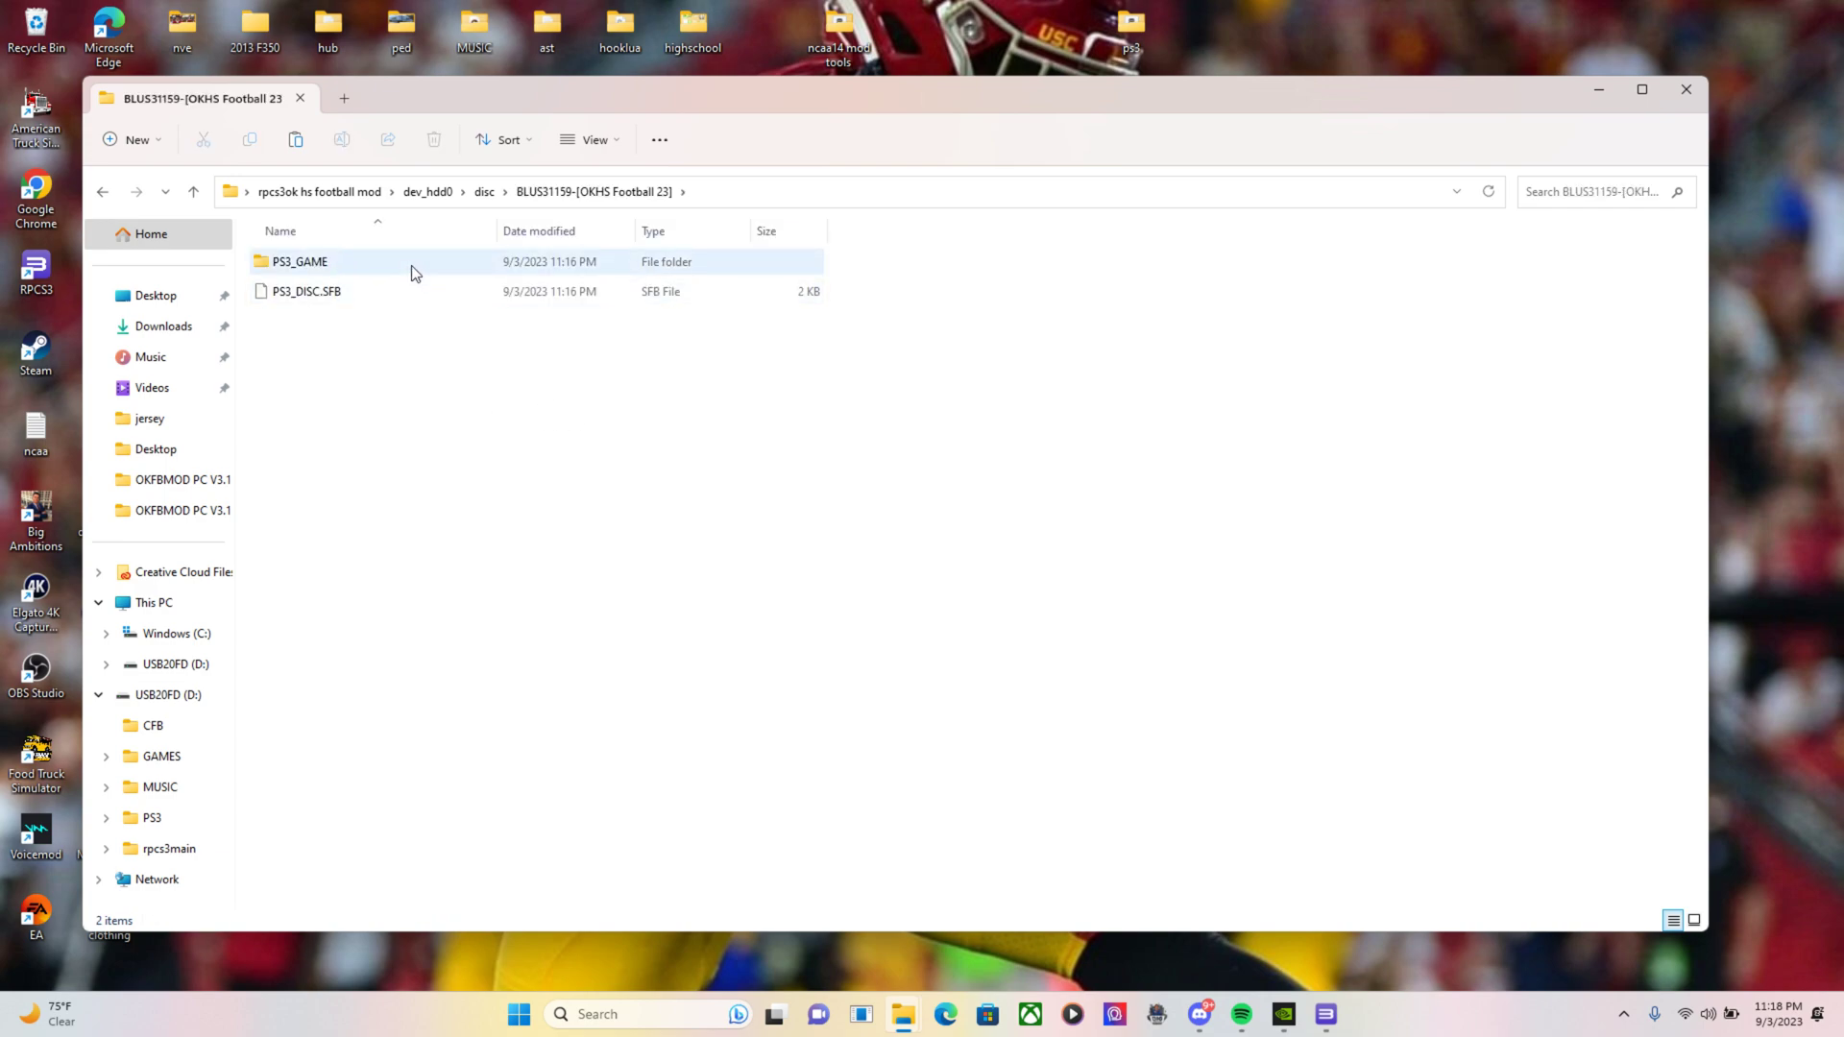
double_click(300, 261)
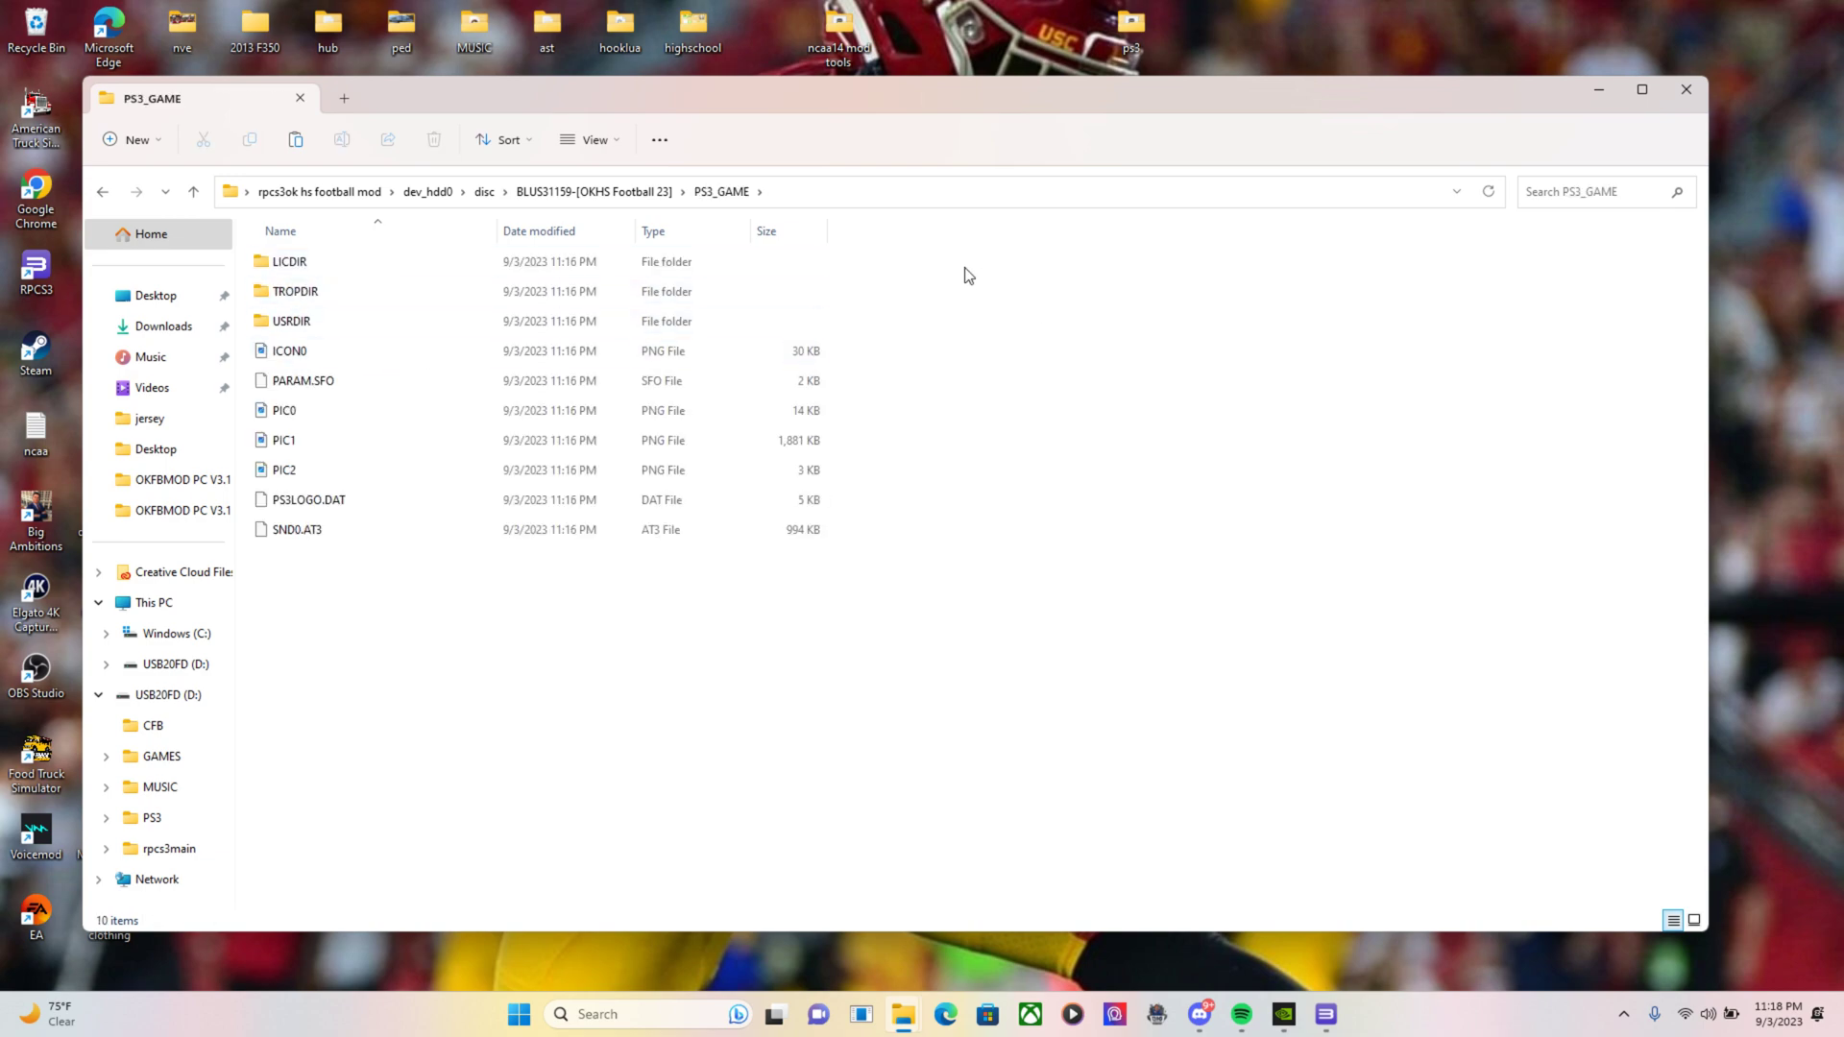
key("ctrl+a")
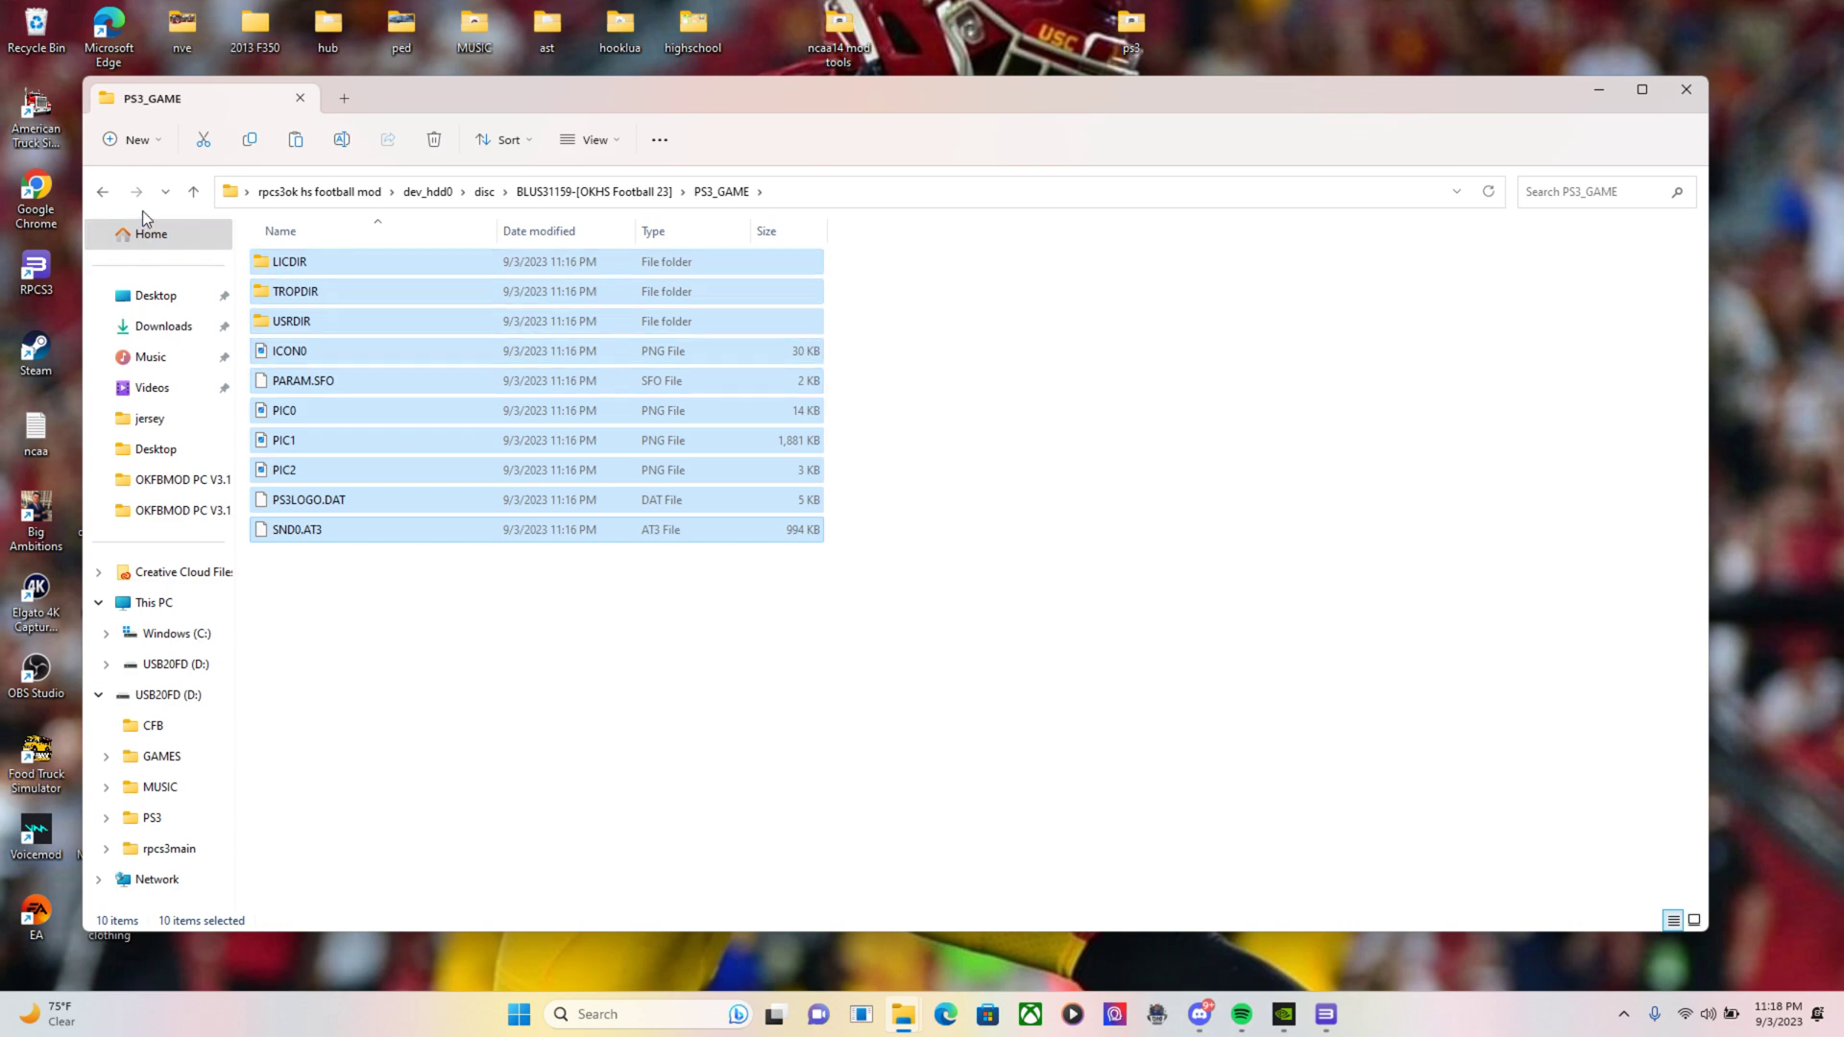
Check NCAA Football 14's PS3_GAME/USRDIR, then return to the OKHS Football 23 PS3_GAME folder
left_click(102, 193)
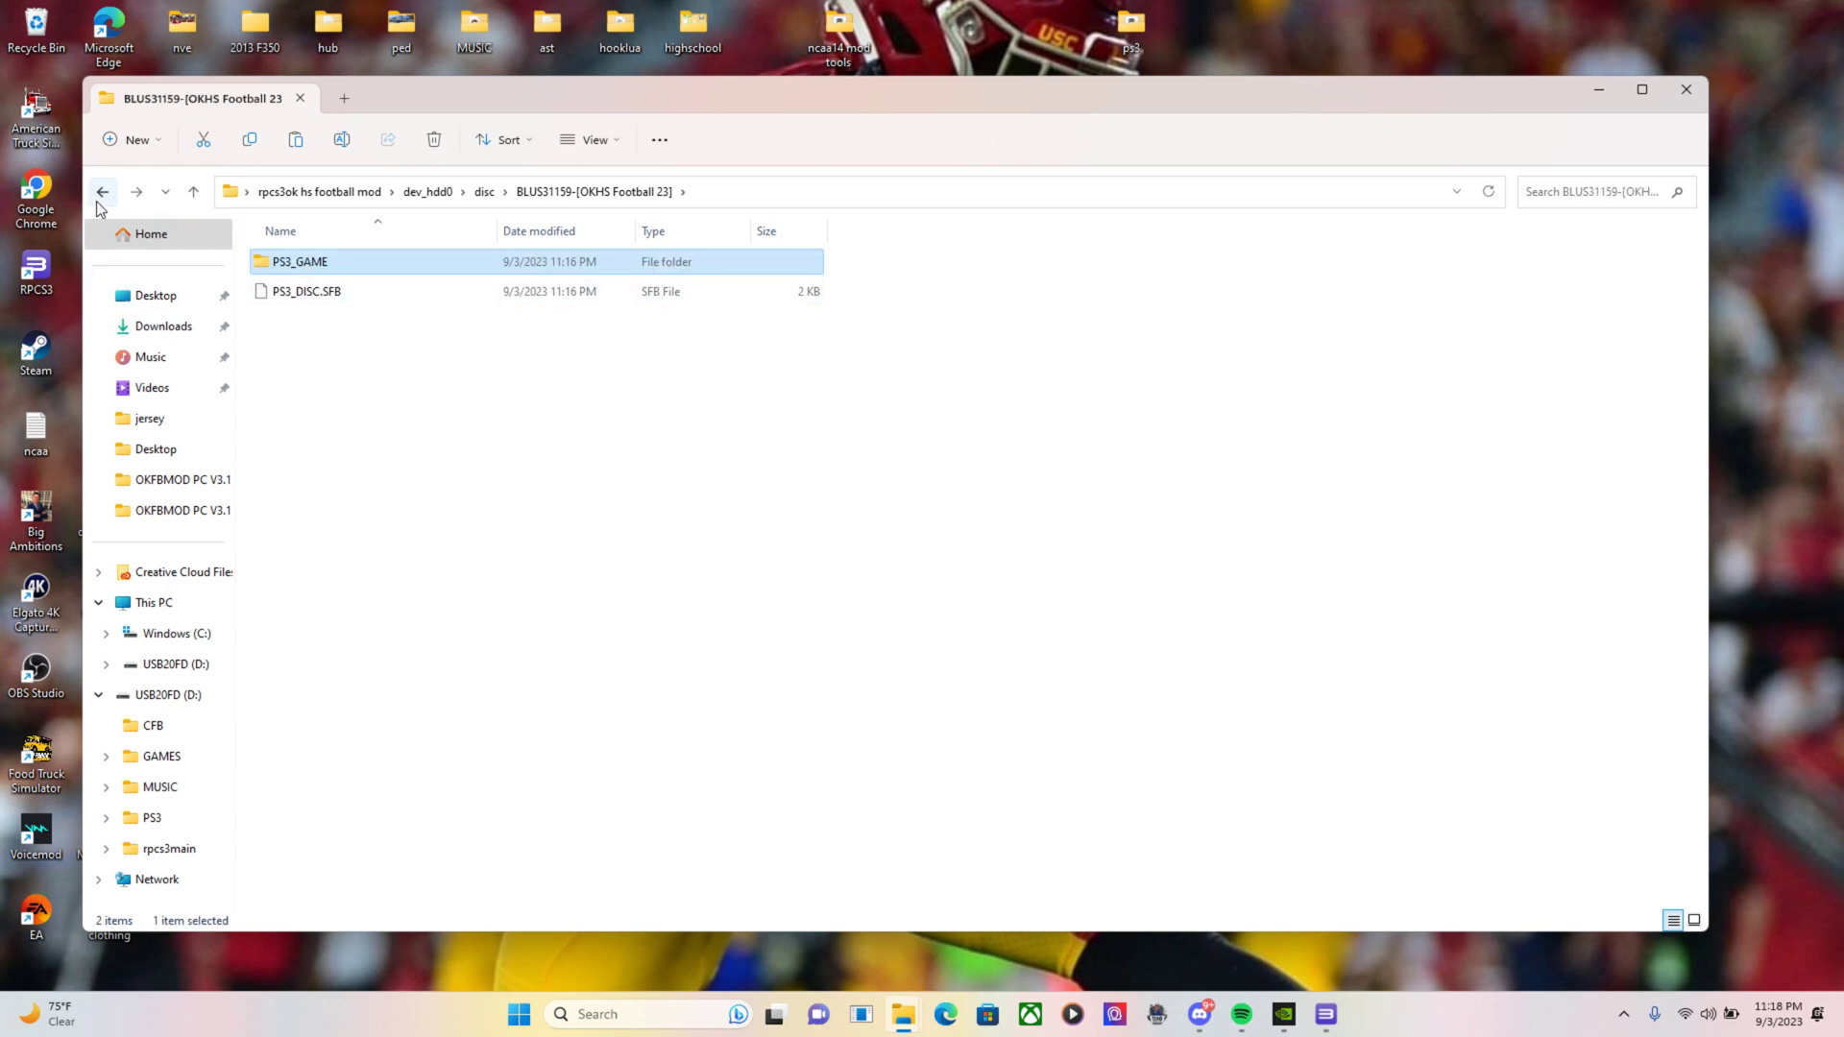
left_click(102, 192)
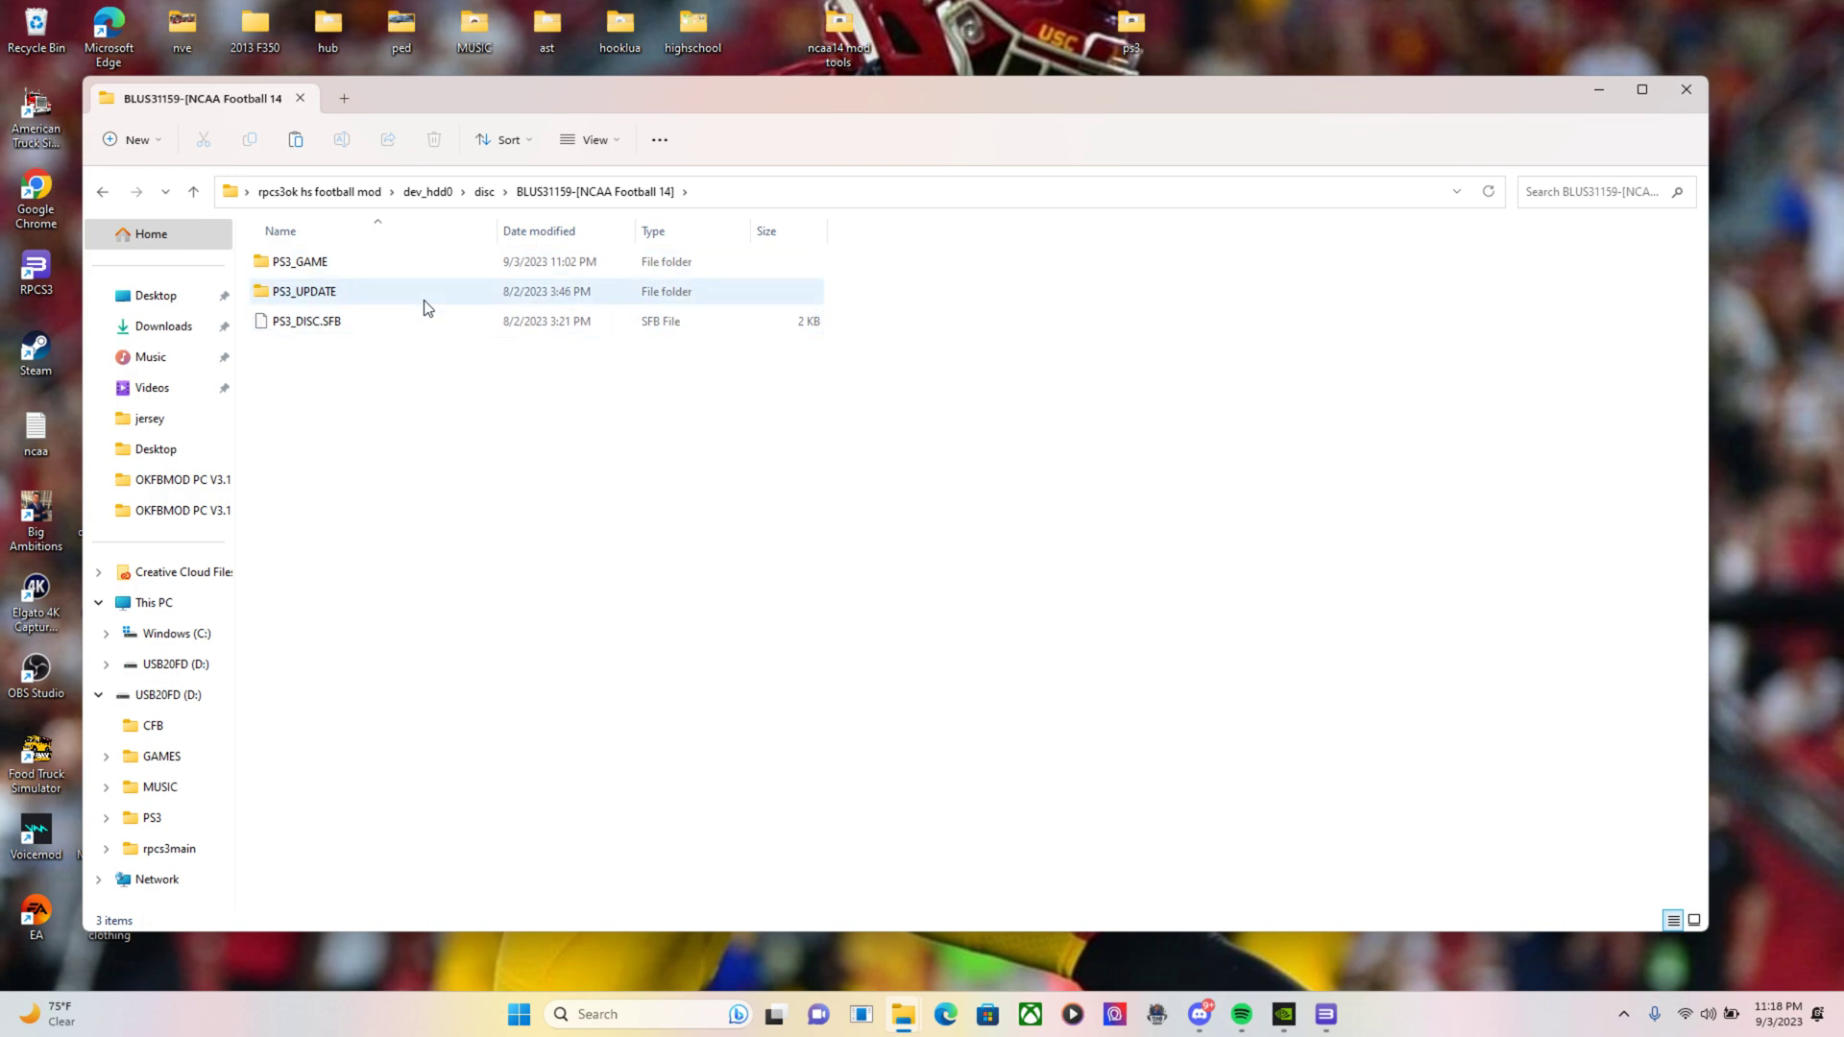
double_click(300, 262)
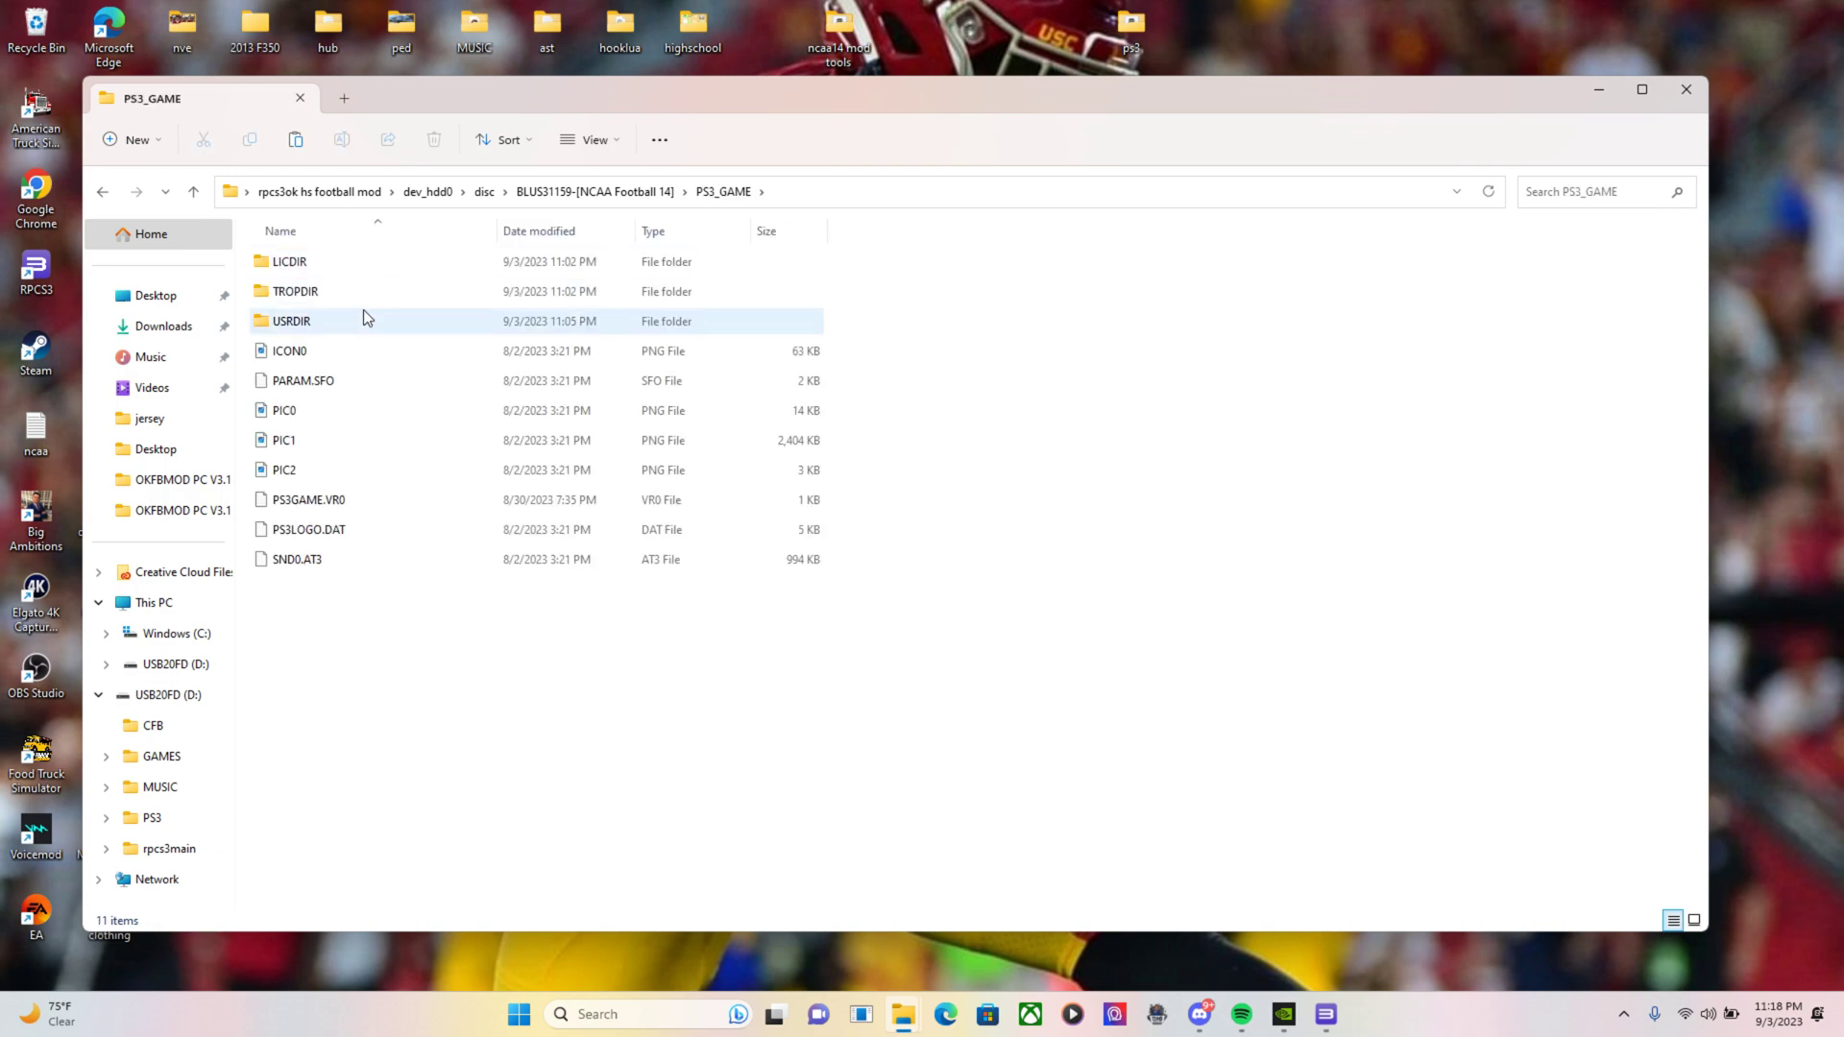
double_click(290, 320)
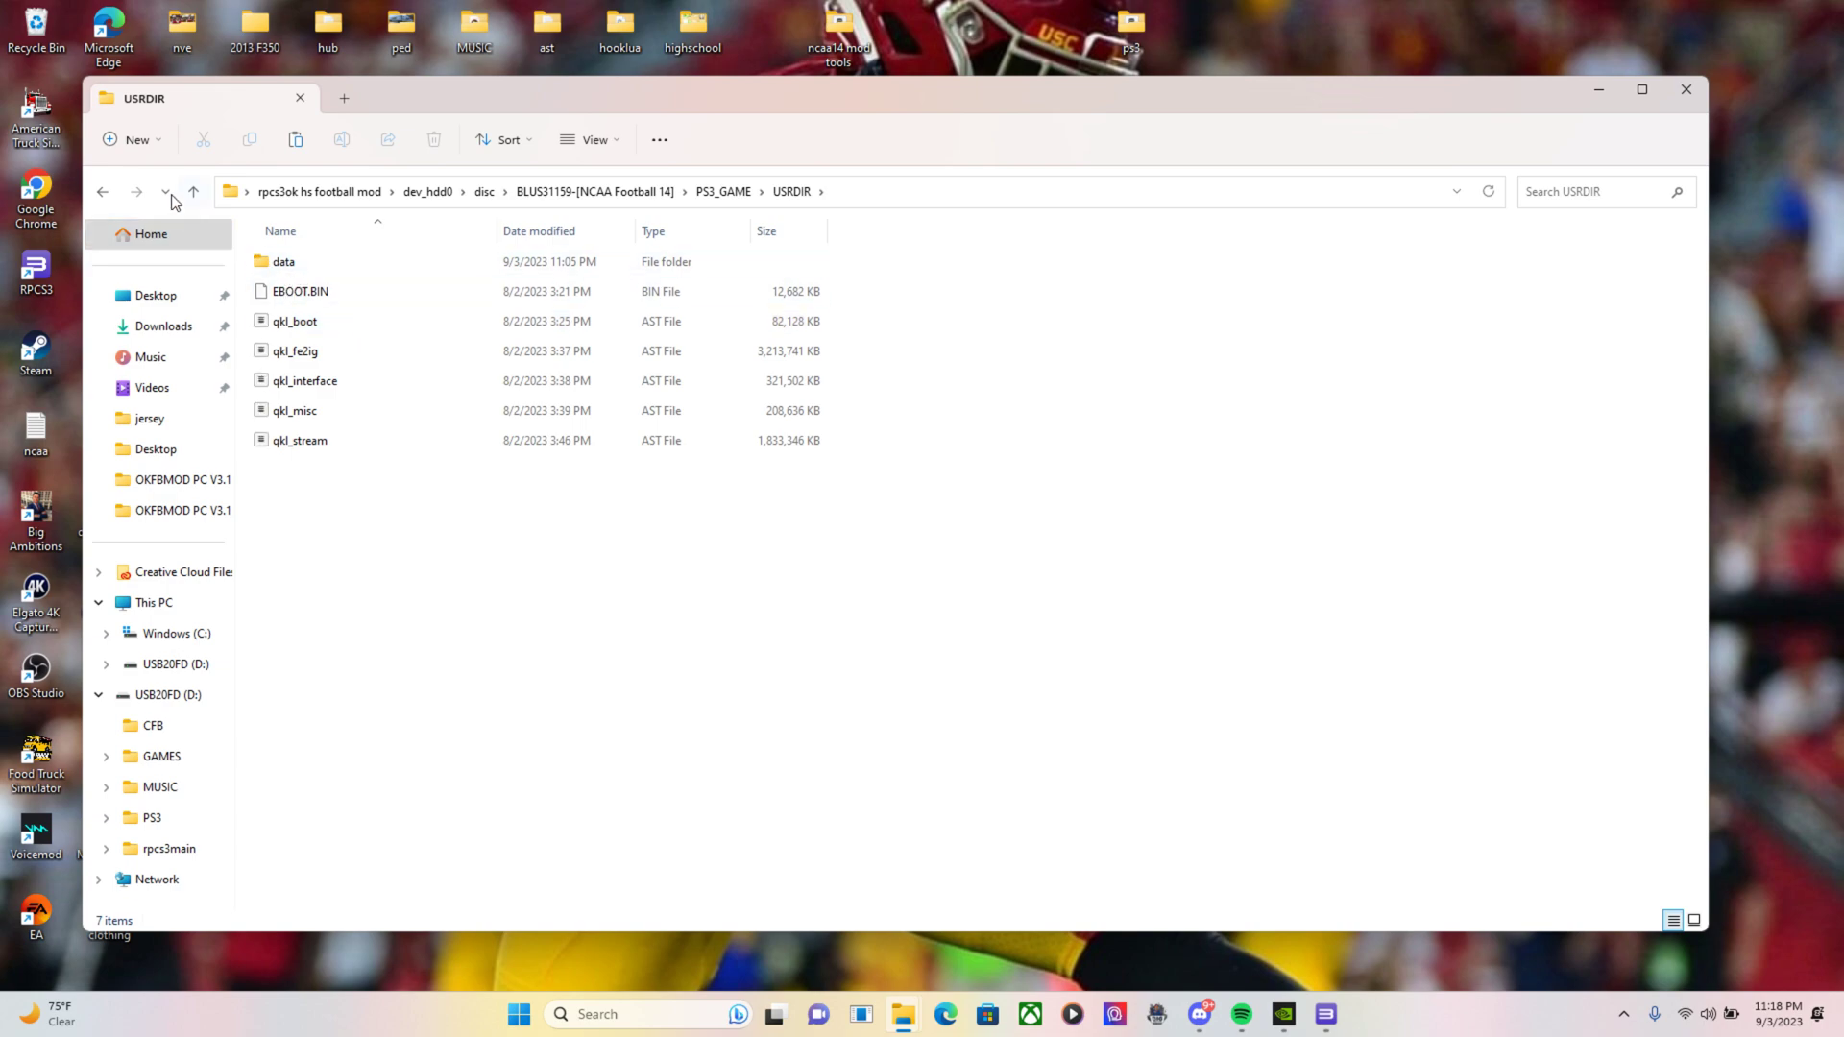
left_click(102, 192)
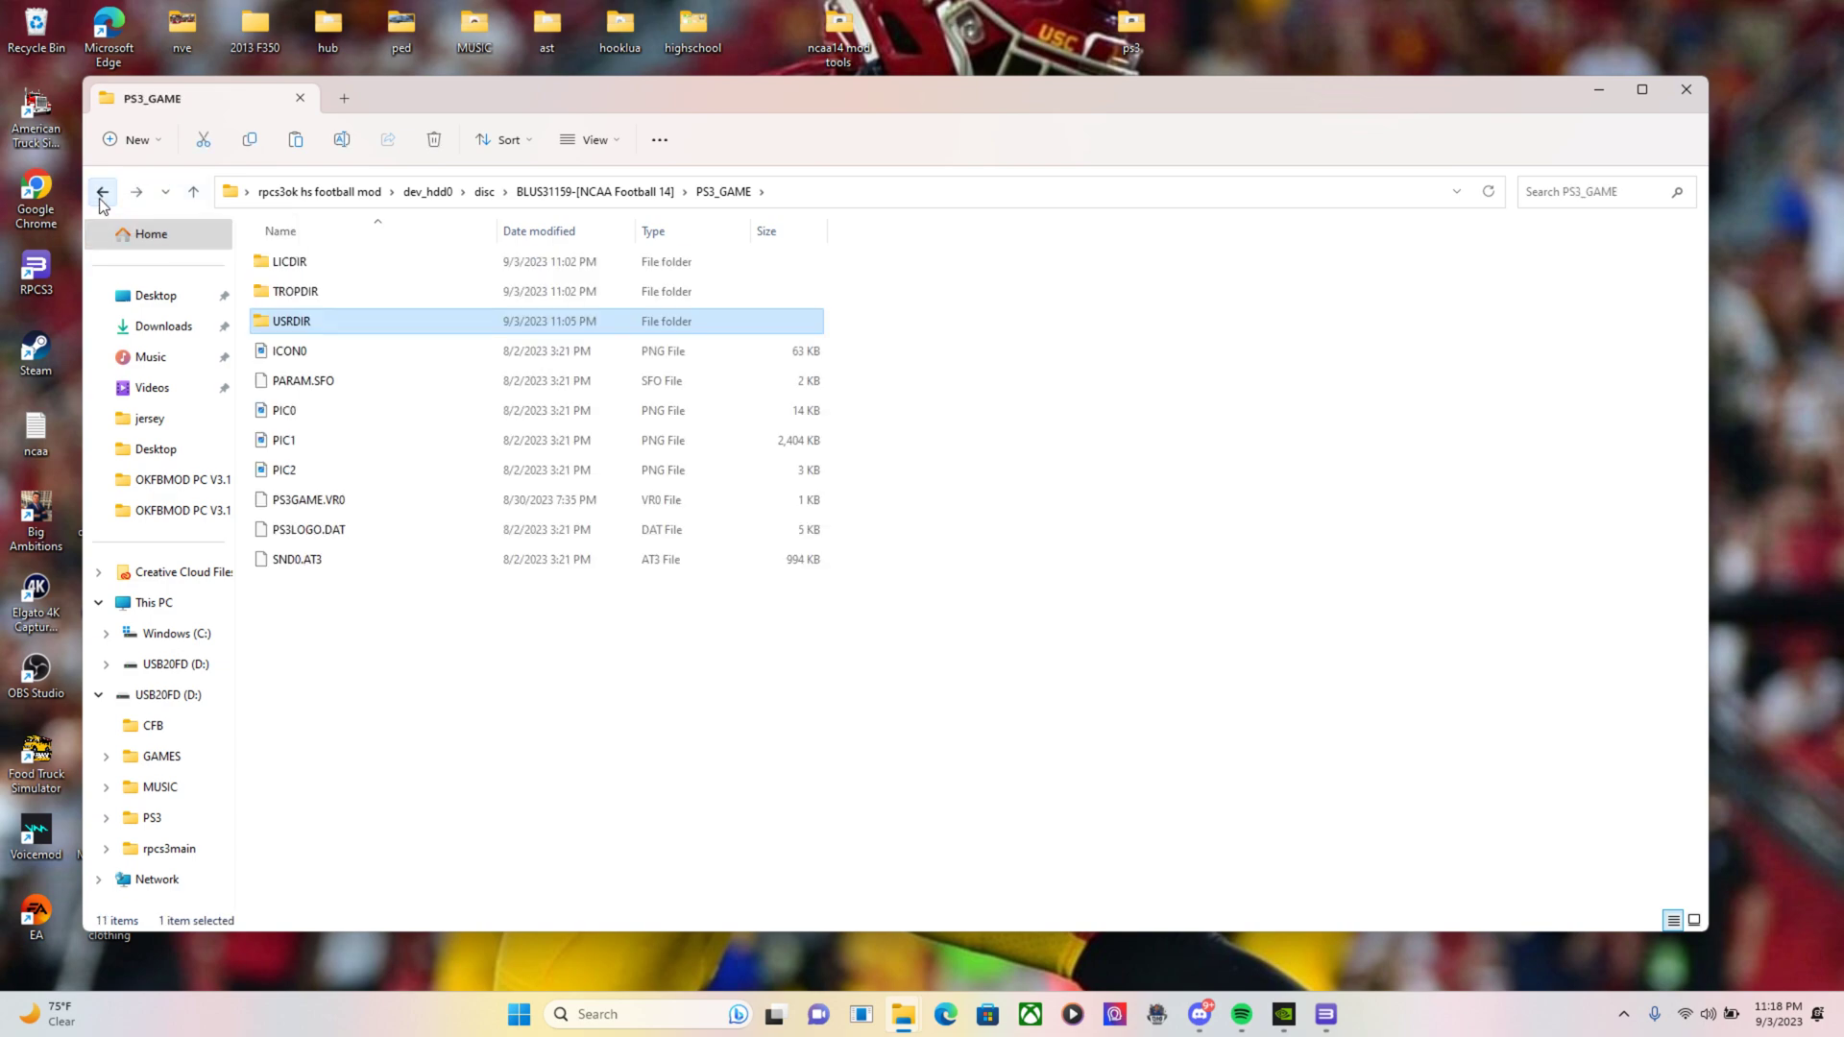
left_click(102, 192)
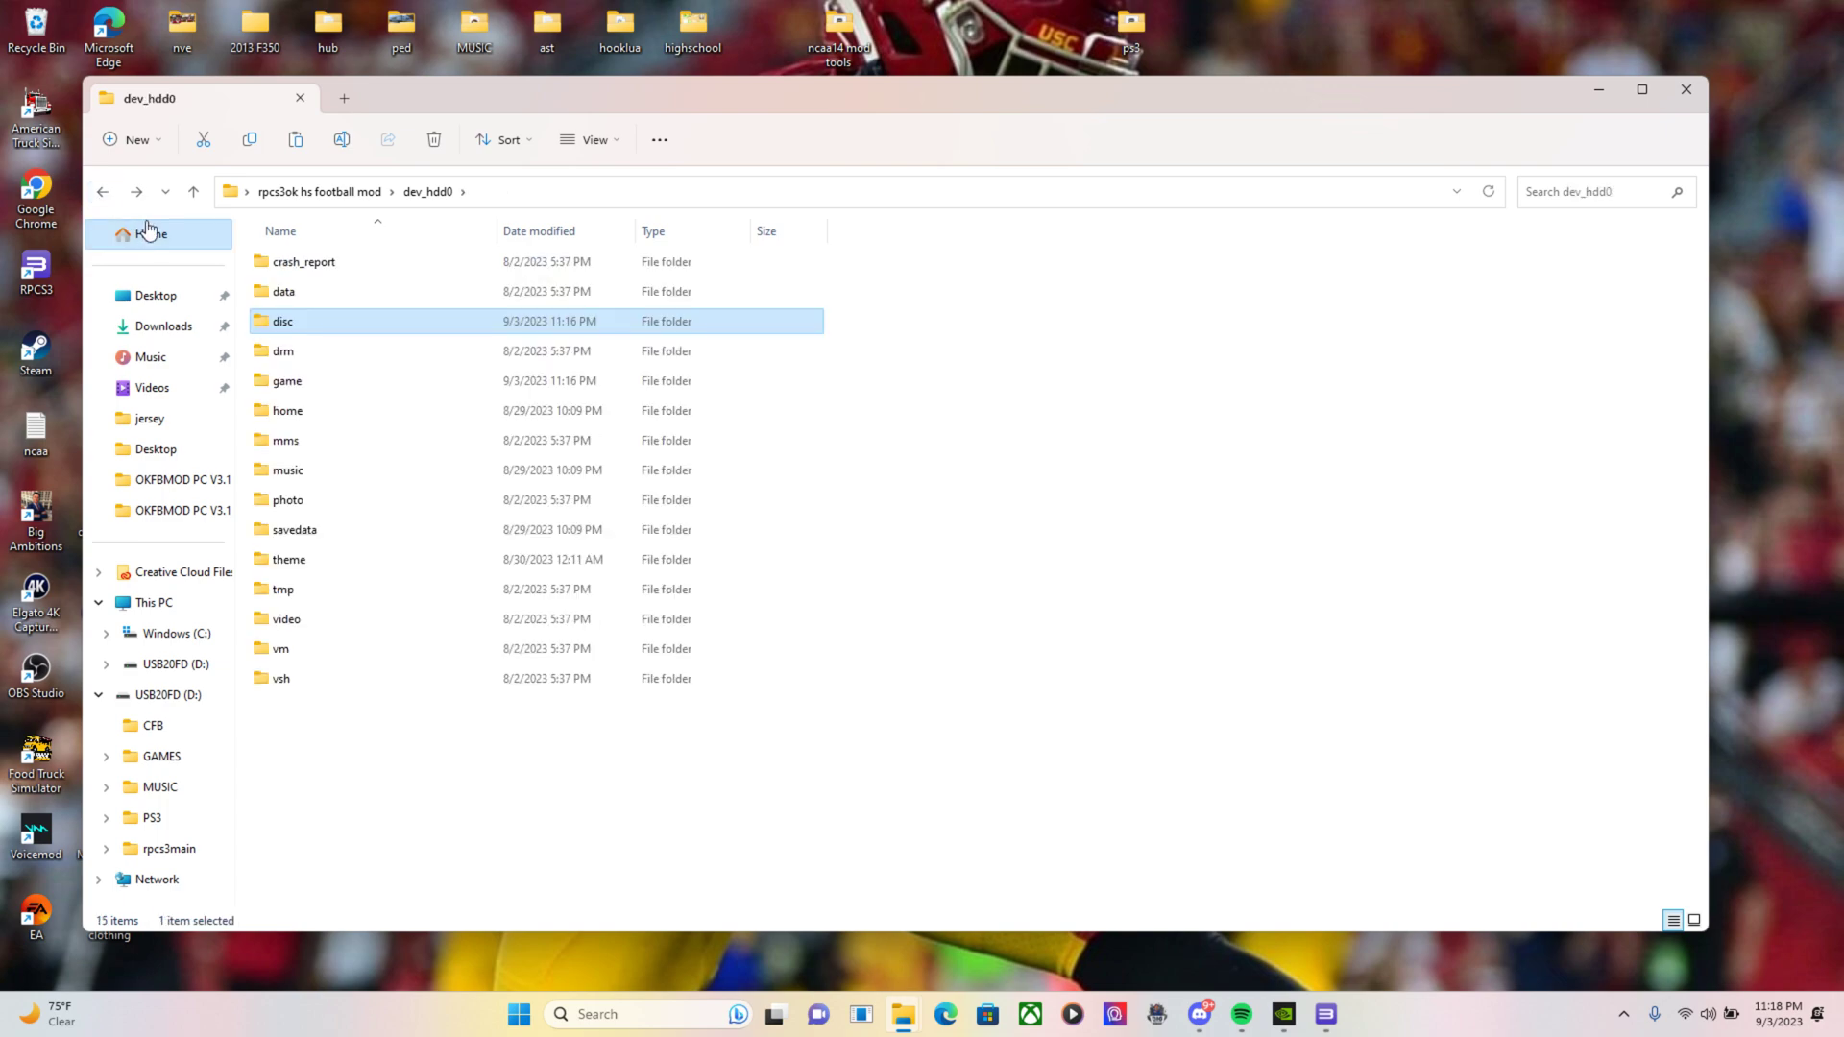
double_click(282, 320)
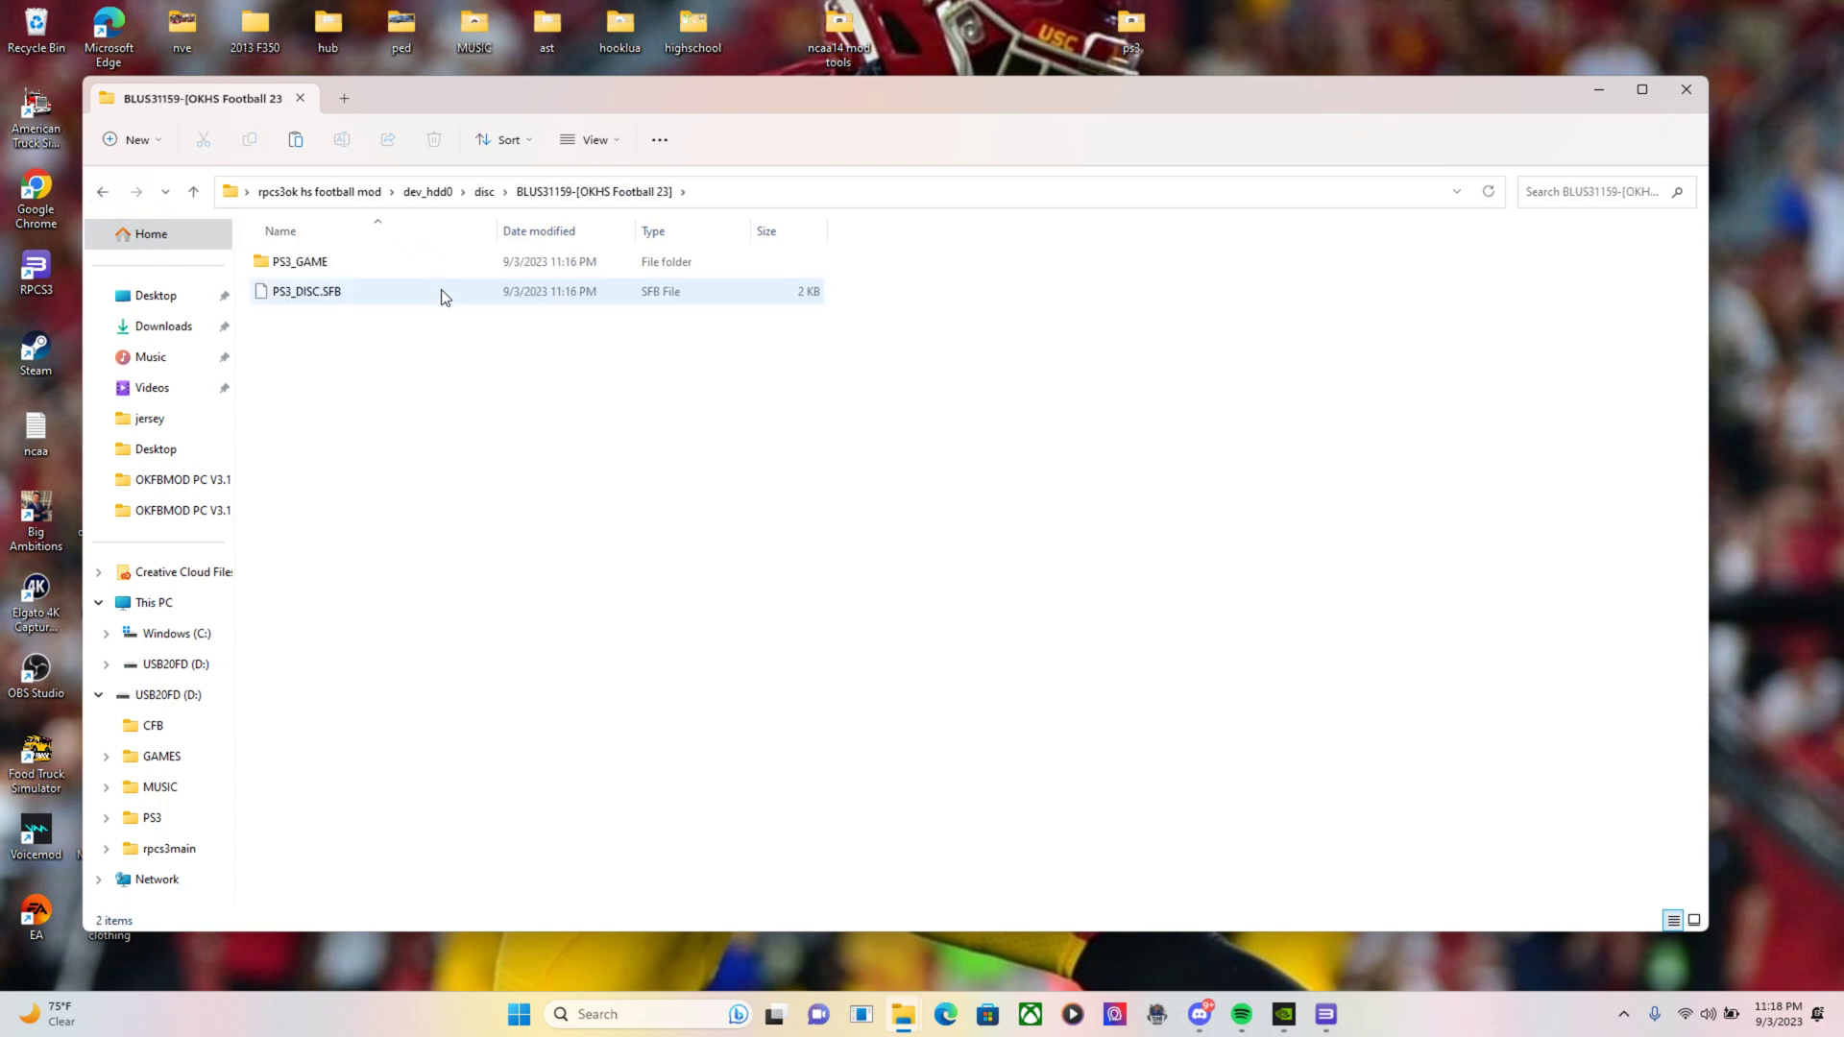
double_click(299, 261)
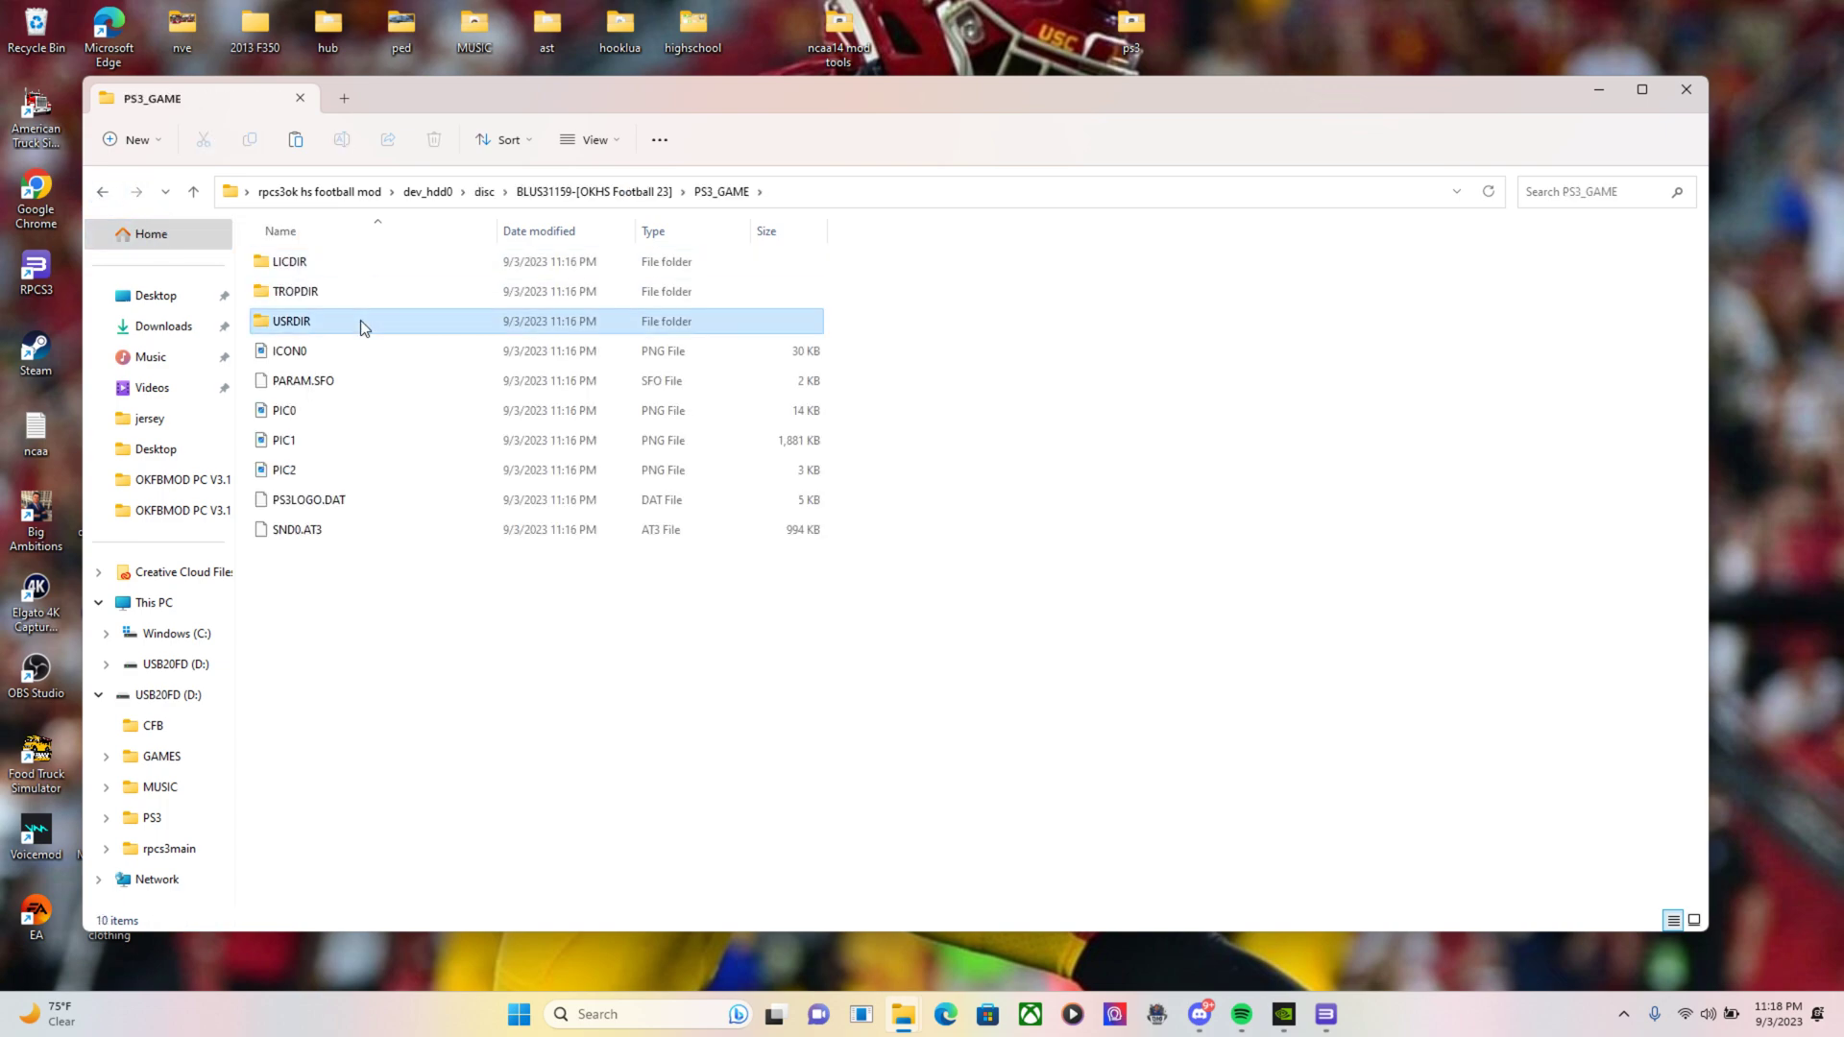
left_click(291, 321)
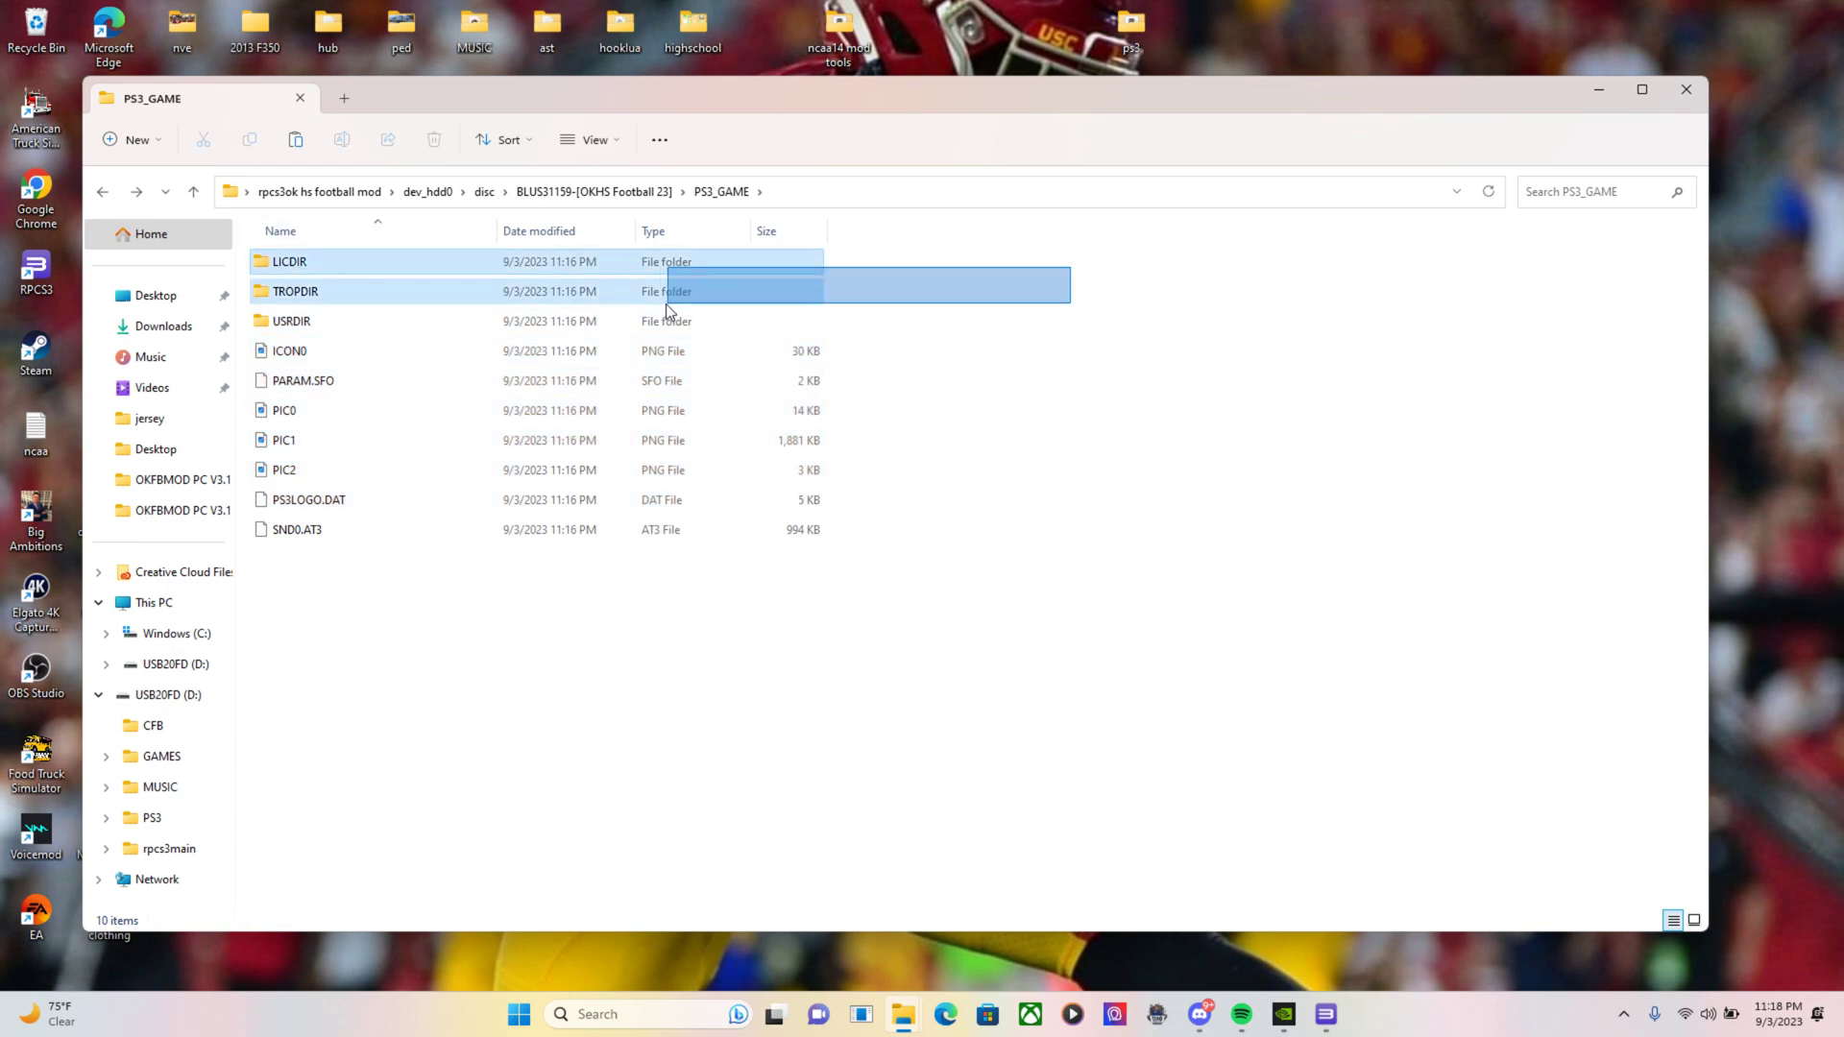
Copy the OKHS PS3_GAME files into NCAA Football 14's PS3_GAME, replacing existing files
right_click(830, 381)
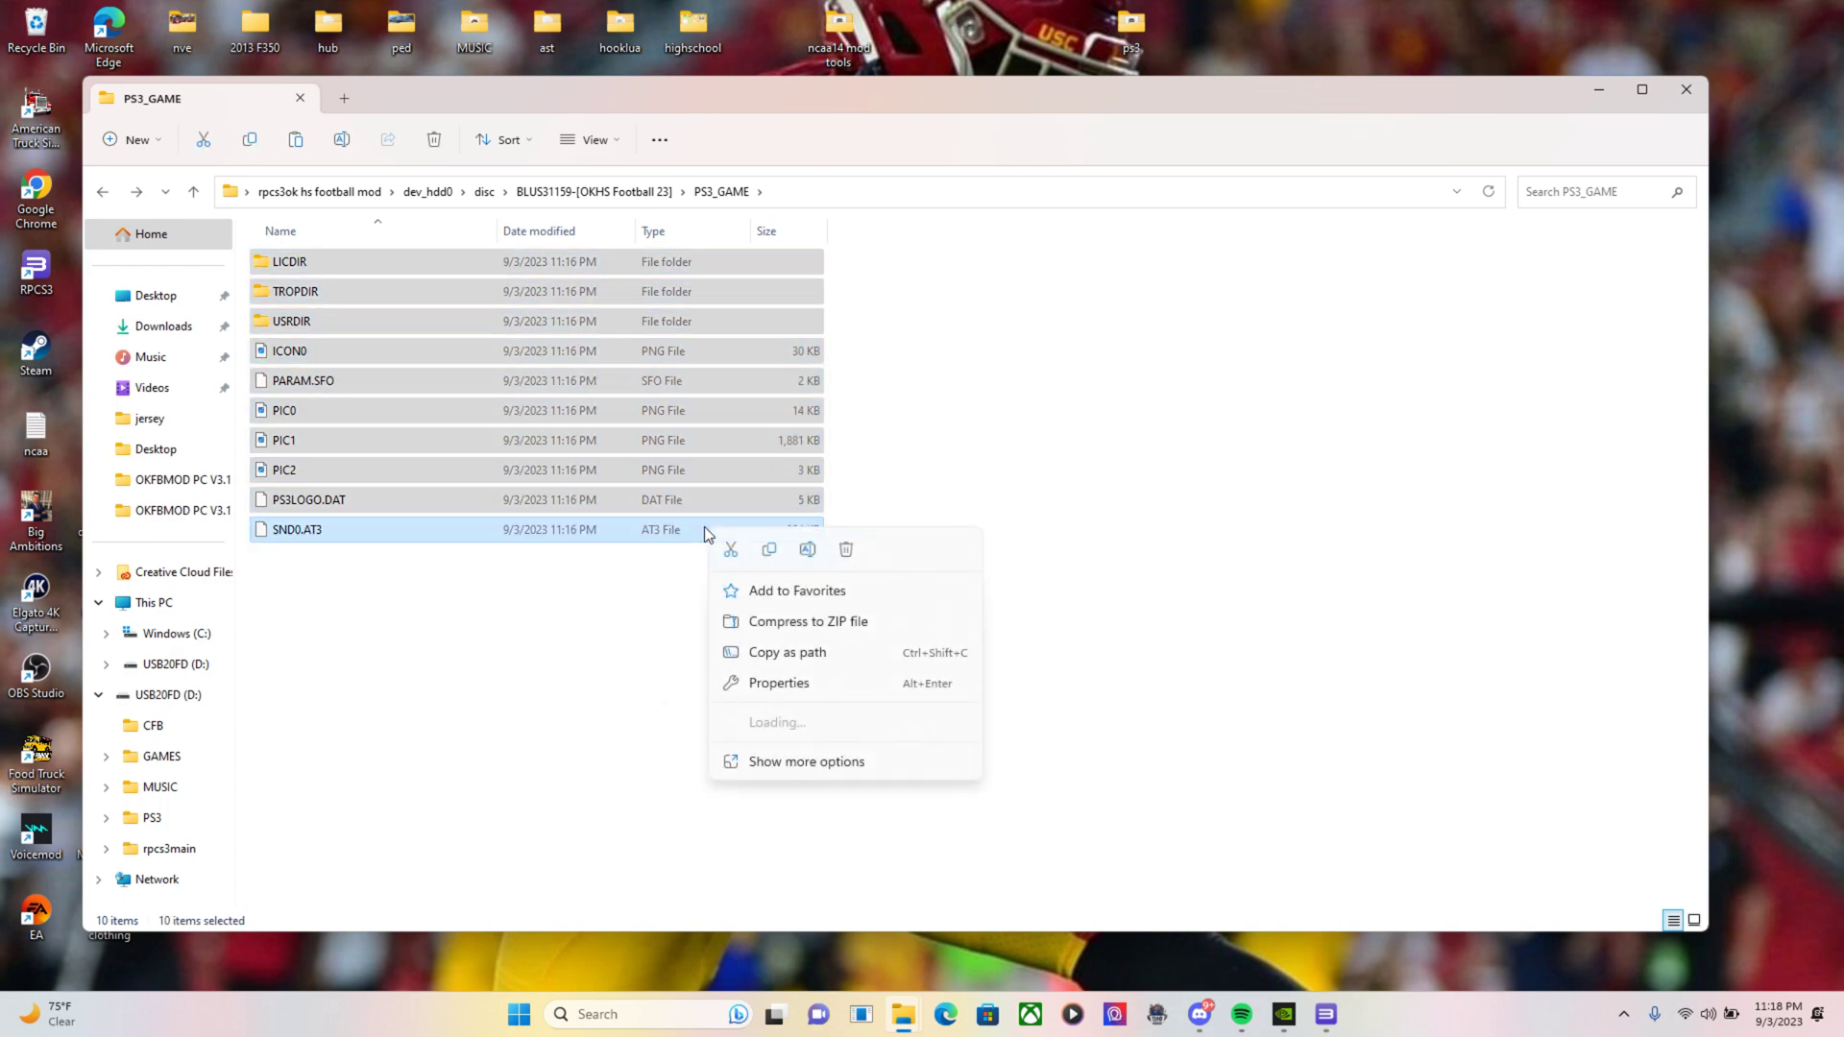
left_click(102, 192)
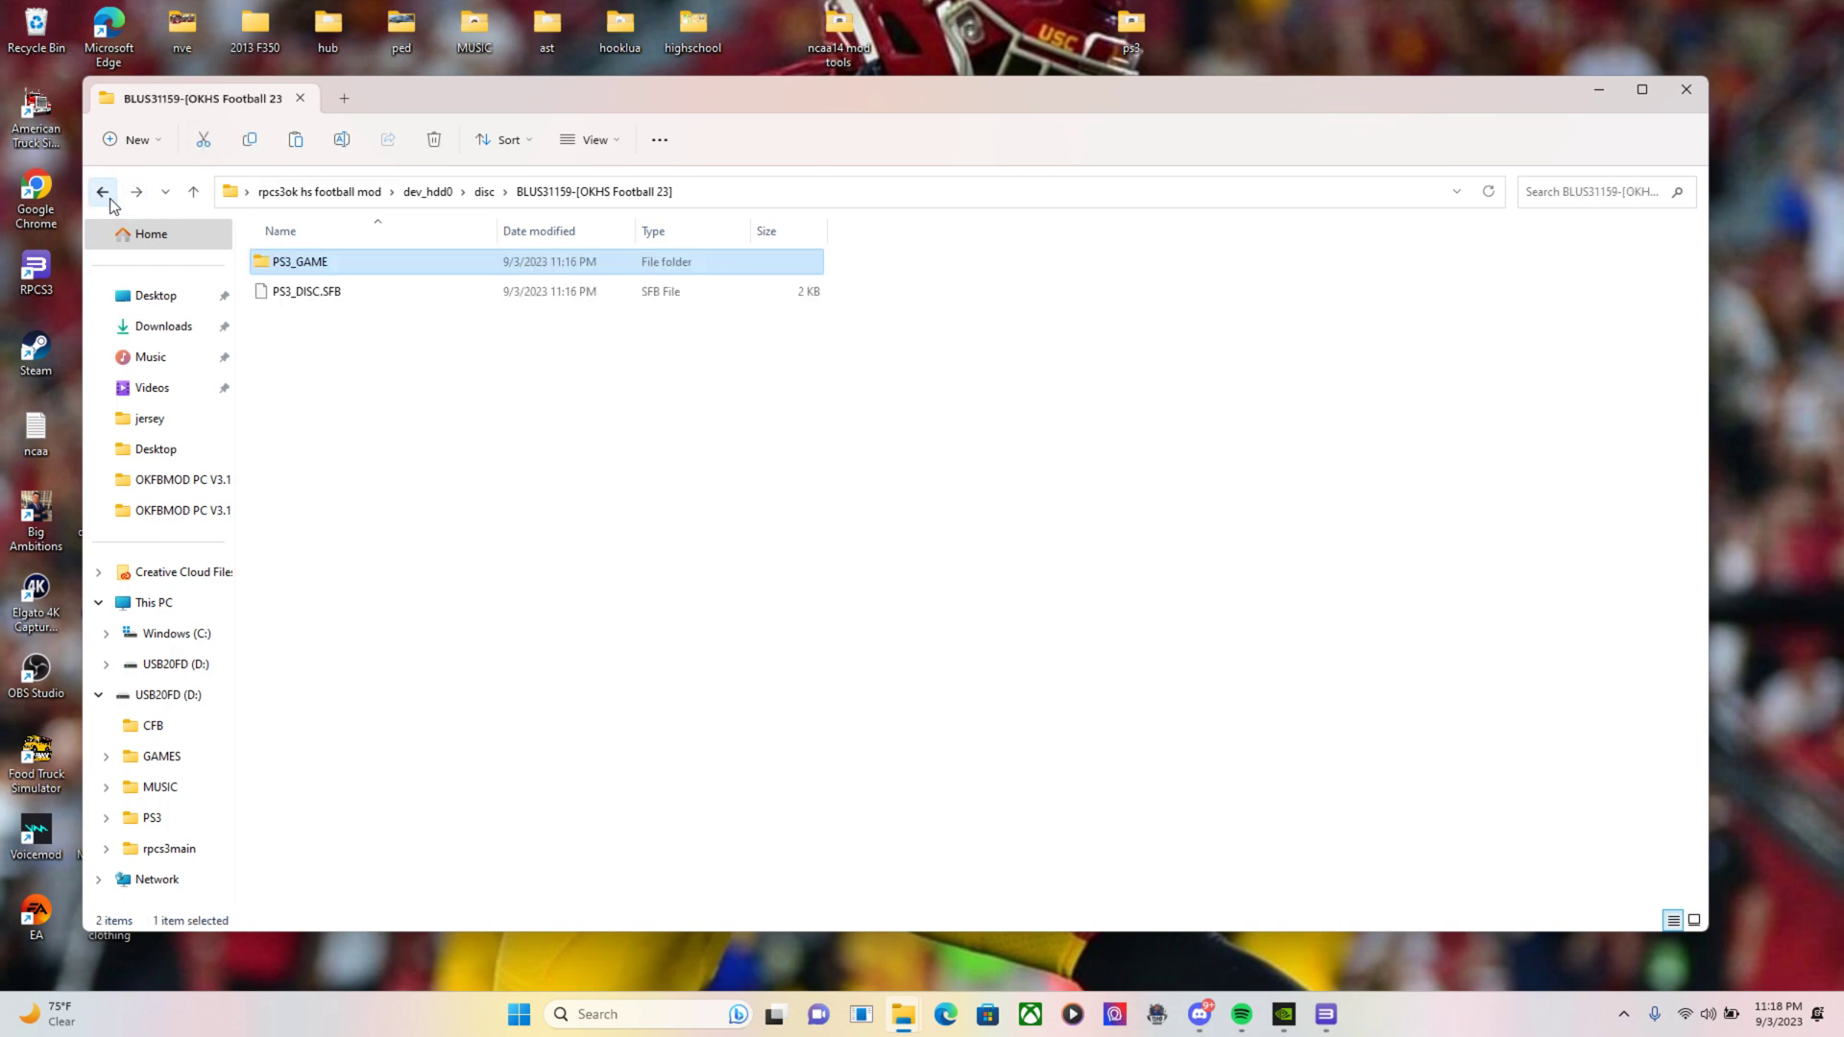
left_click(102, 192)
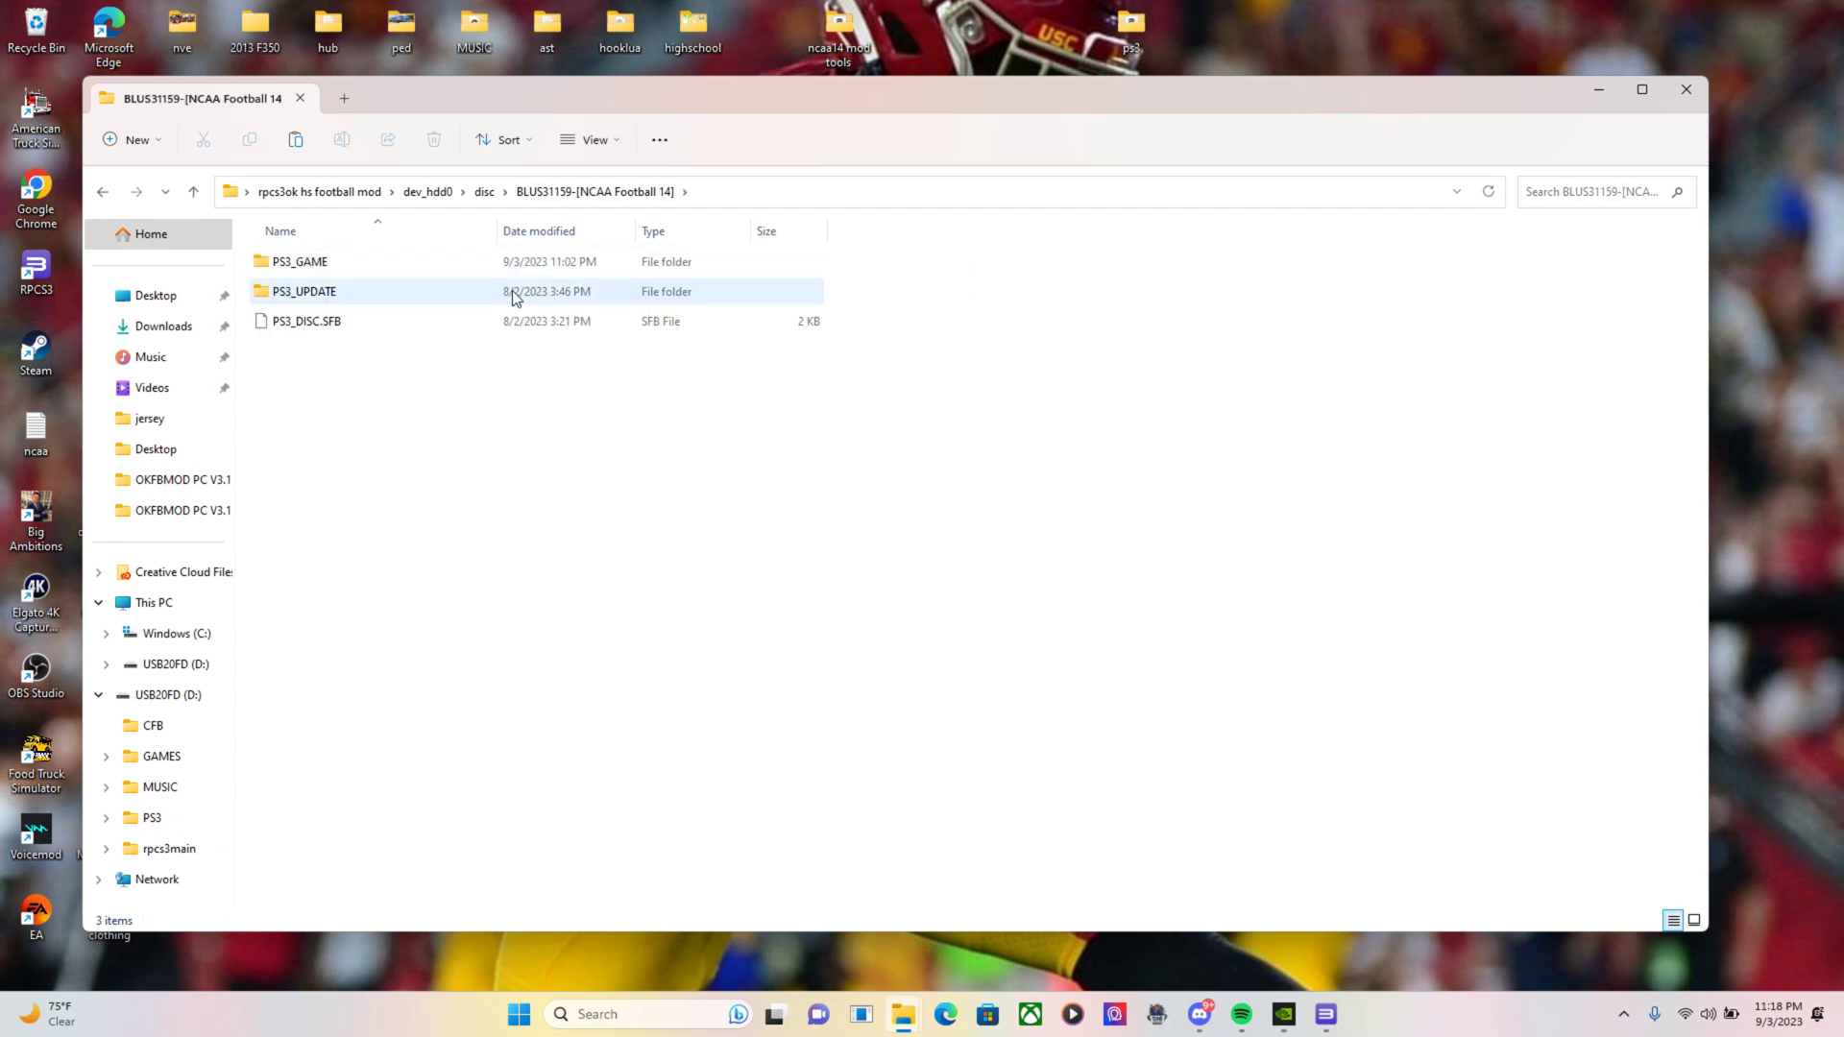
double_click(299, 261)
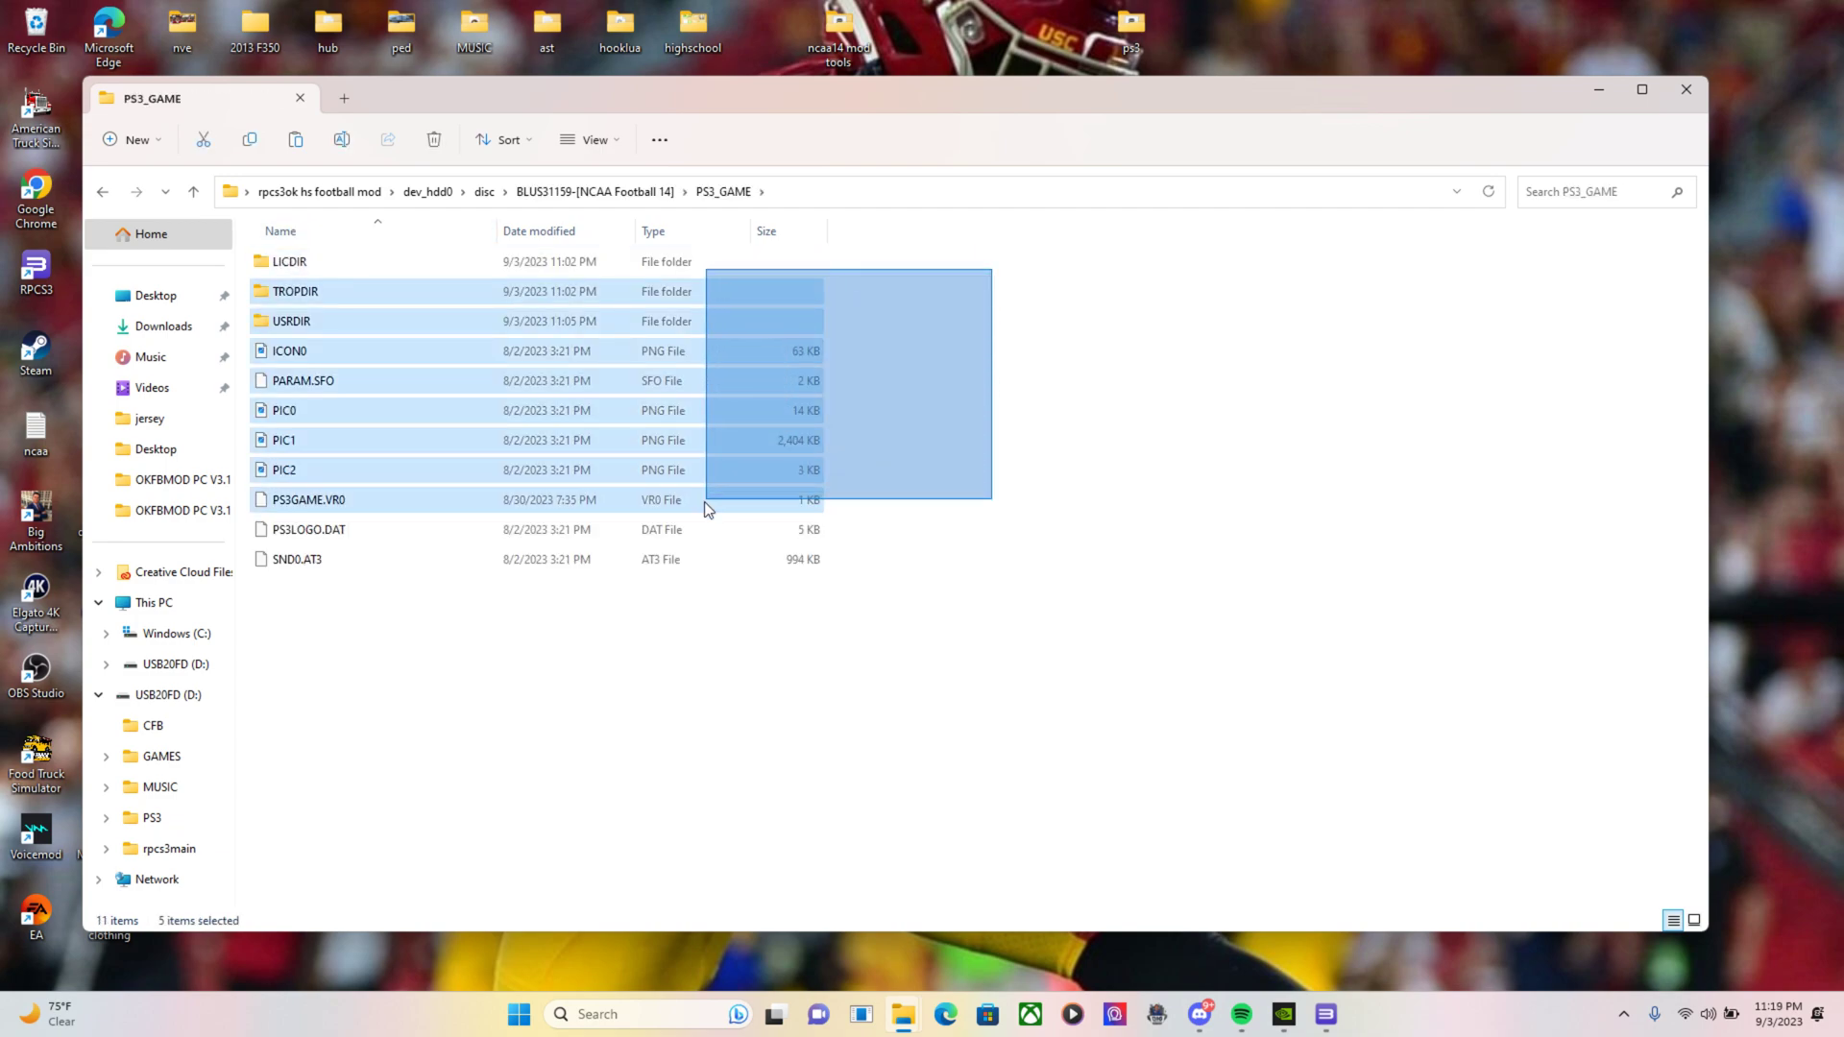
right_click(1268, 312)
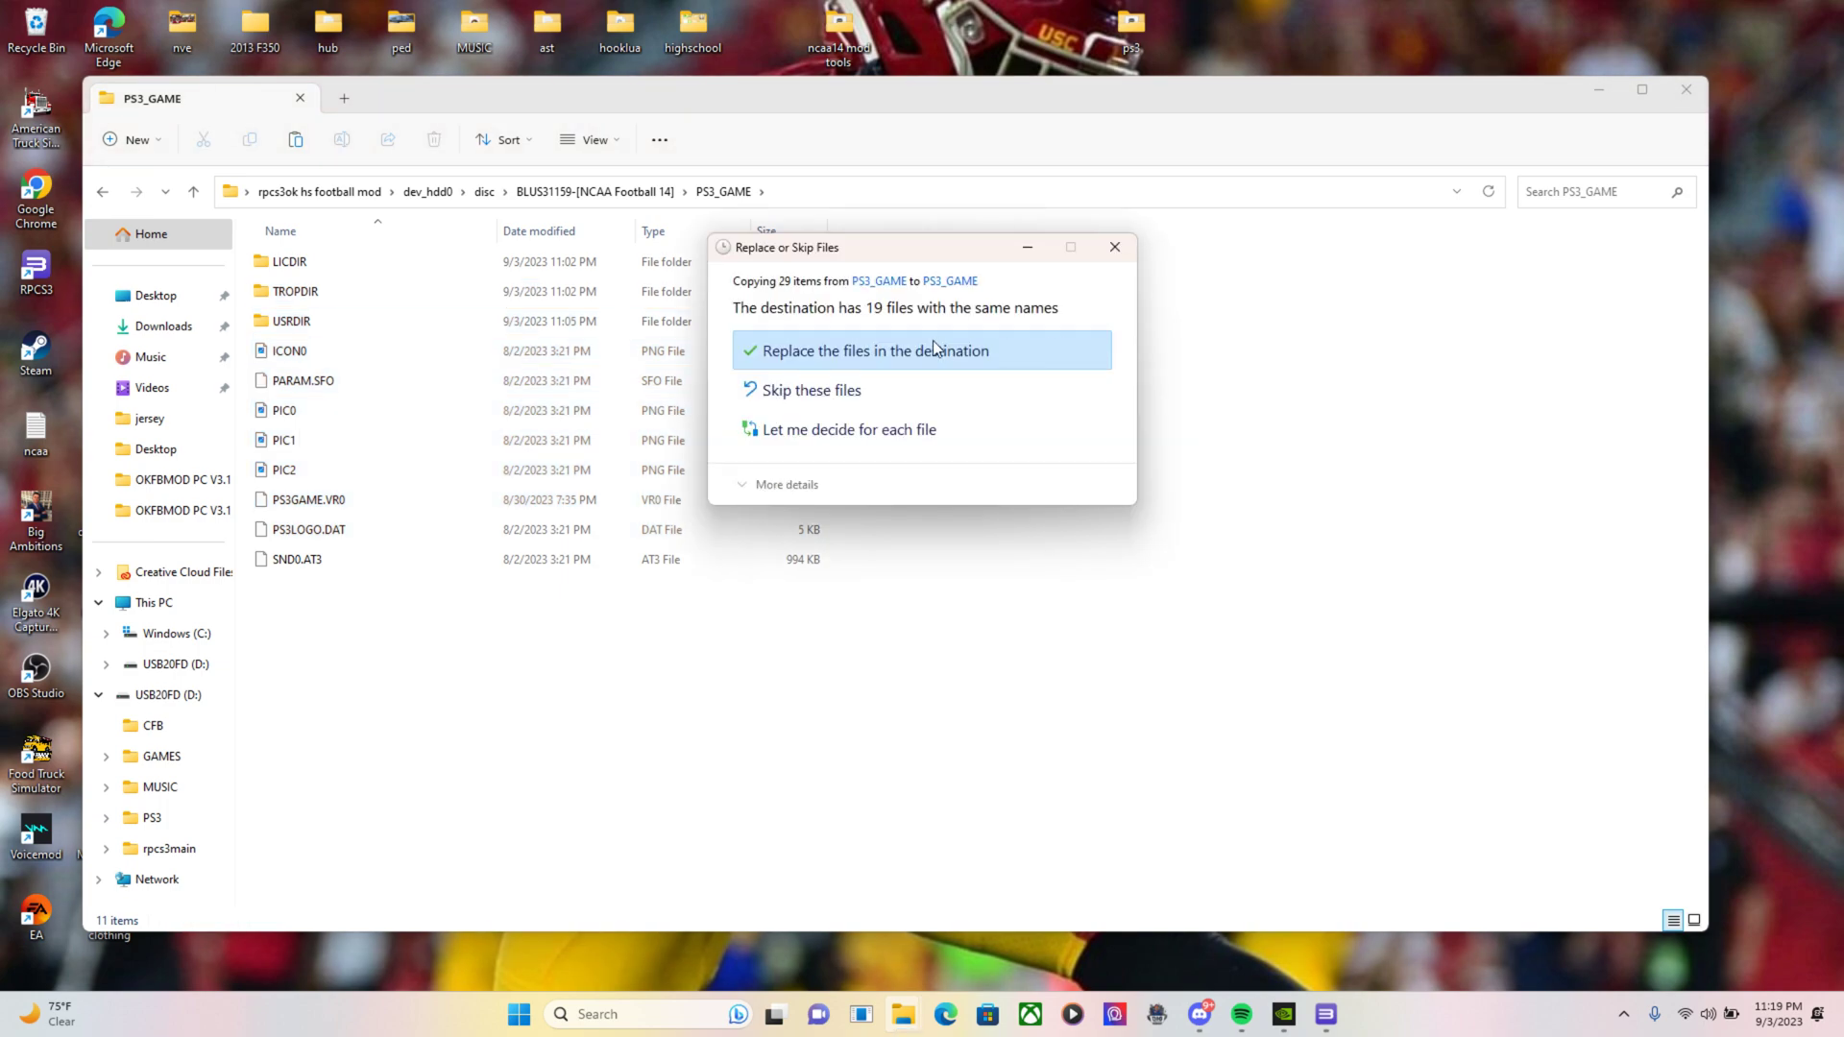
left_click(872, 350)
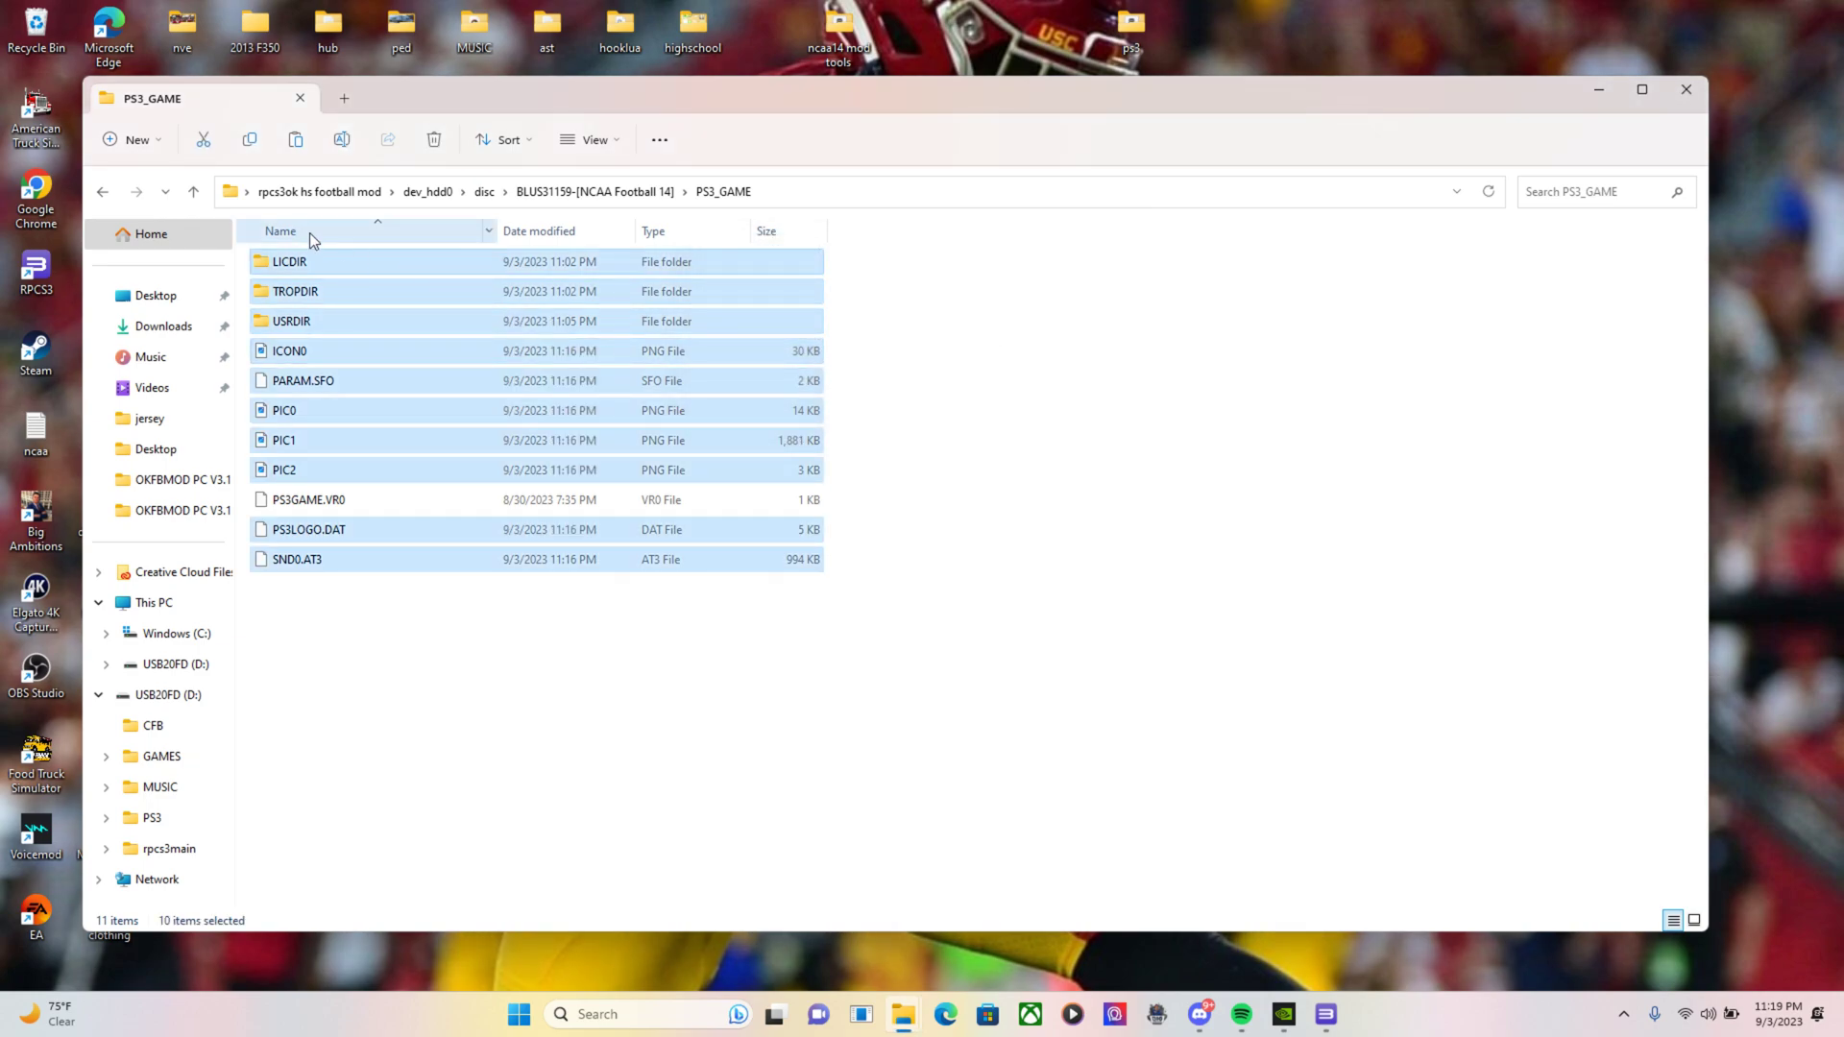
Copy the OKHS PS3_DISC.SFB into the NCAA Football 14 folder, replacing the old one
left_click(102, 192)
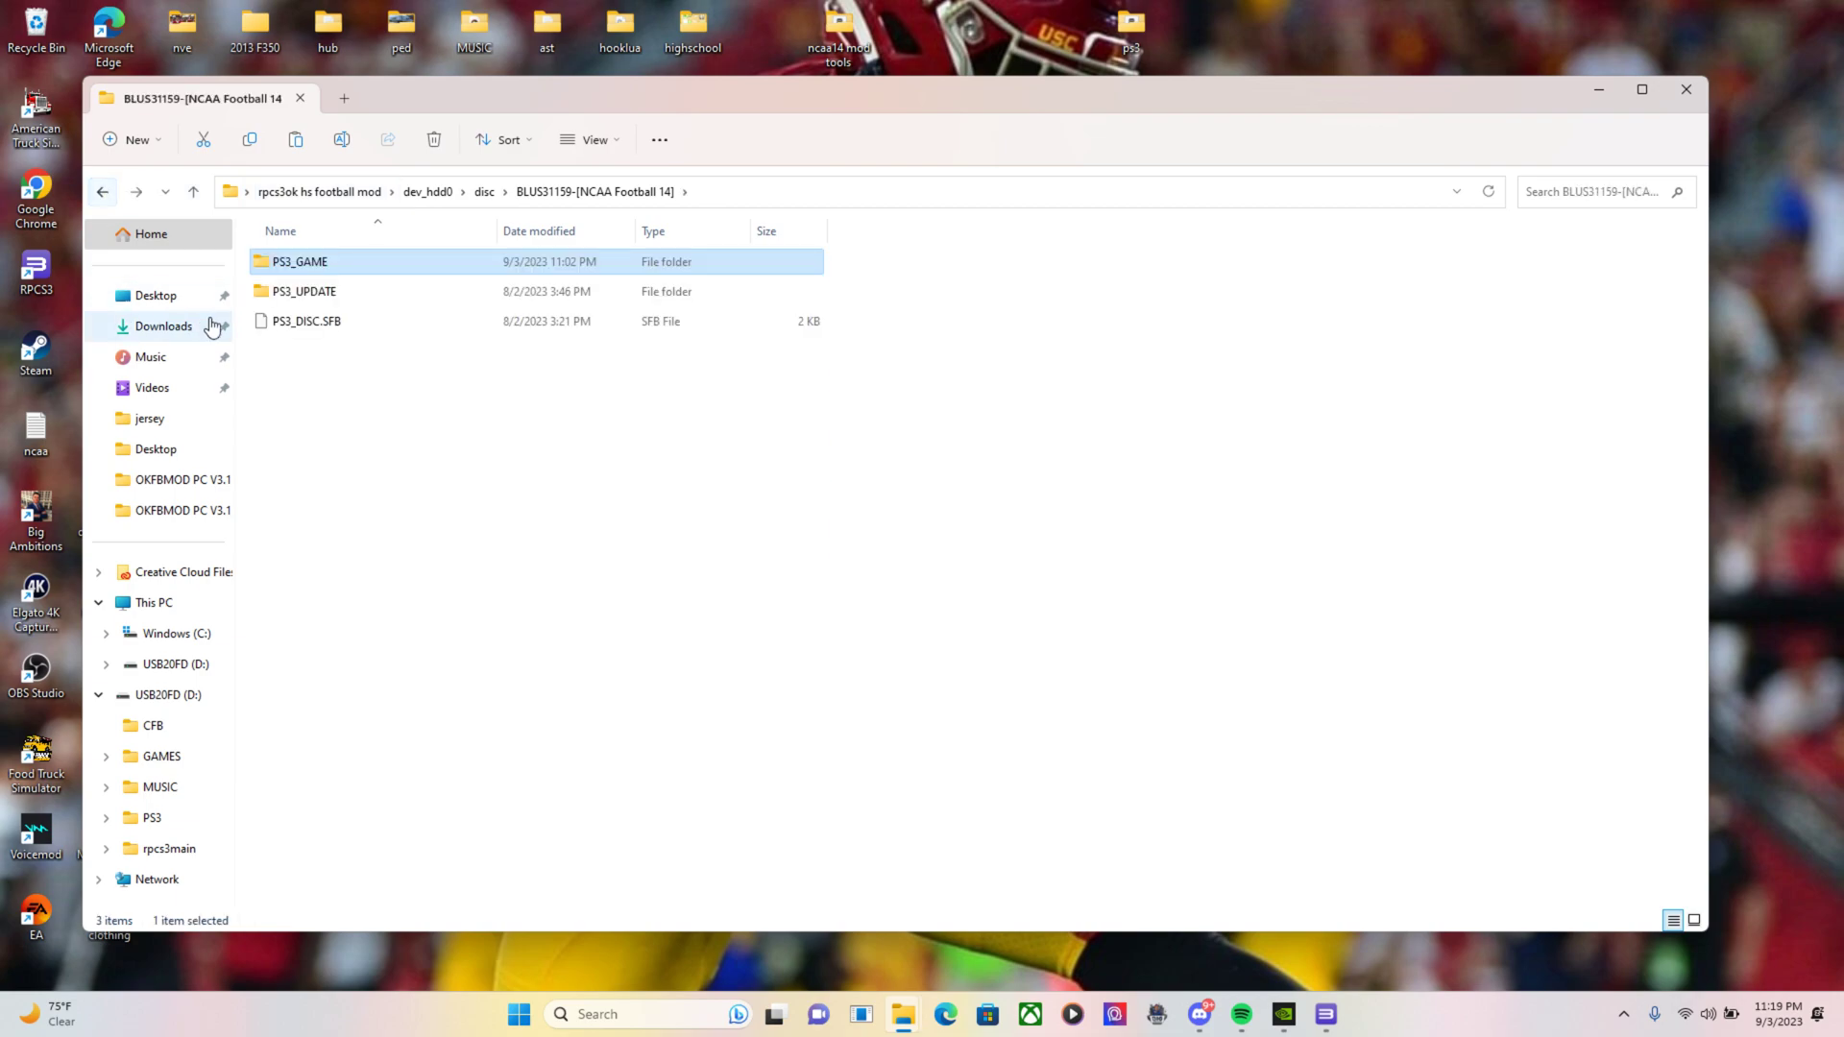
left_click(103, 192)
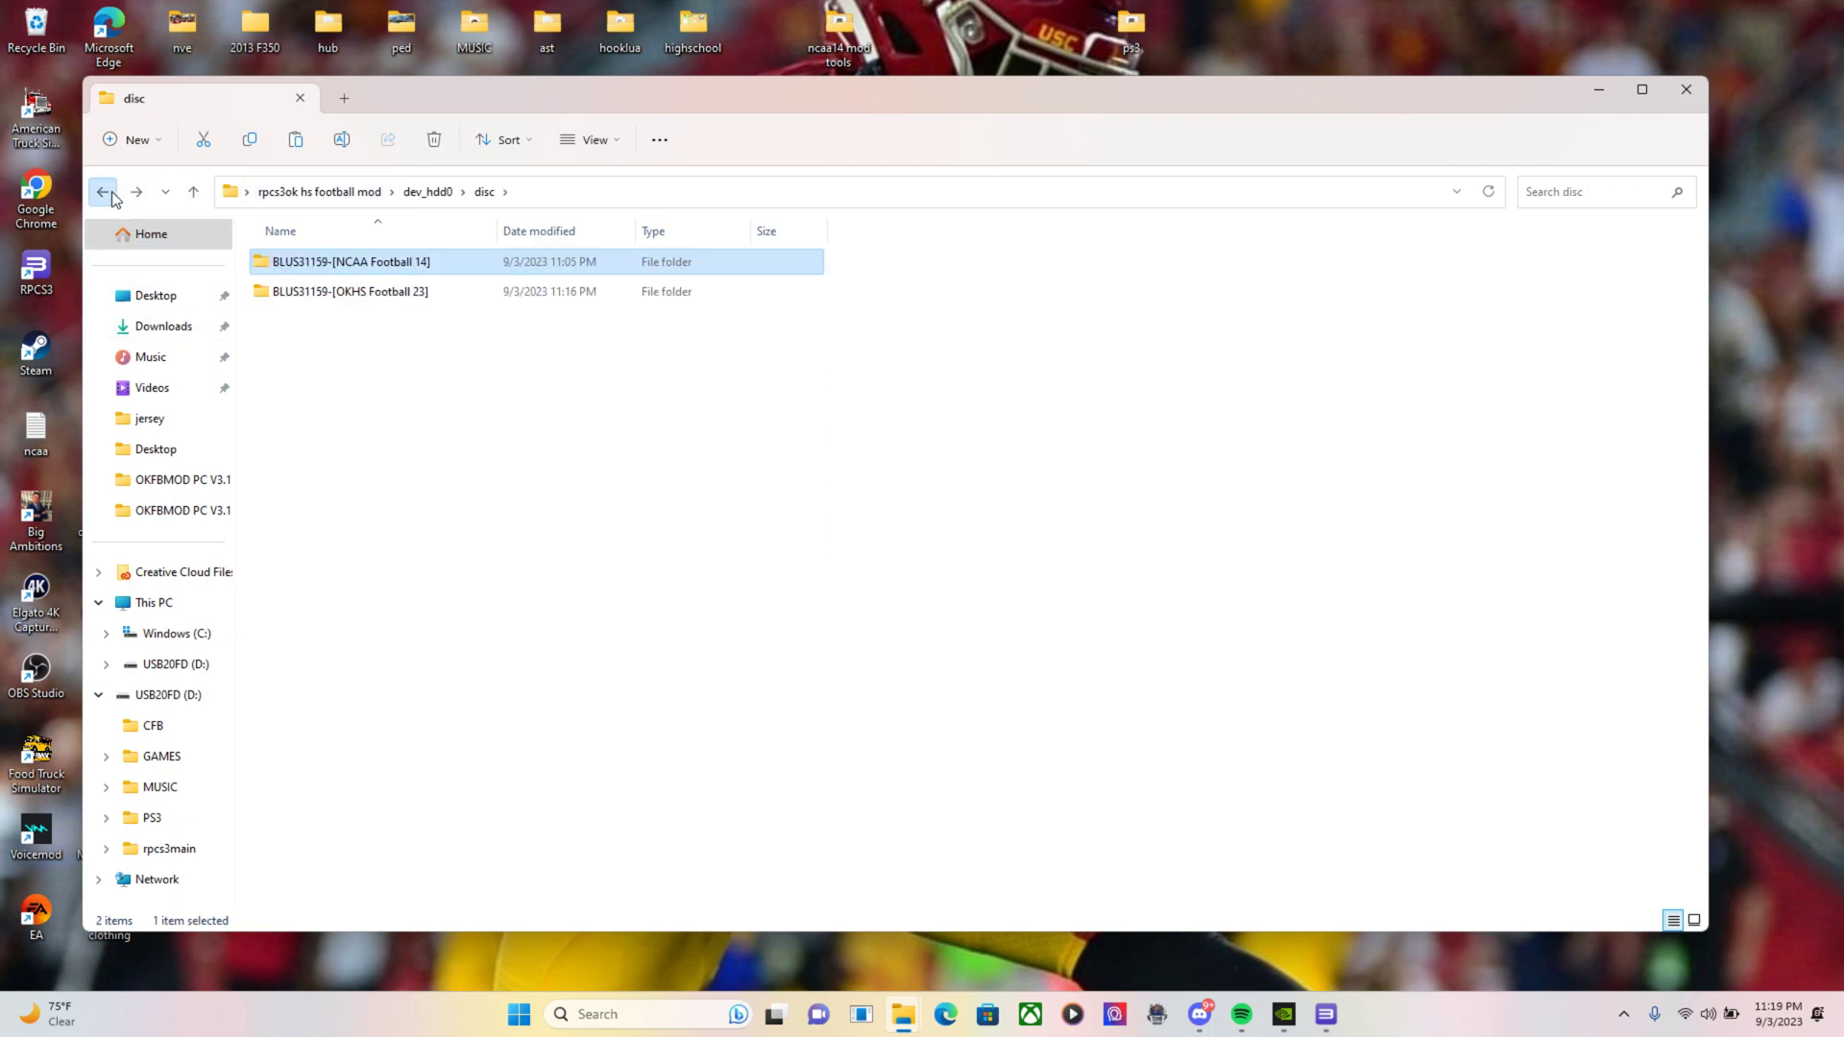
left_click(360, 313)
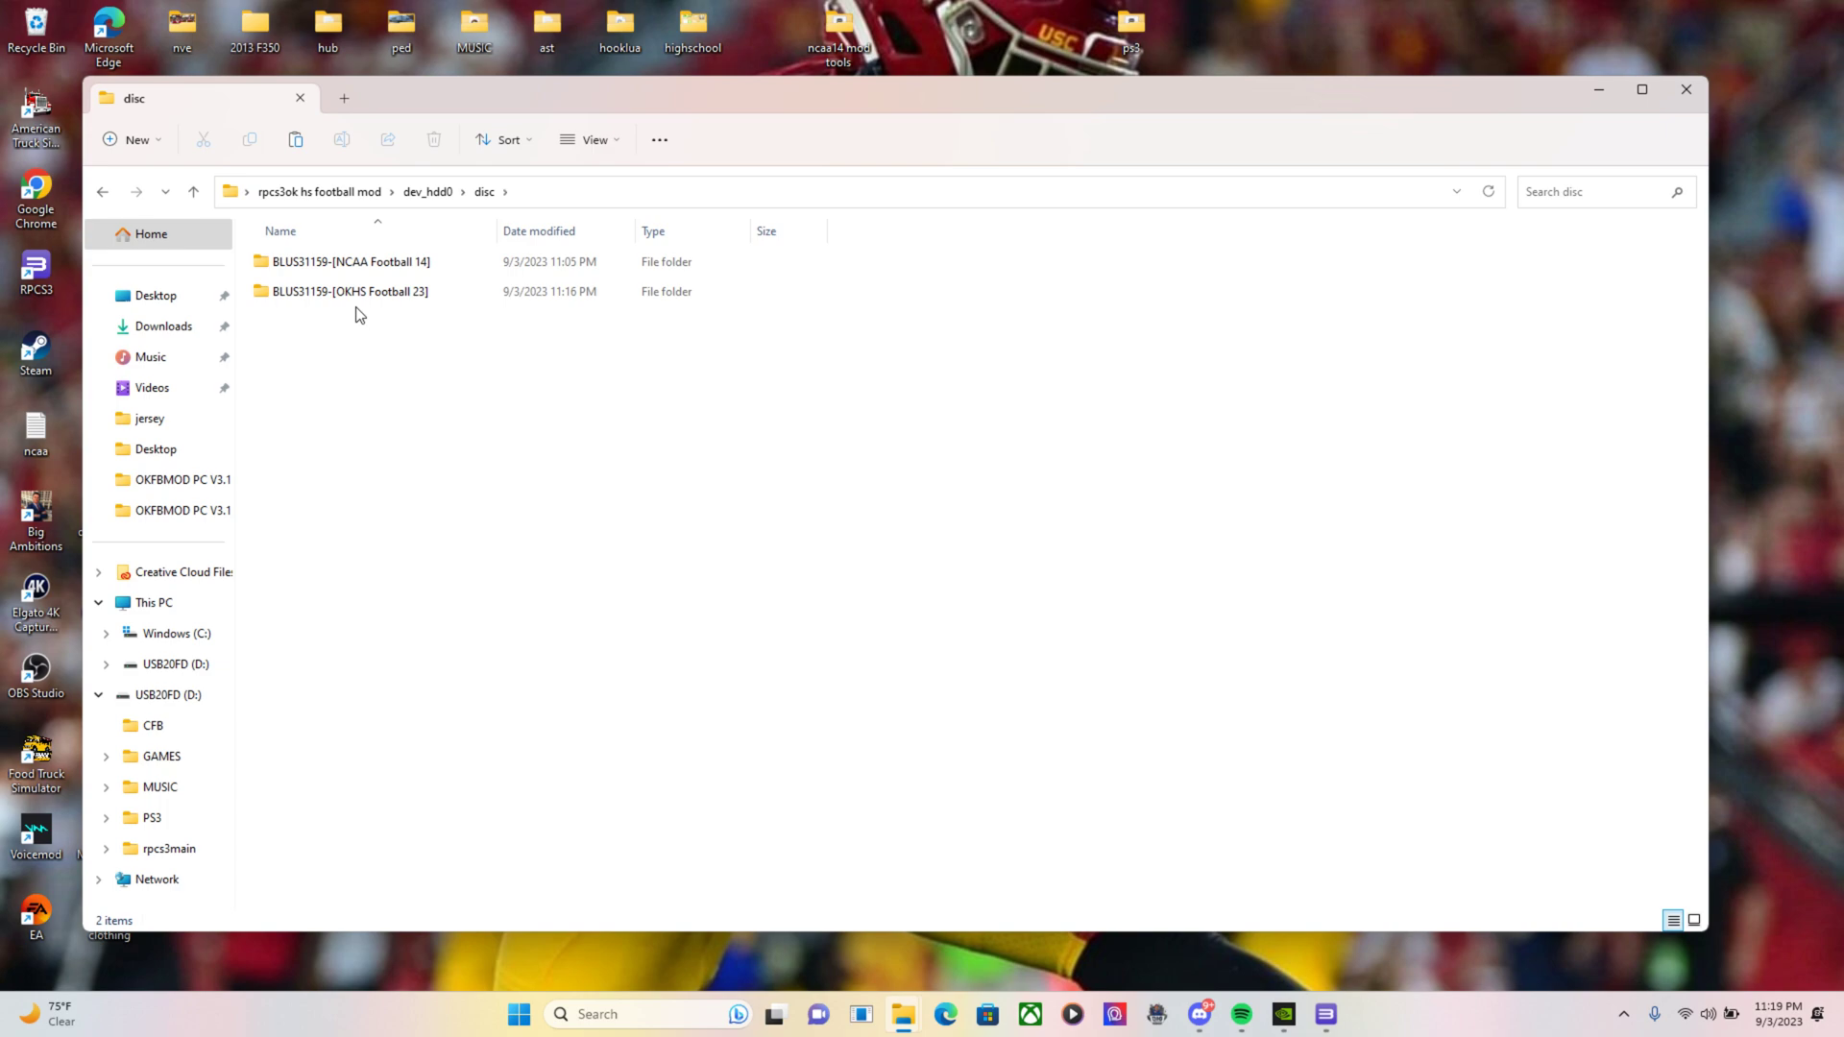
right_click(306, 290)
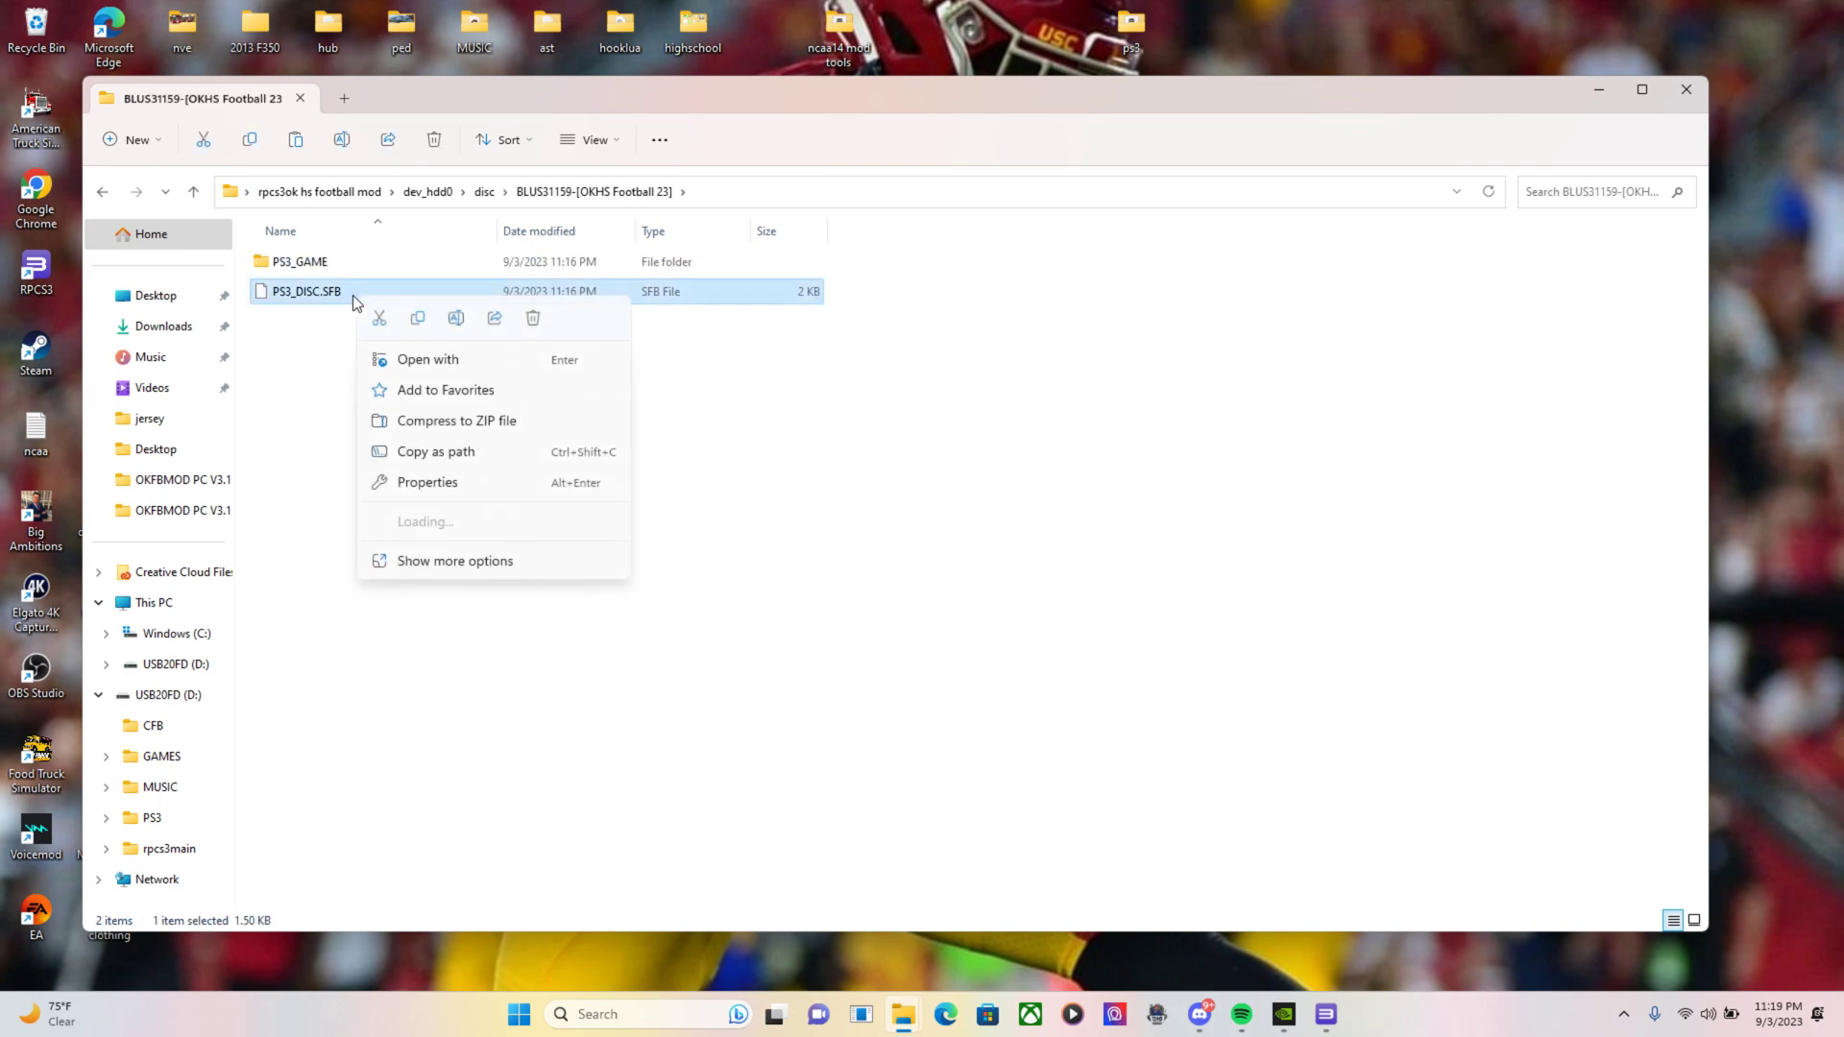
left_click(103, 192)
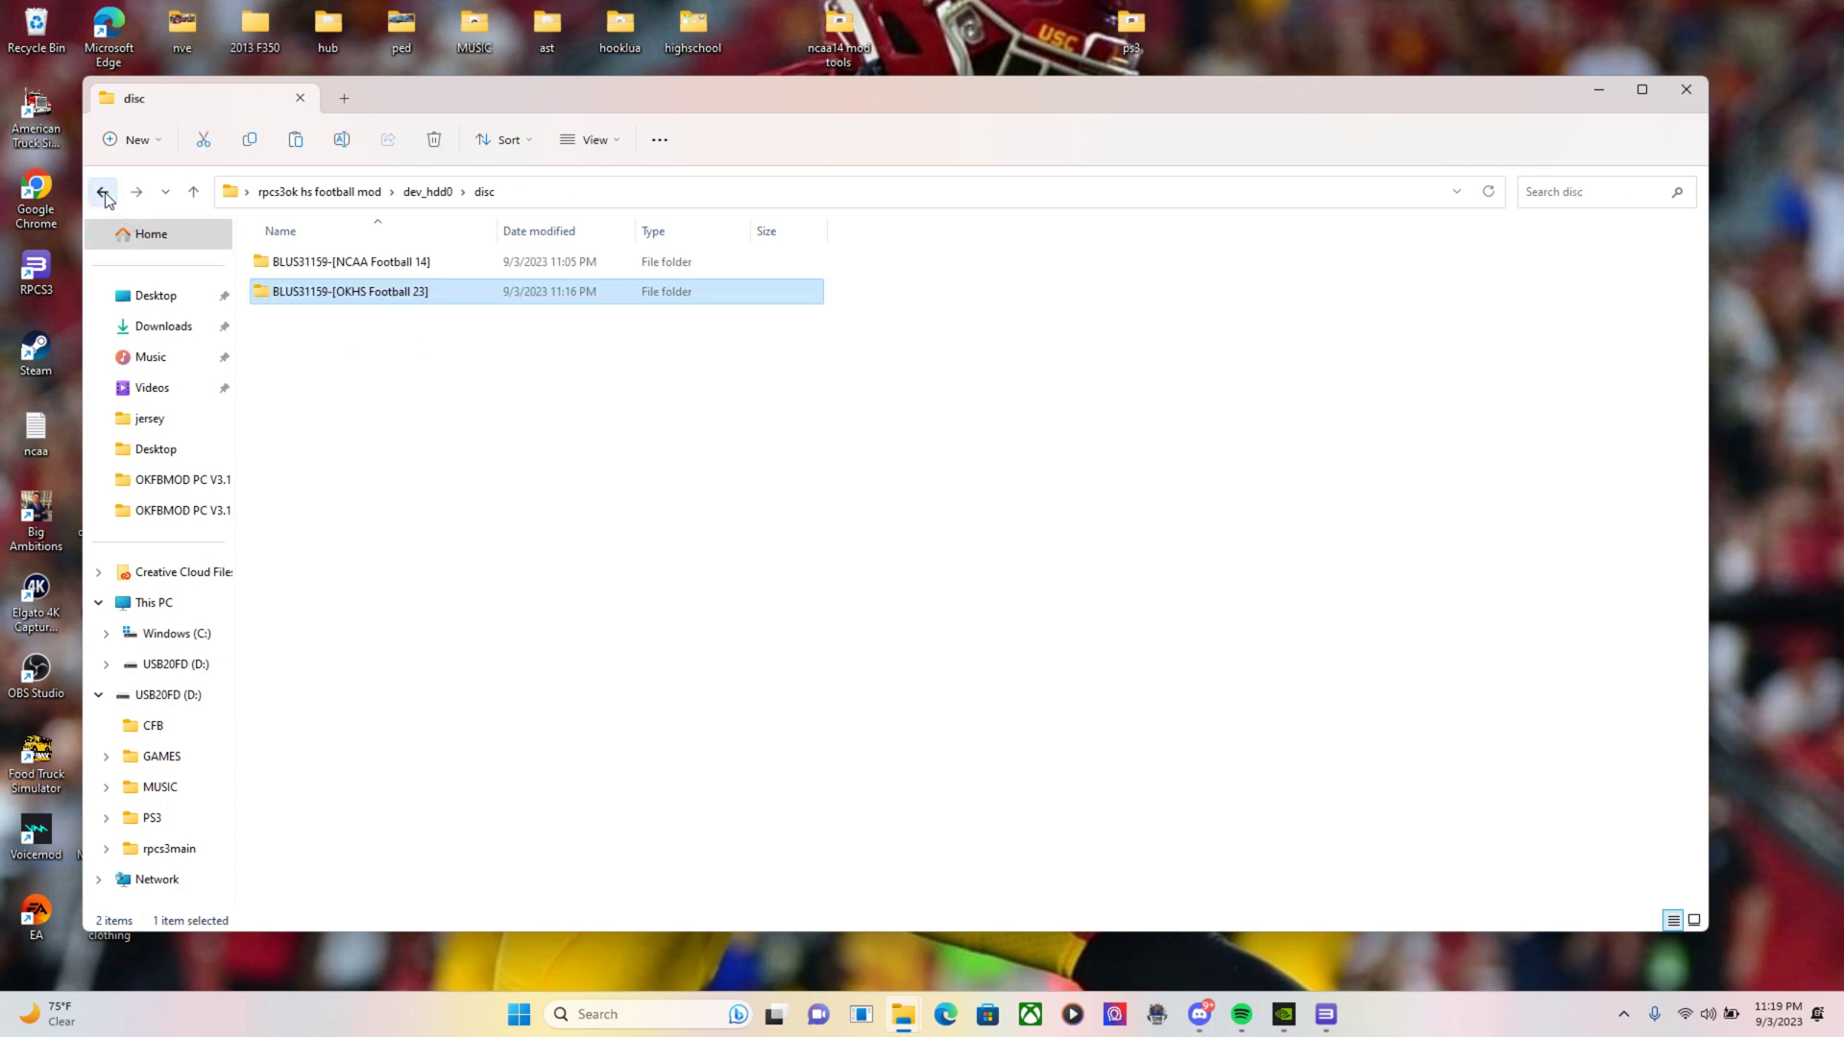
double_click(349, 261)
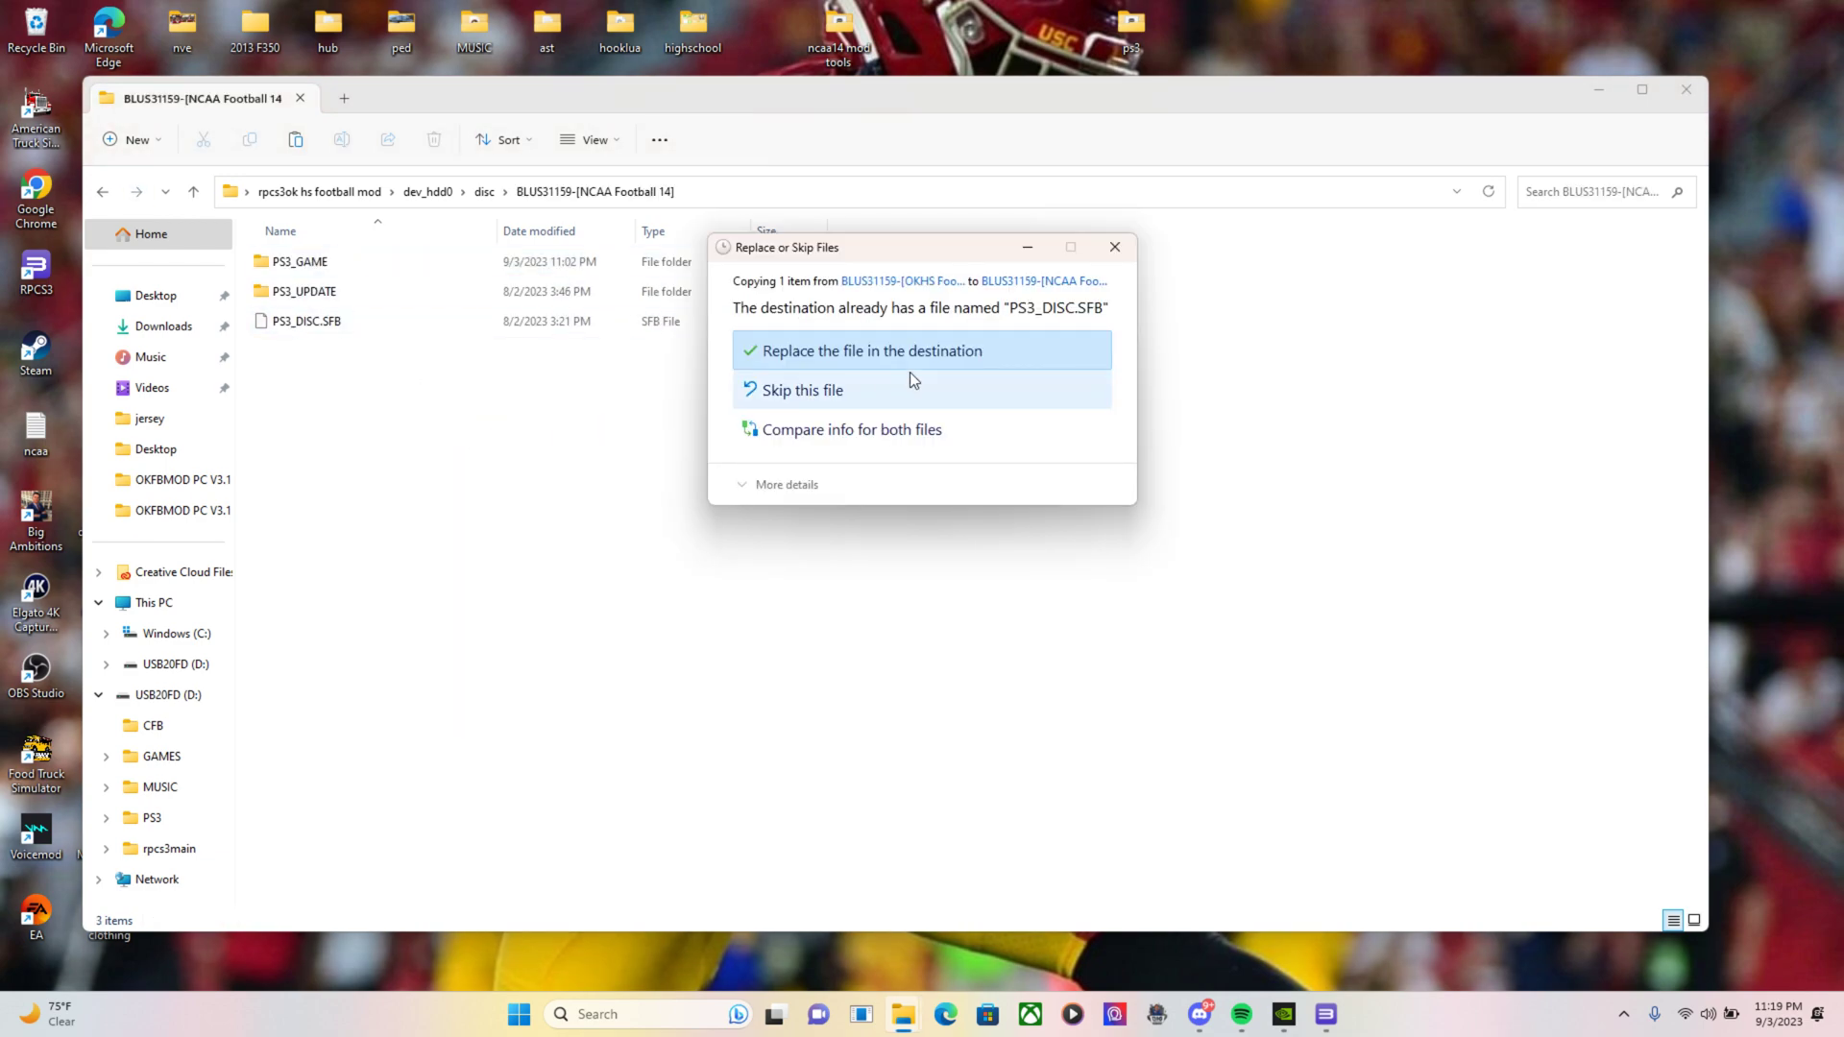
left_click(870, 350)
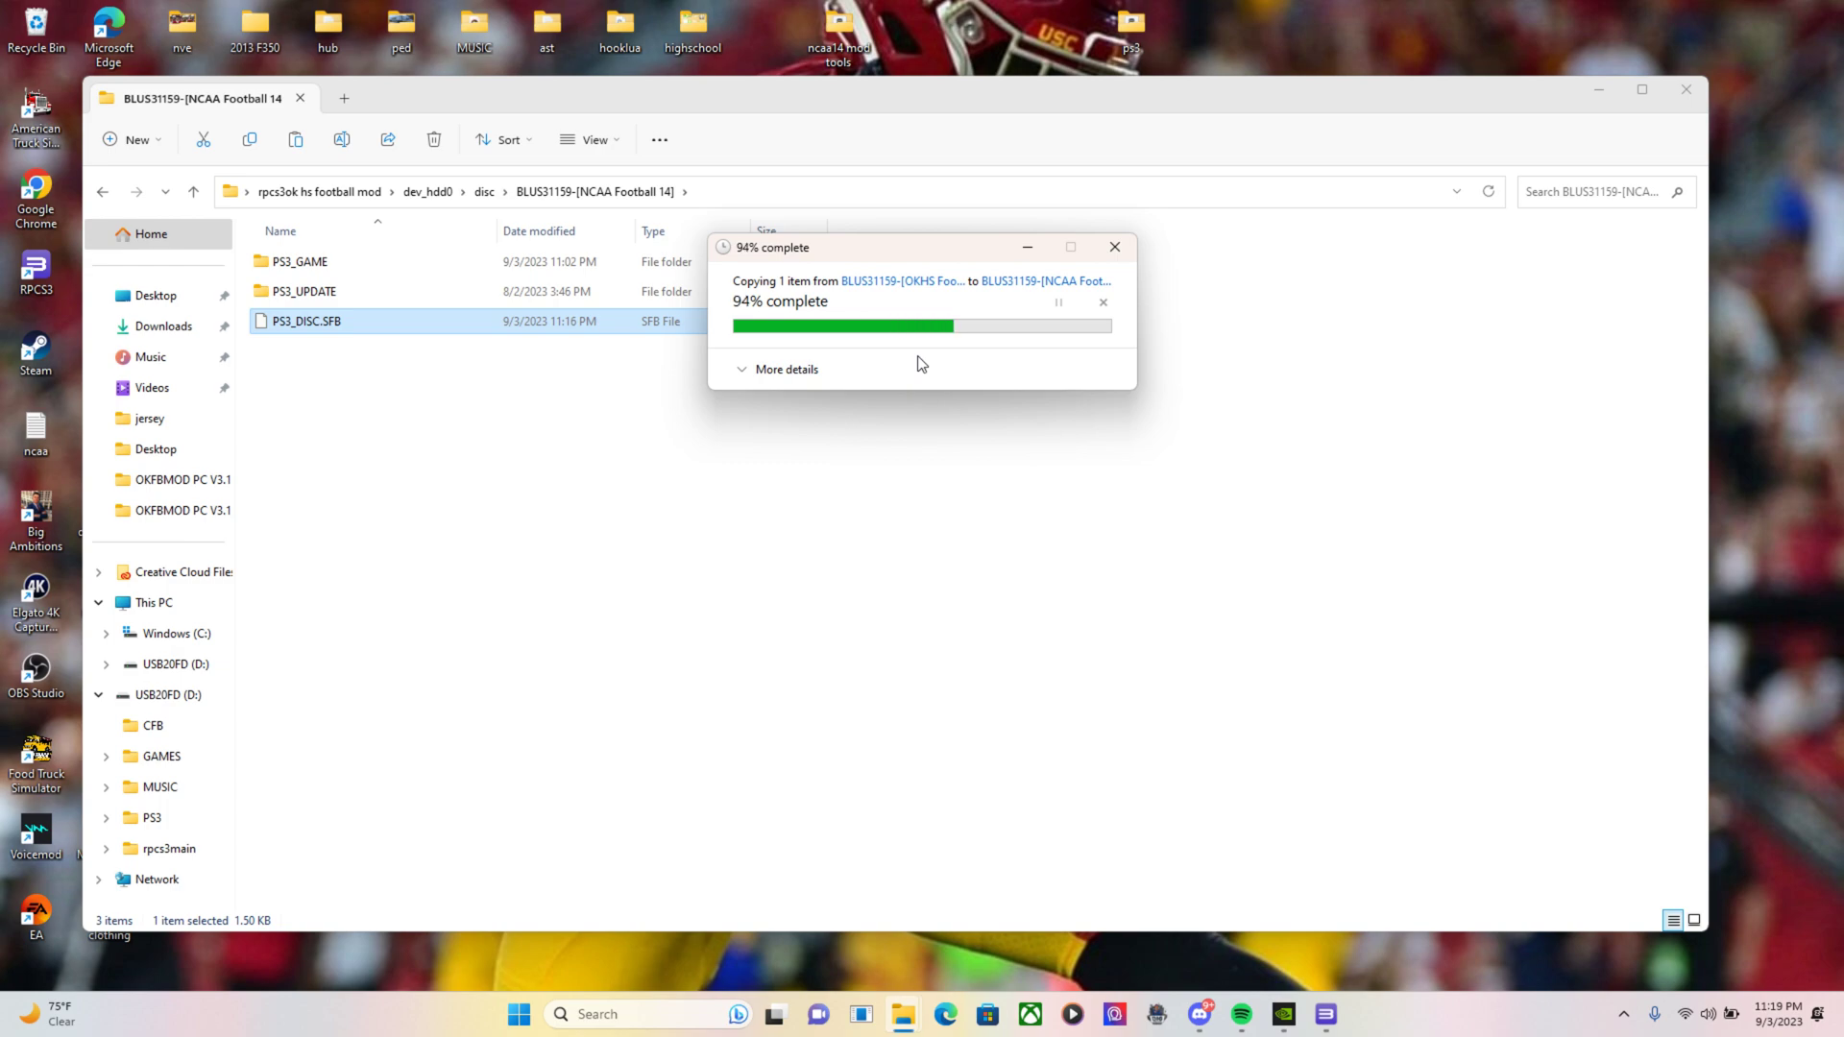
Delete the OKHS Football 23 disc folder and return to the emulator's main folder
left_click(104, 192)
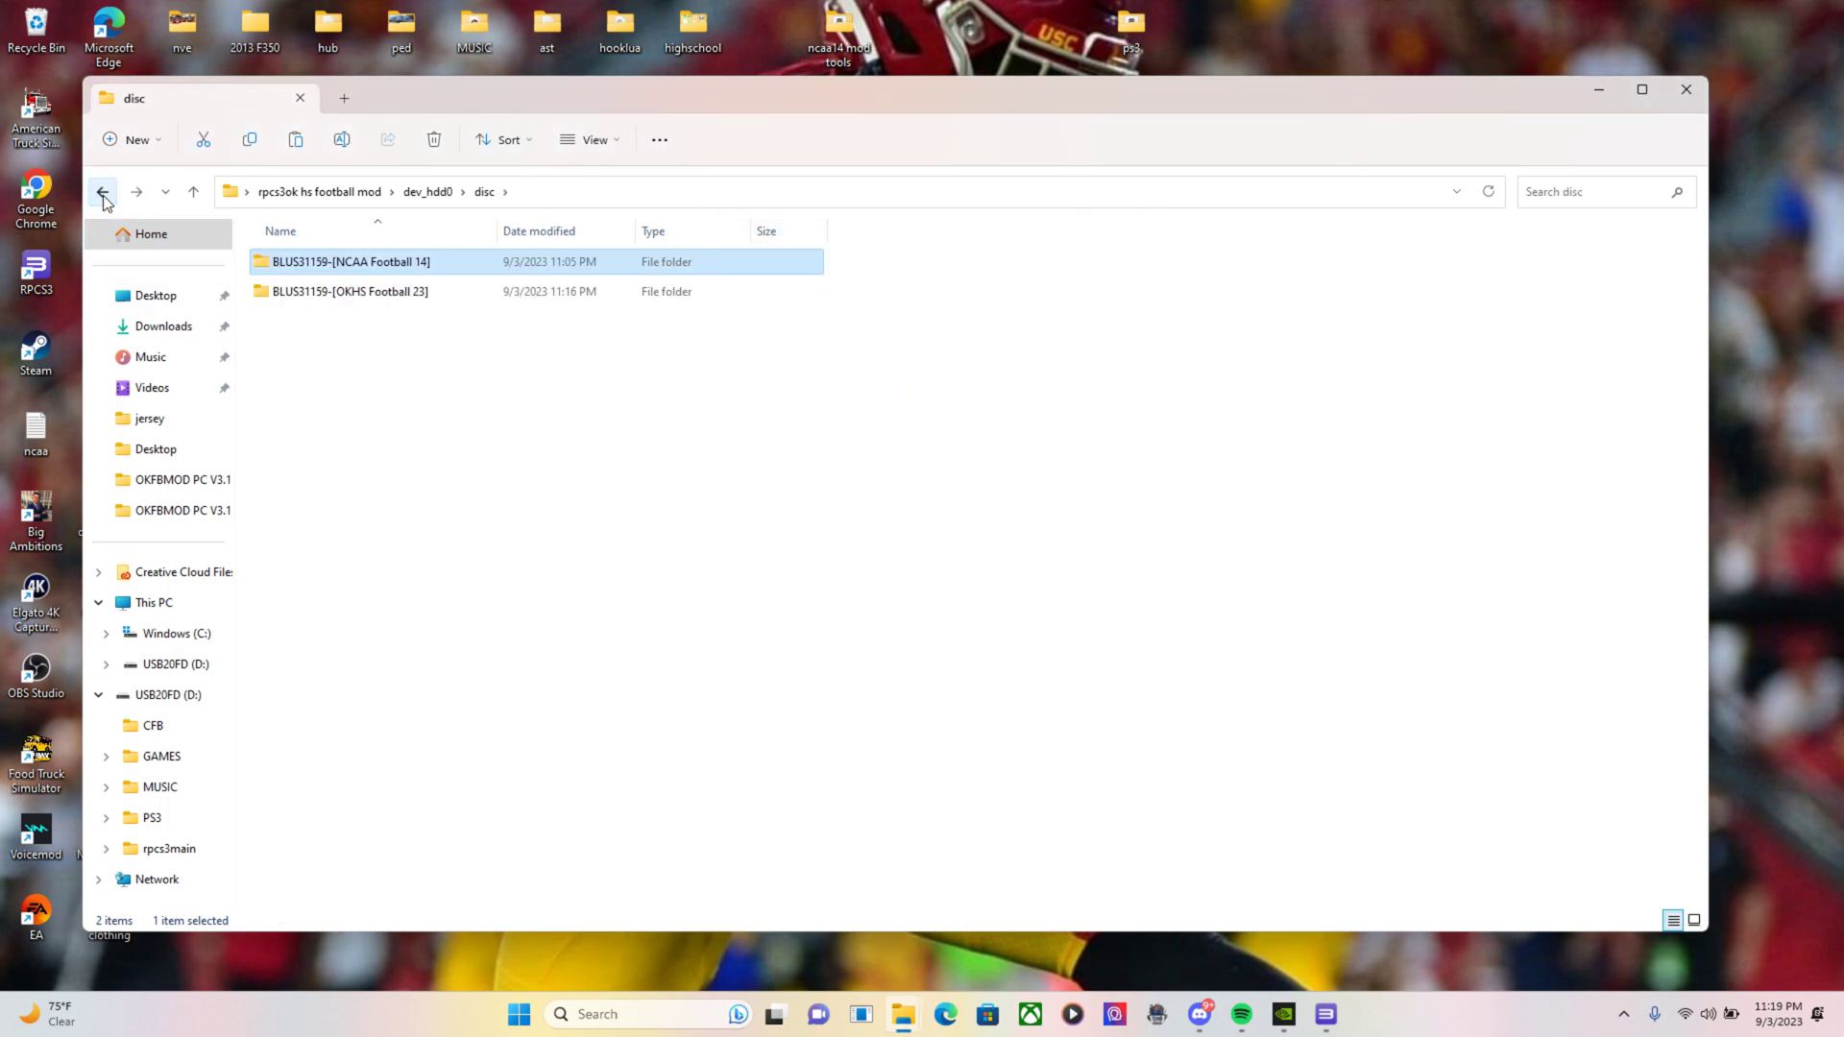
right_click(348, 290)
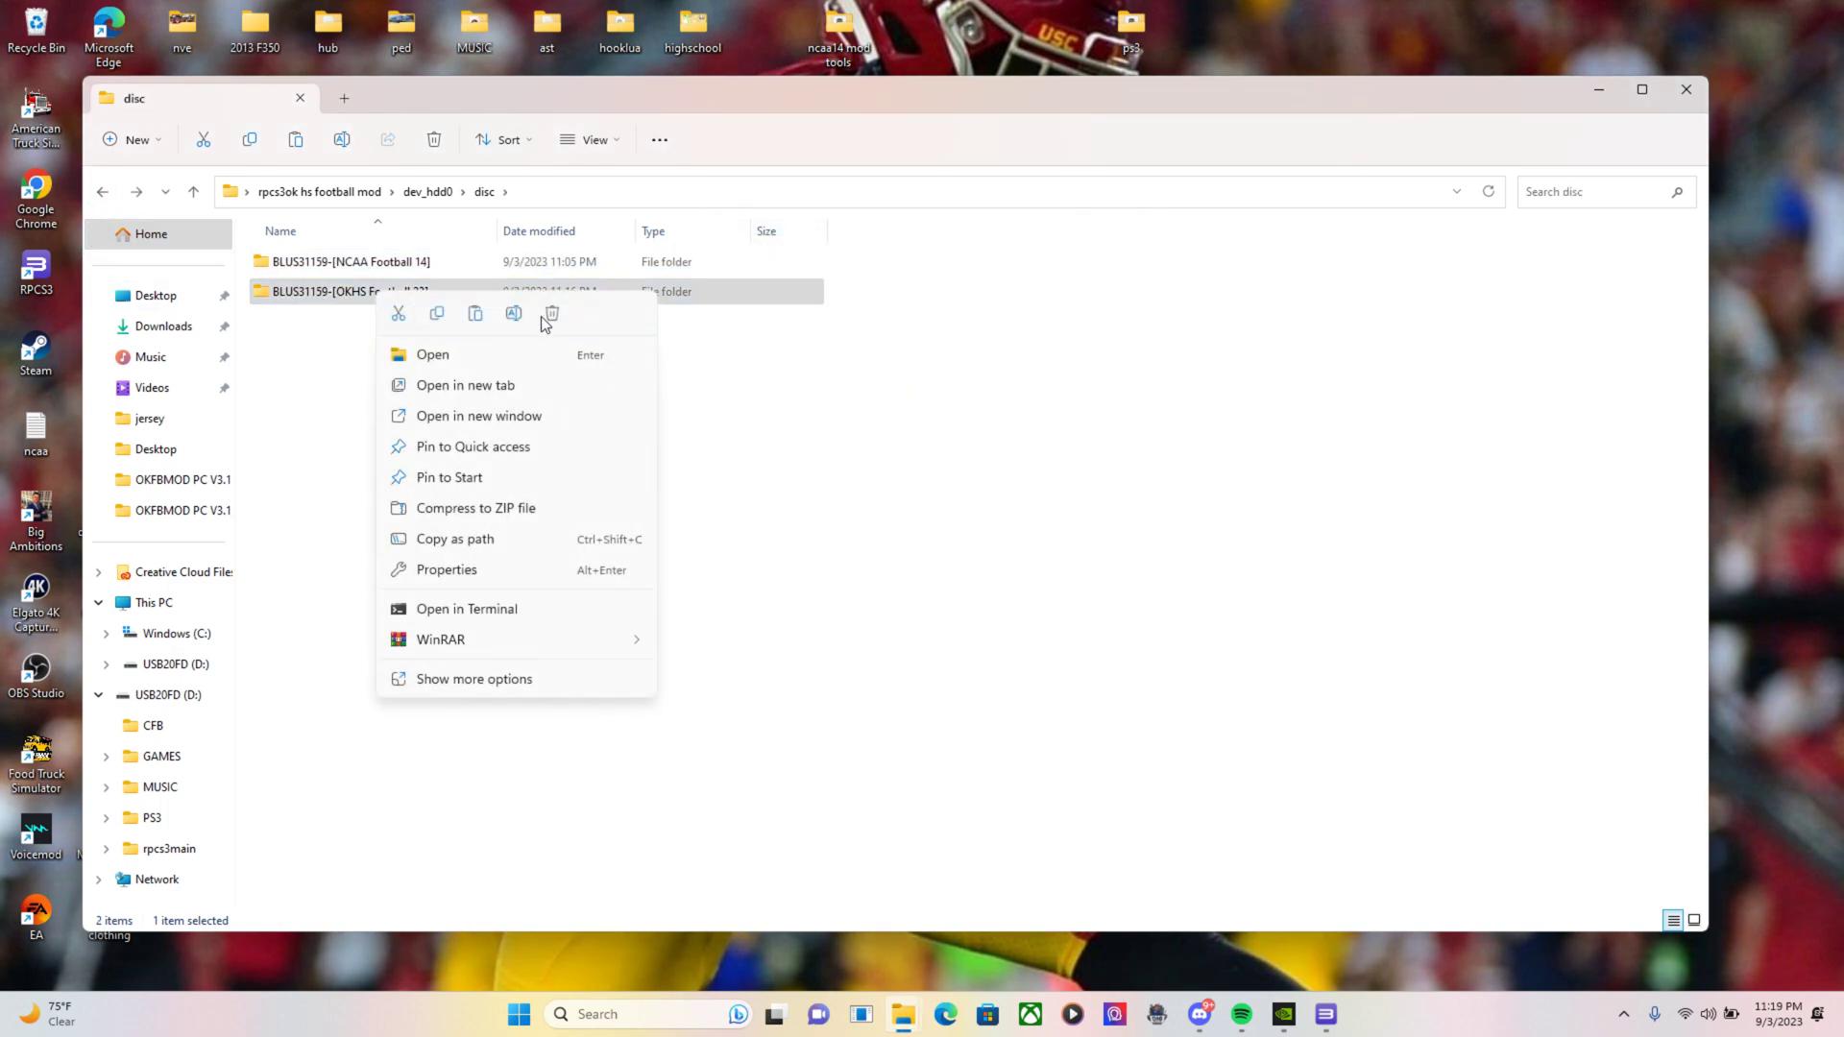
left_click(102, 192)
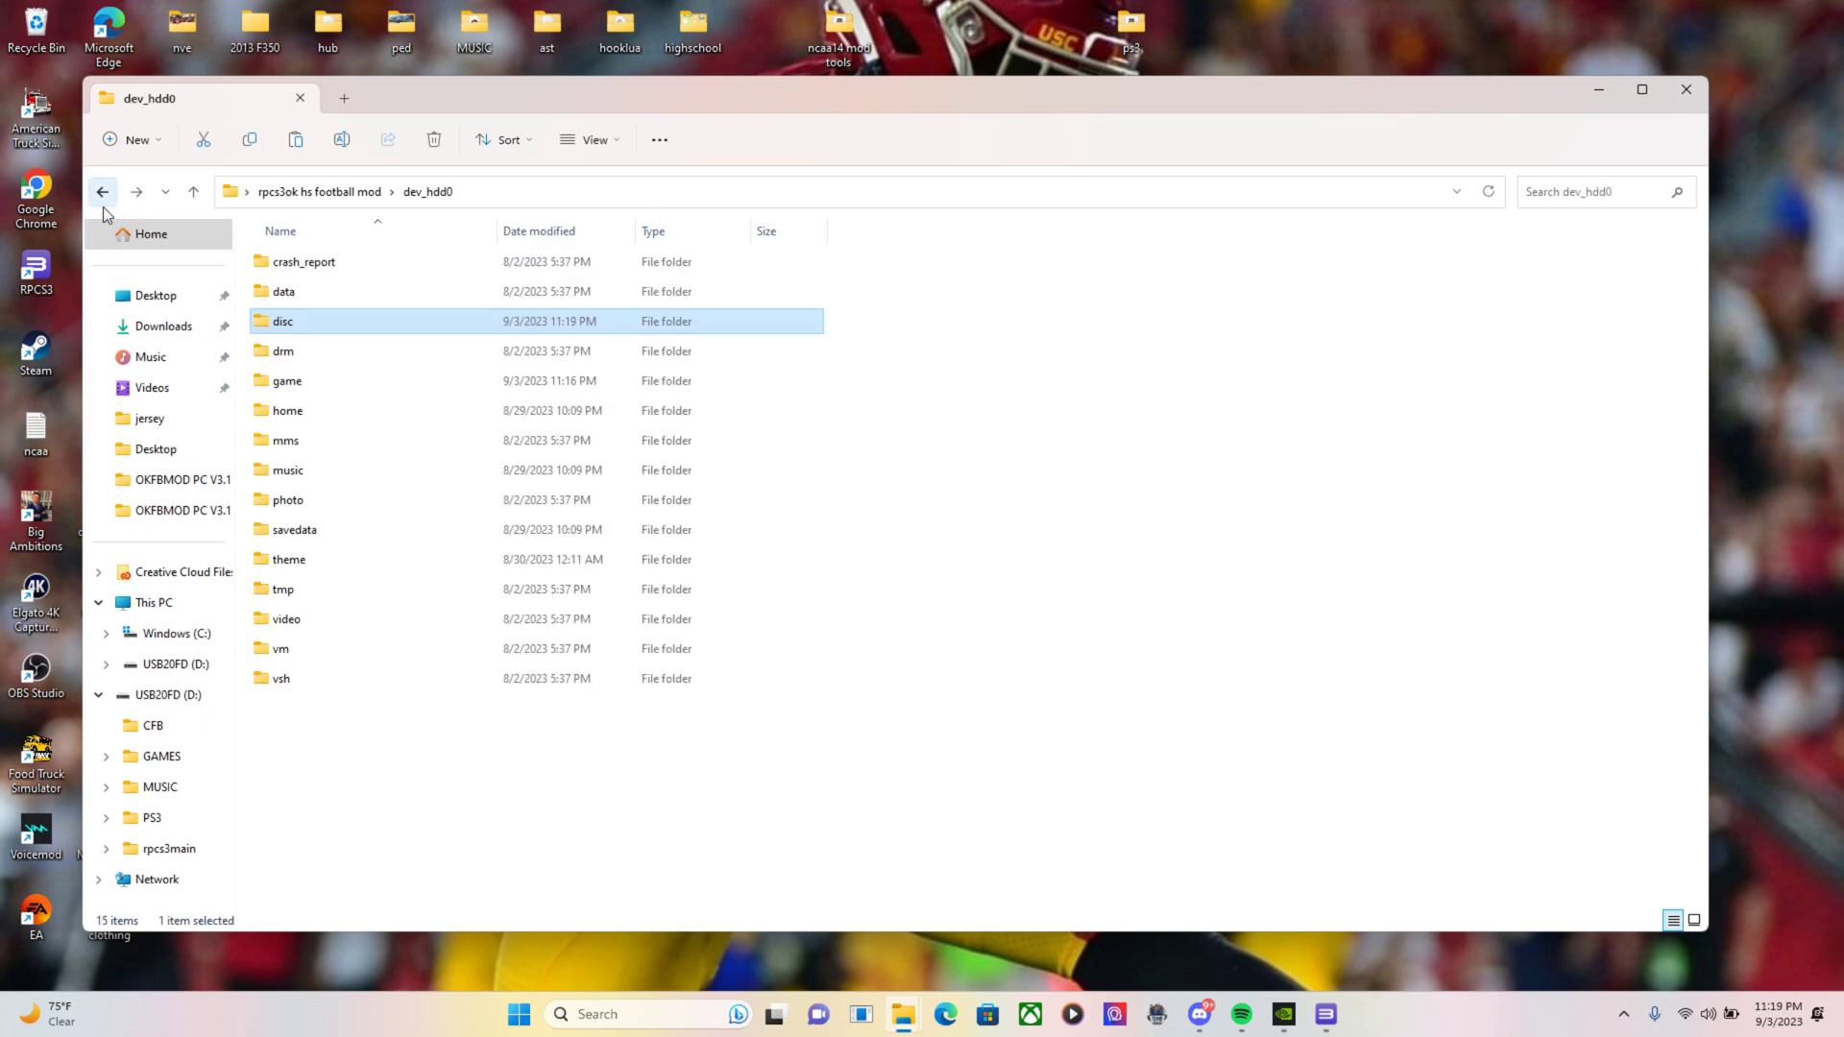
left_click(101, 192)
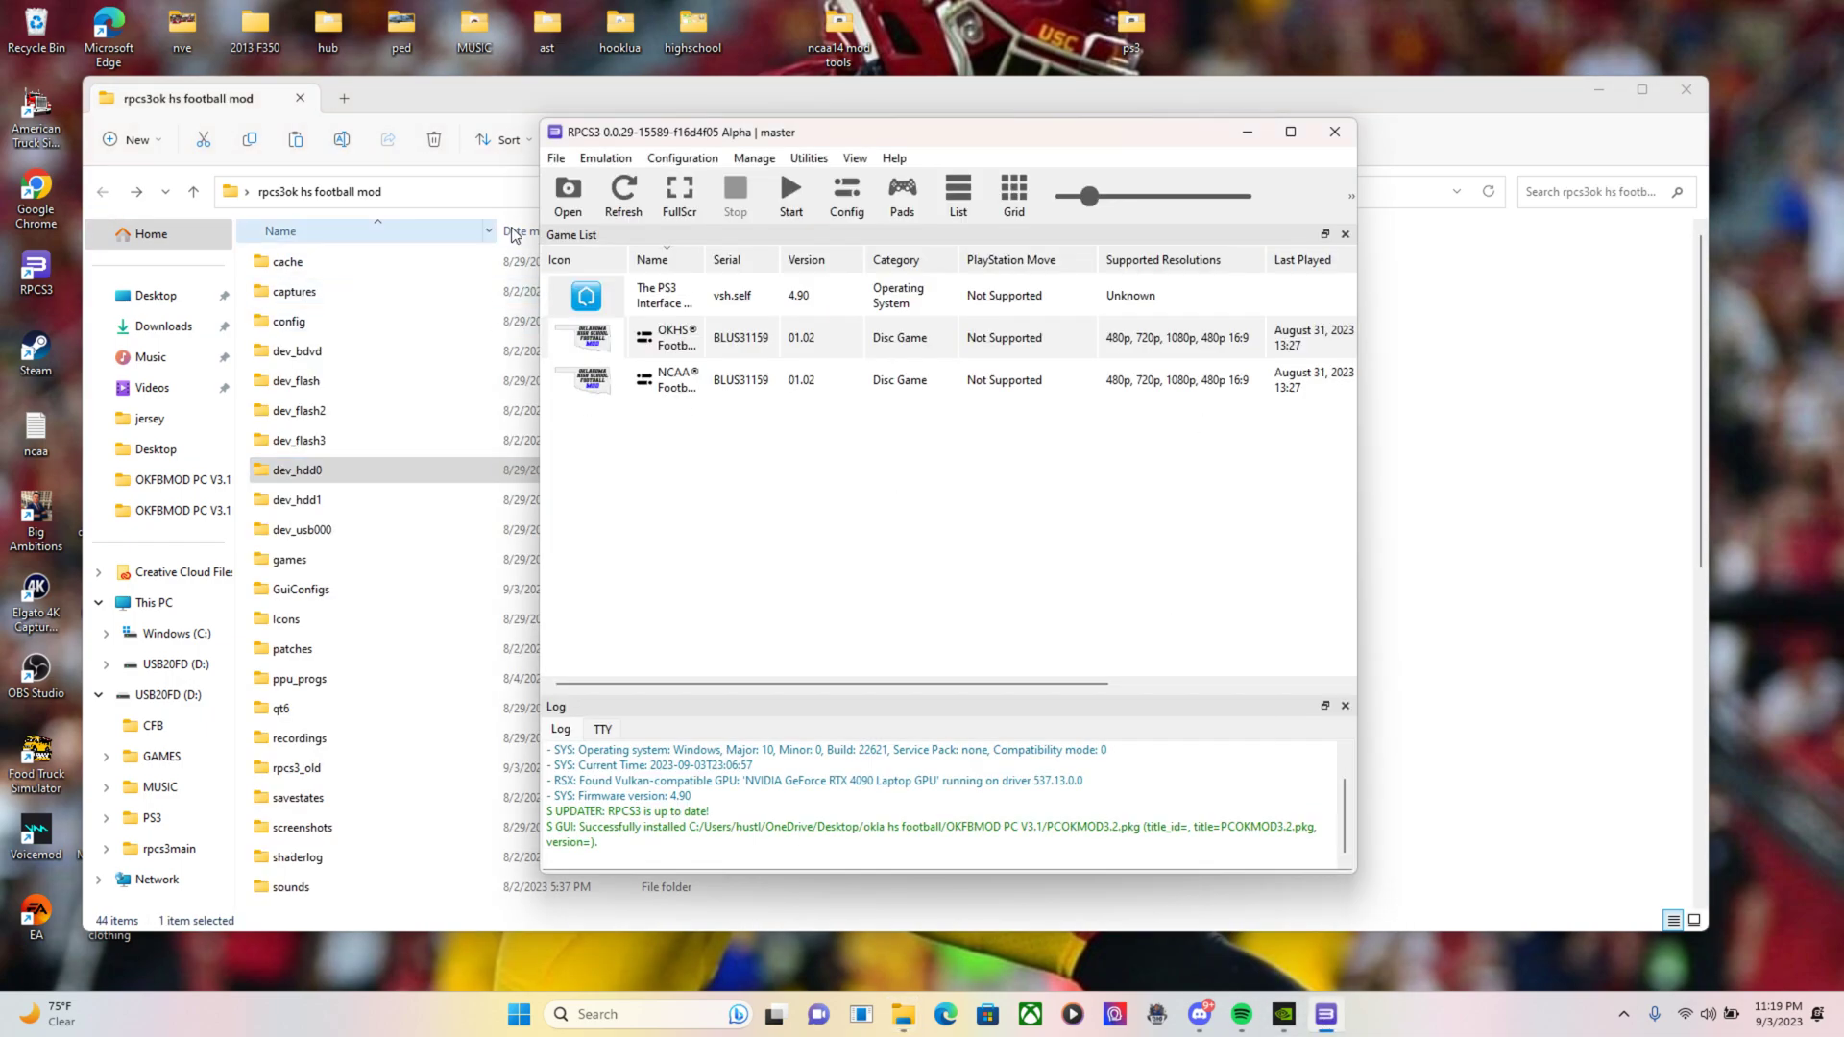
Close RPCS3 and relaunch rpcs3.exe so the game list shows only OKHS Football
left_click(1333, 130)
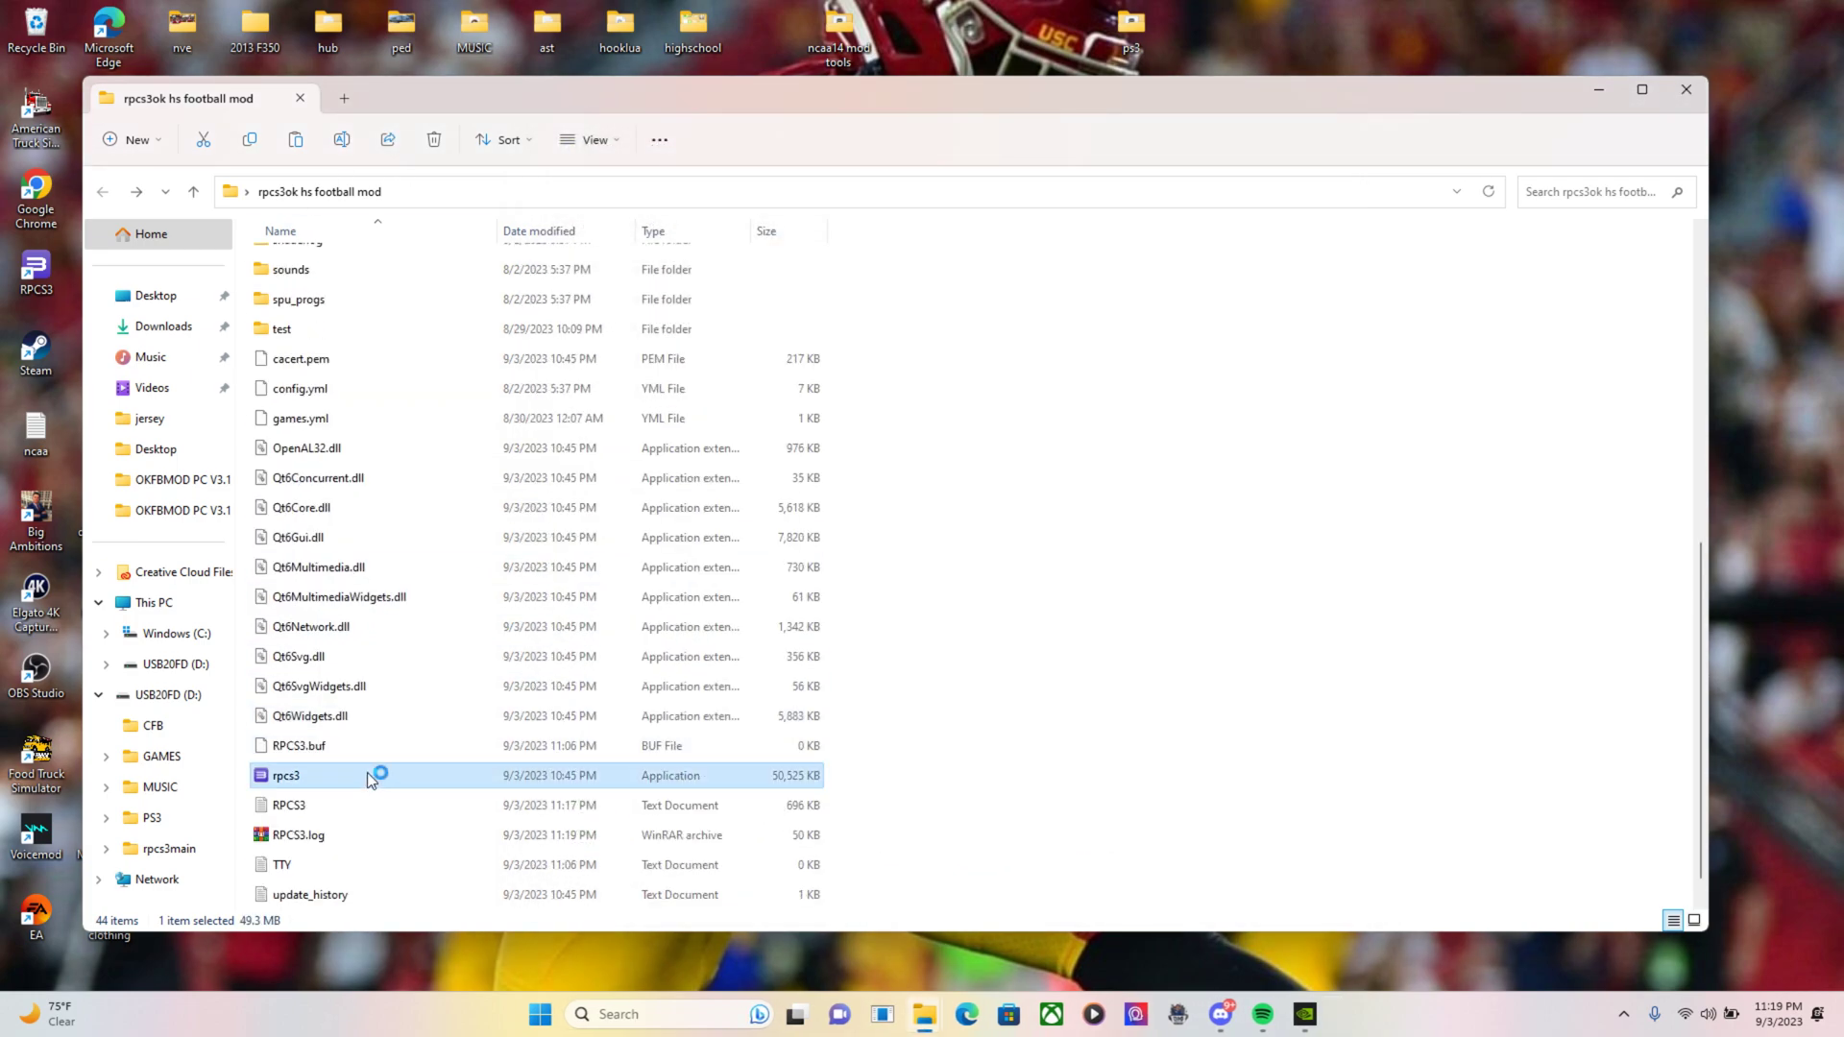
double_click(284, 774)
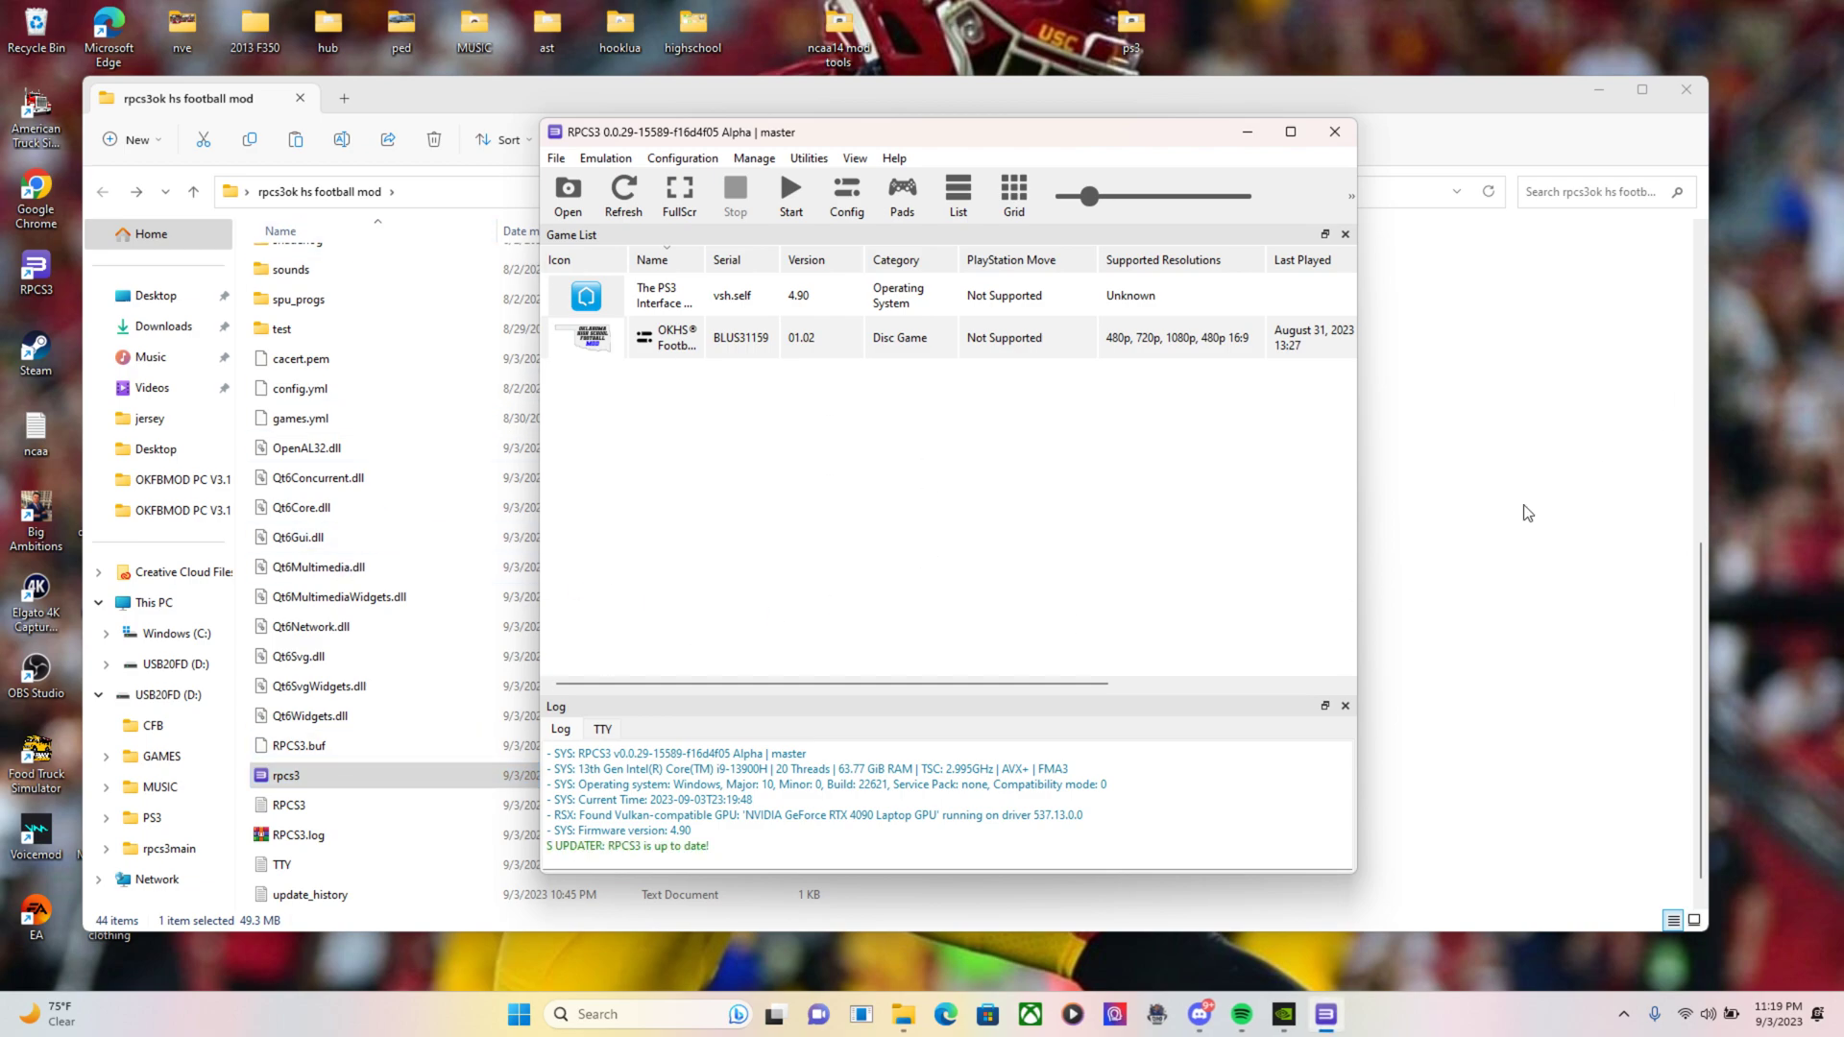
mouse_move(691, 338)
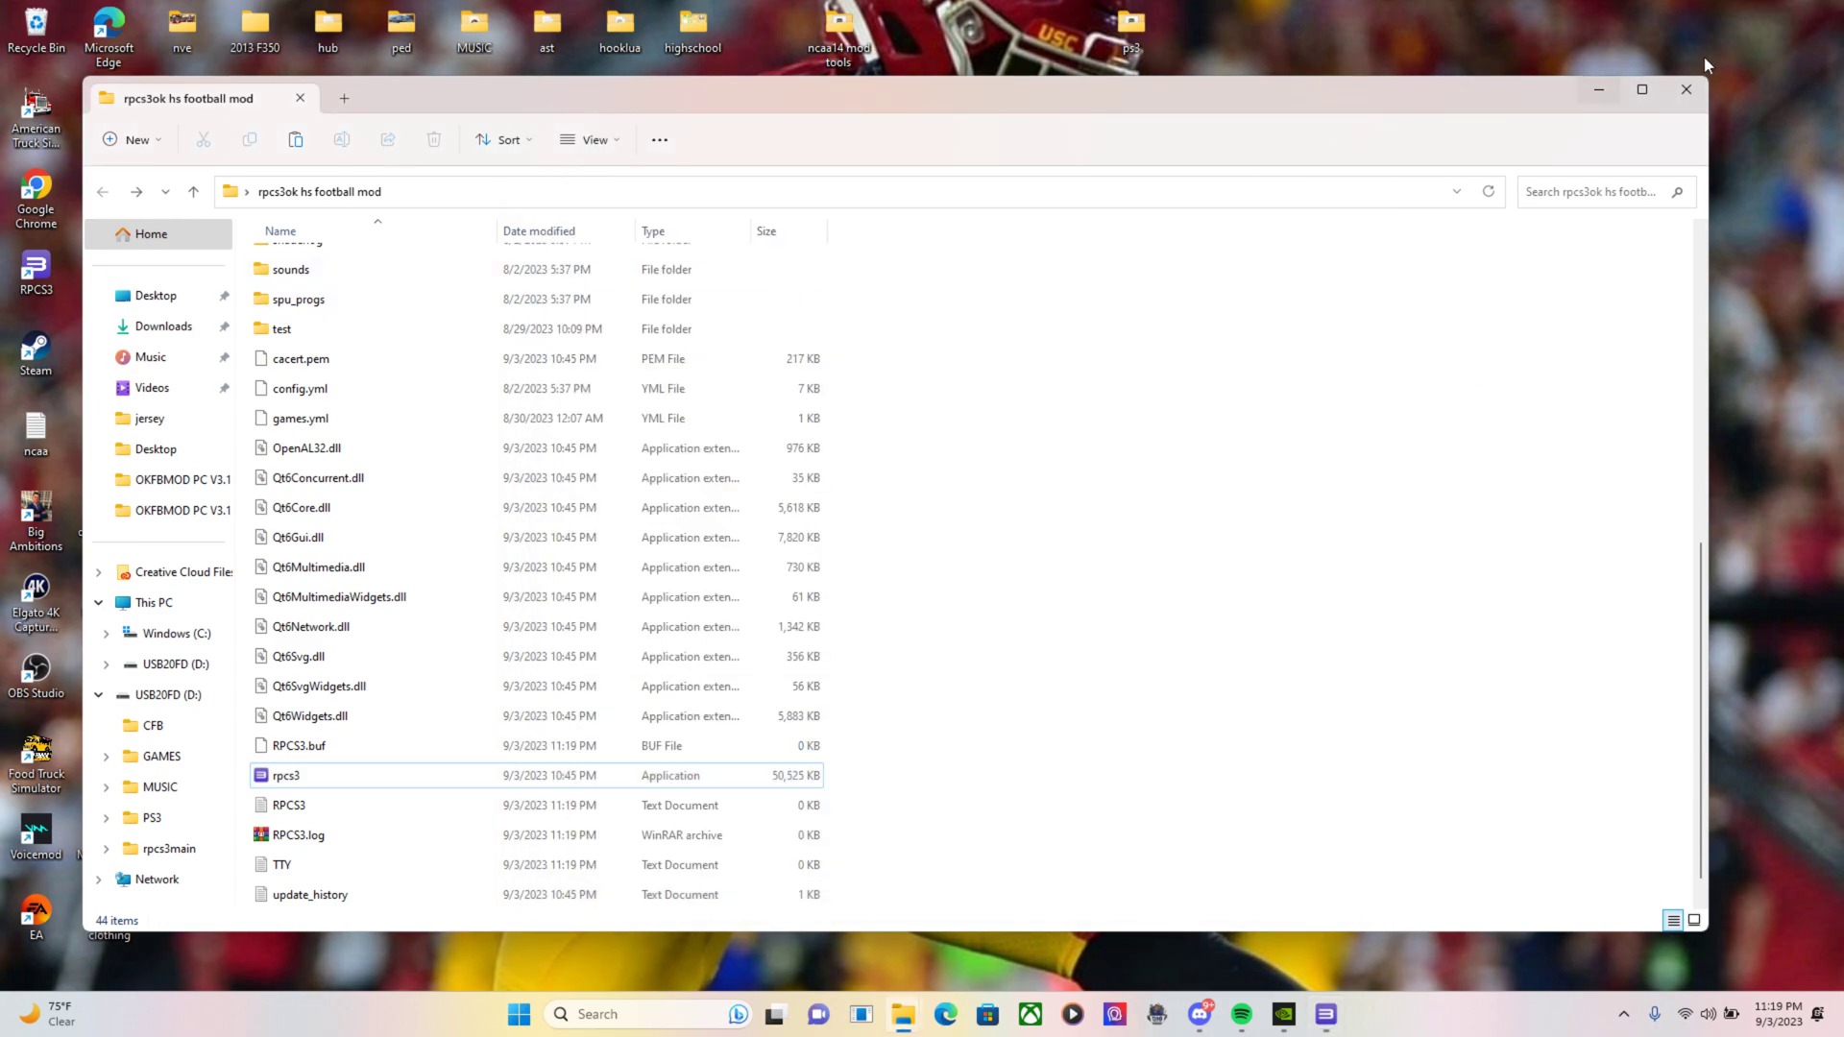
double_click(284, 774)
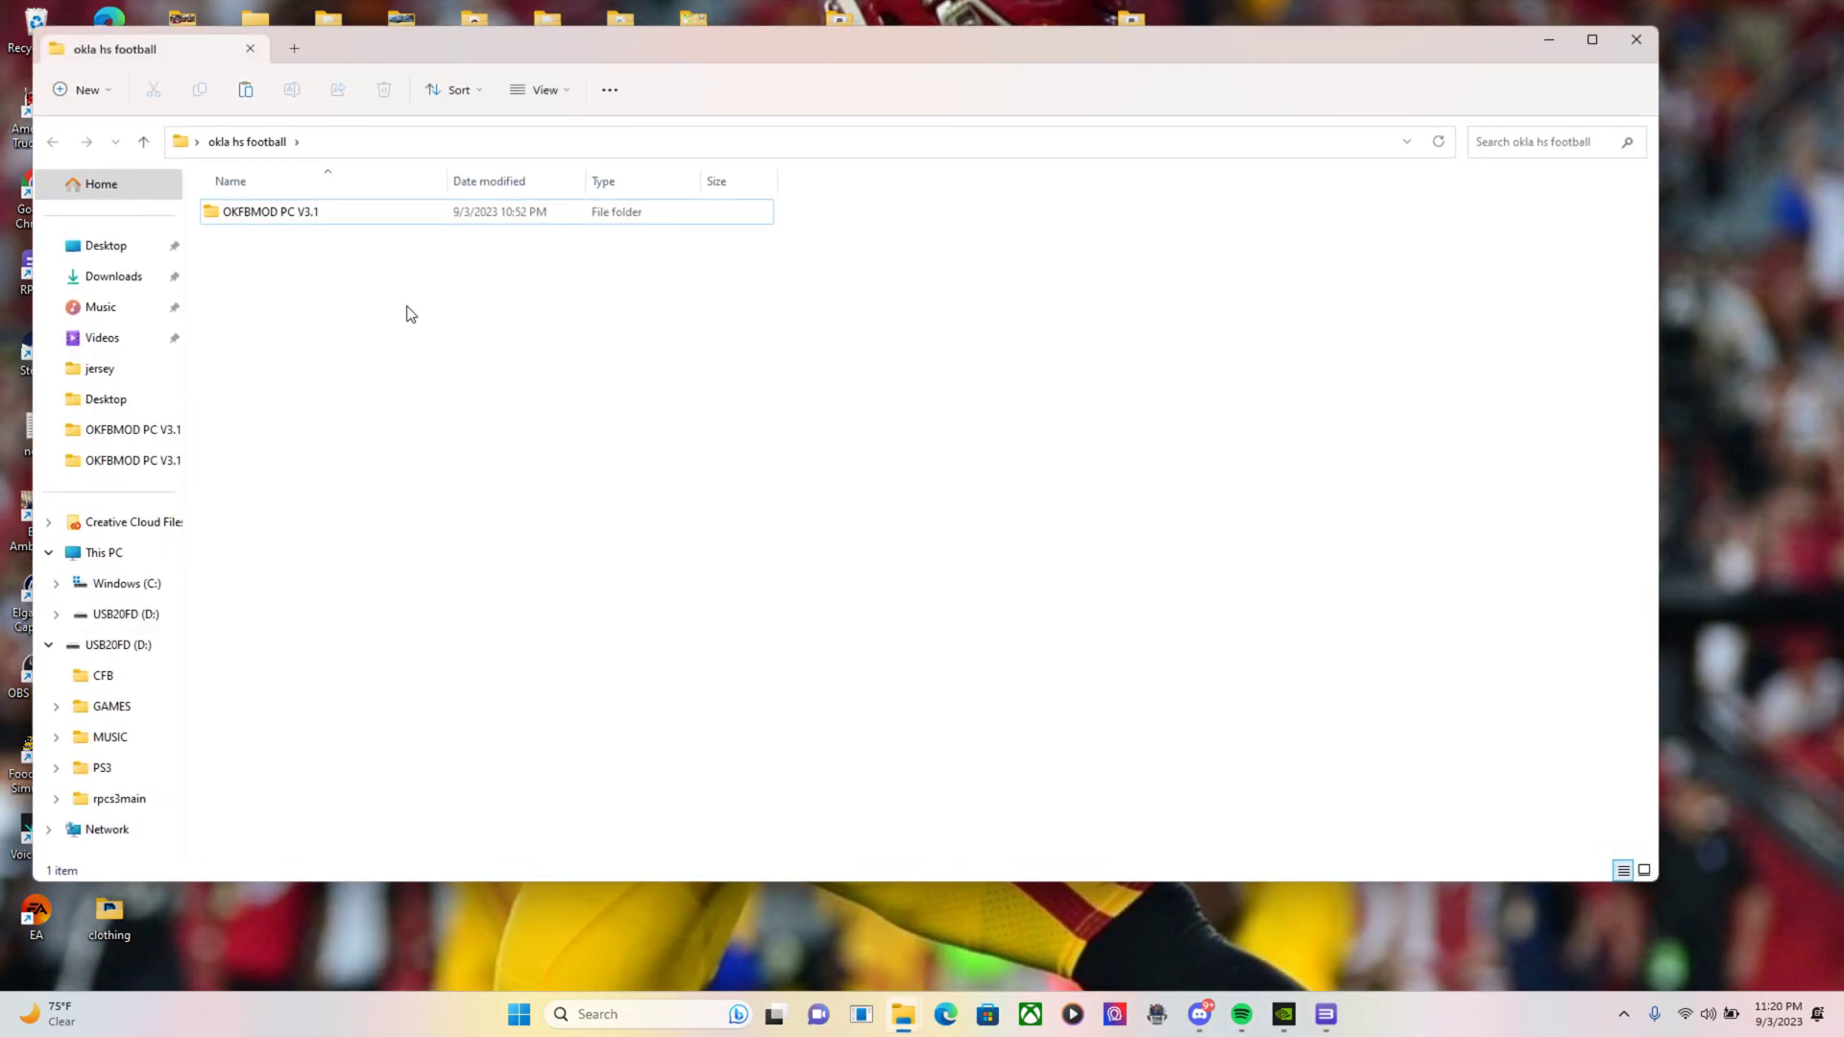
Copy BLUS31159-PROFILE-PTCH112 from OKFBMOD PC V3.1, close extra windows, reopen rpcs3ok hs football mod
double_click(271, 211)
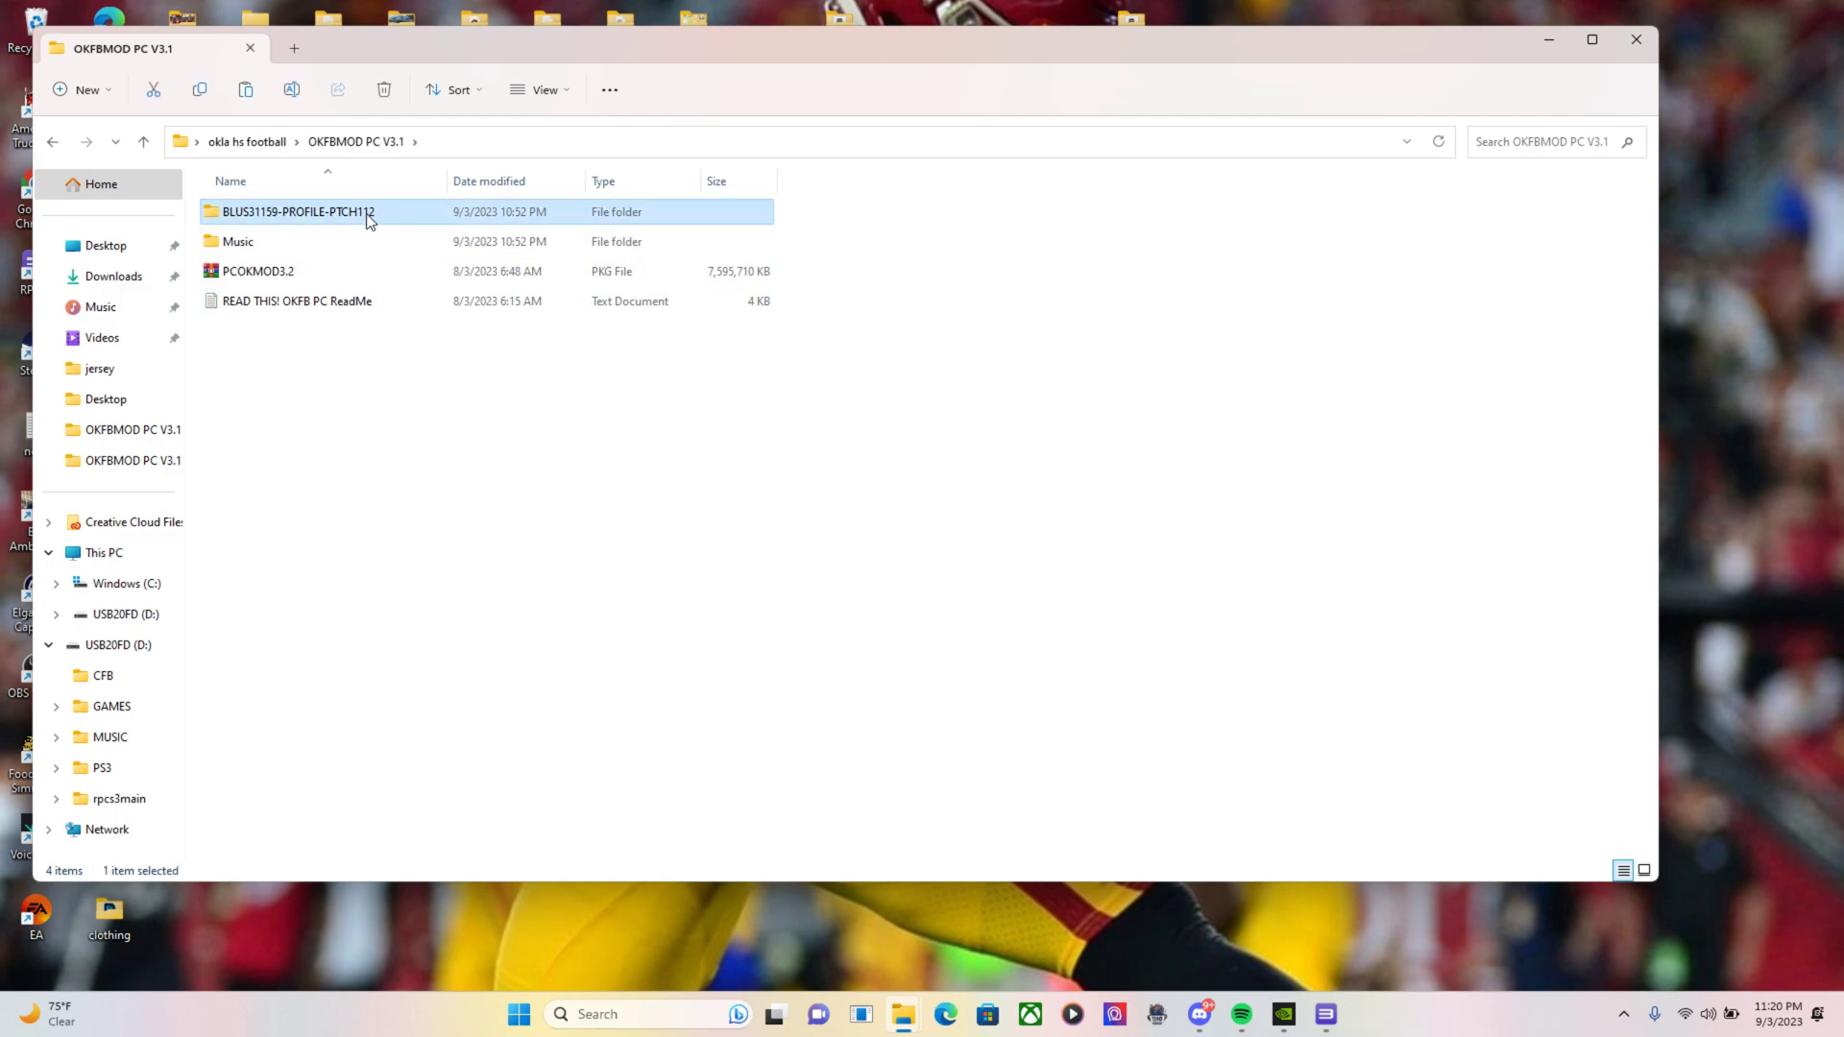
right_click(298, 211)
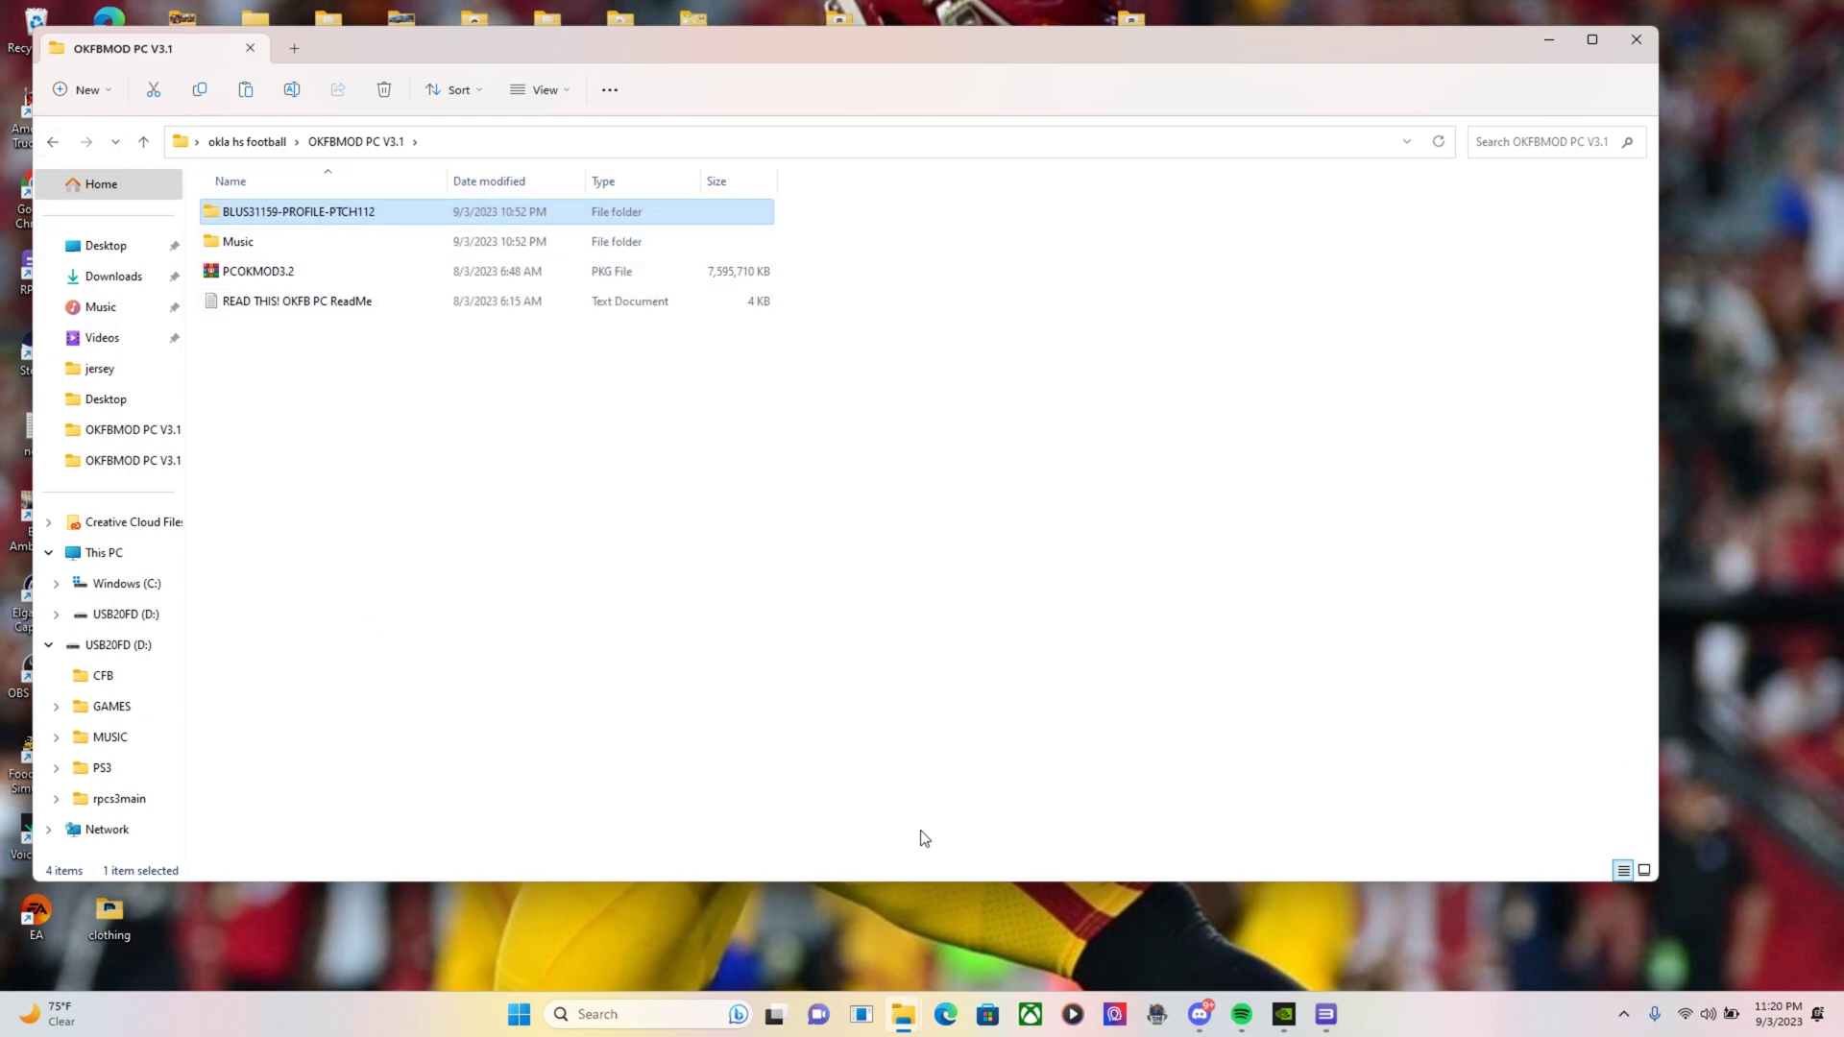
mouse_move(901, 1012)
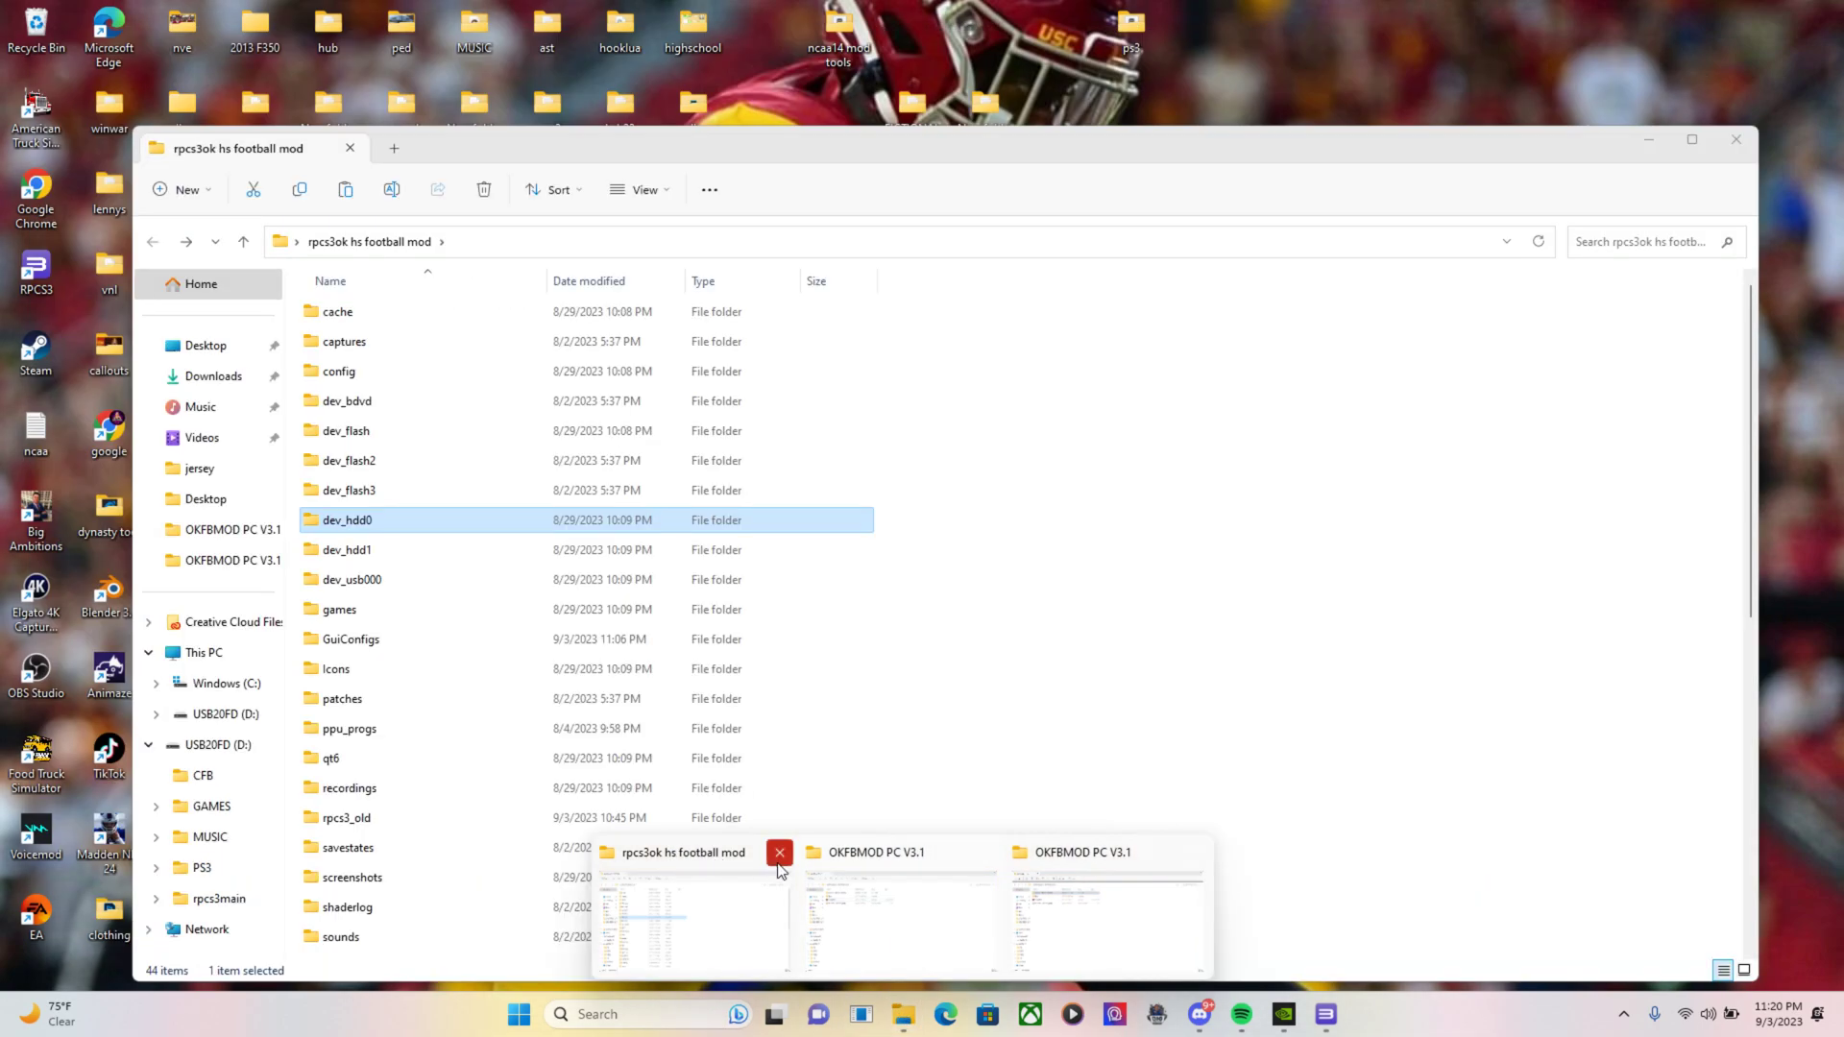
left_click(778, 853)
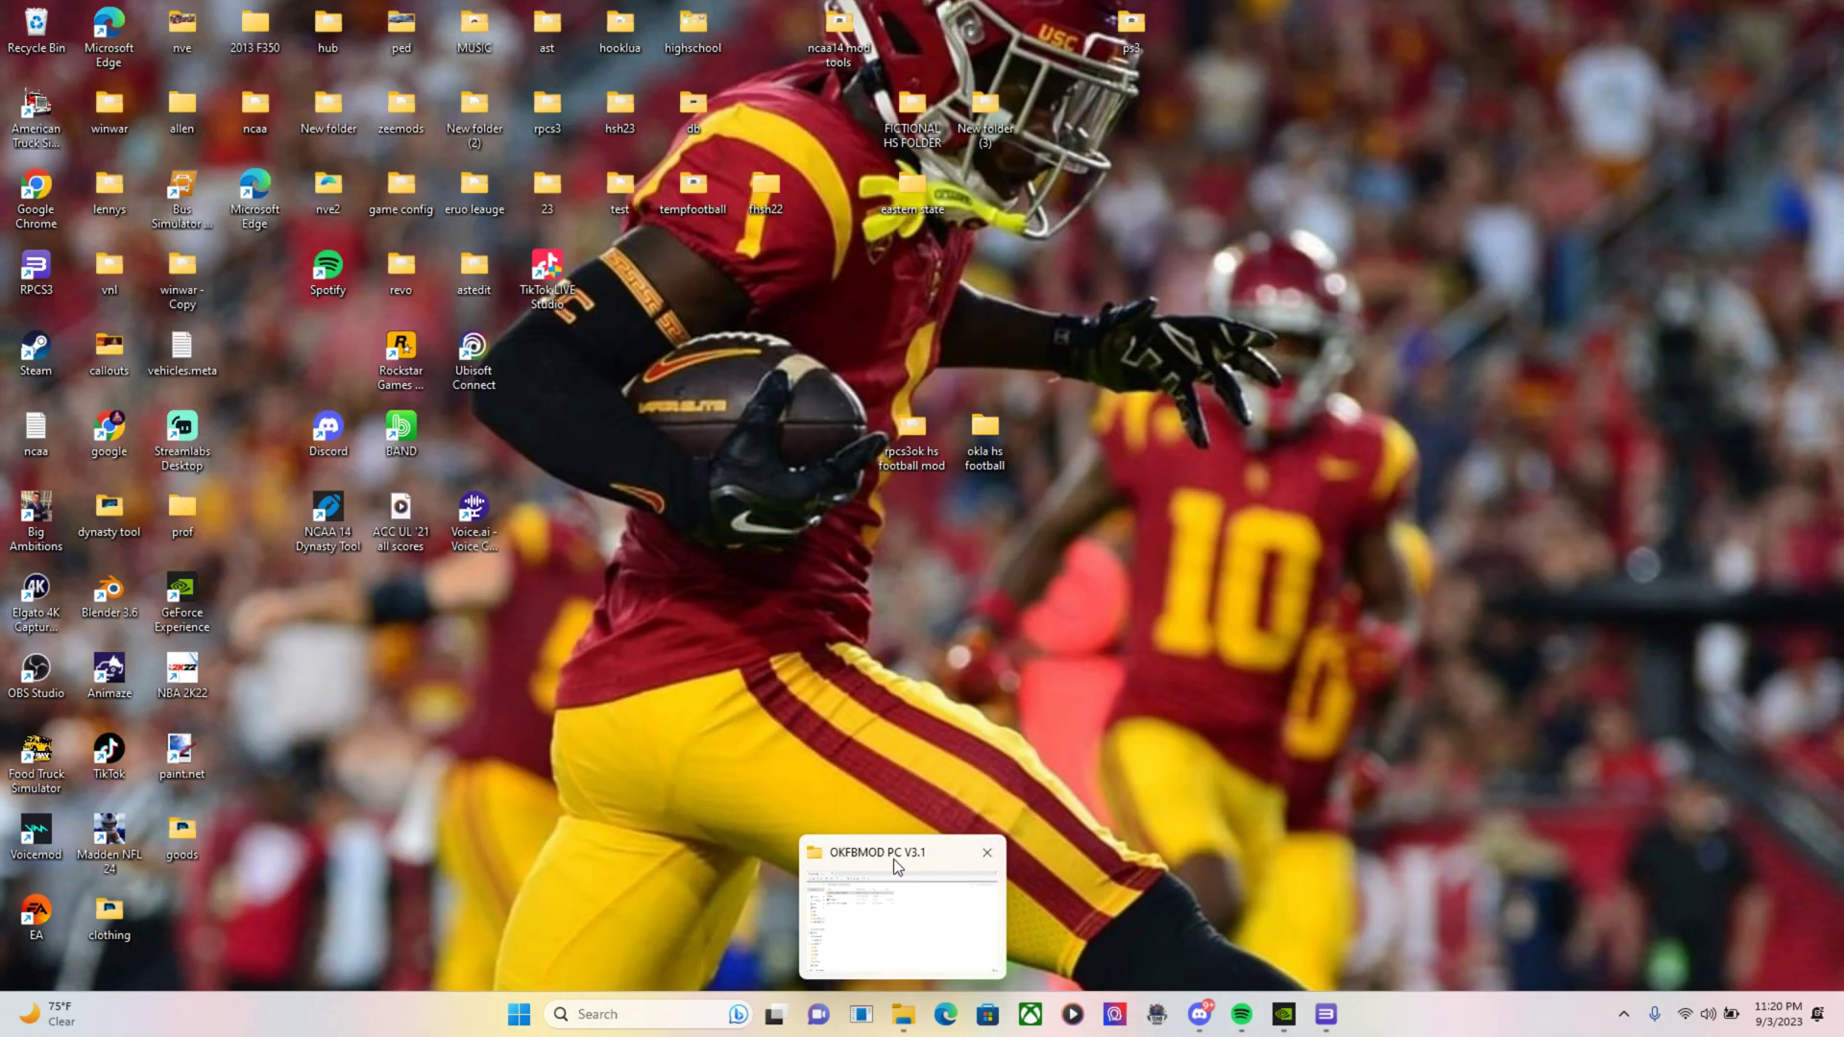
left_click(987, 851)
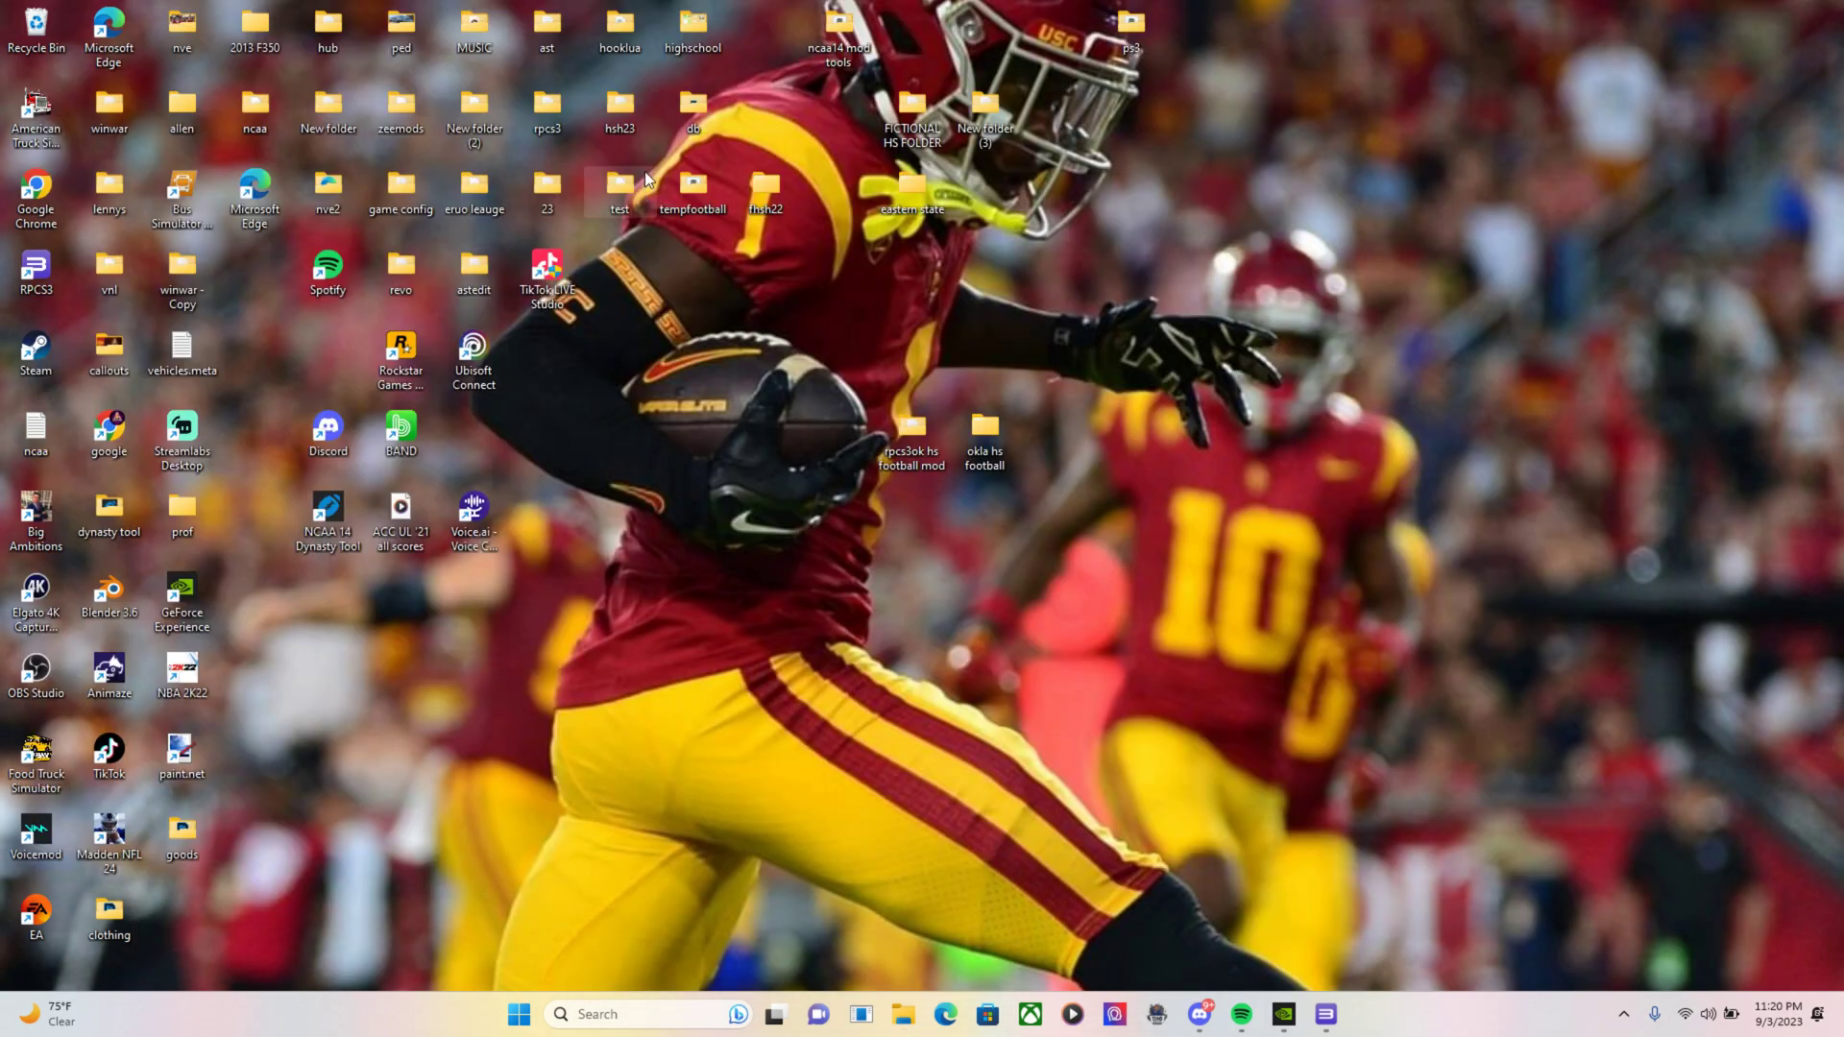
mouse_move(921, 477)
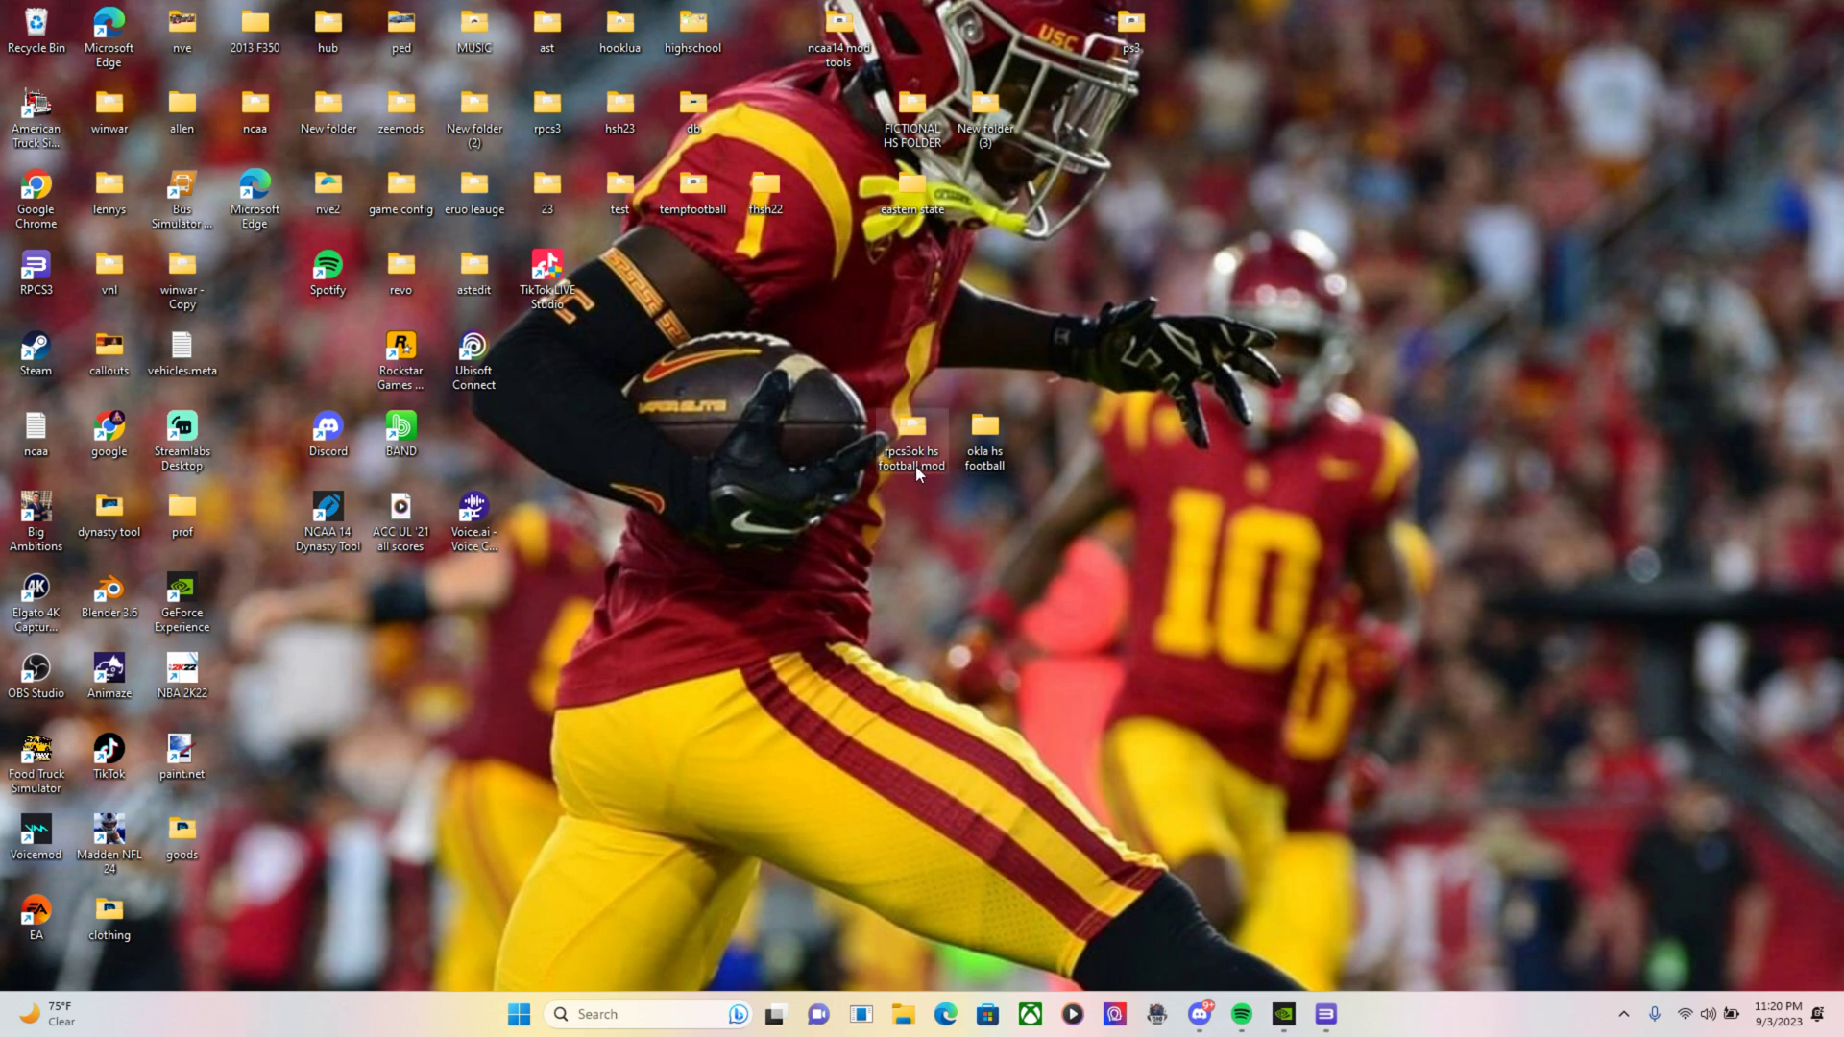
double_click(911, 438)
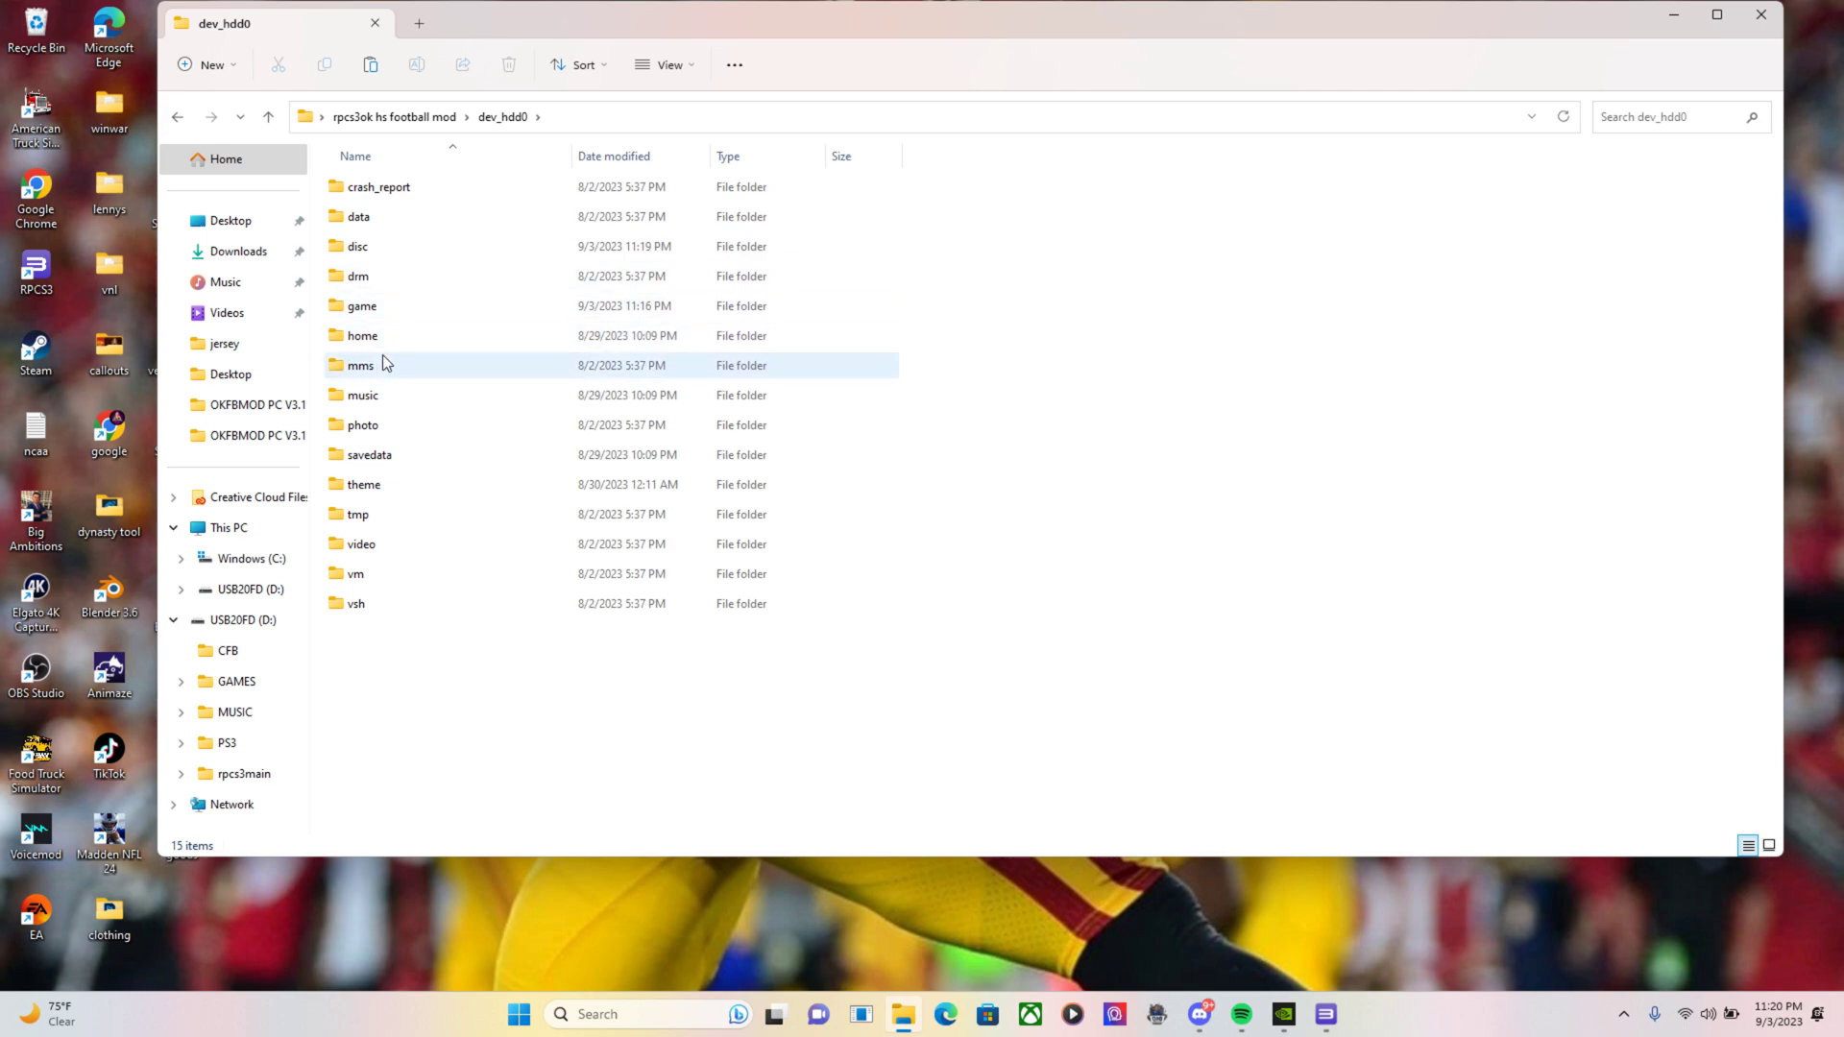
Paste the BLUS31159-PROFILE-PTCH112 profile into home > 00000001 > savedata
double_click(363, 335)
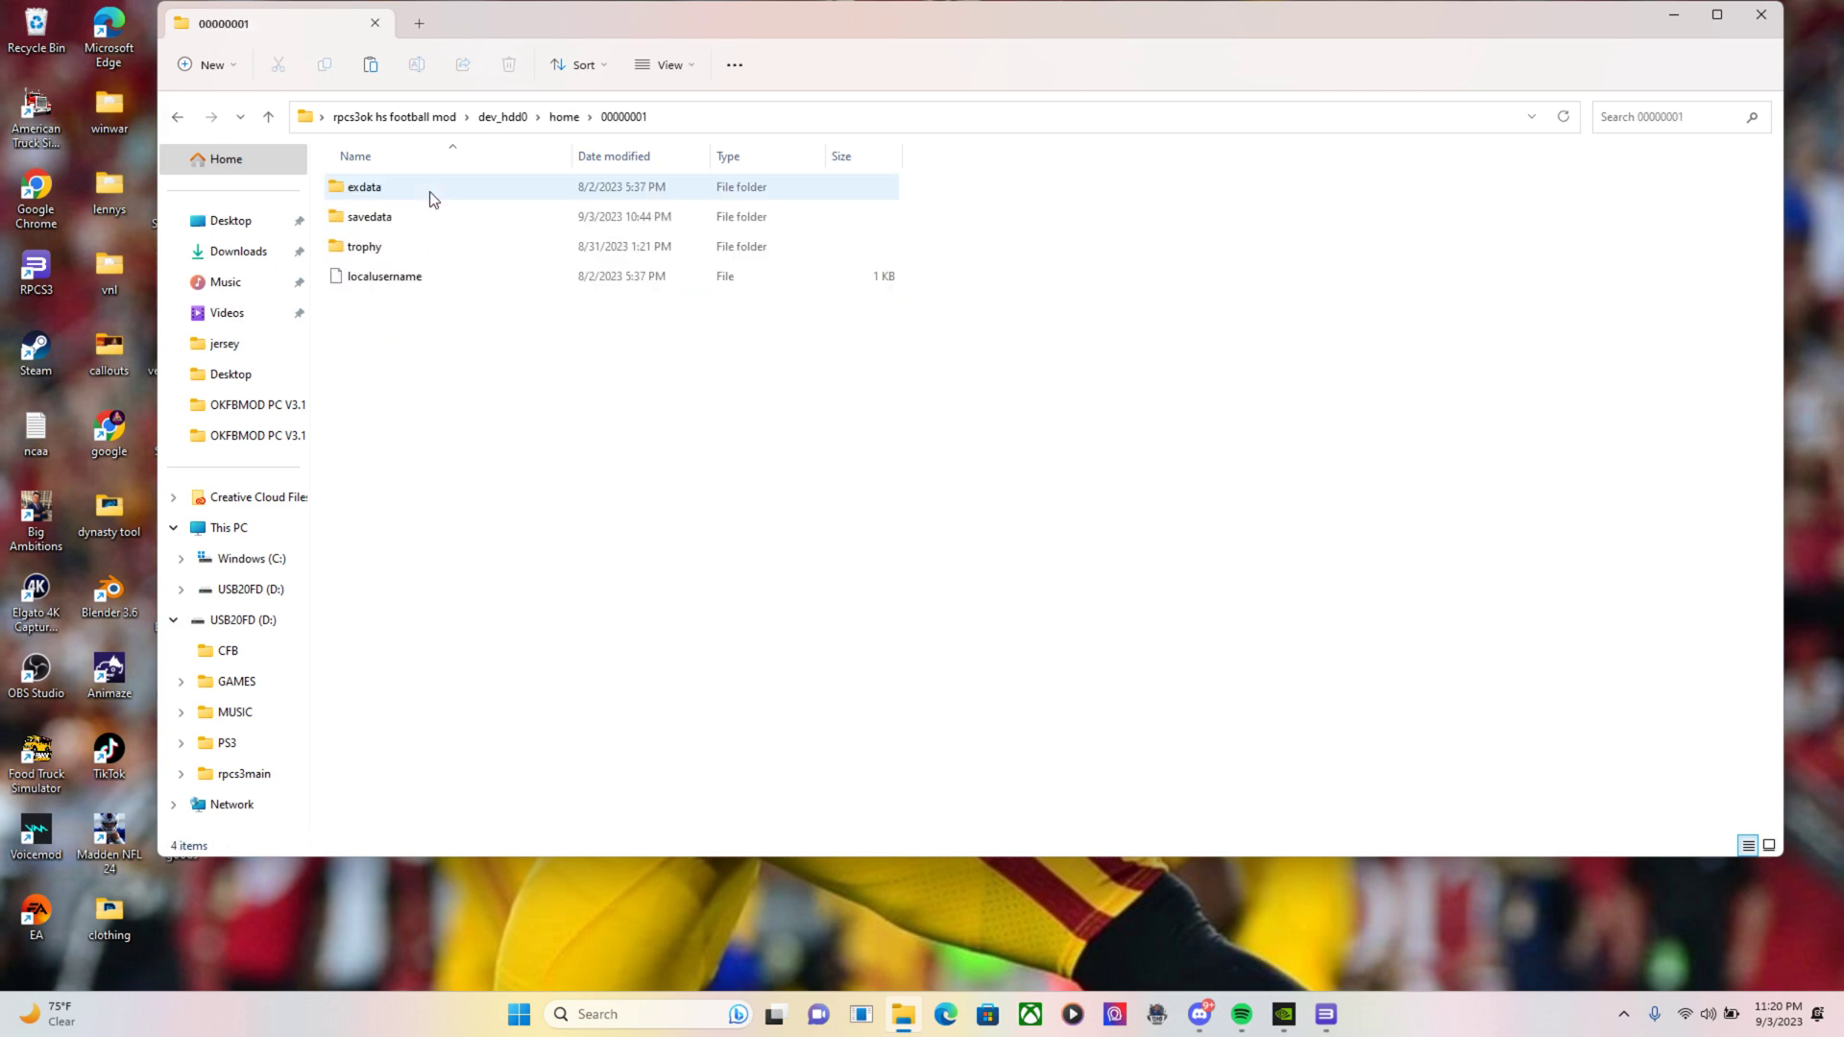
right_click(393, 231)
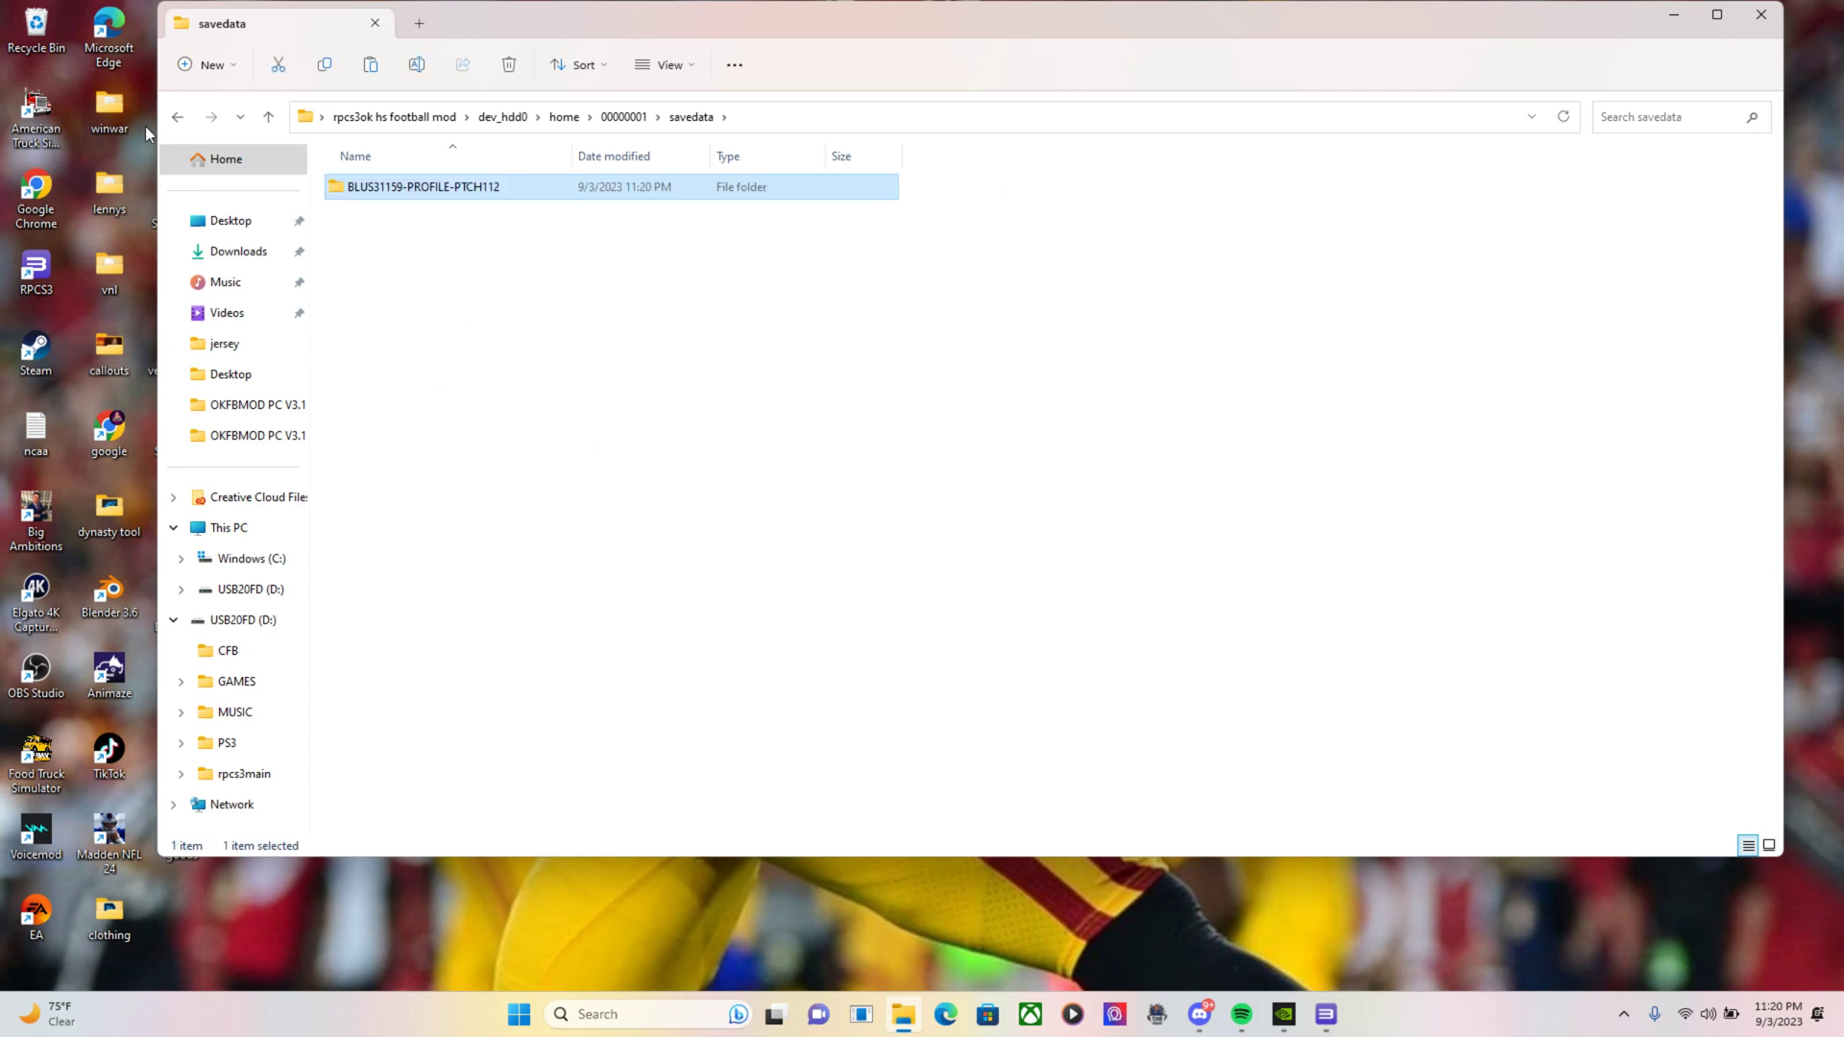
left_click(177, 117)
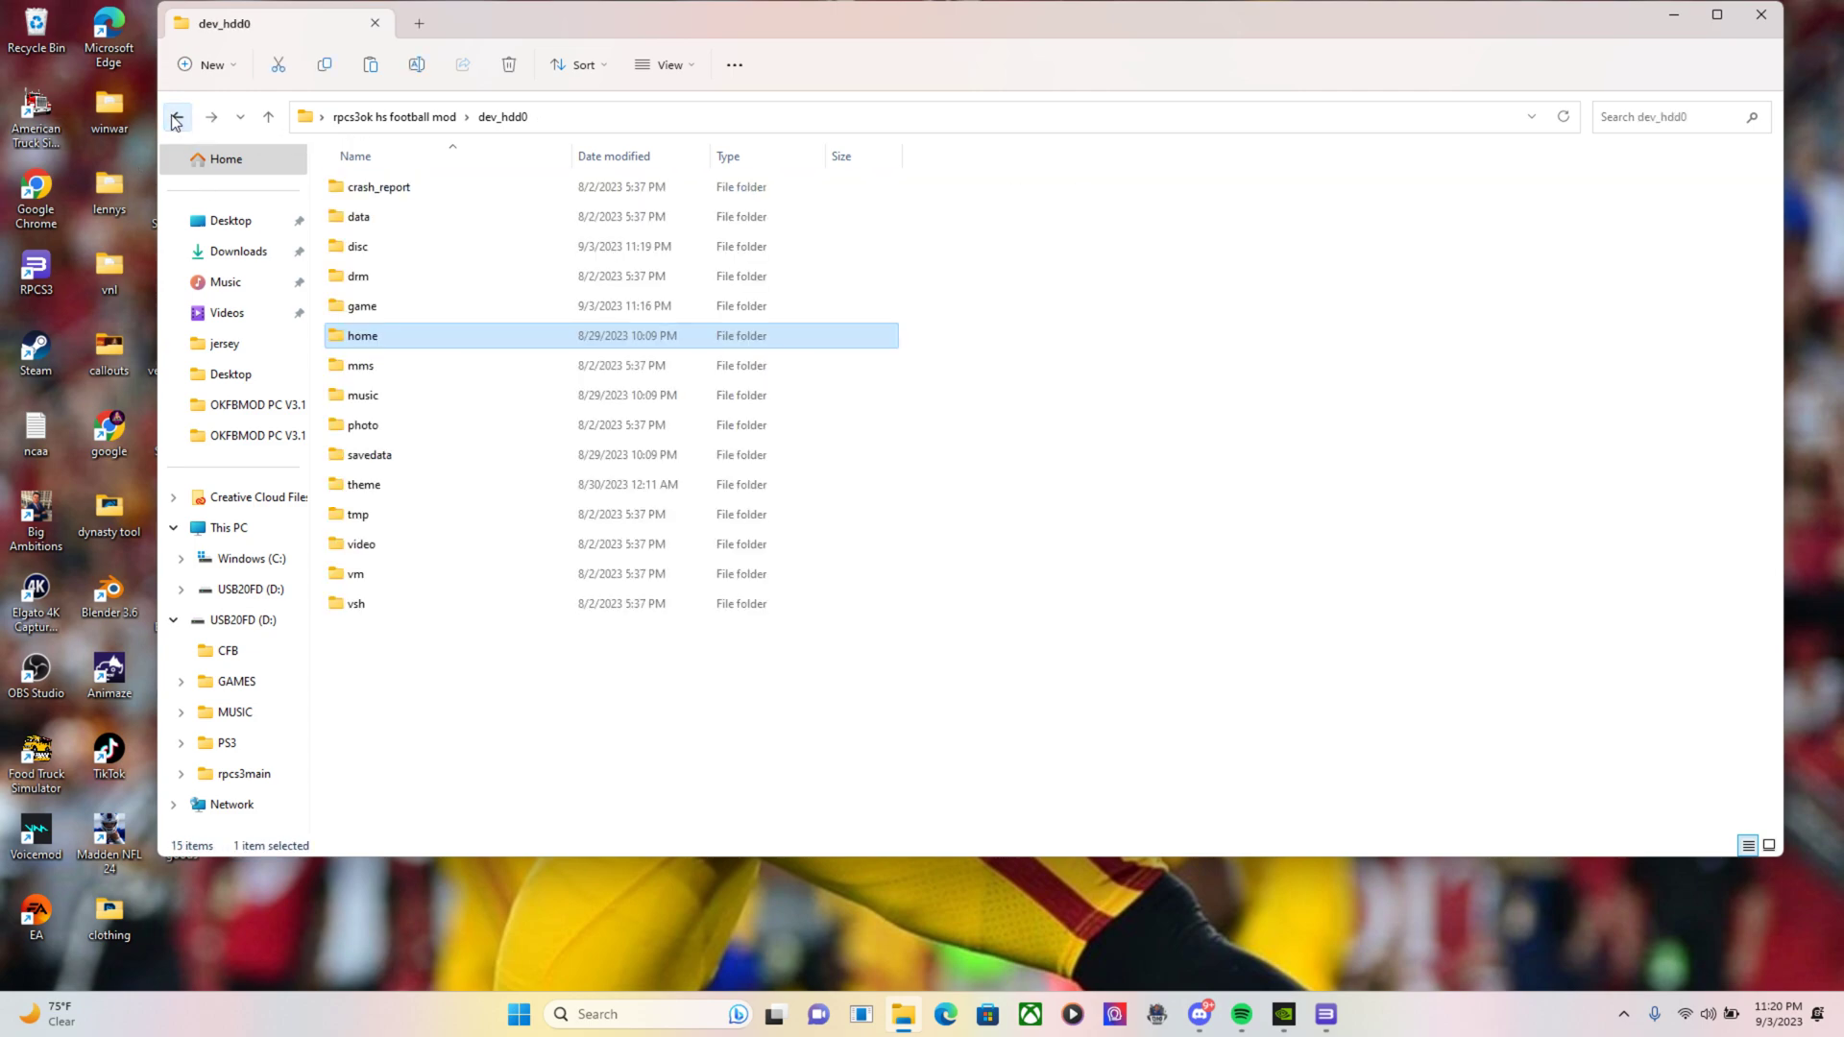
Browse the mod's music folder of band tracks like 1000 Dances, then return to the emulator folder
double_click(363, 394)
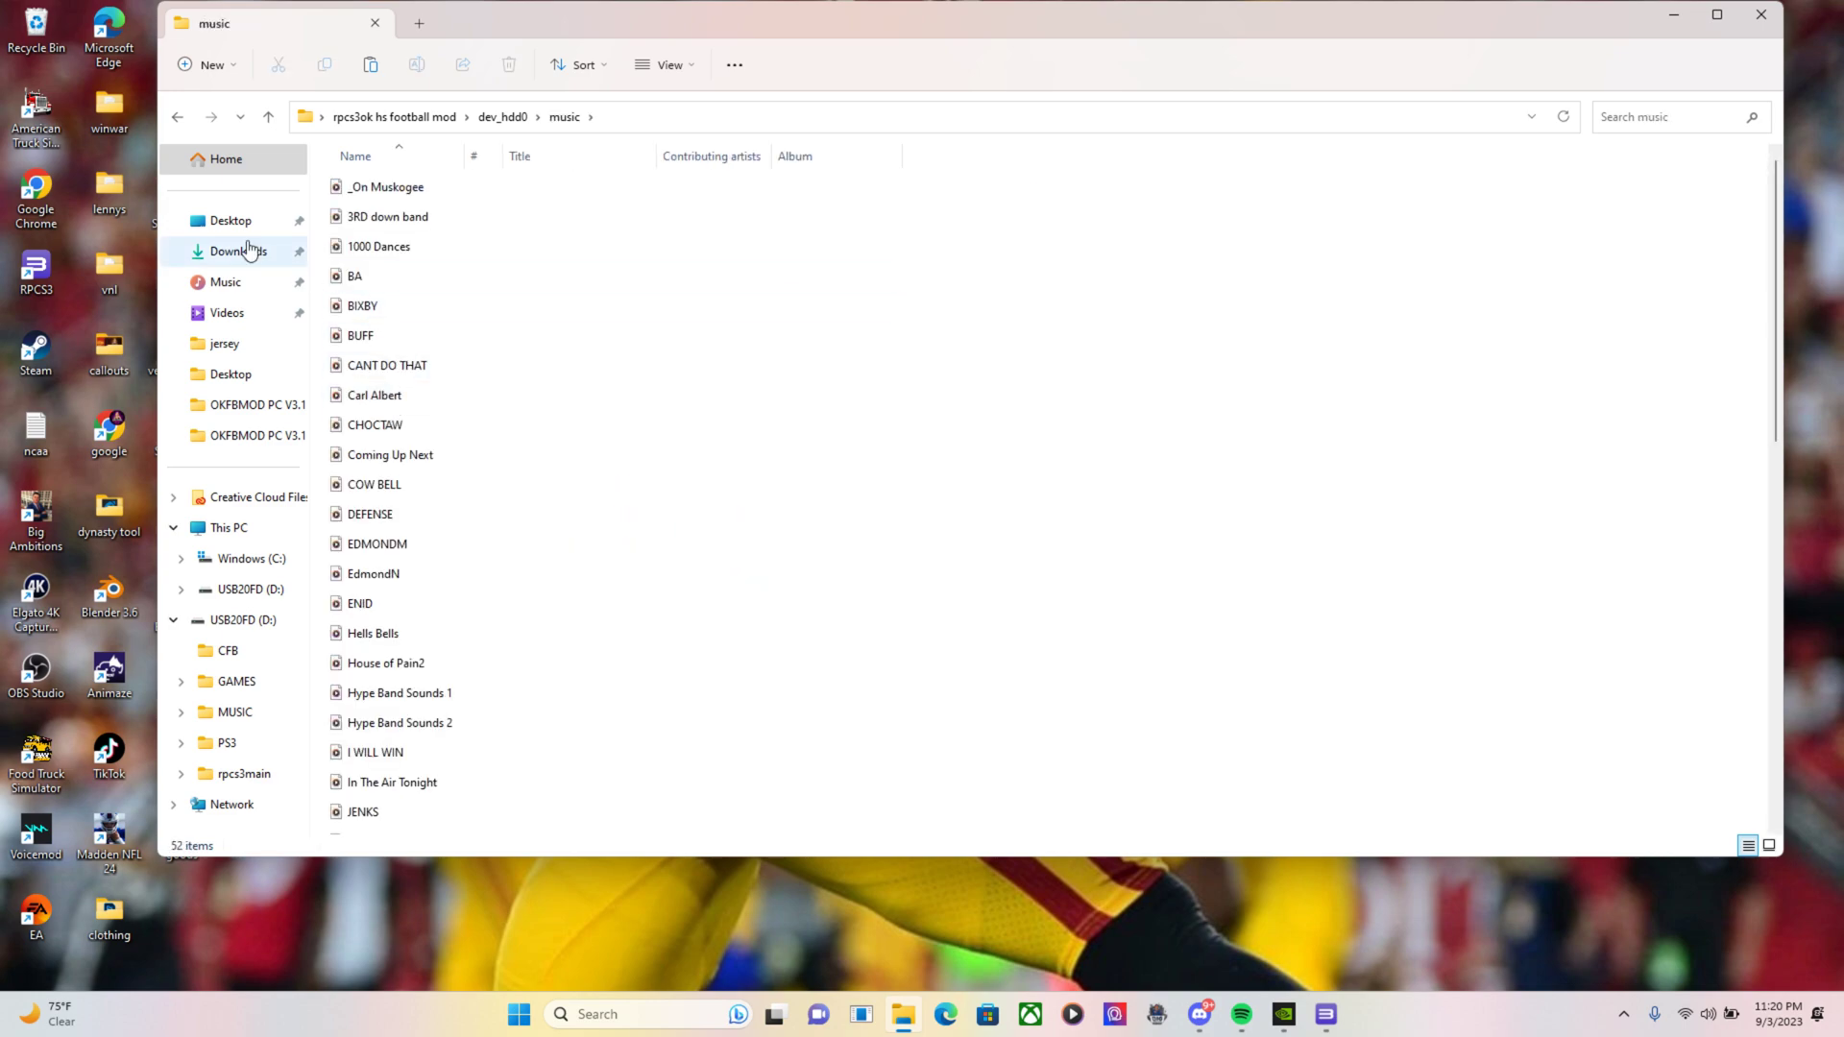
mouse_move(500, 250)
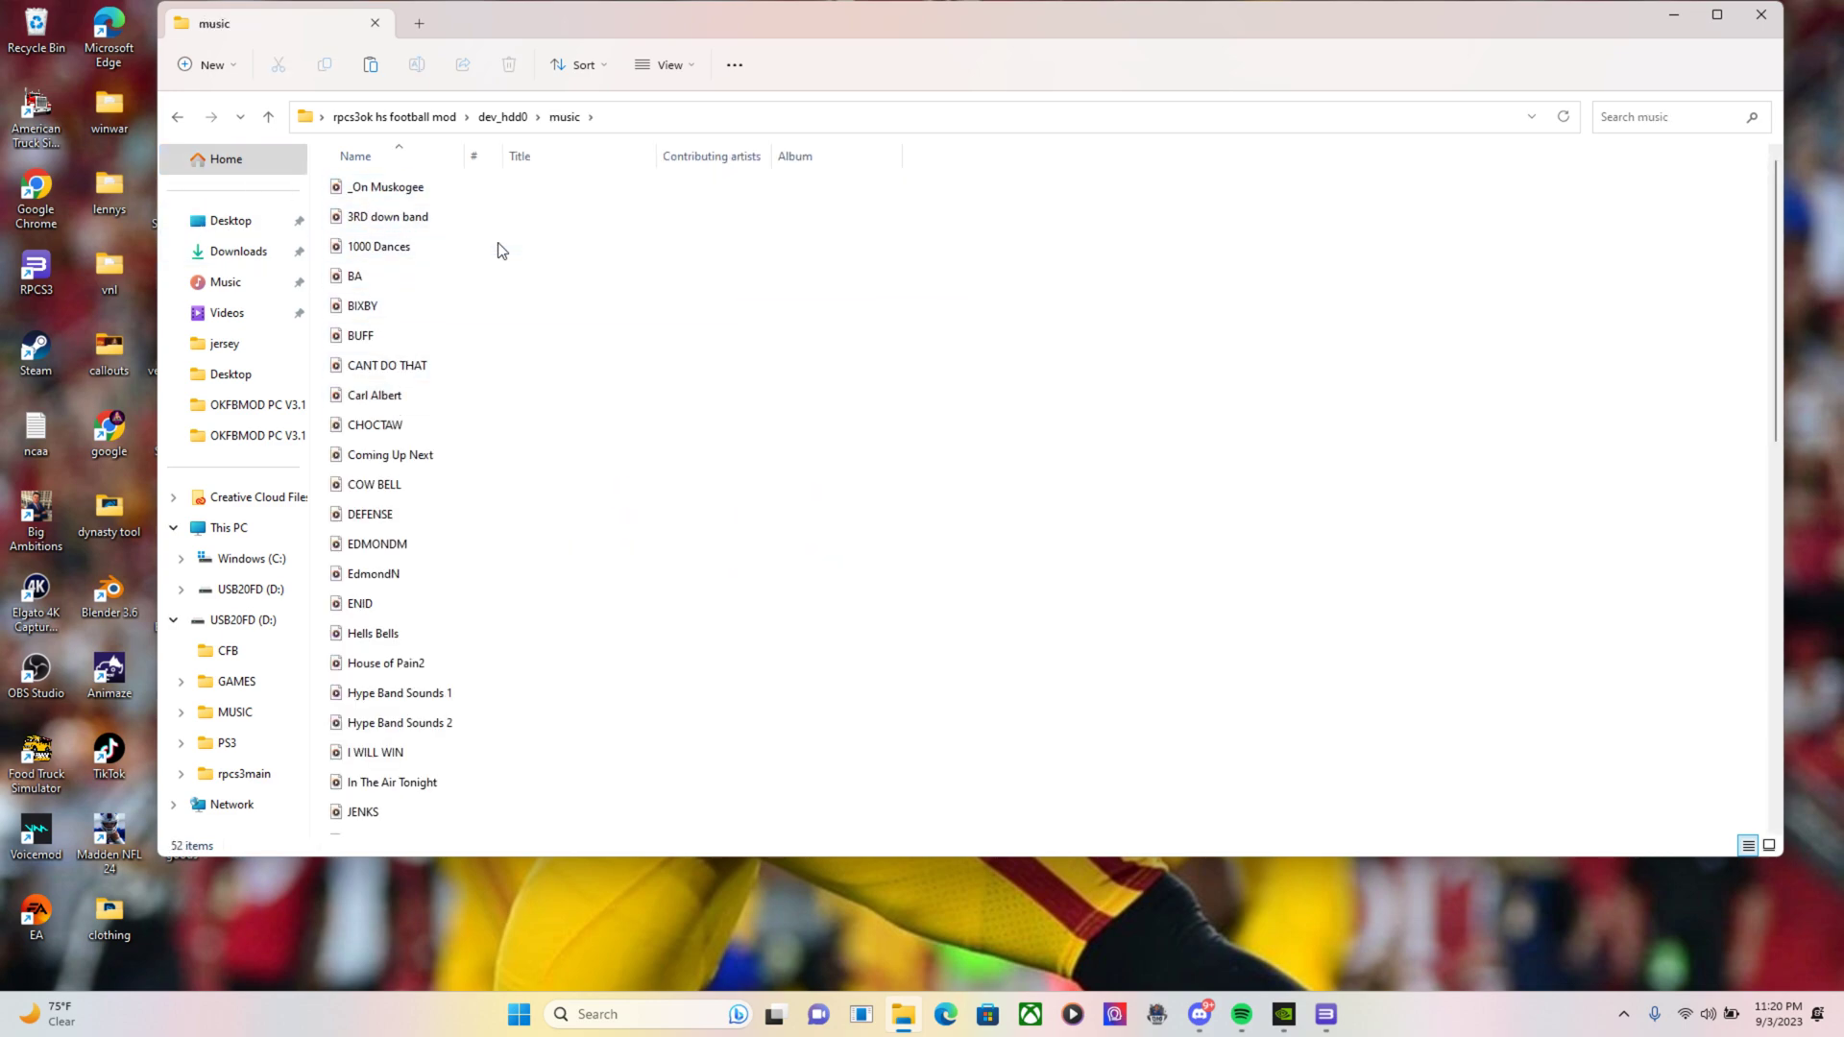
left_click(379, 246)
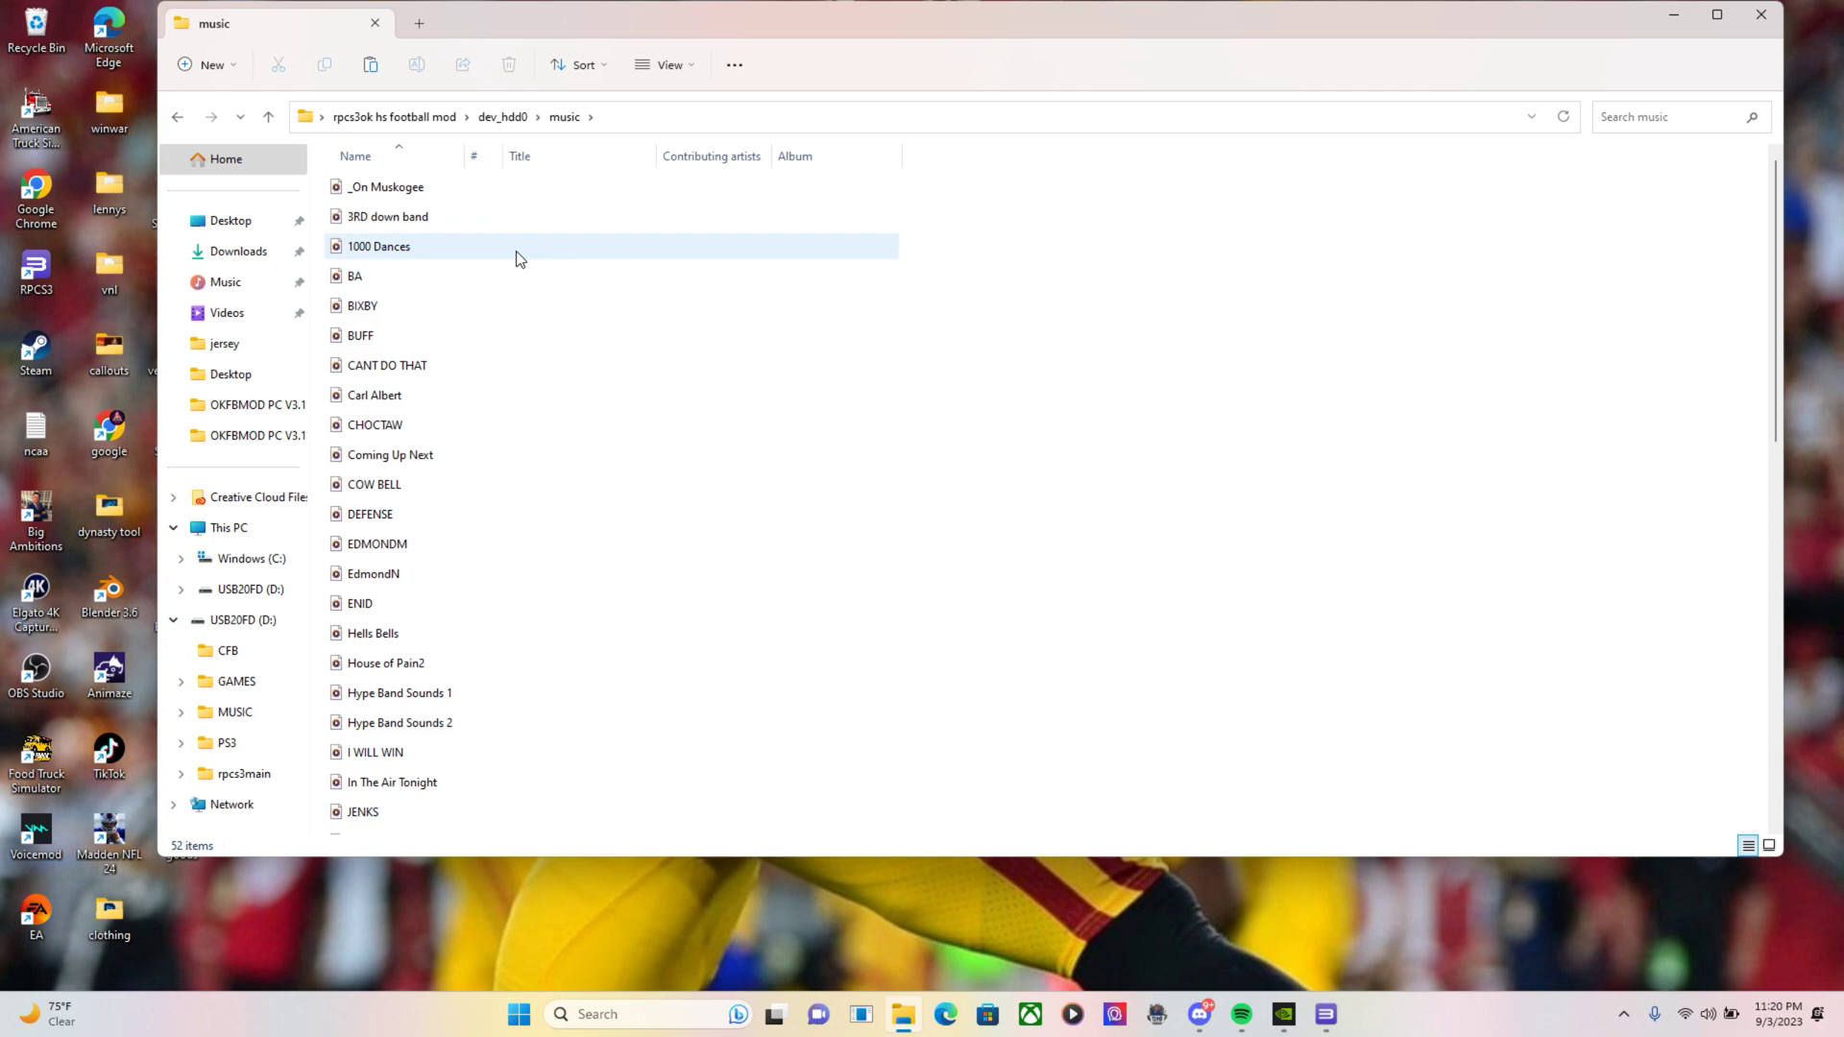
scroll("down", 3)
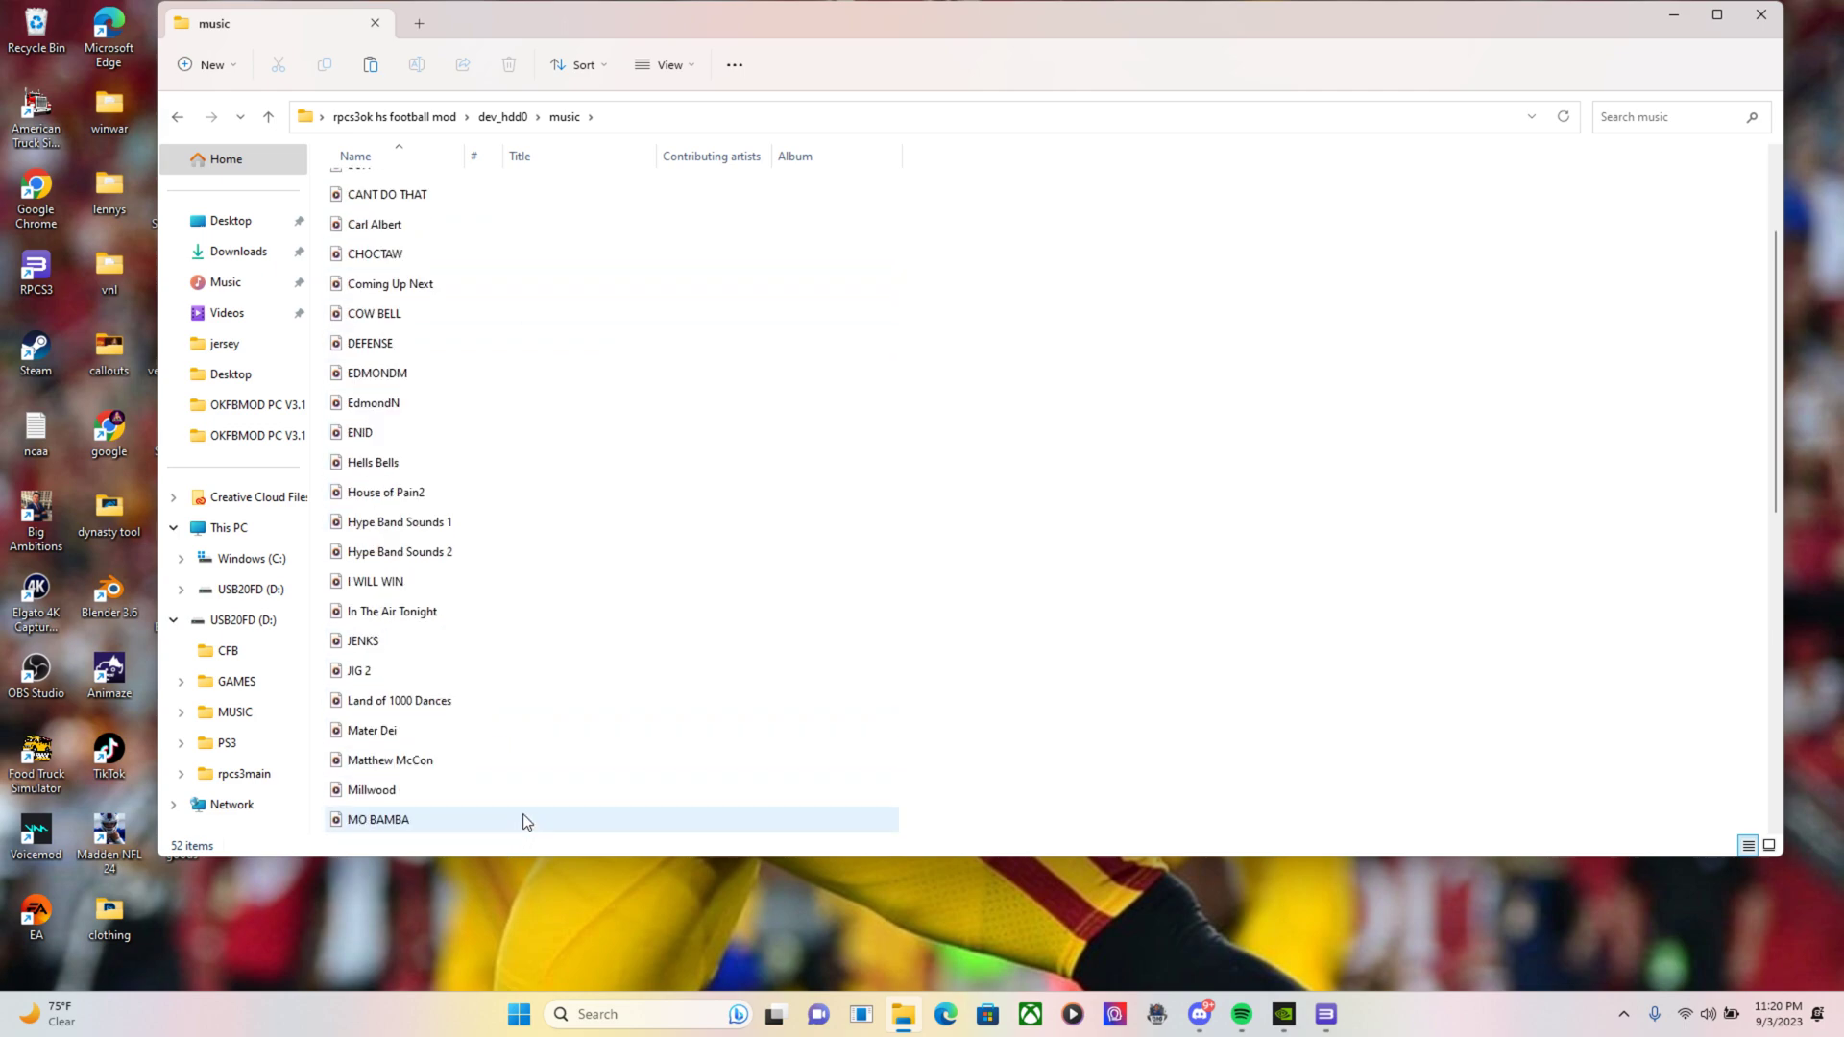
scroll("down", 3)
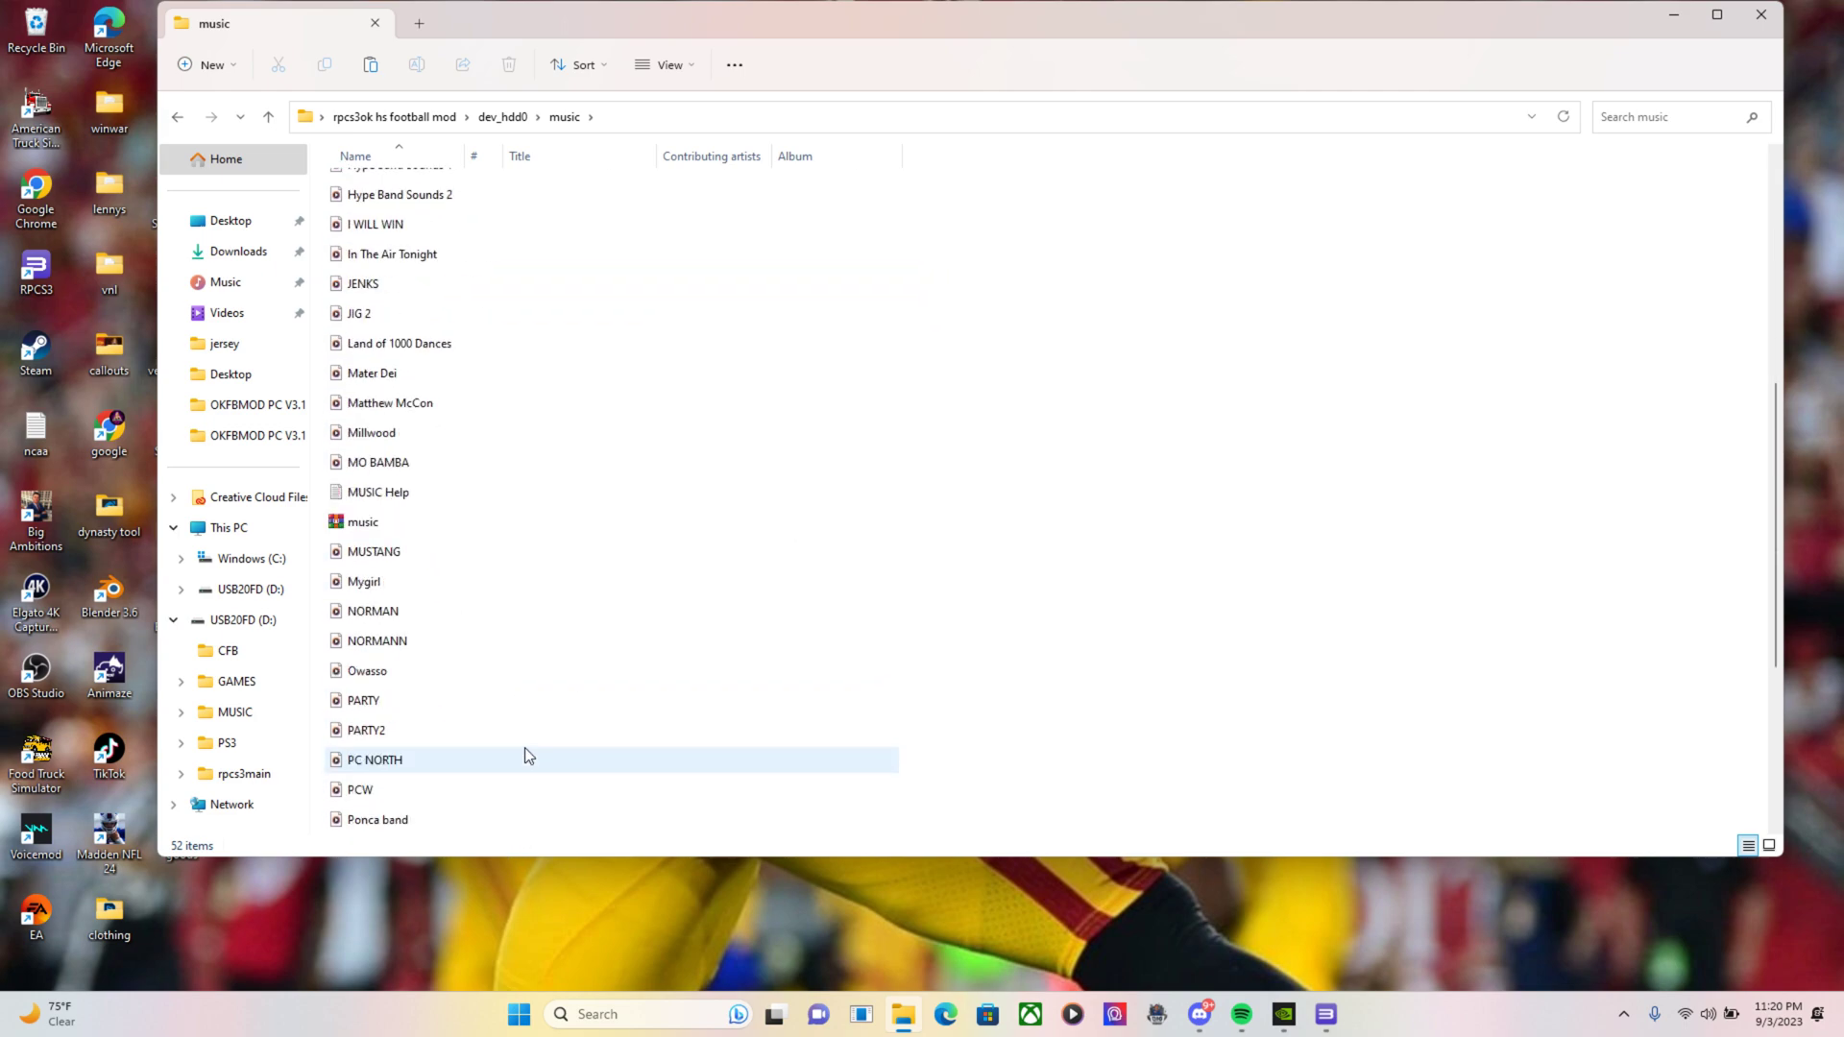
scroll("up", 3)
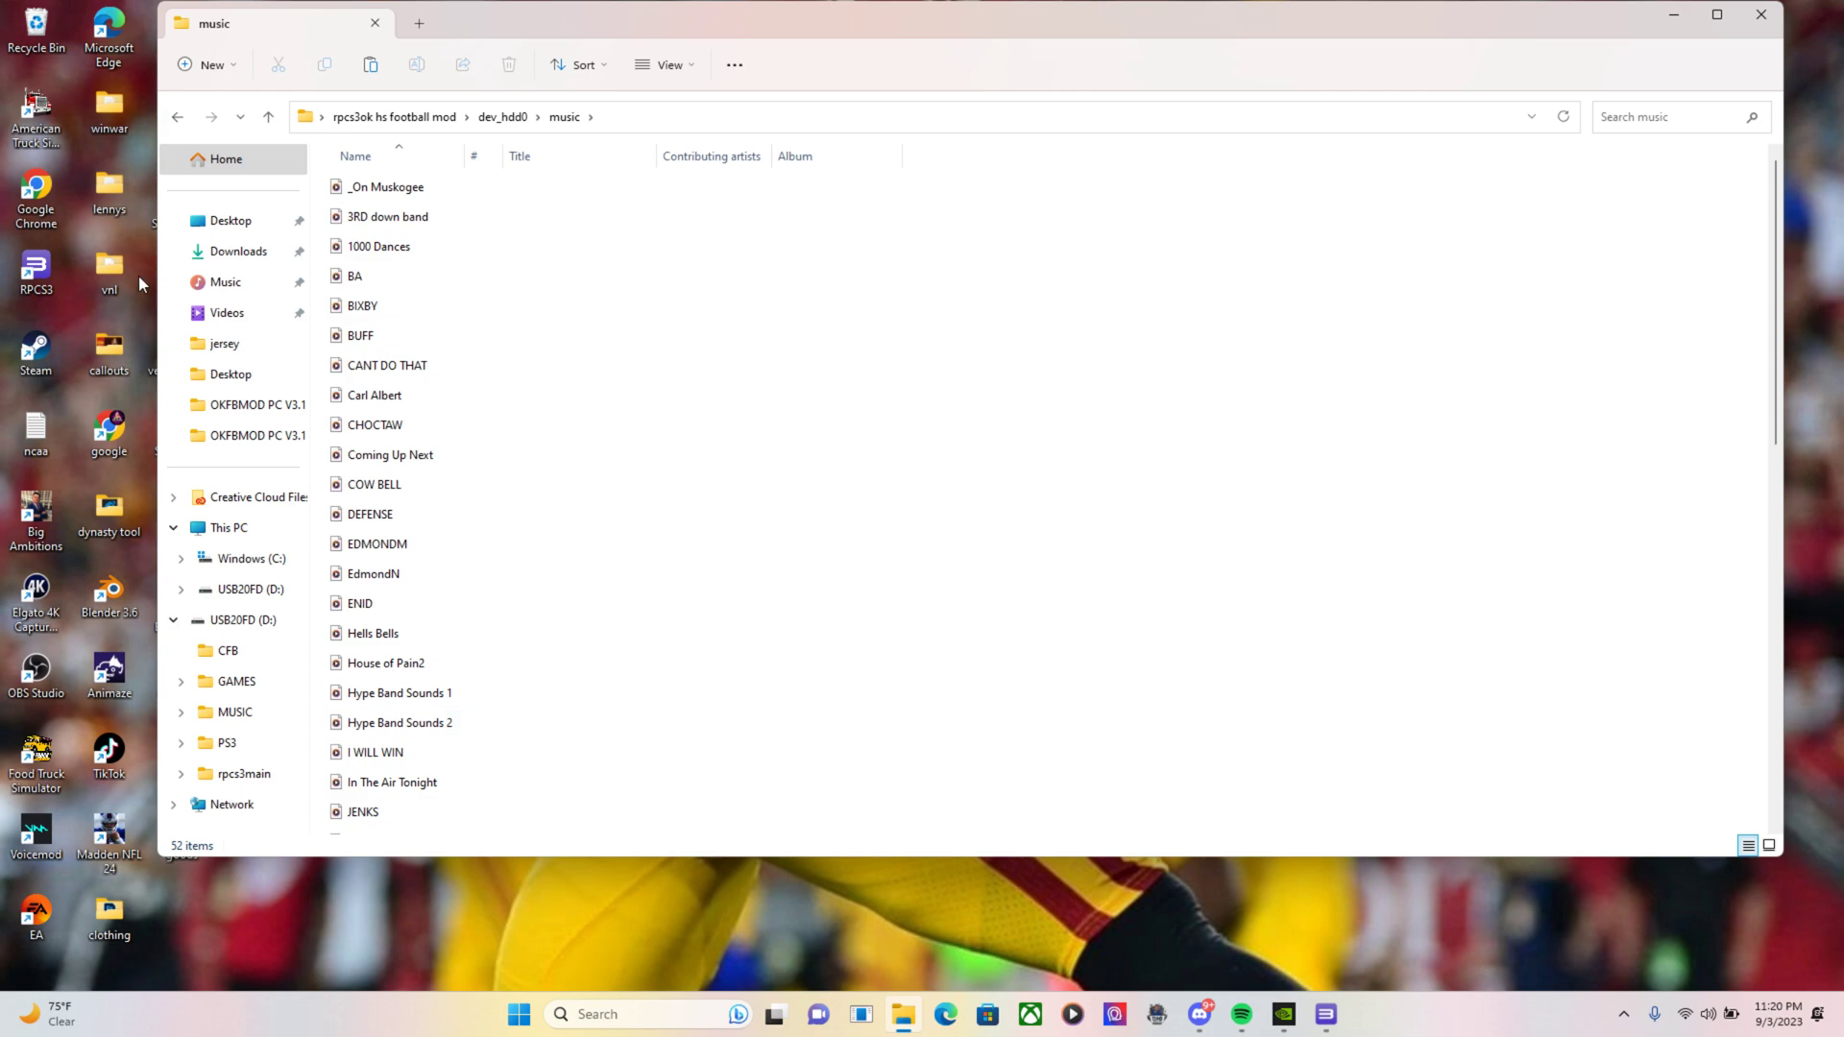
left_click(177, 117)
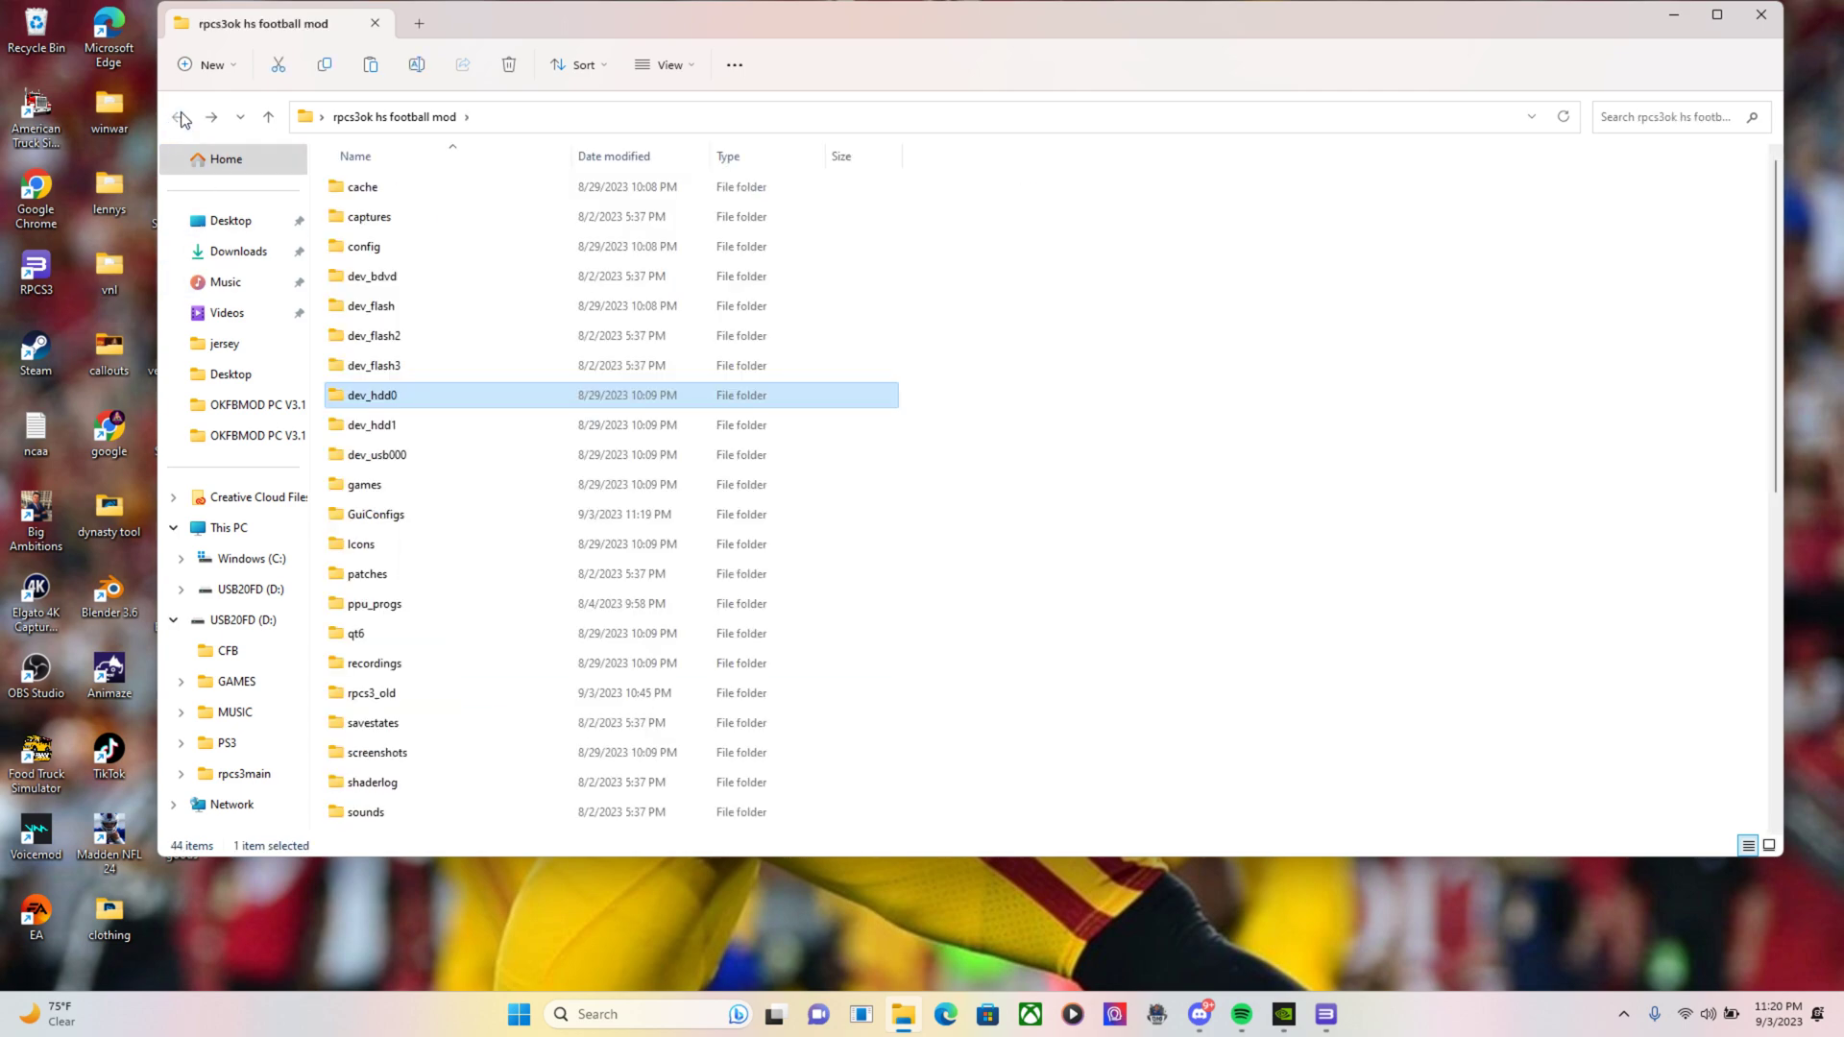
mouse_move(1193, 238)
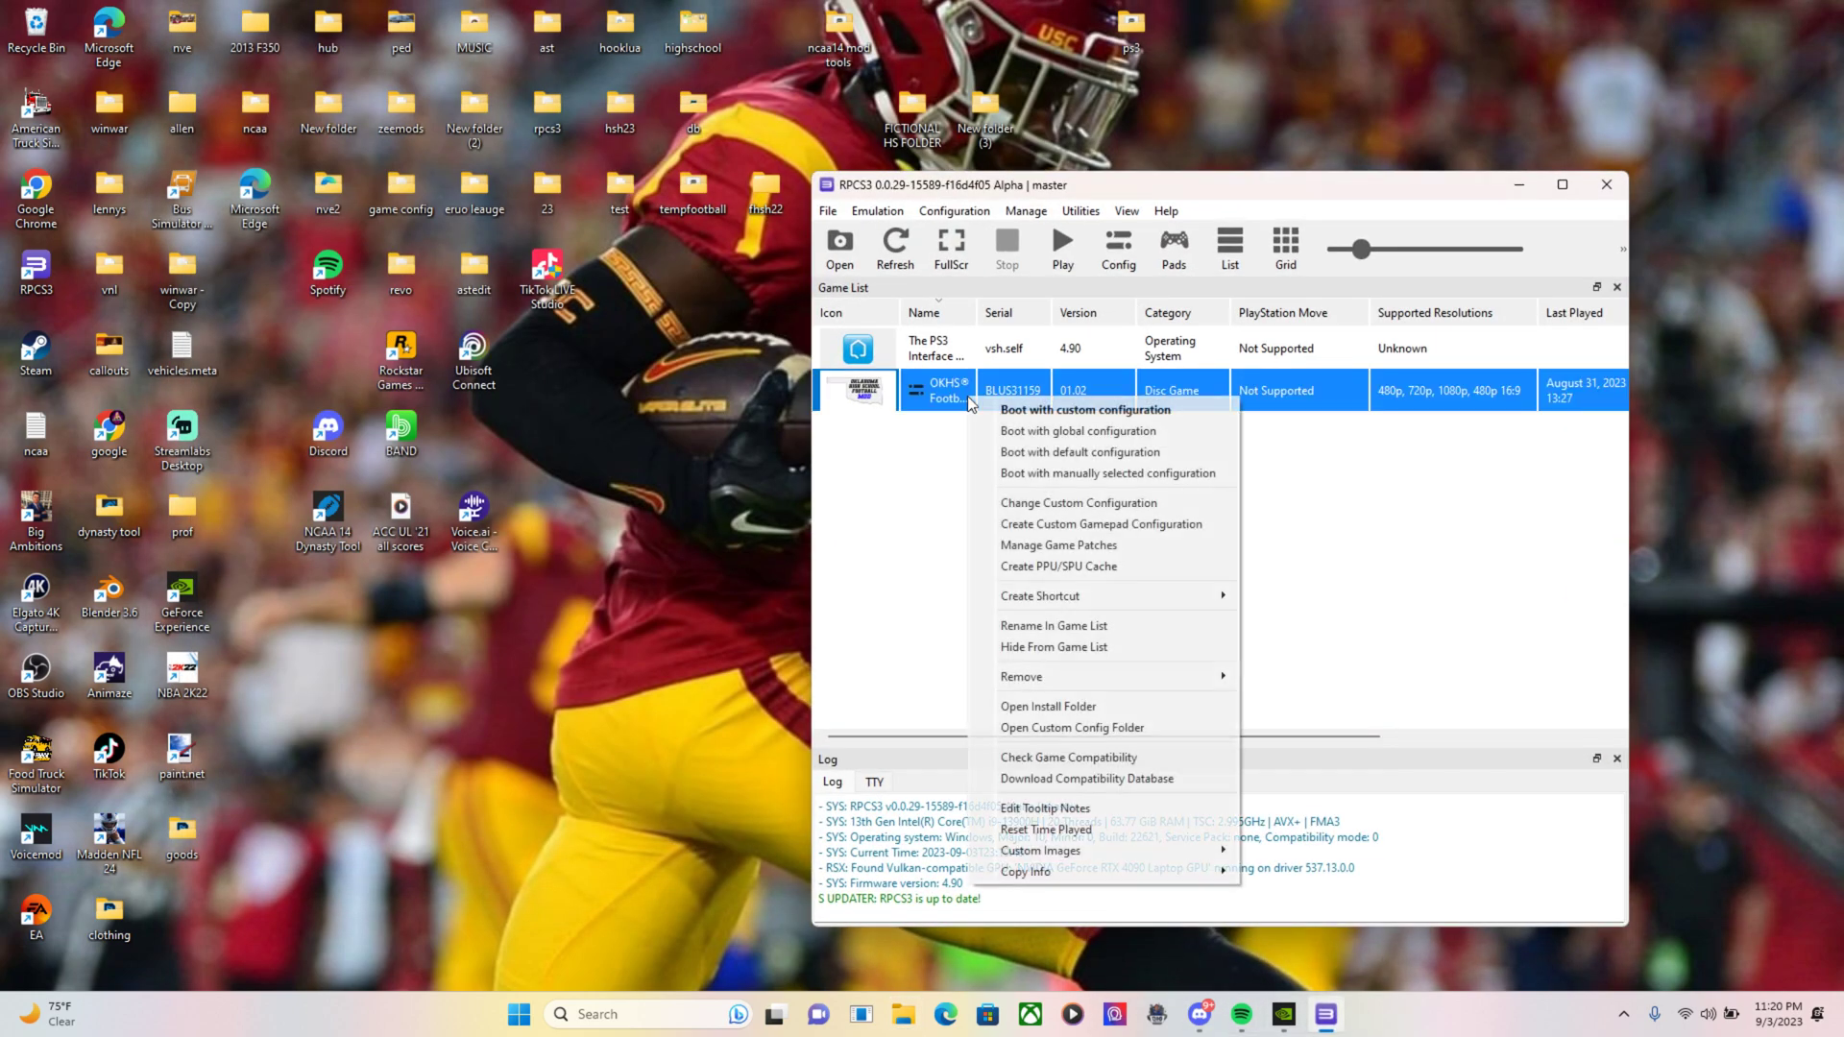
Boot OKHS Football with its custom configuration and maximize the game window
left_click(1039, 419)
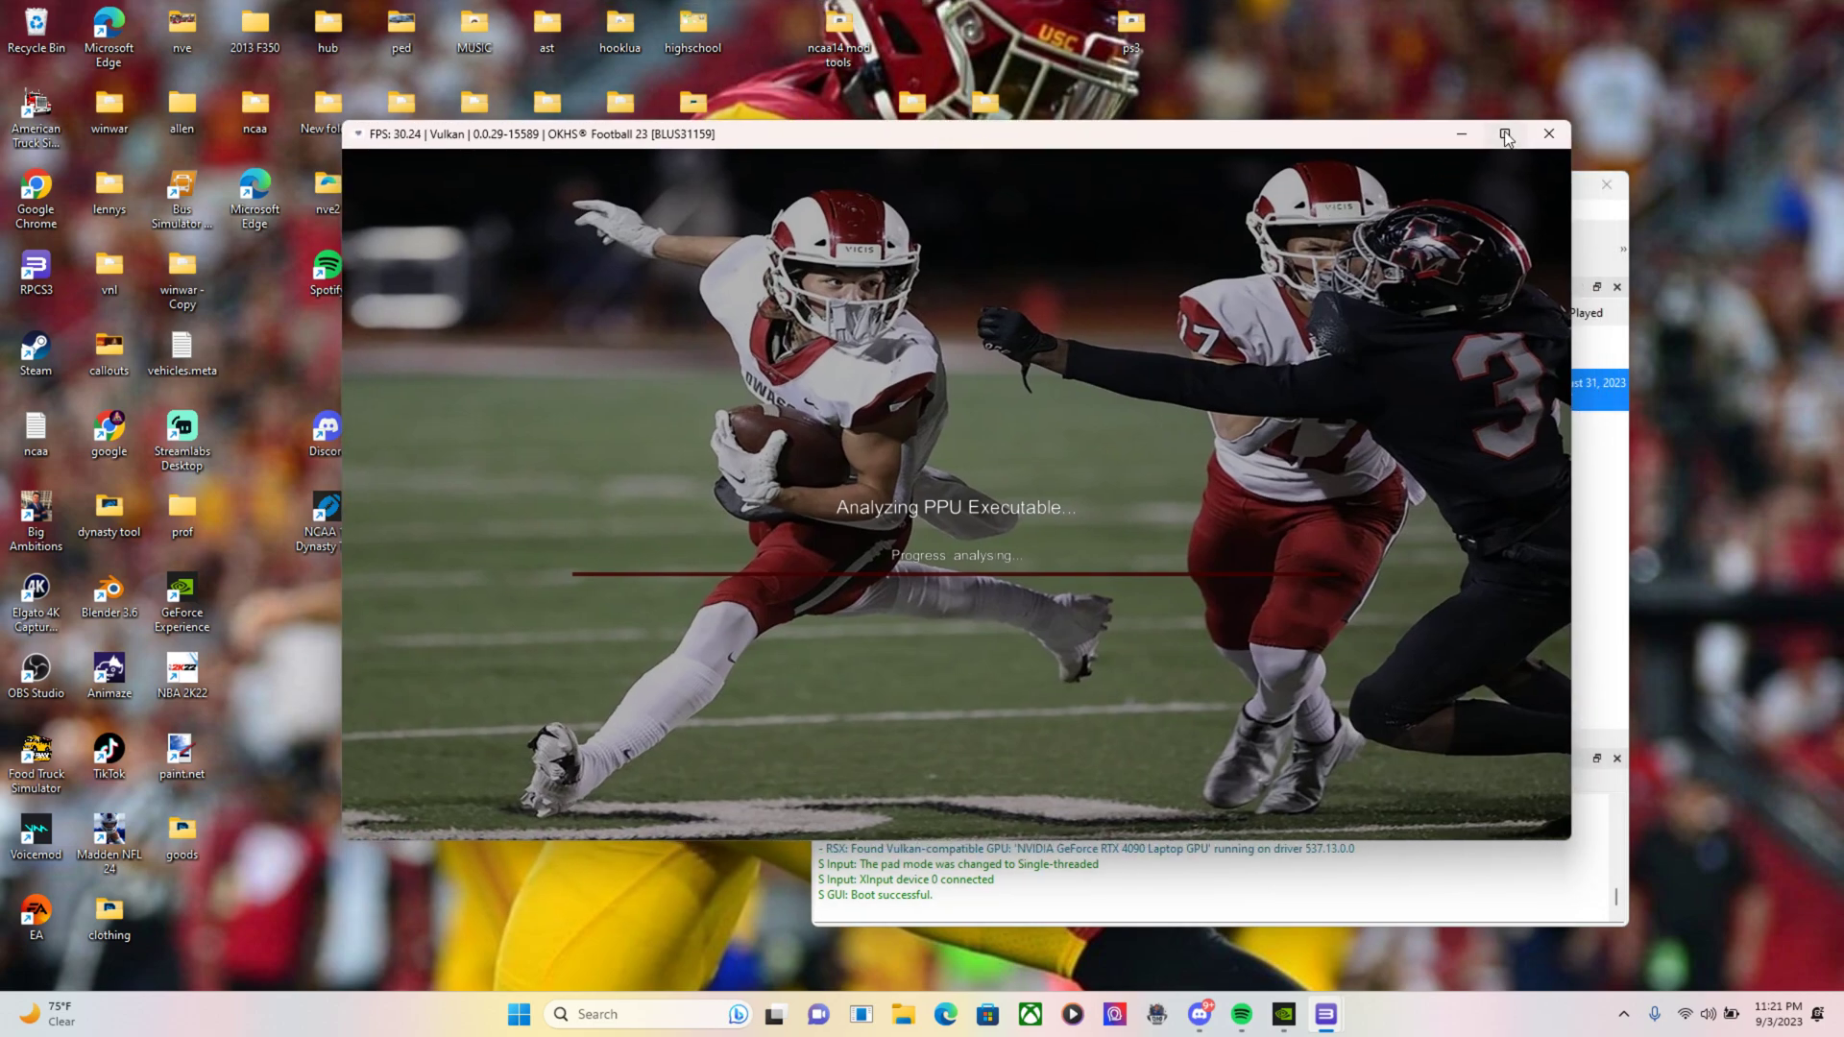
left_click(1504, 133)
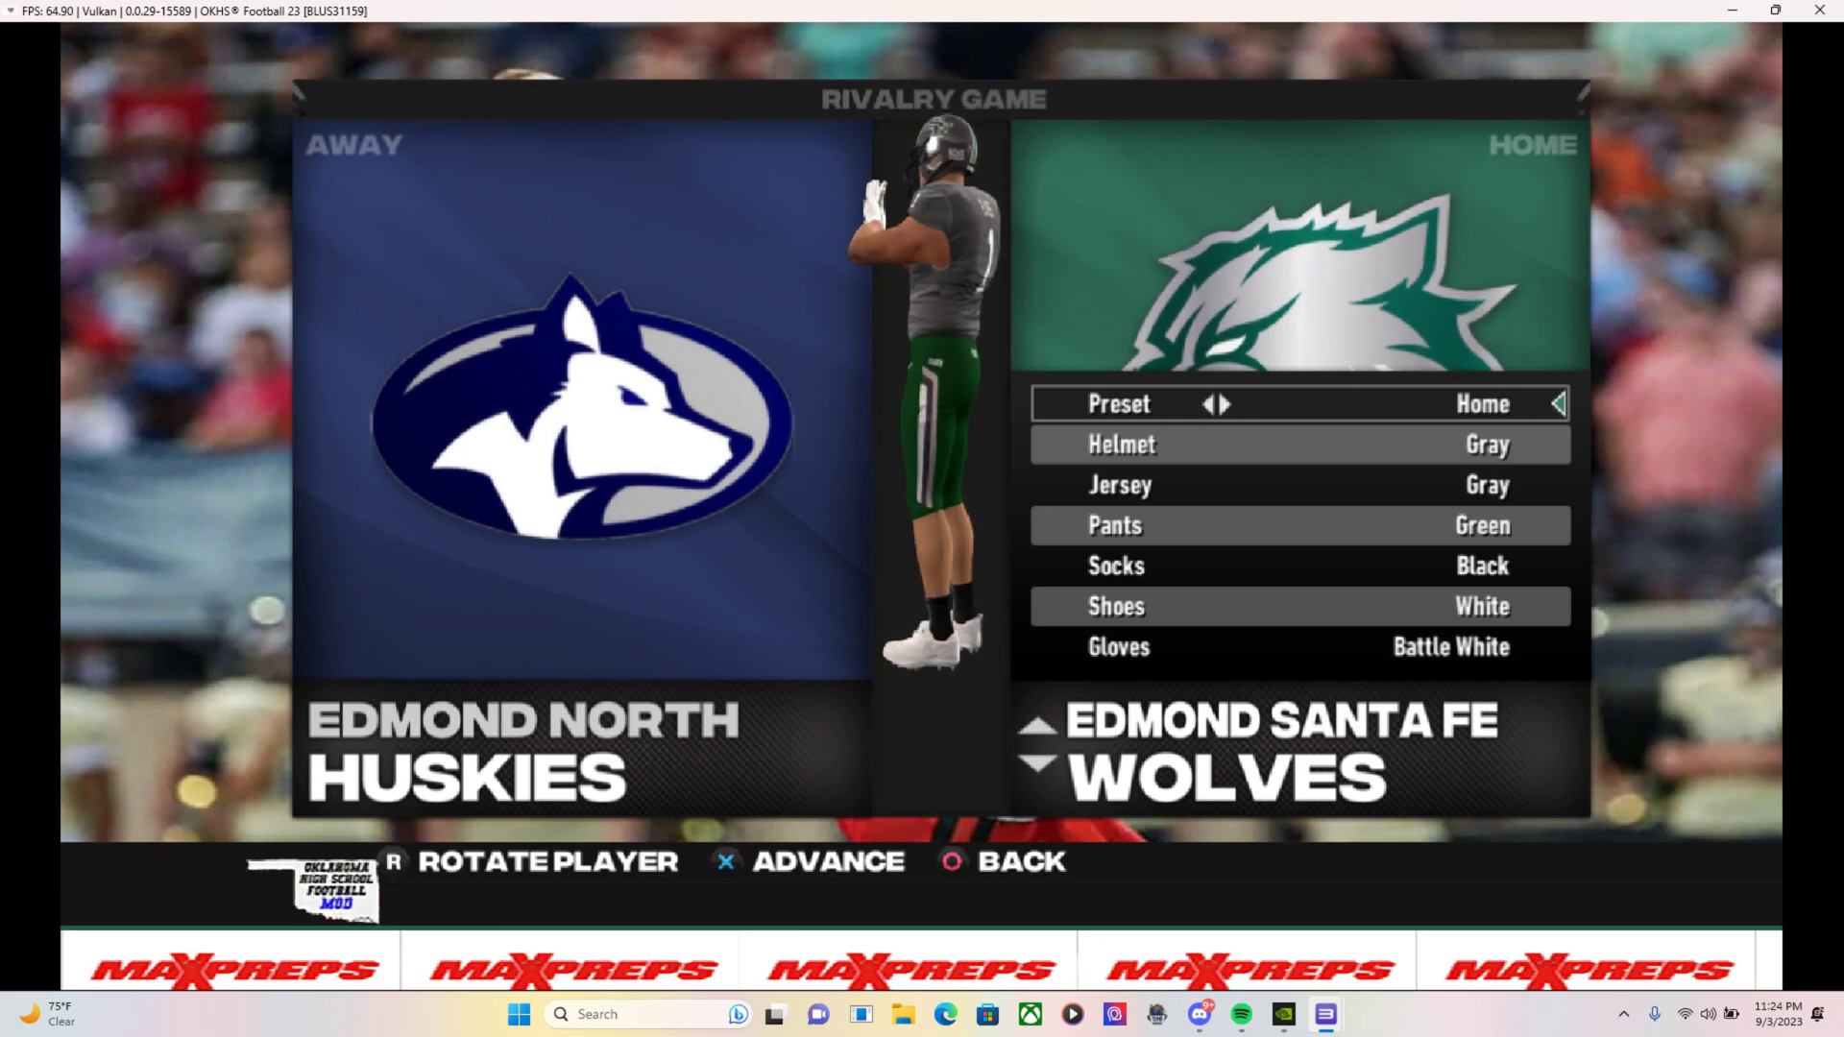
Accept the Wolves' home uniform and cycle their offense playbook from Air Force to Option Run
key("r")
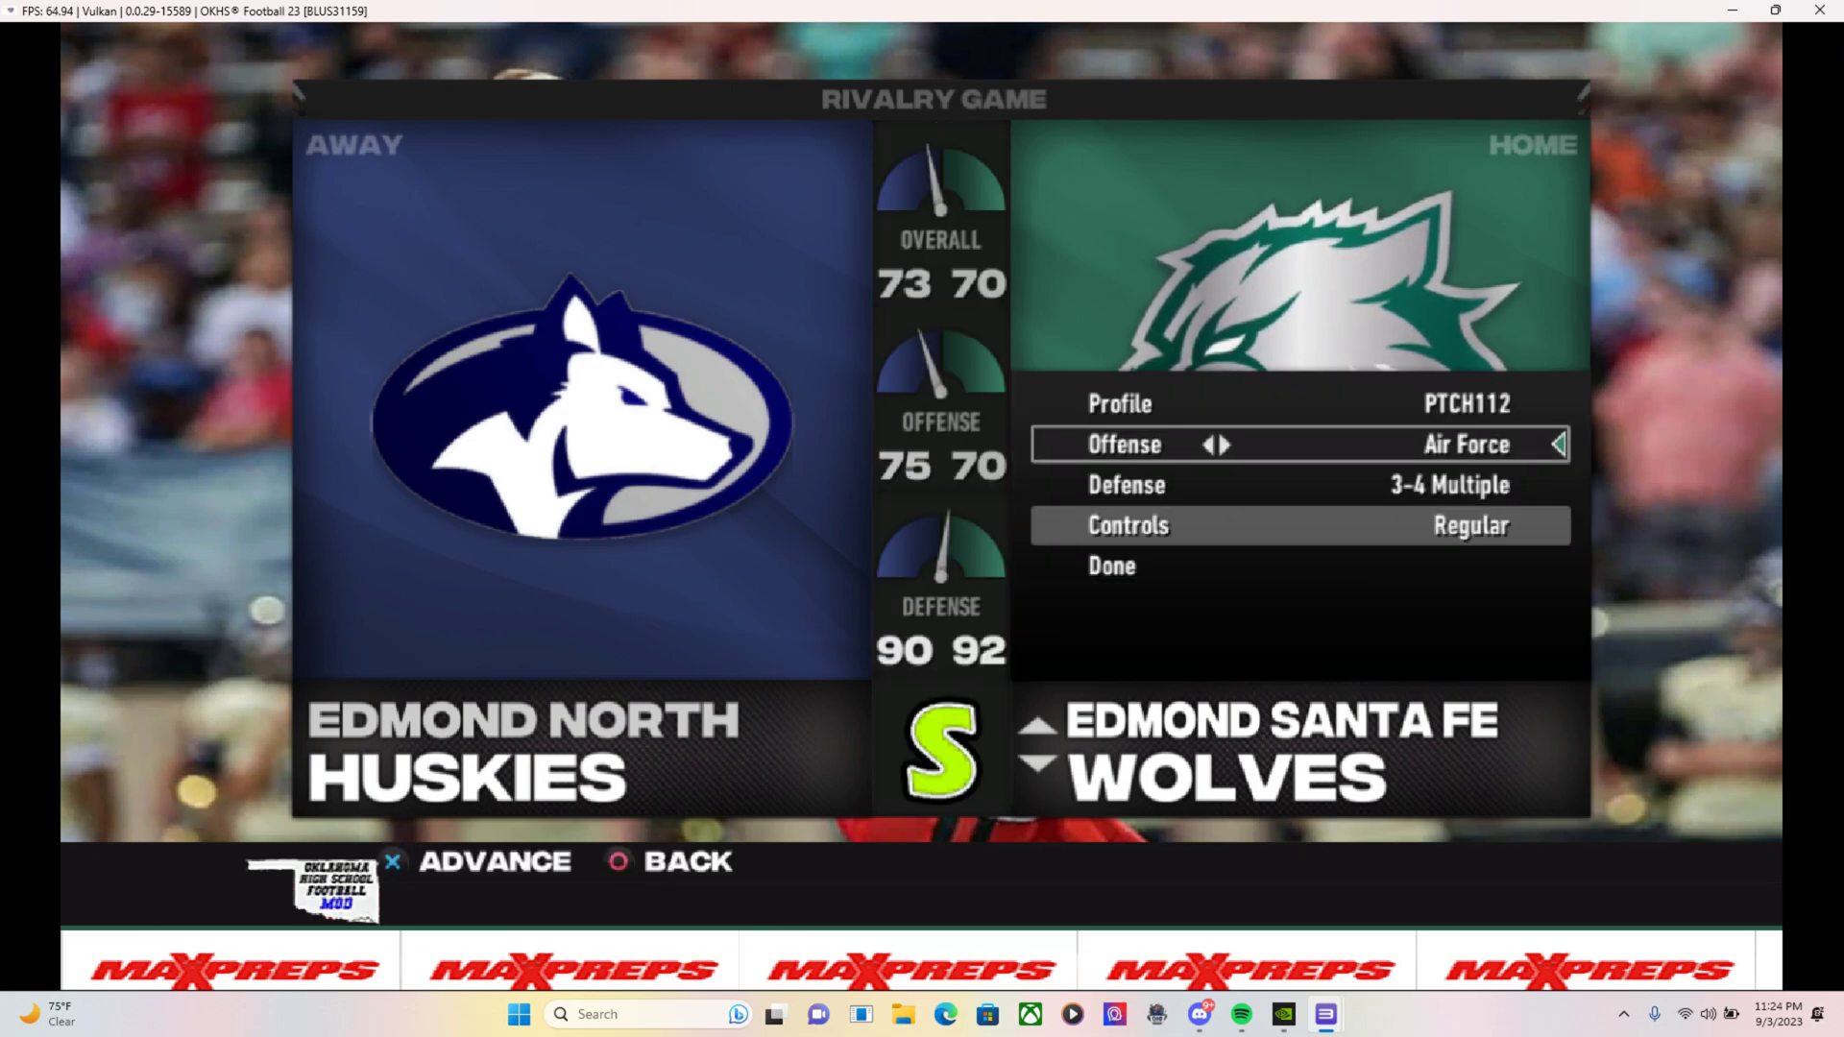
left_click(1234, 444)
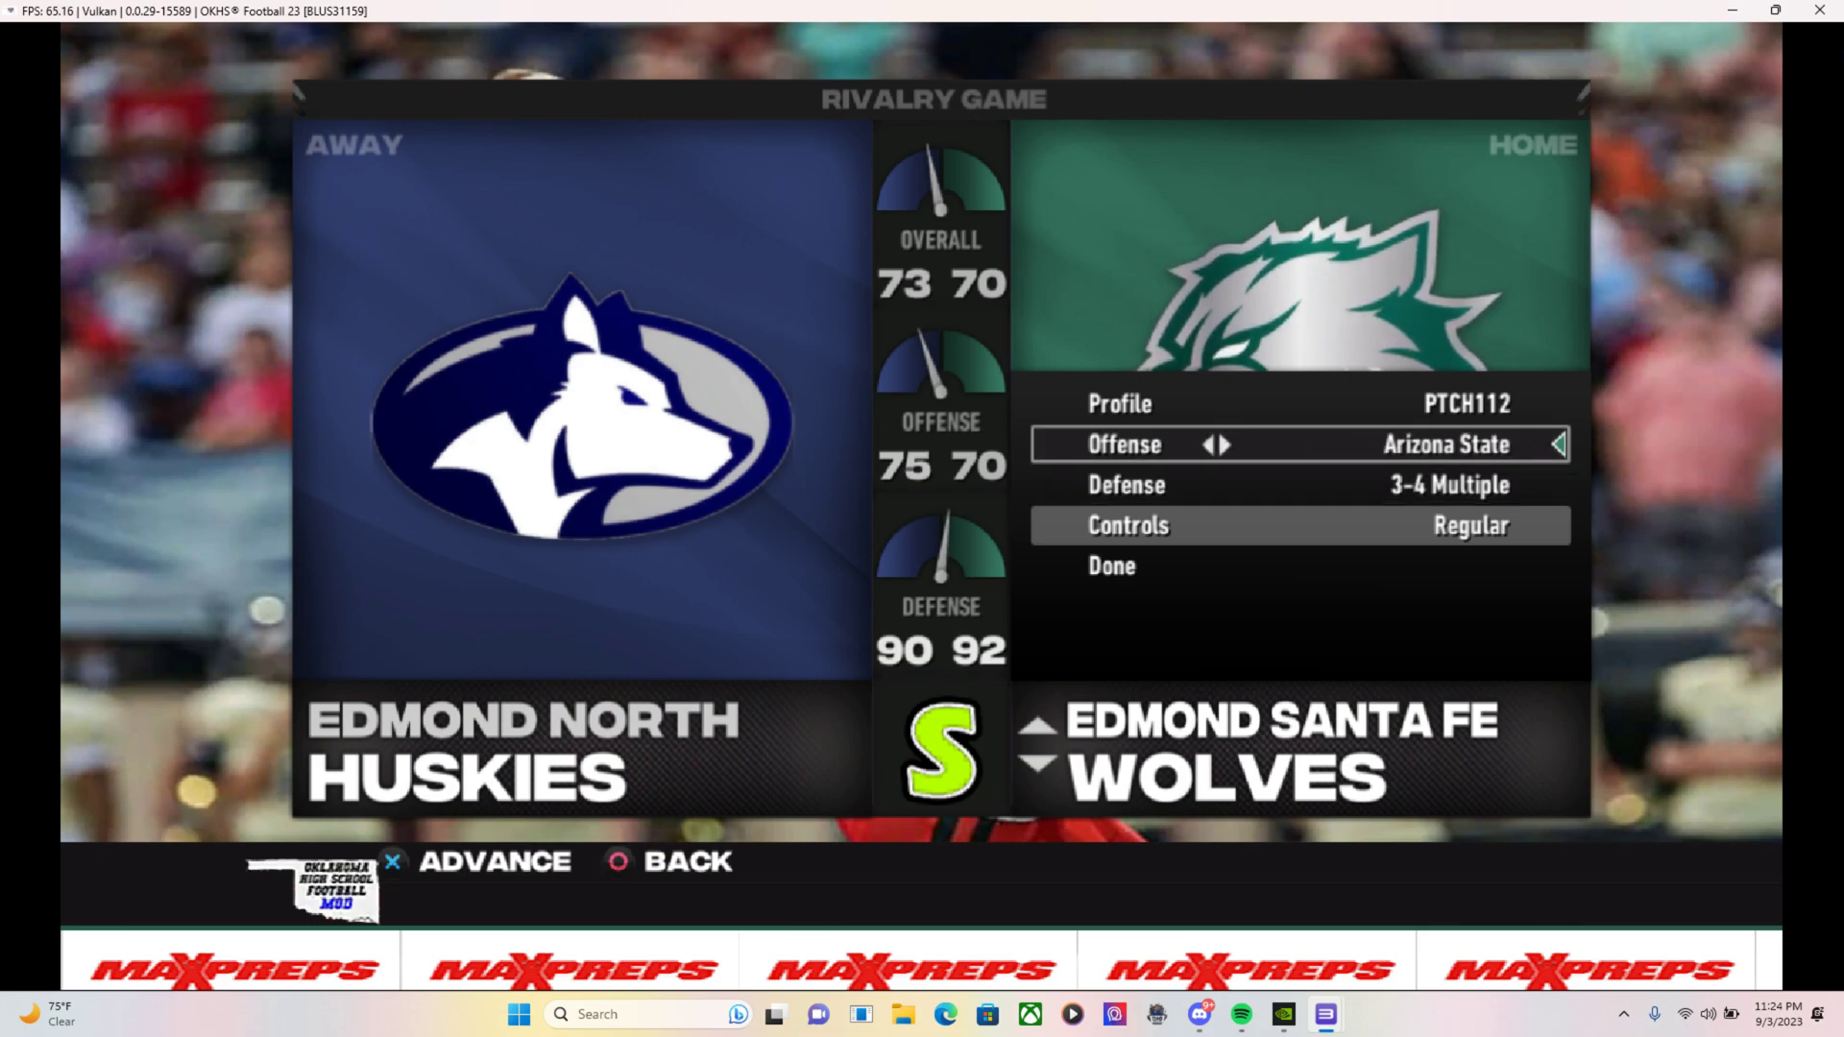
left_click(1229, 444)
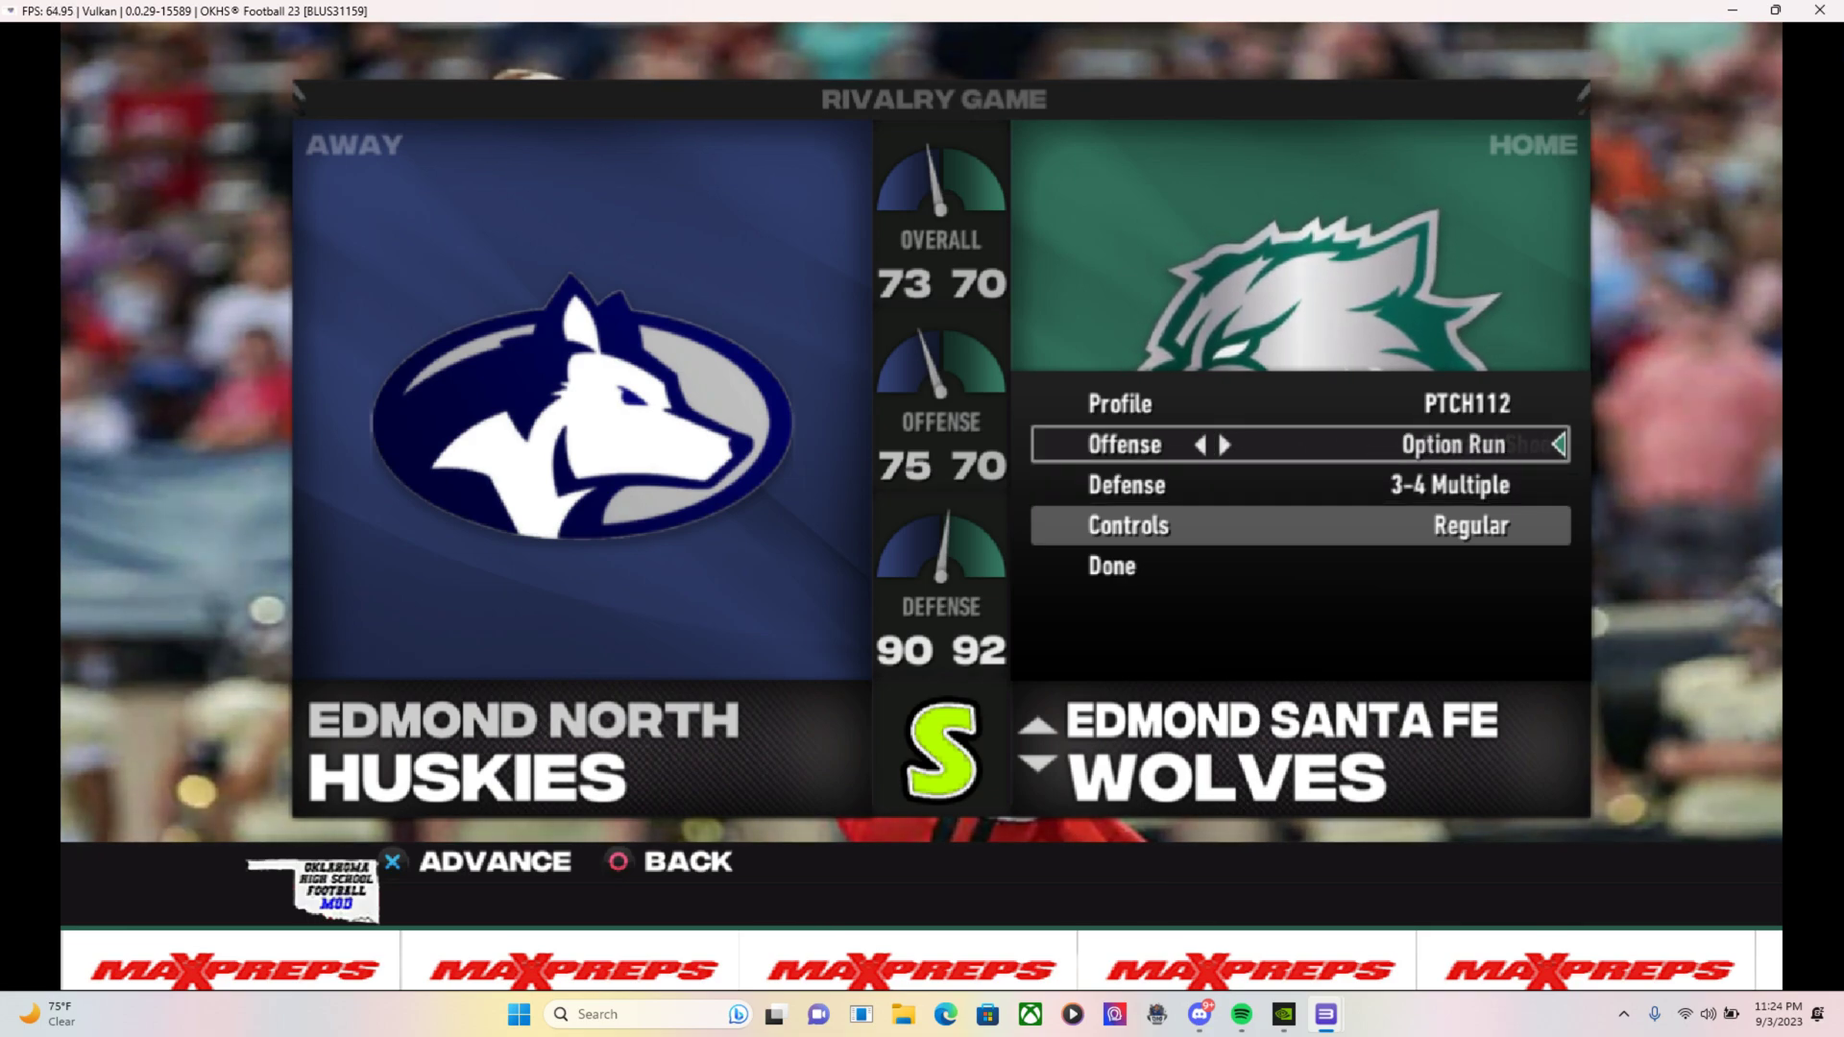